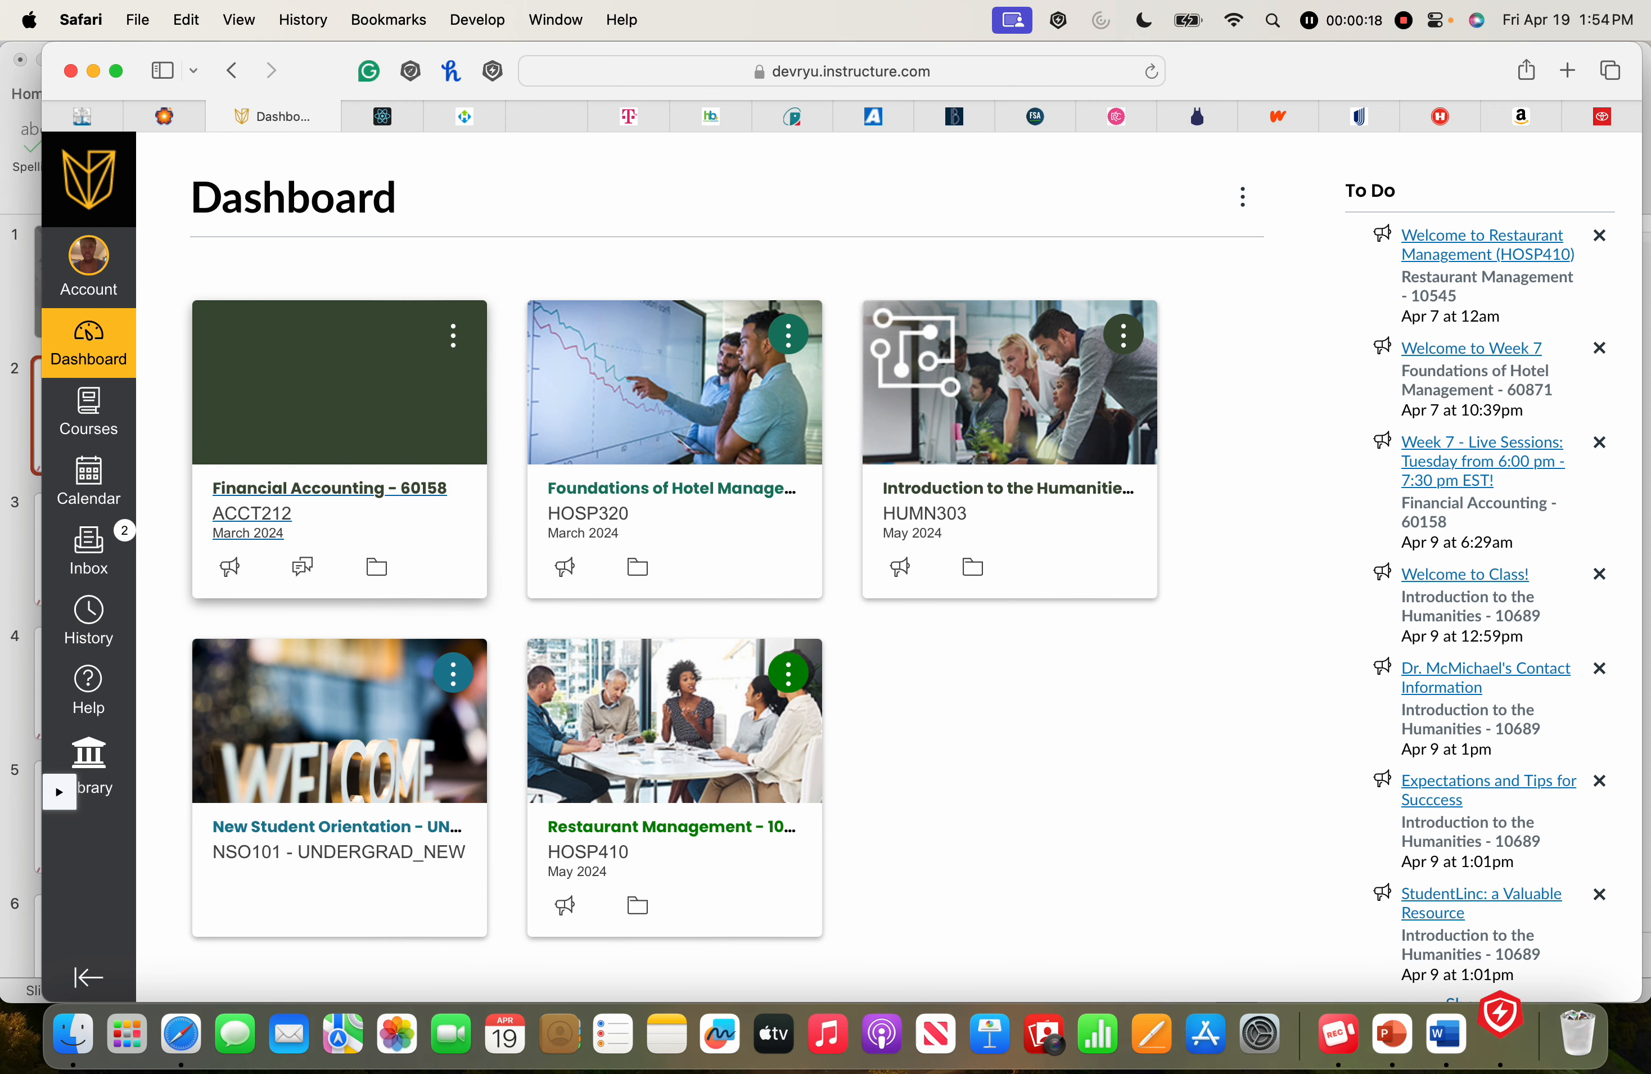
pyautogui.moveTo(251, 513)
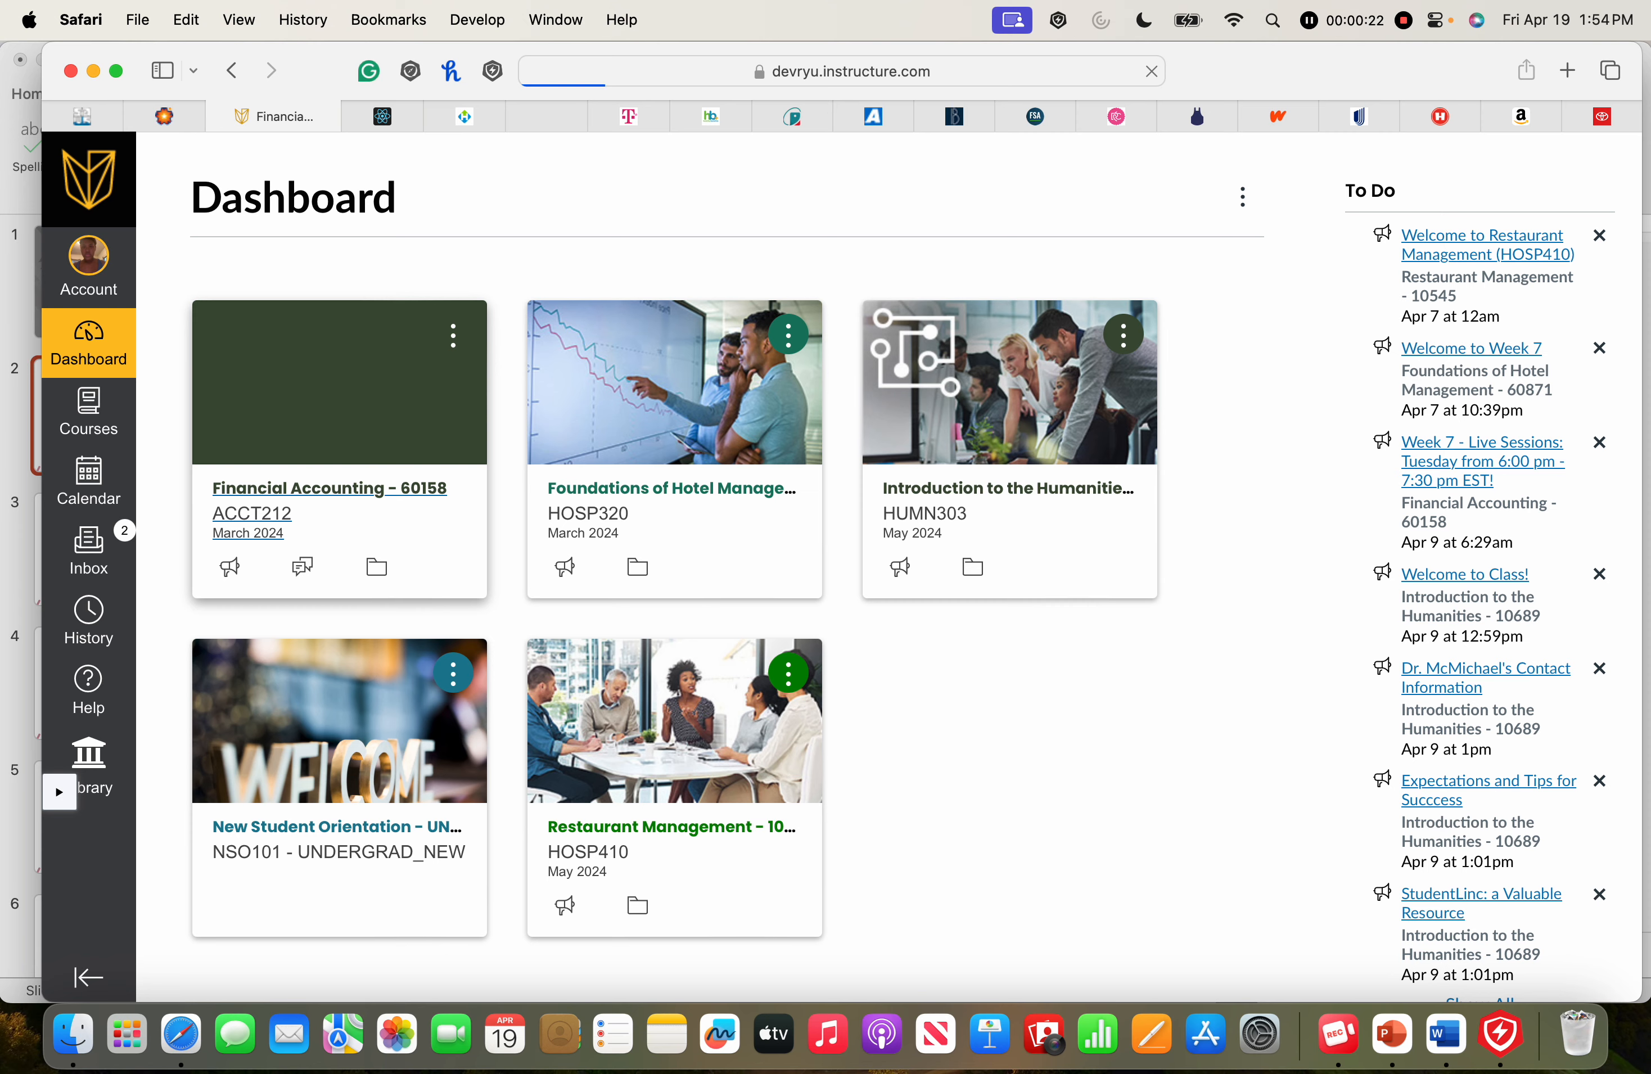
# - Navigate from the Dashboard into the Financial Accounting course's Modules page at the Week 8 module
pyautogui.click(328, 487)
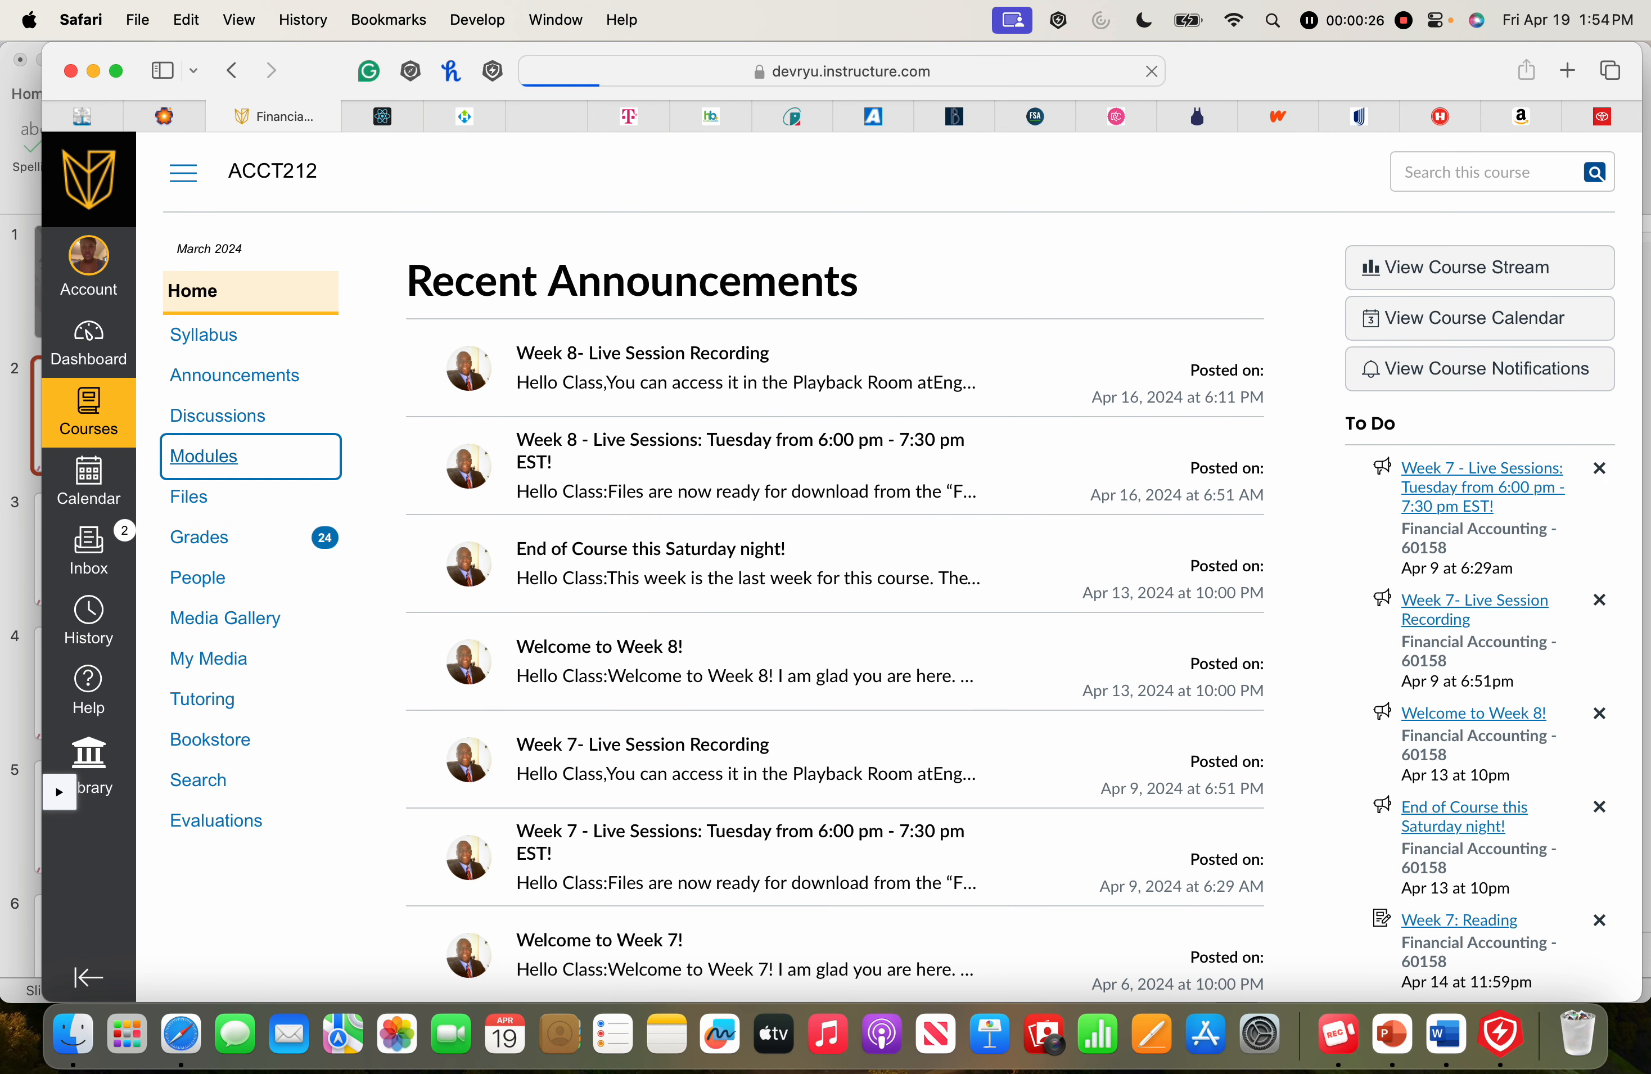
pyautogui.click(204, 456)
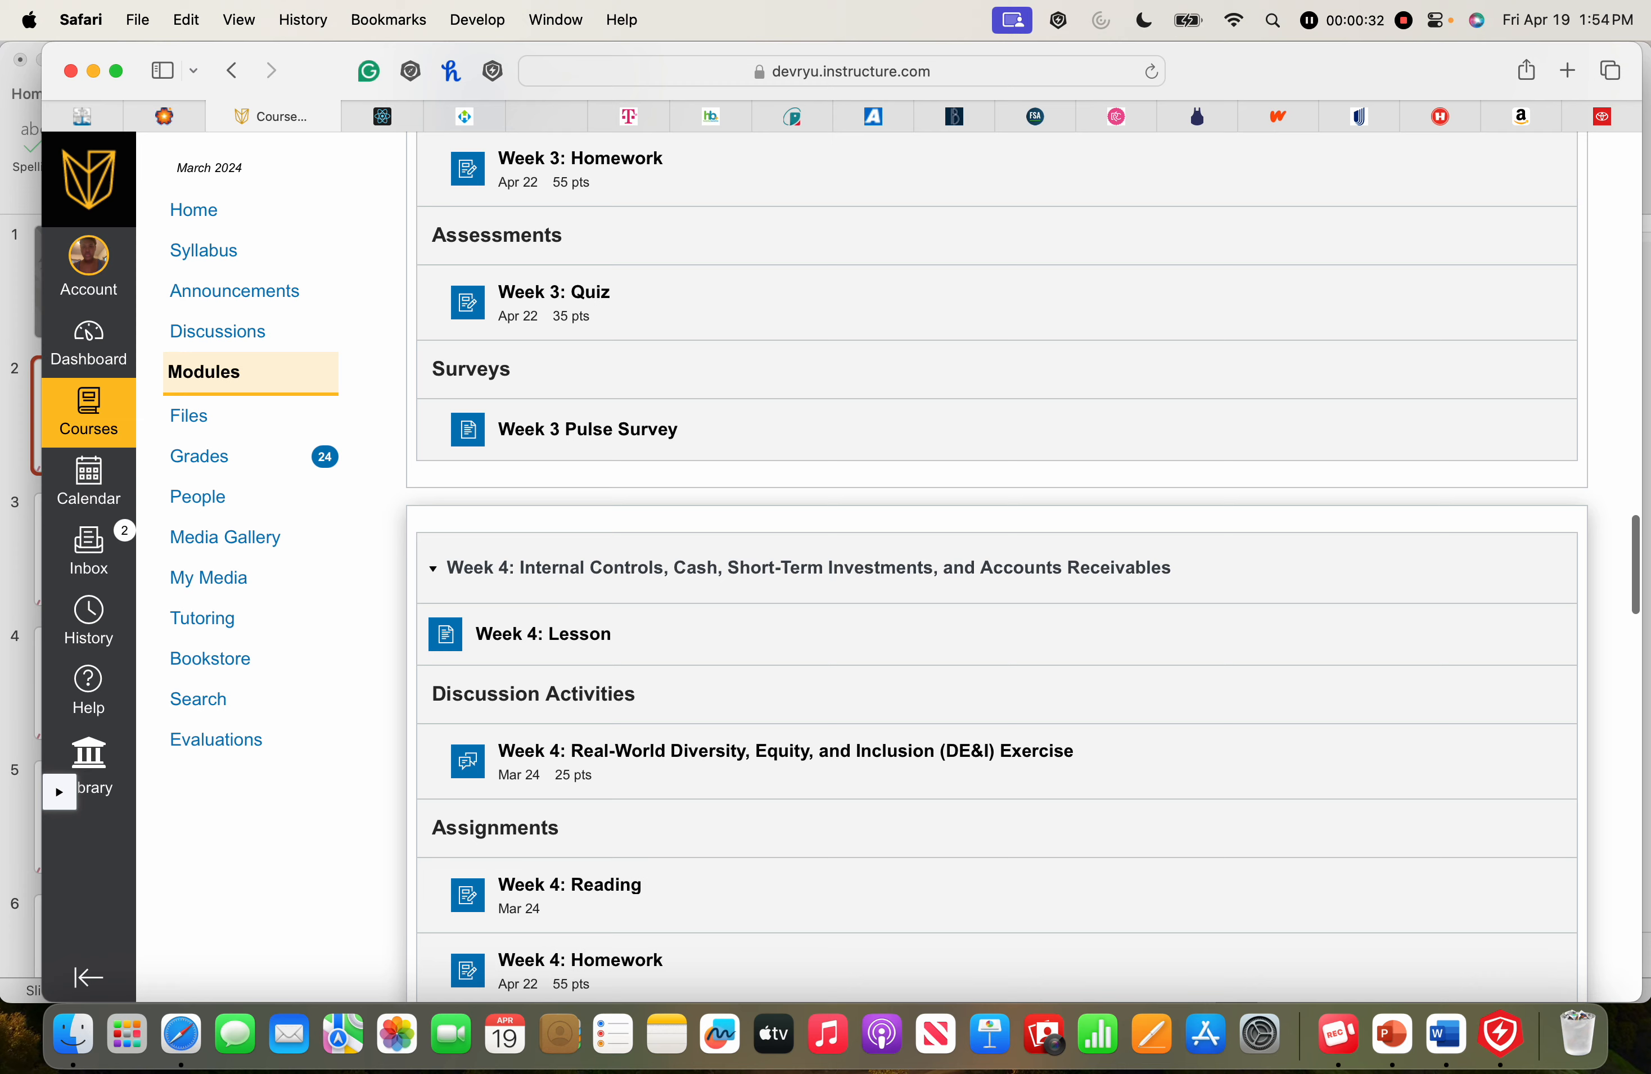
pyautogui.scroll(-3)
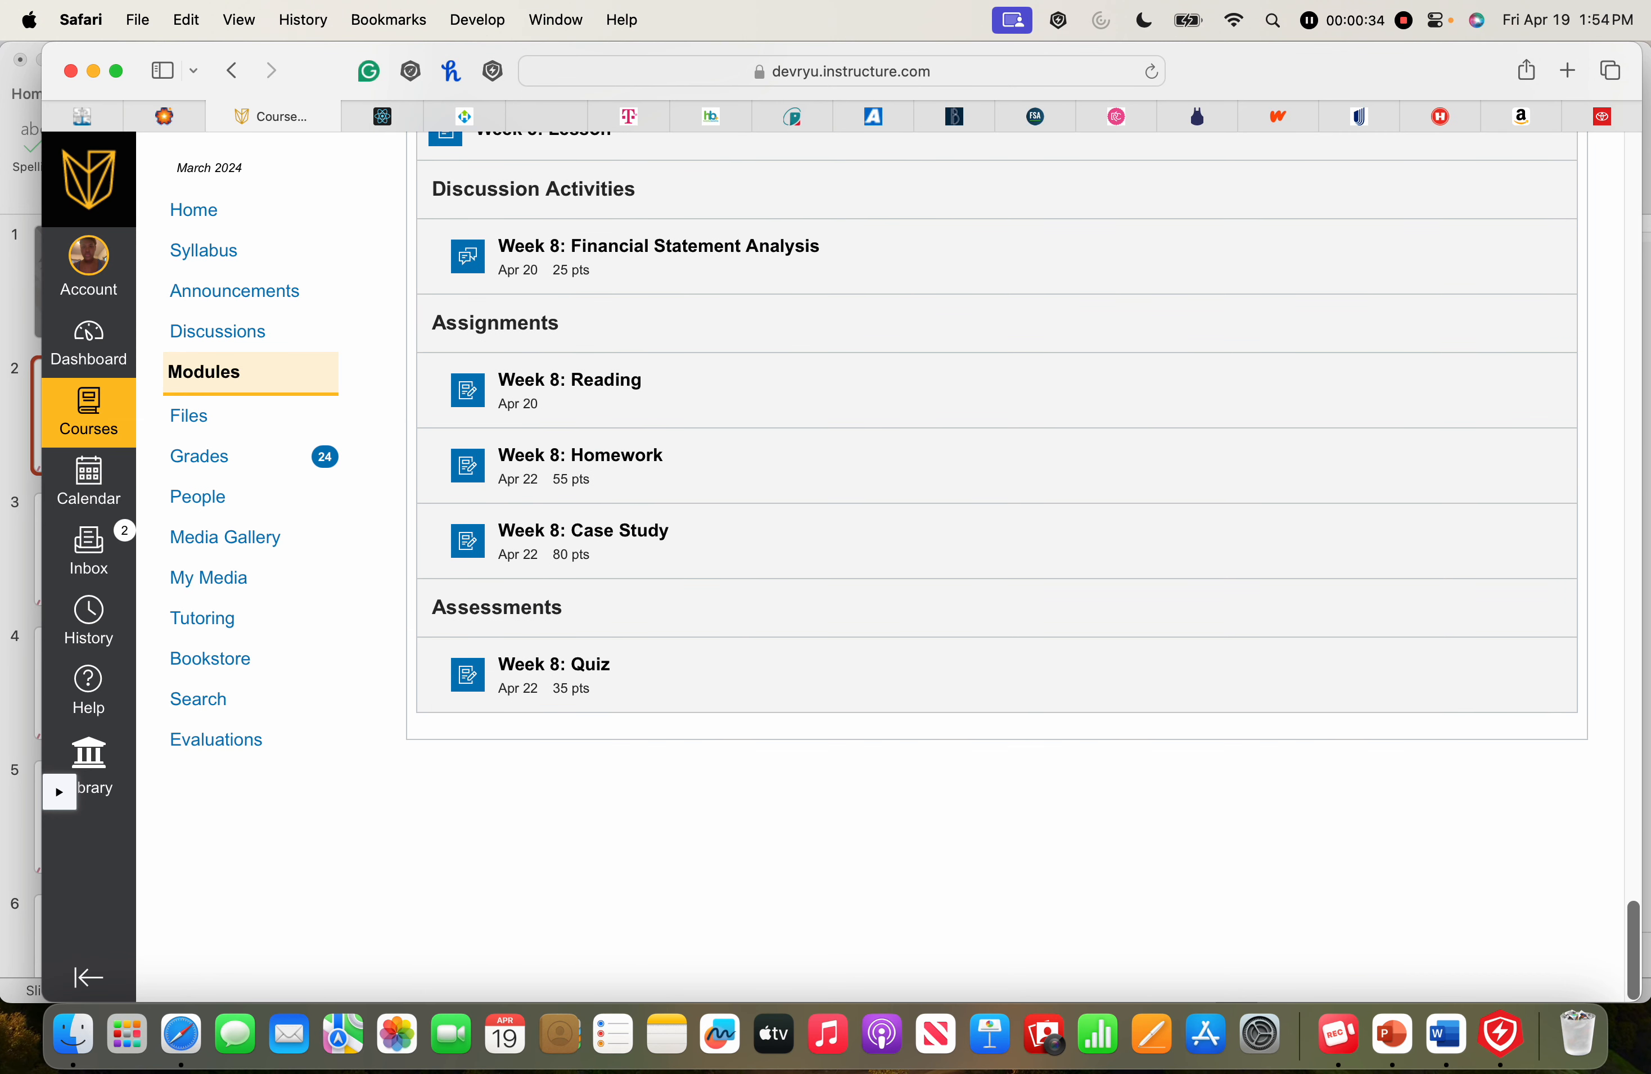
pyautogui.scroll(3)
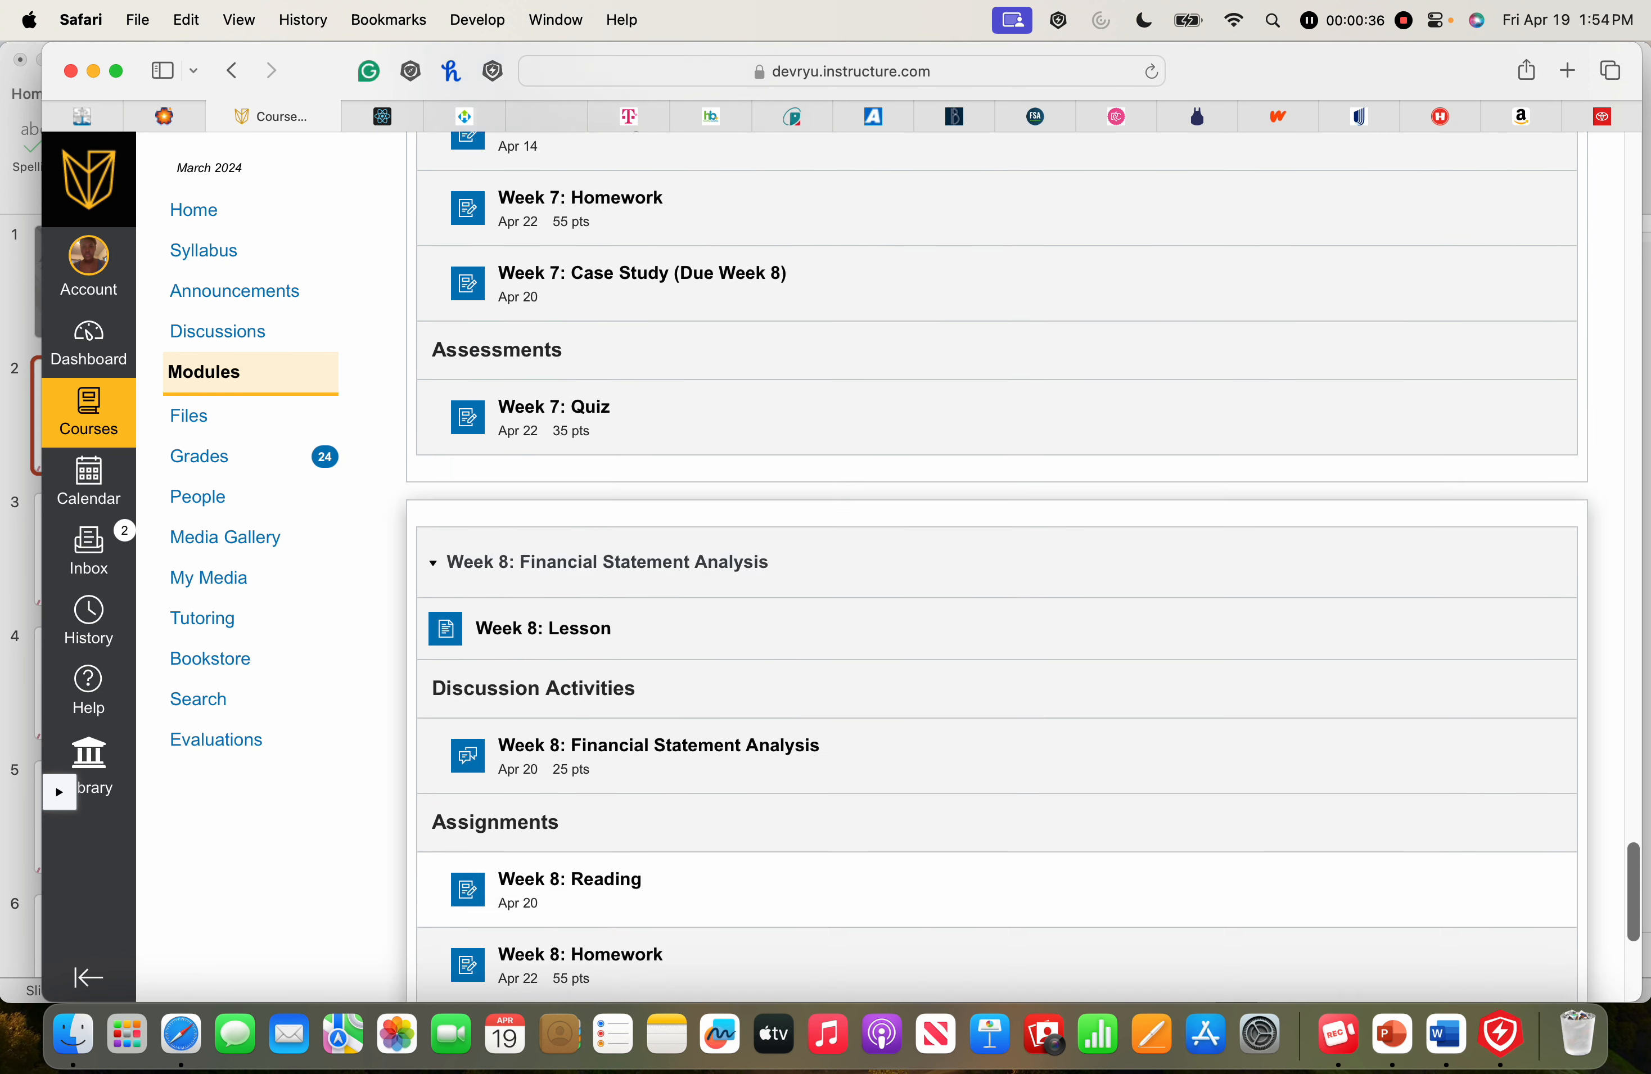
pyautogui.scroll(-3)
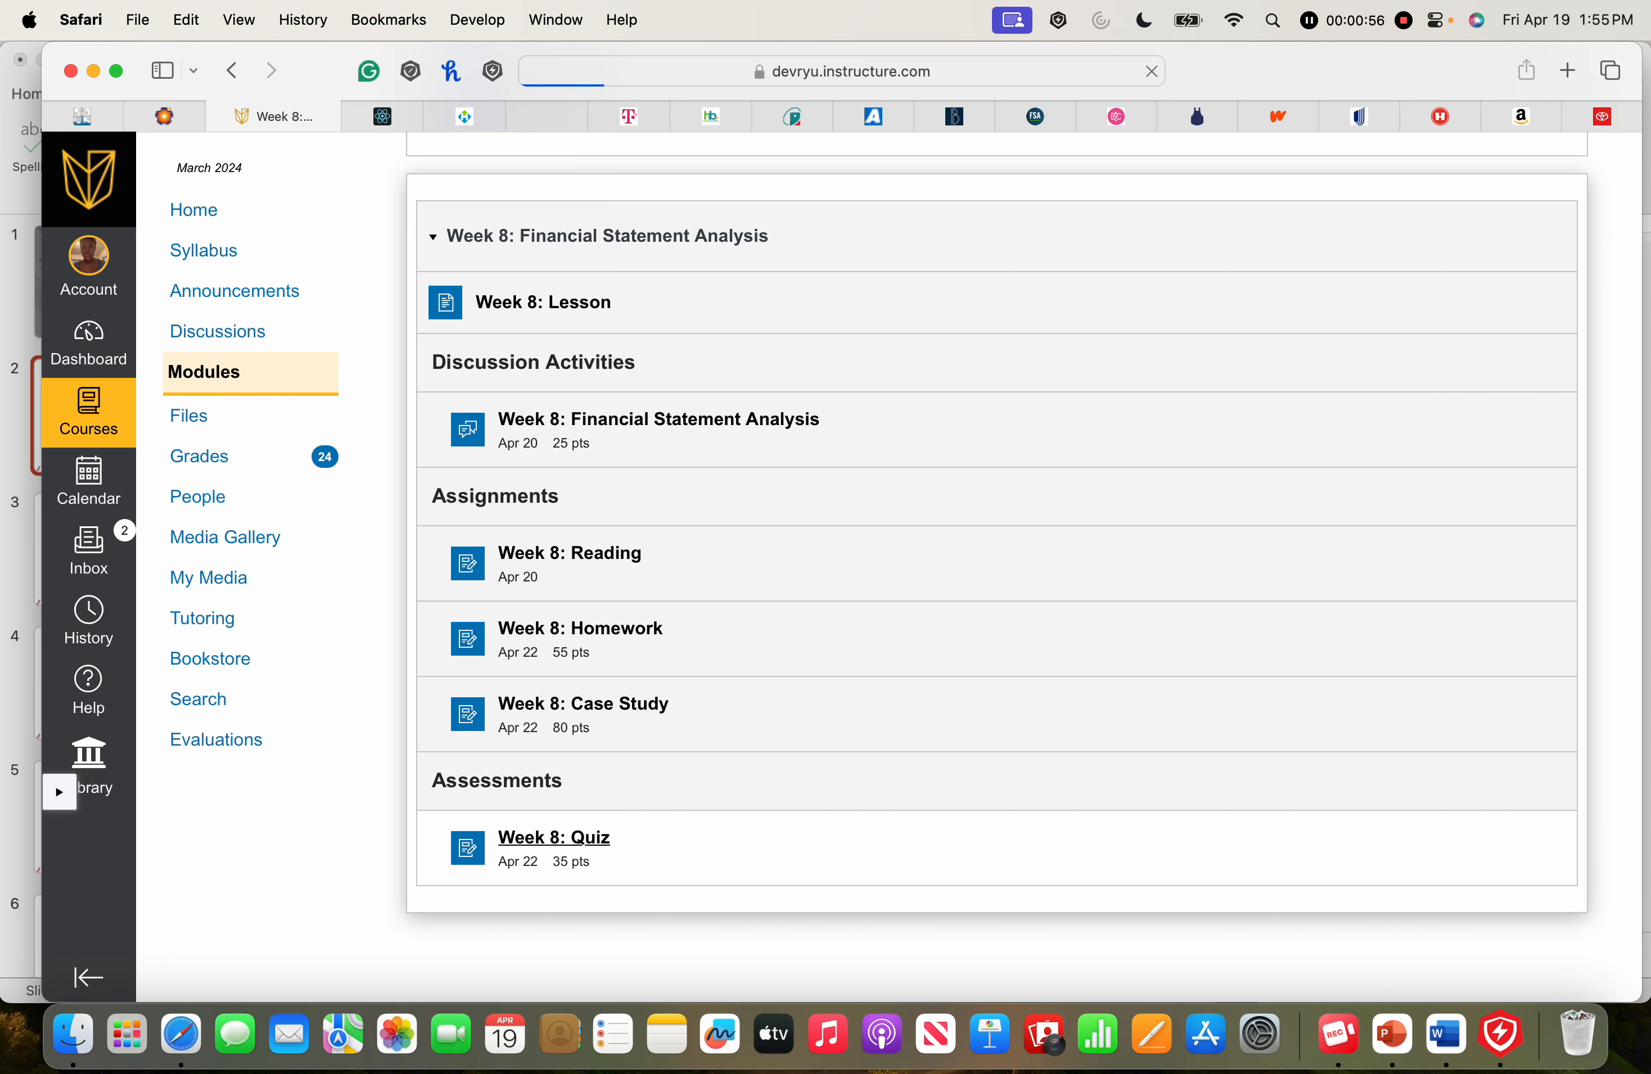
# - Launch the Week 8: Quiz externally in McGraw Hill Connect via 'Load Week 8: Quiz in a new window'
pyautogui.click(554, 836)
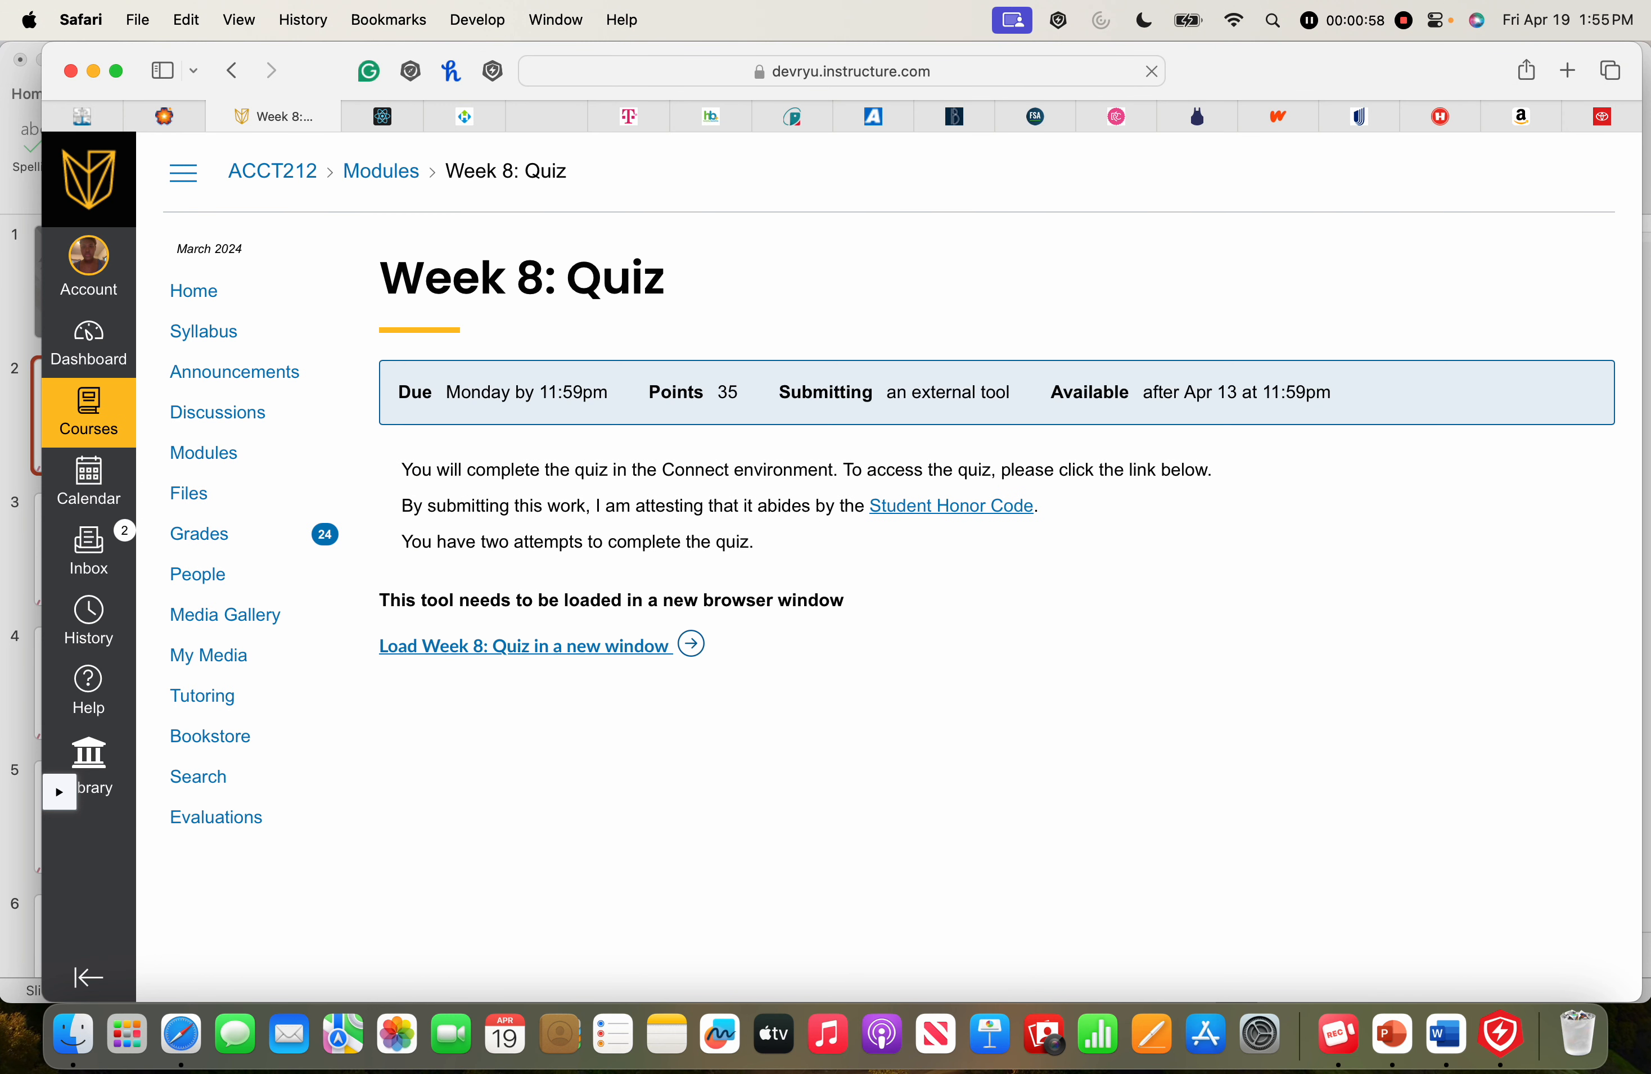
pyautogui.click(1594, 172)
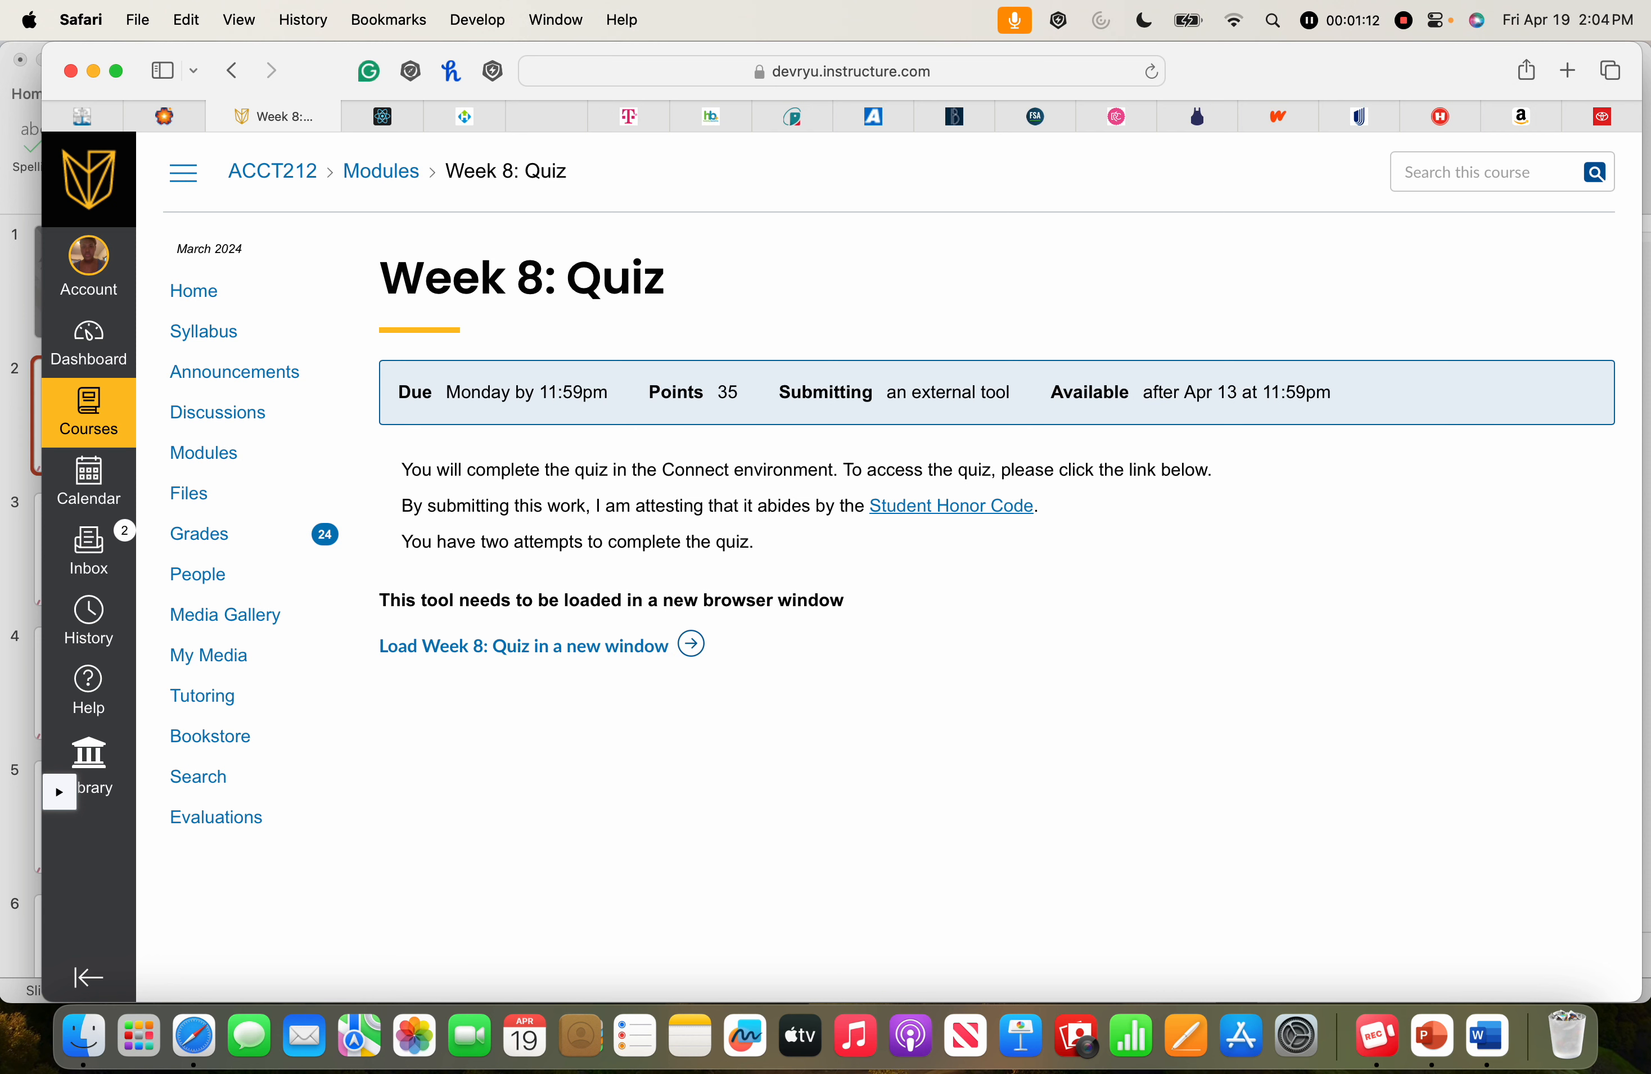
pyautogui.click(523, 646)
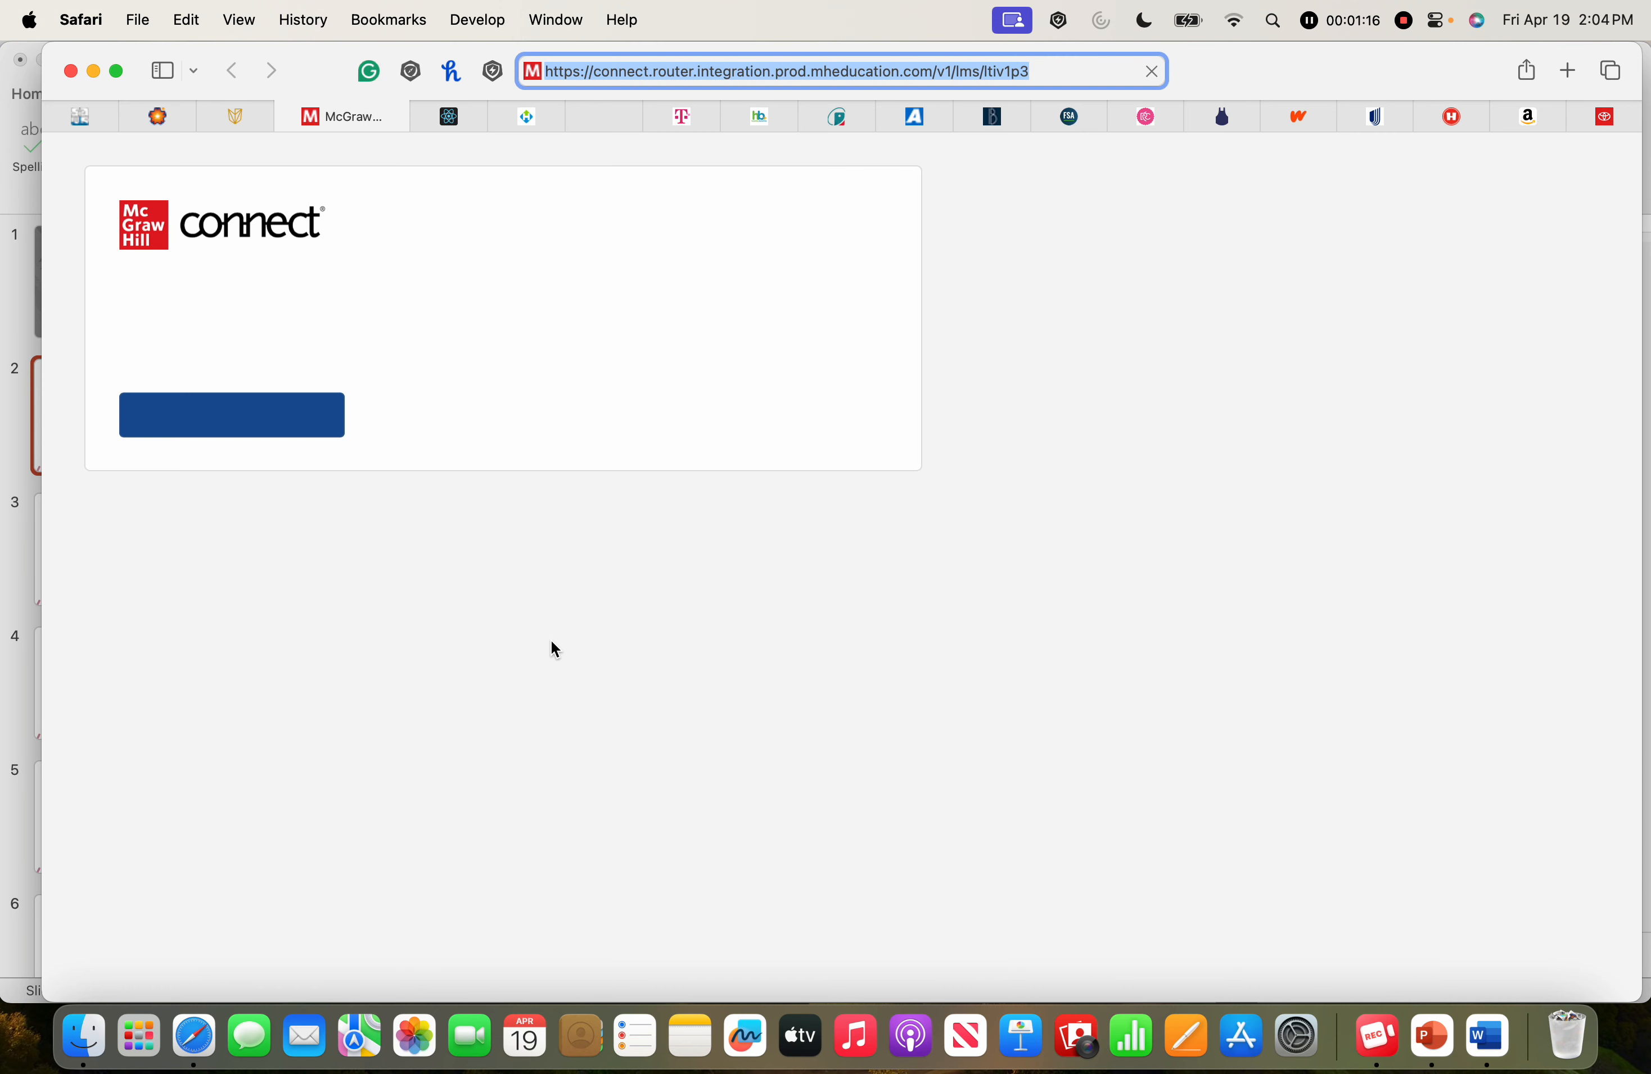
# - Launch the Connect assignment, begin the Week 8 Quiz attempt and continue into the questions
pyautogui.click(230, 414)
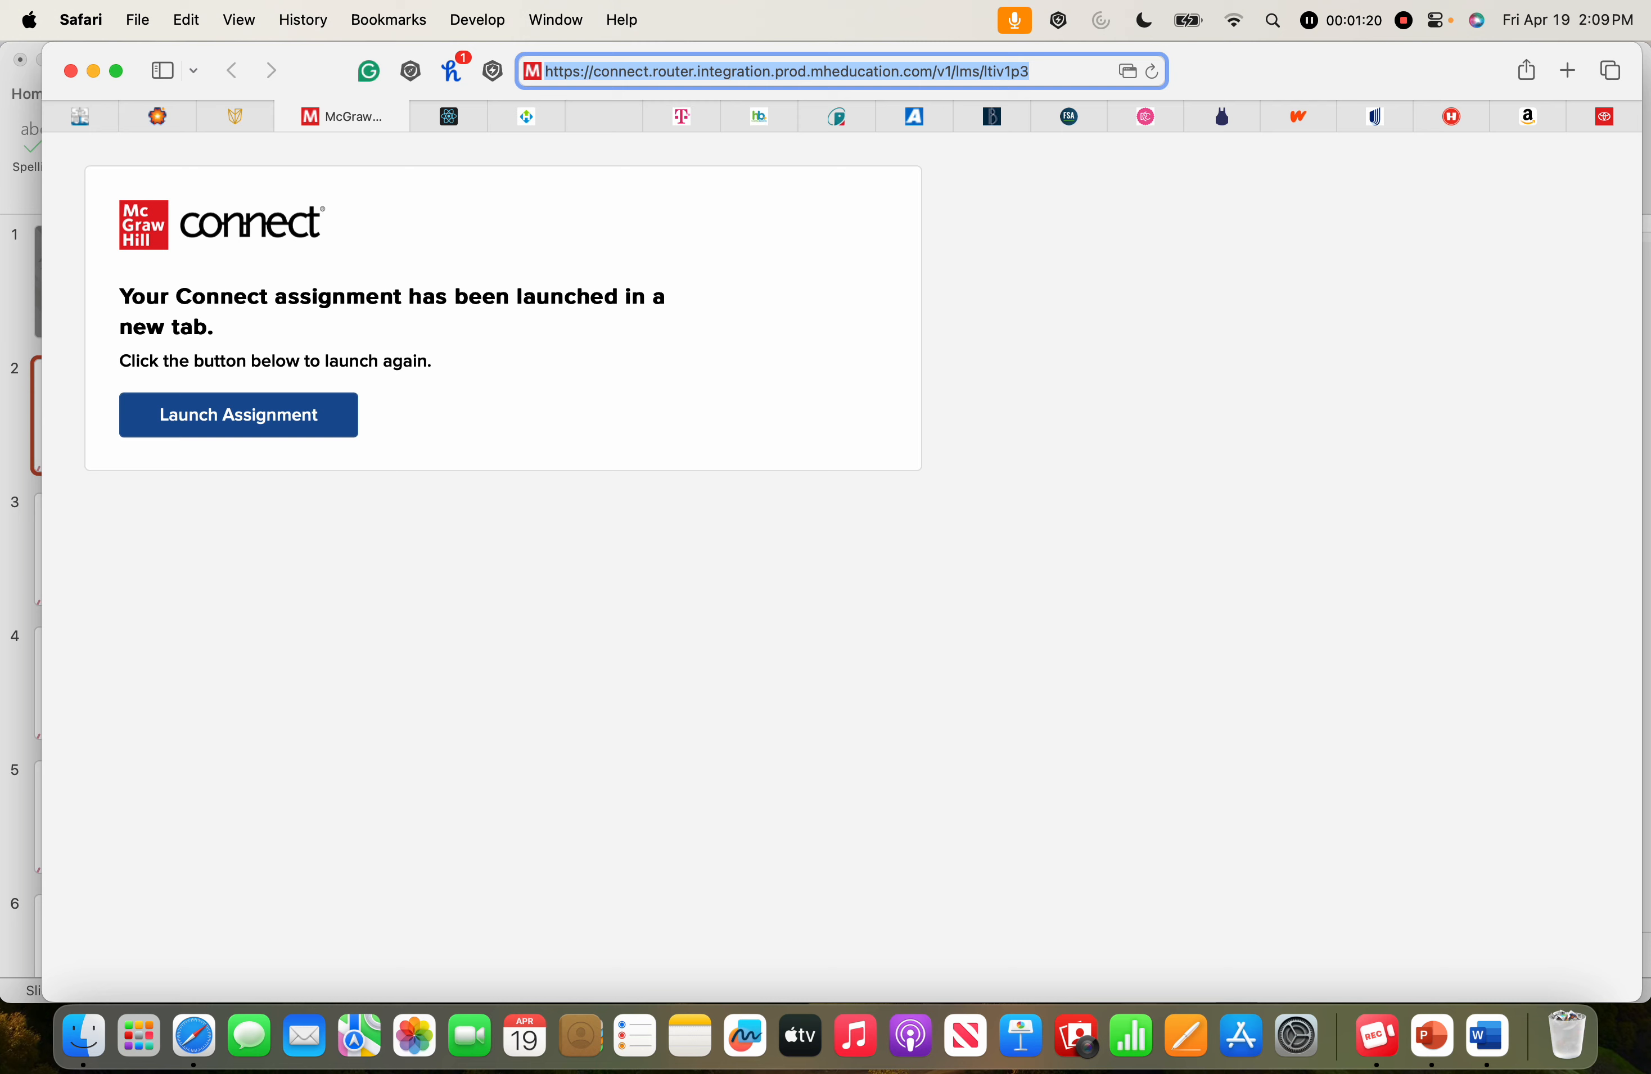
pyautogui.click(238, 414)
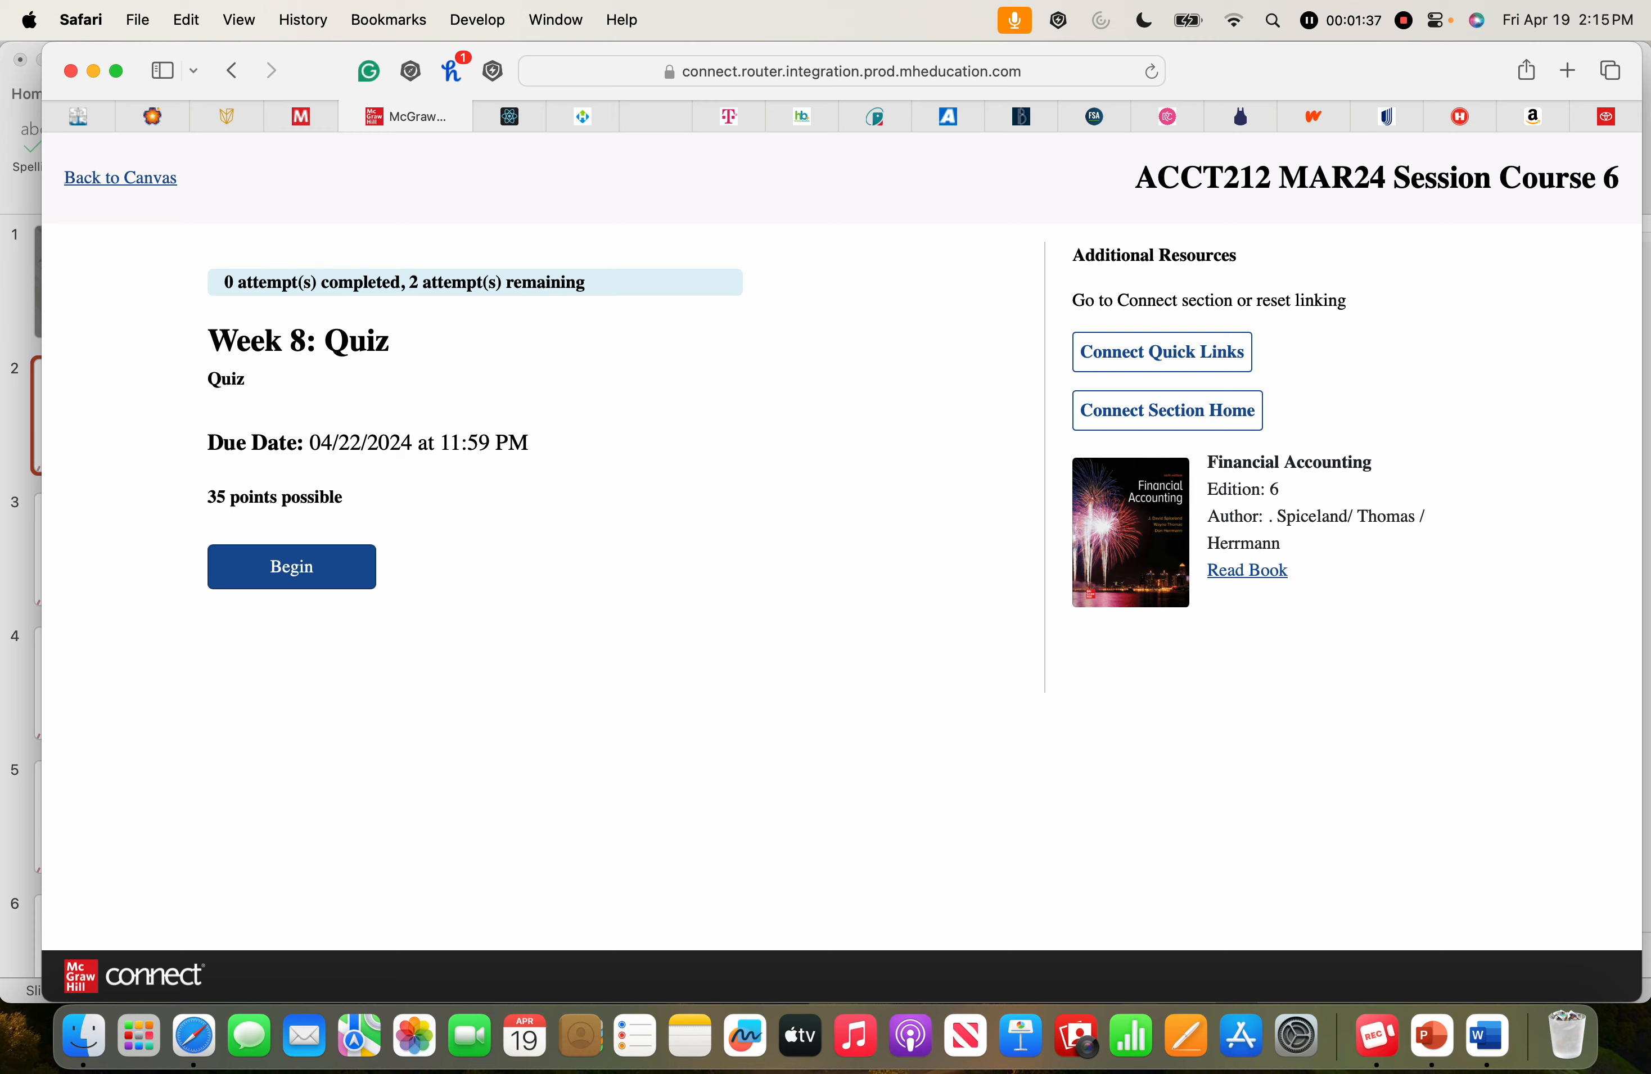
pyautogui.click(291, 567)
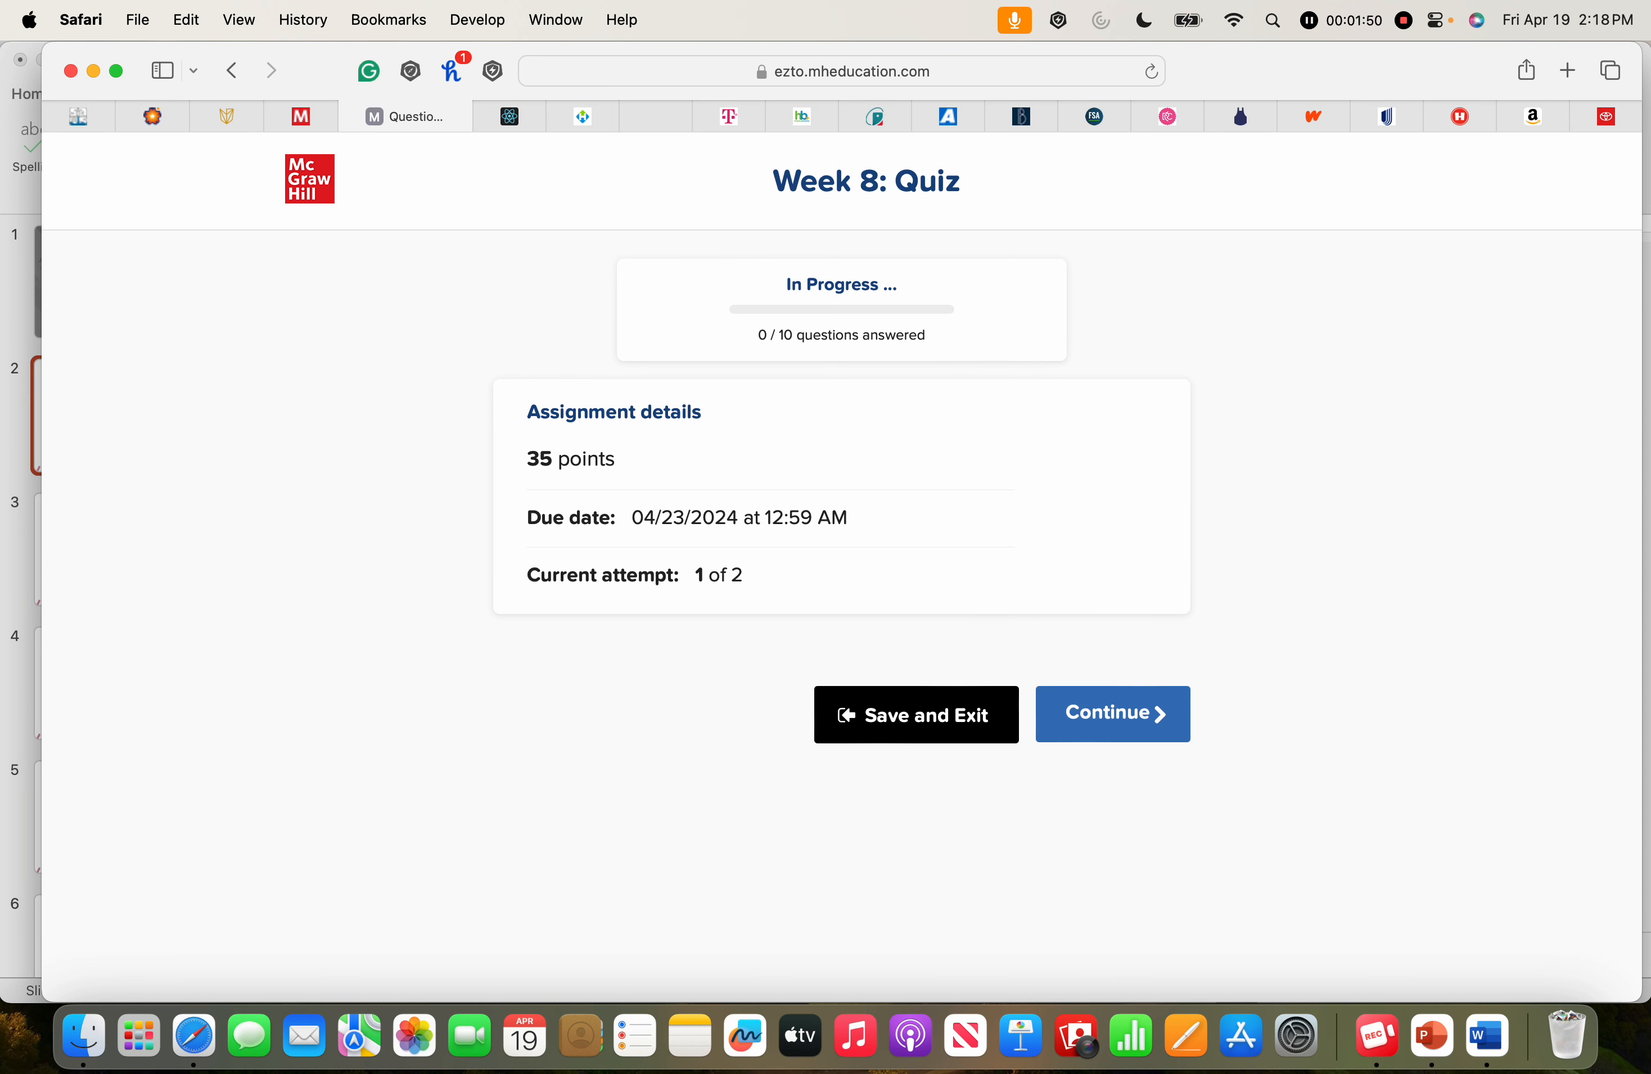
pyautogui.click(1111, 714)
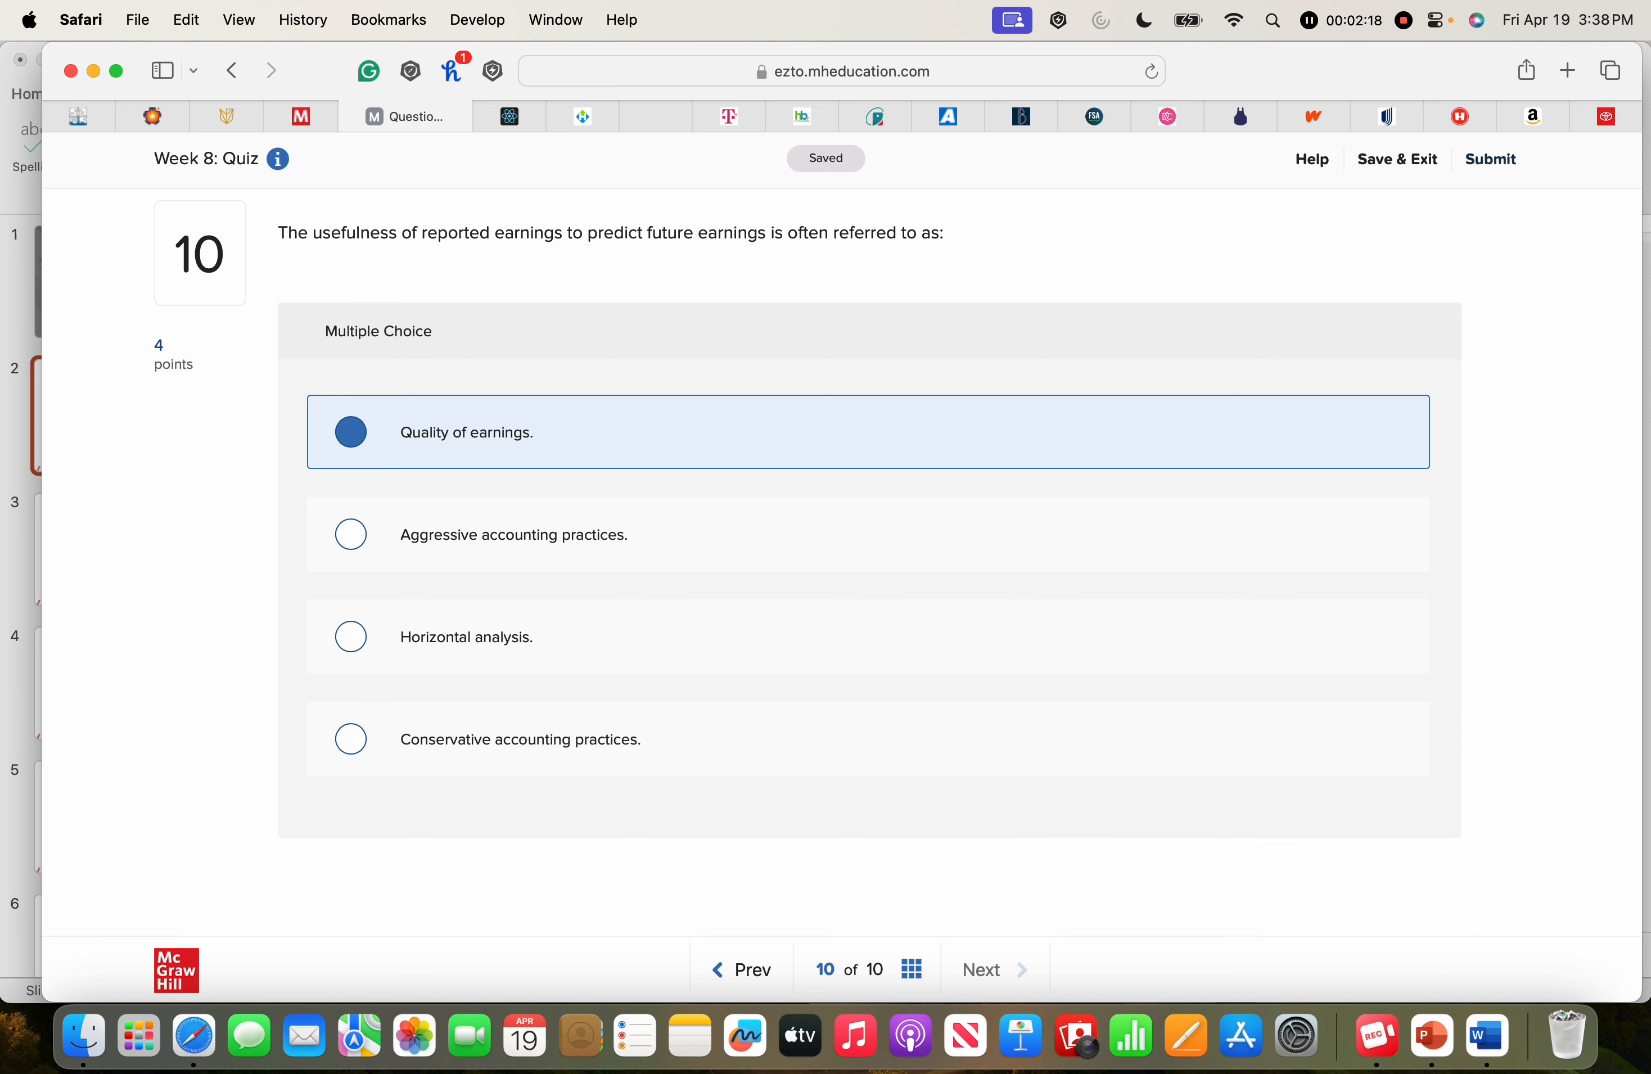
# - Submit the finished Week 8 Quiz for scoring and view the results, 31 of 35 points
pyautogui.click(1489, 159)
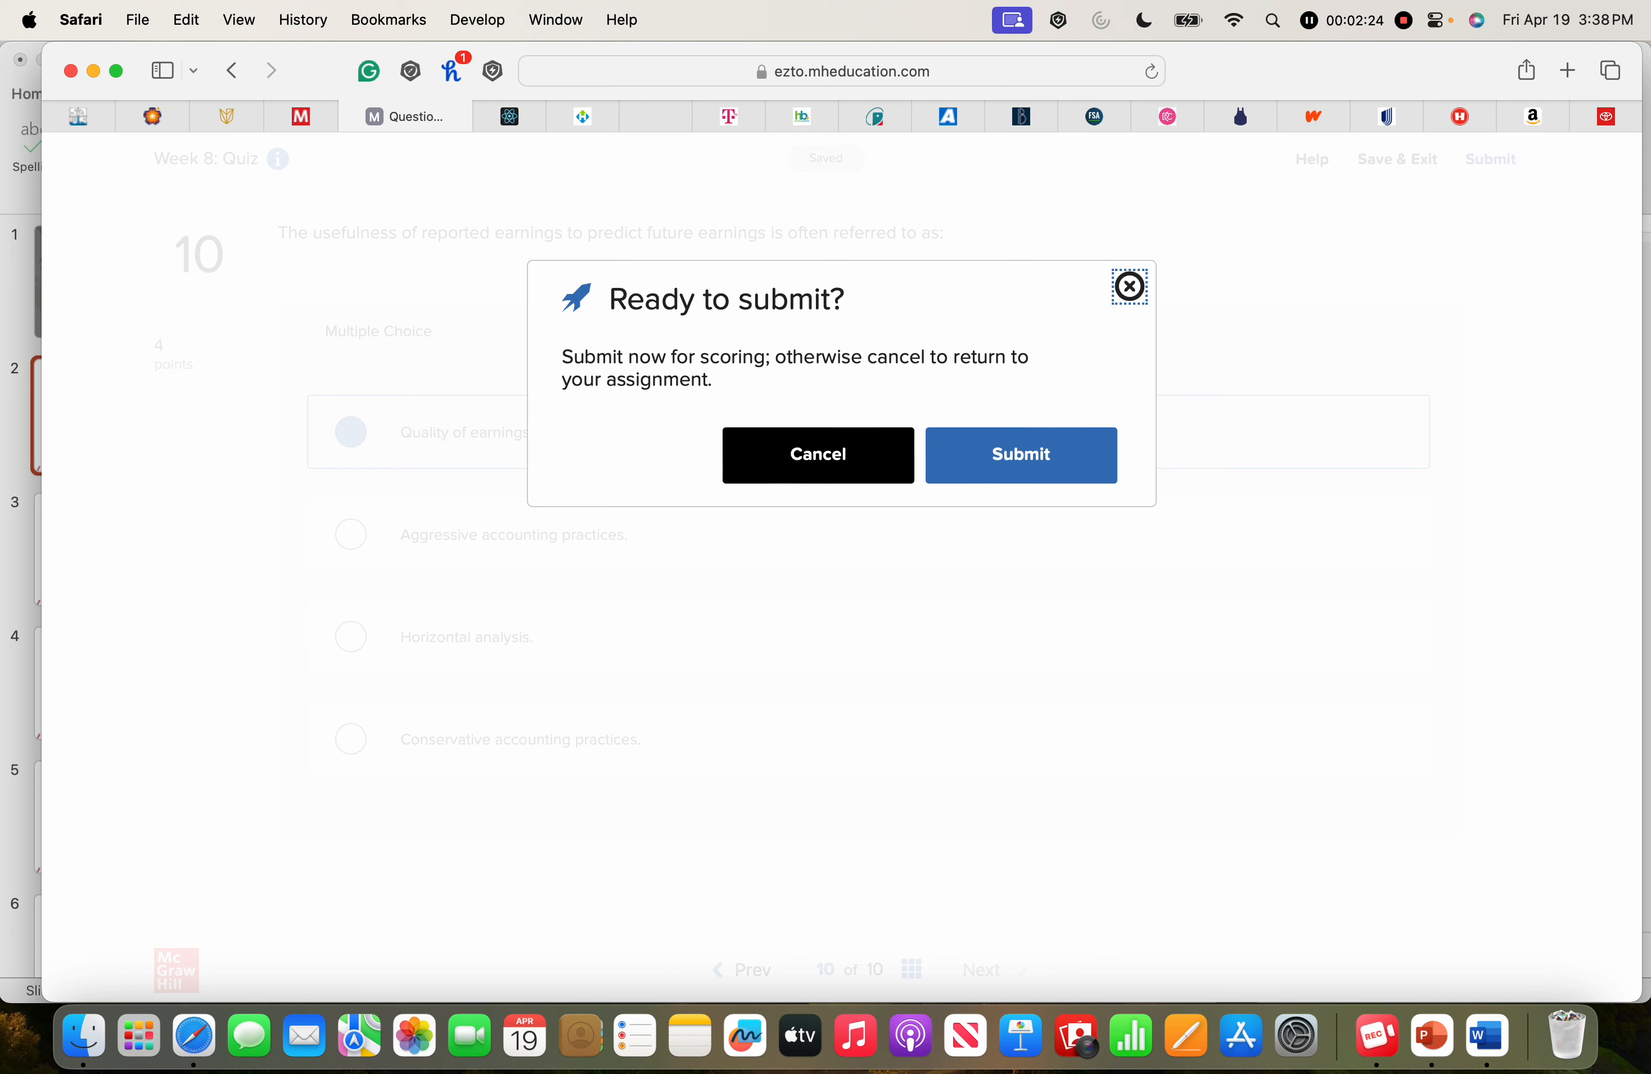
pyautogui.click(1019, 454)
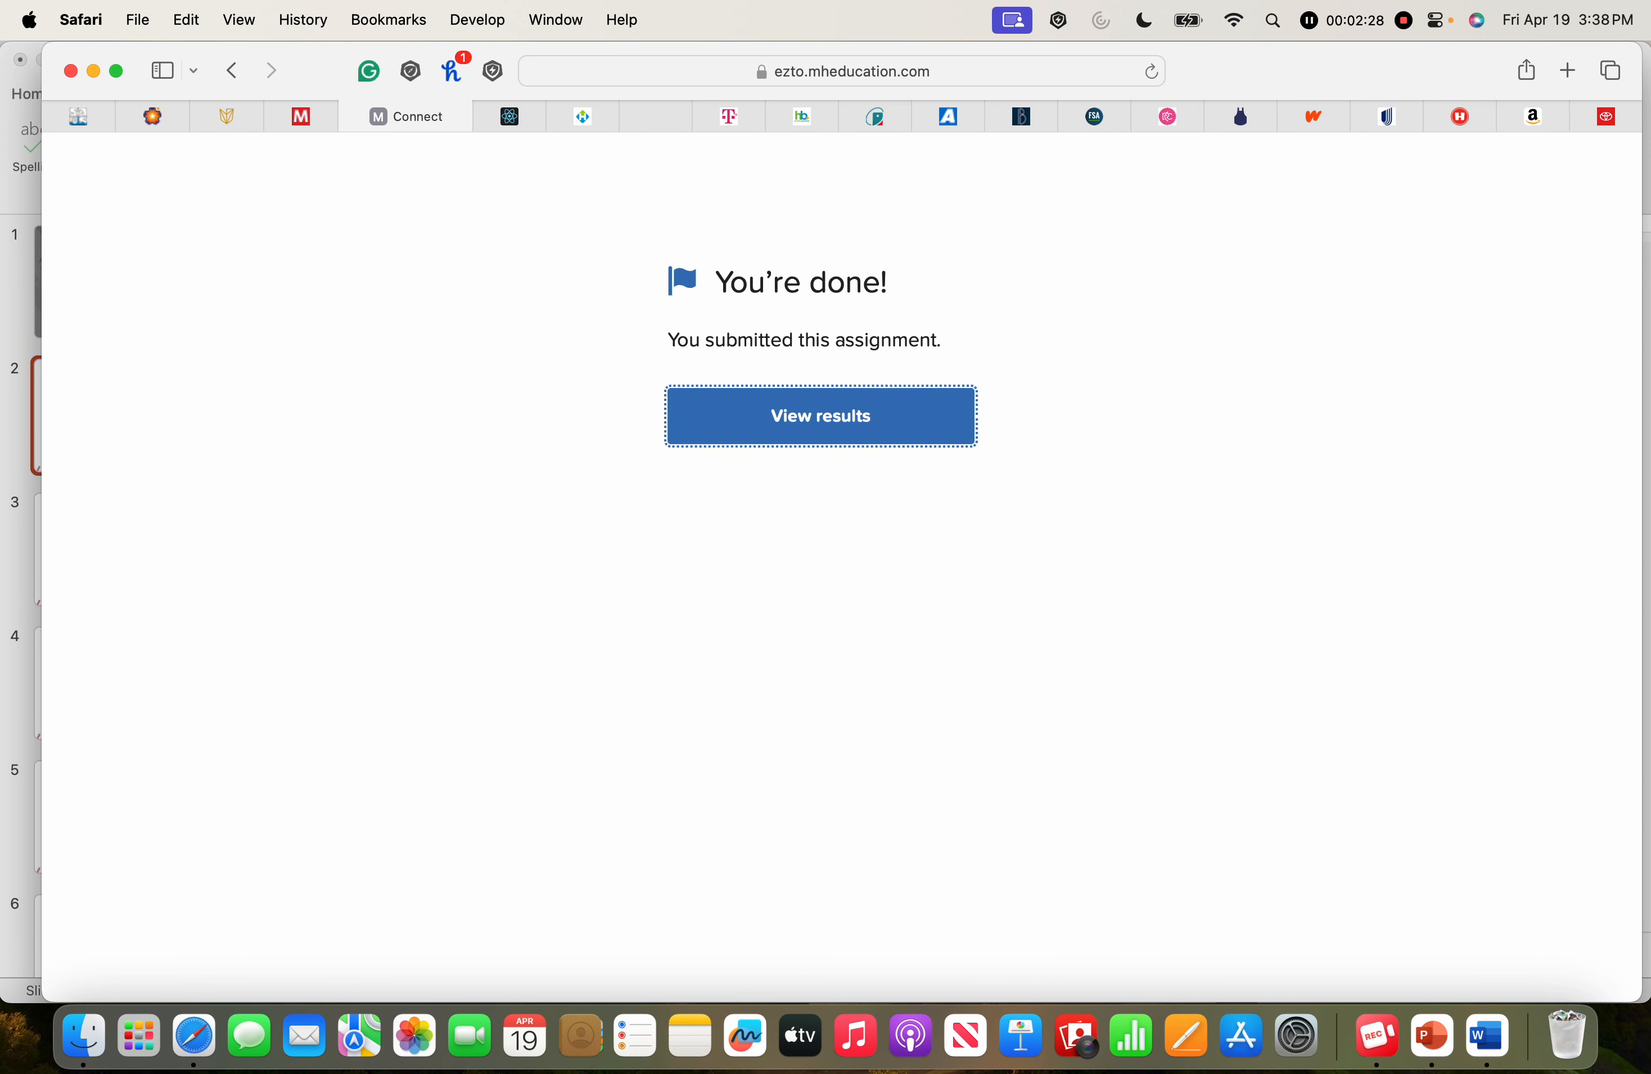
pyautogui.click(818, 414)
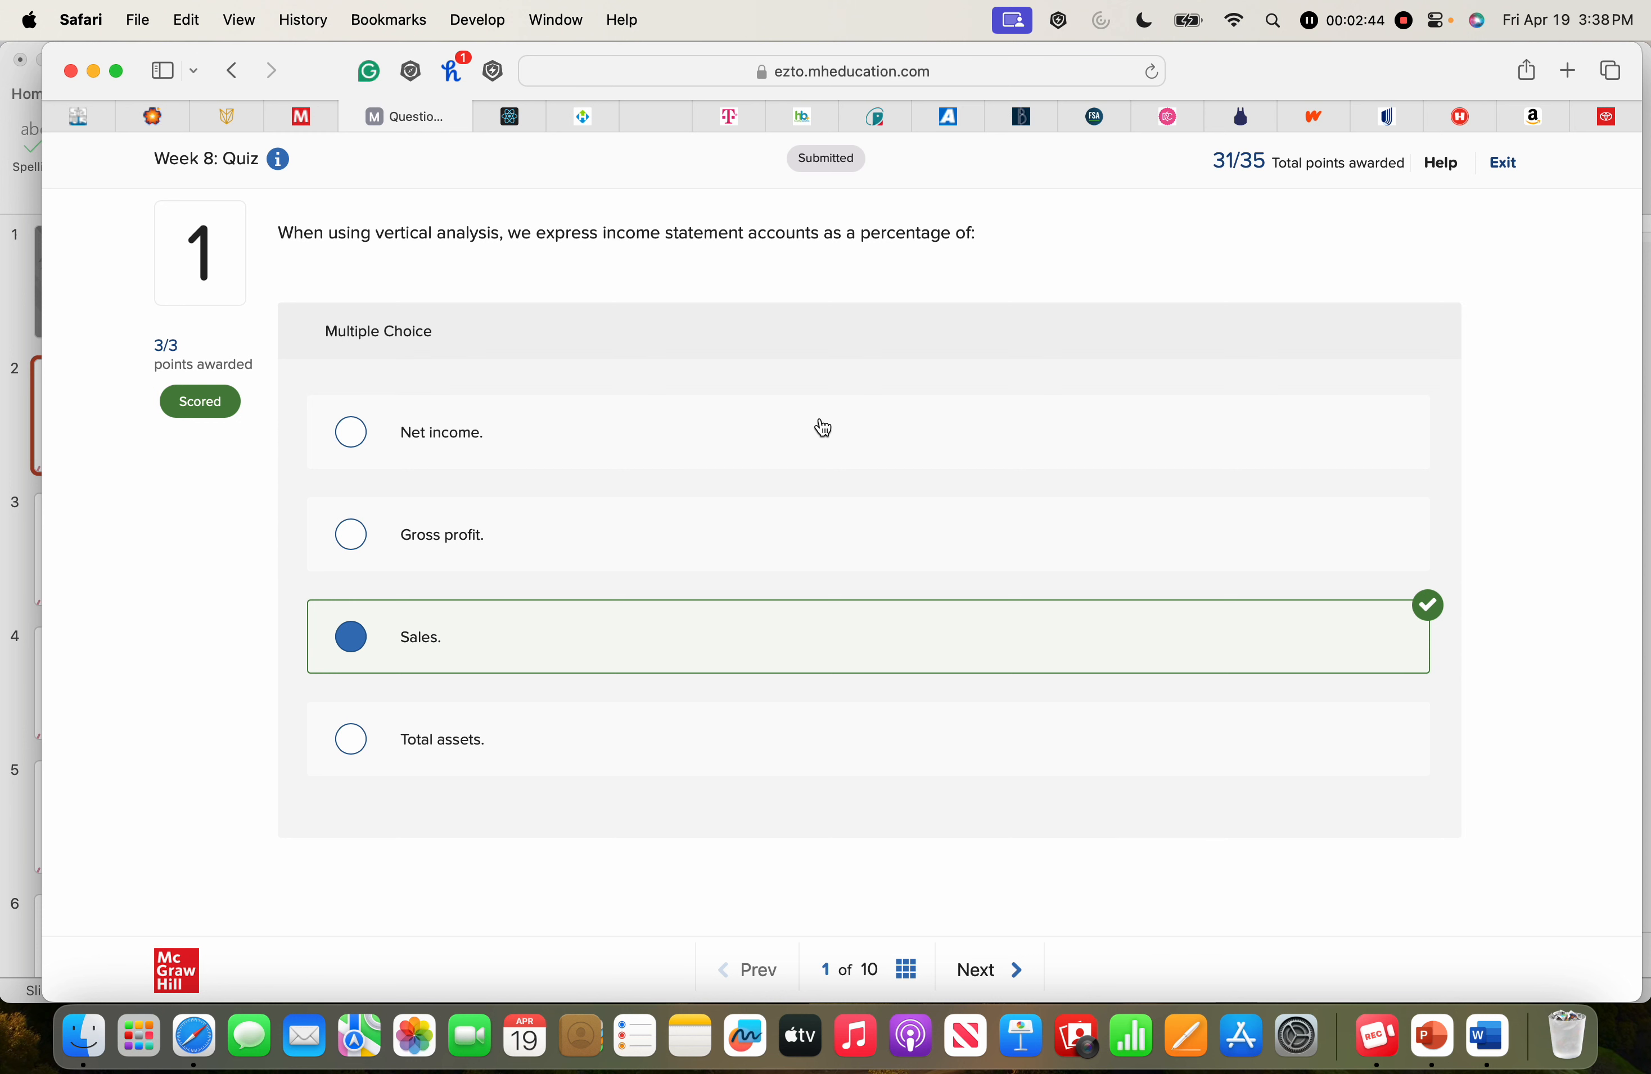
# - Step through the scored results from question 1 to question 9, marked incorrect at 0/4
pyautogui.click(973, 968)
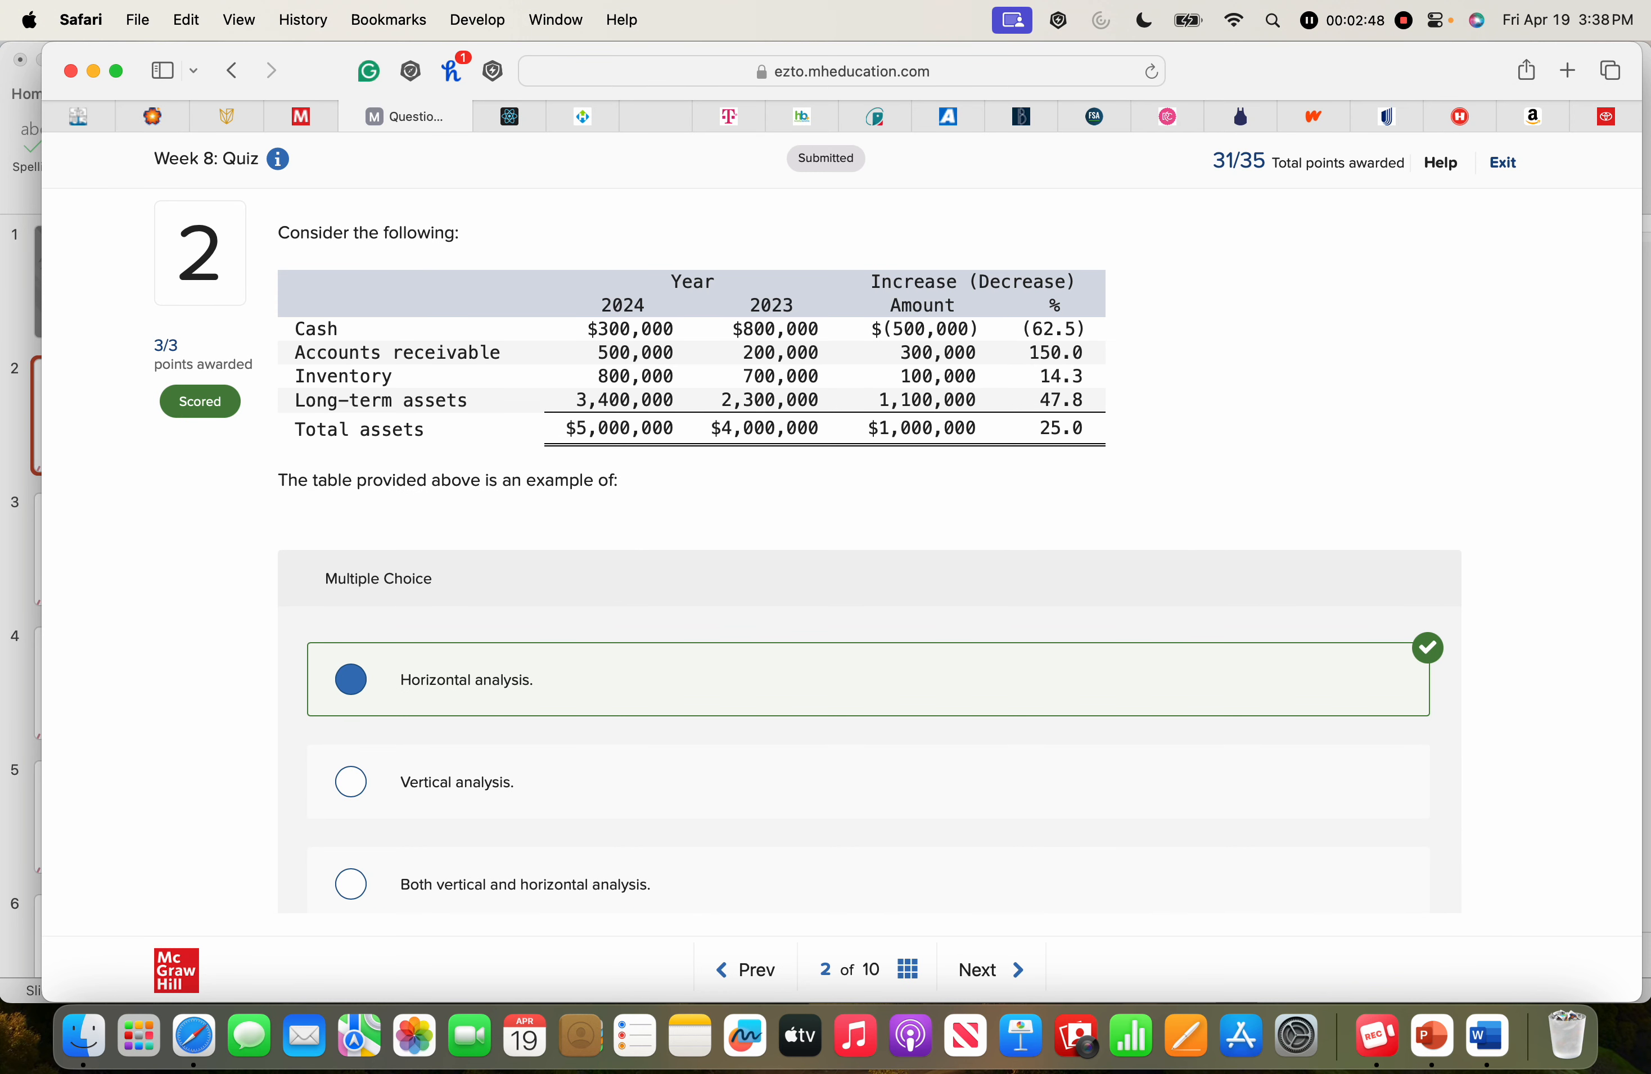
pyautogui.click(977, 968)
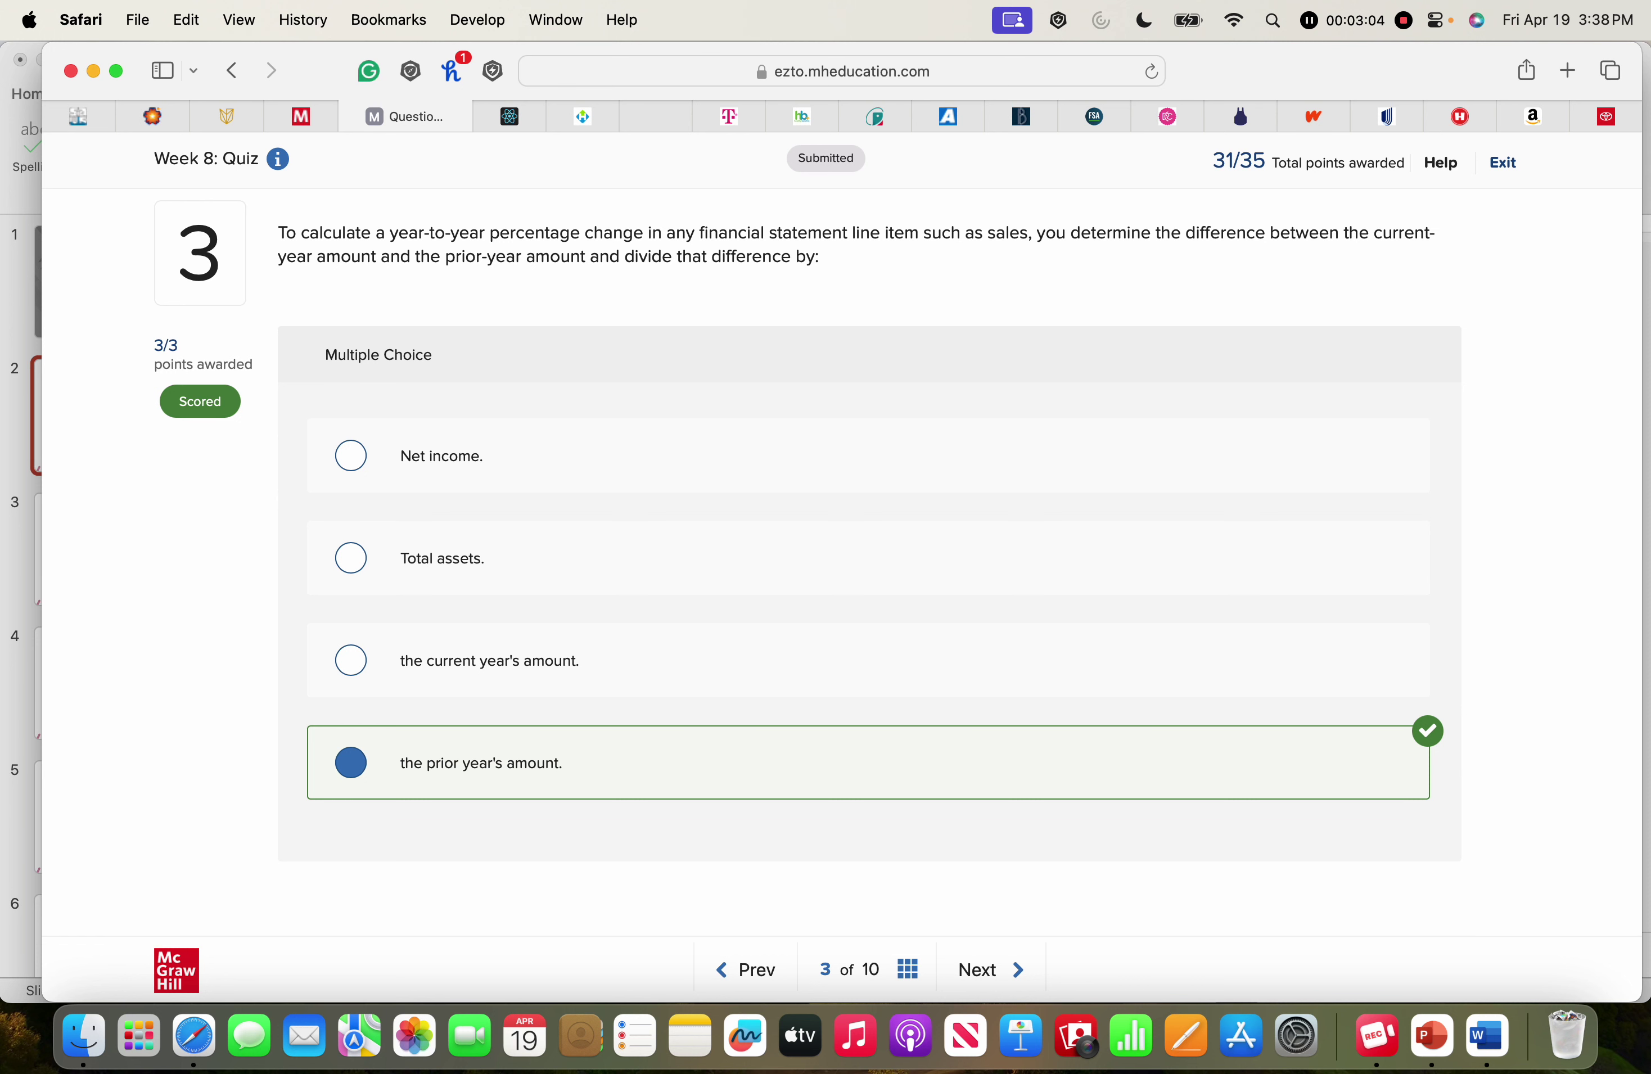
pyautogui.click(976, 969)
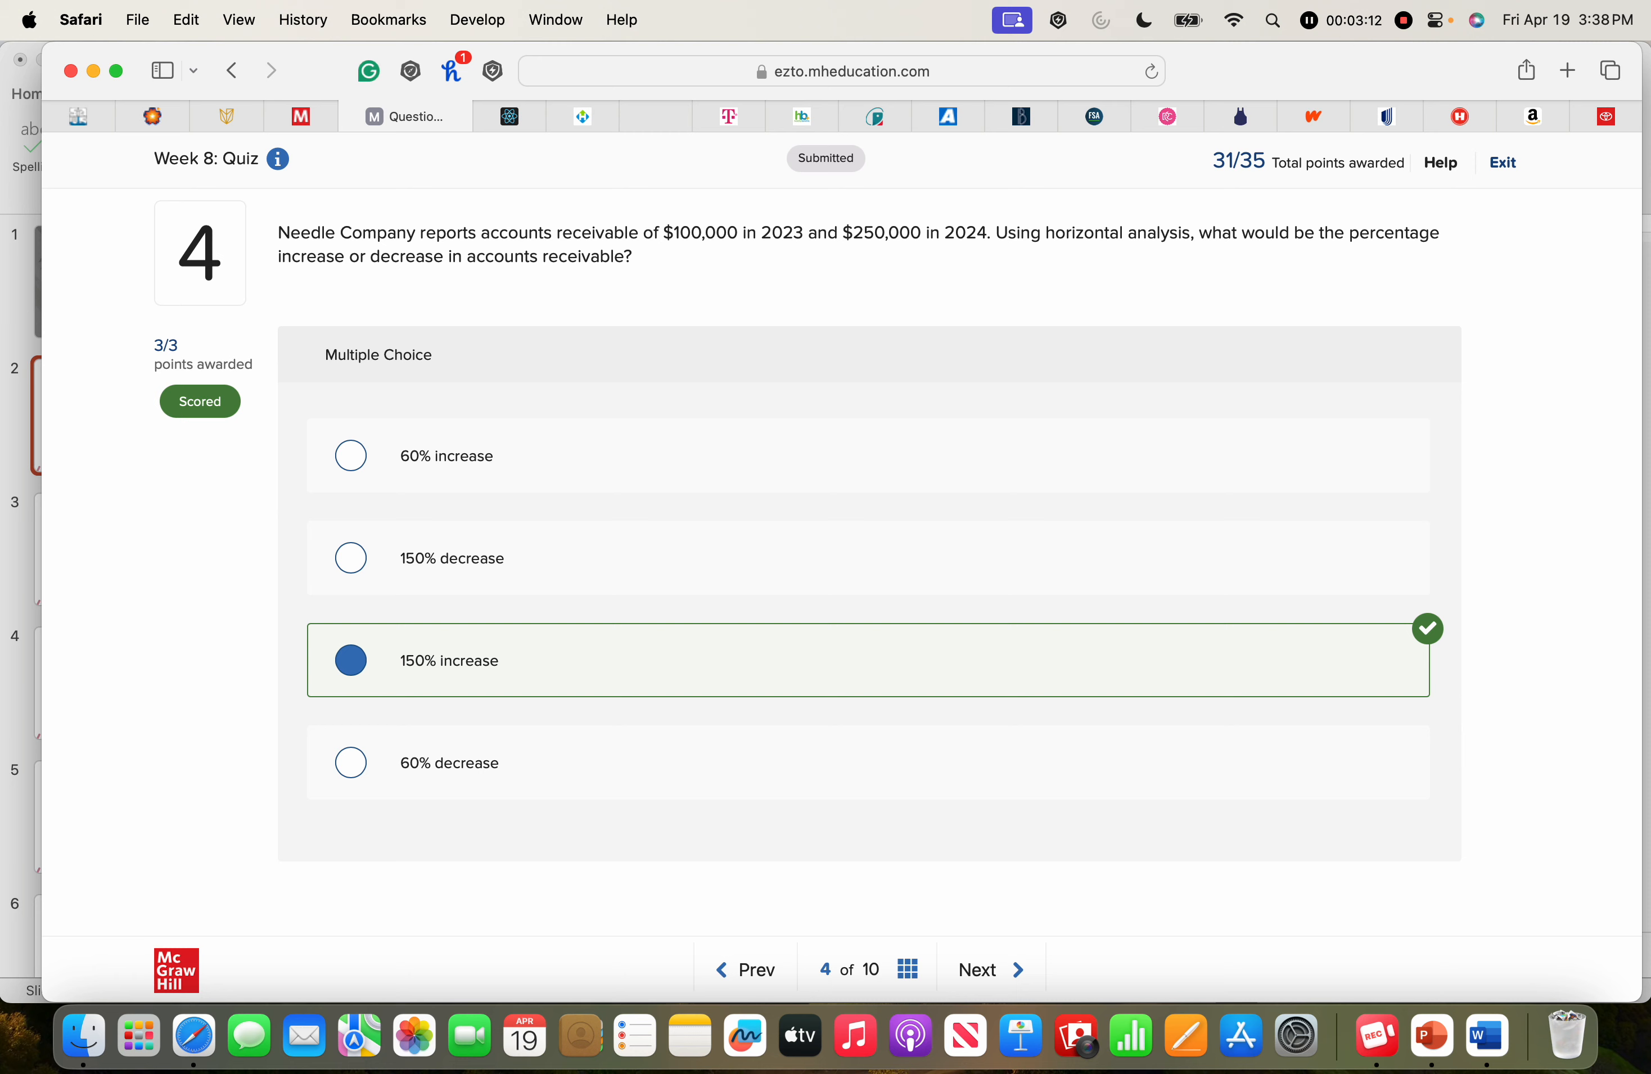
pyautogui.click(989, 968)
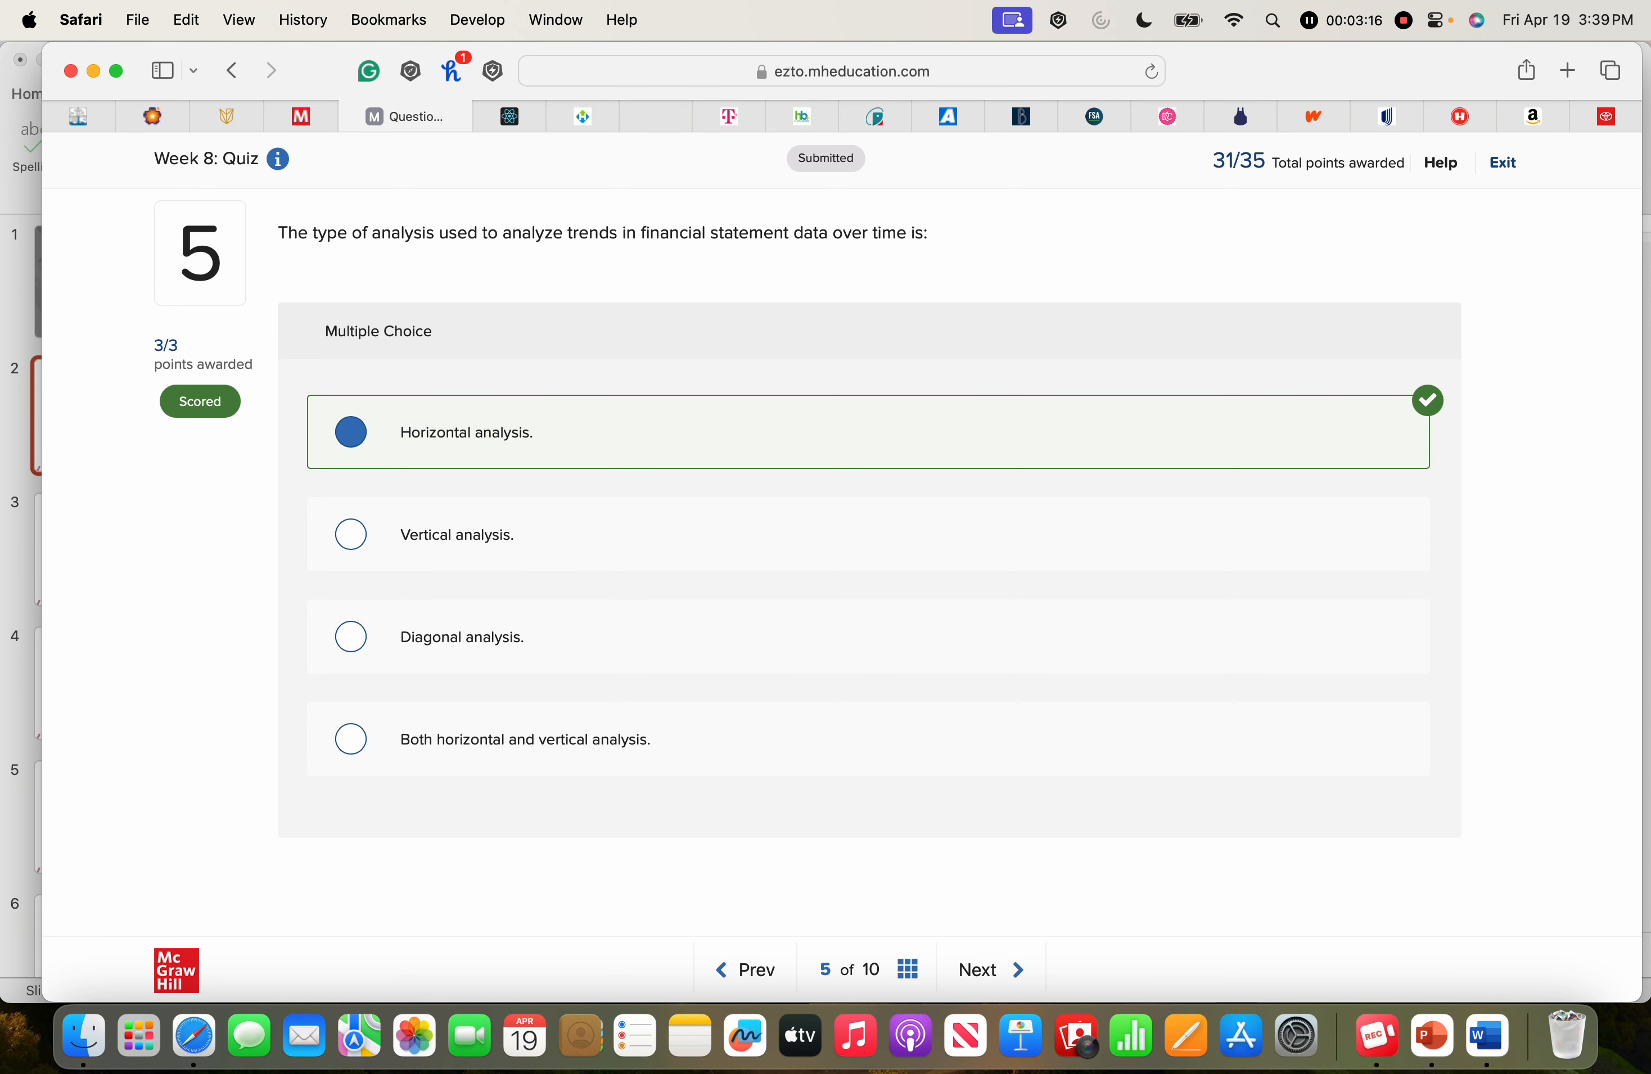
pyautogui.click(986, 968)
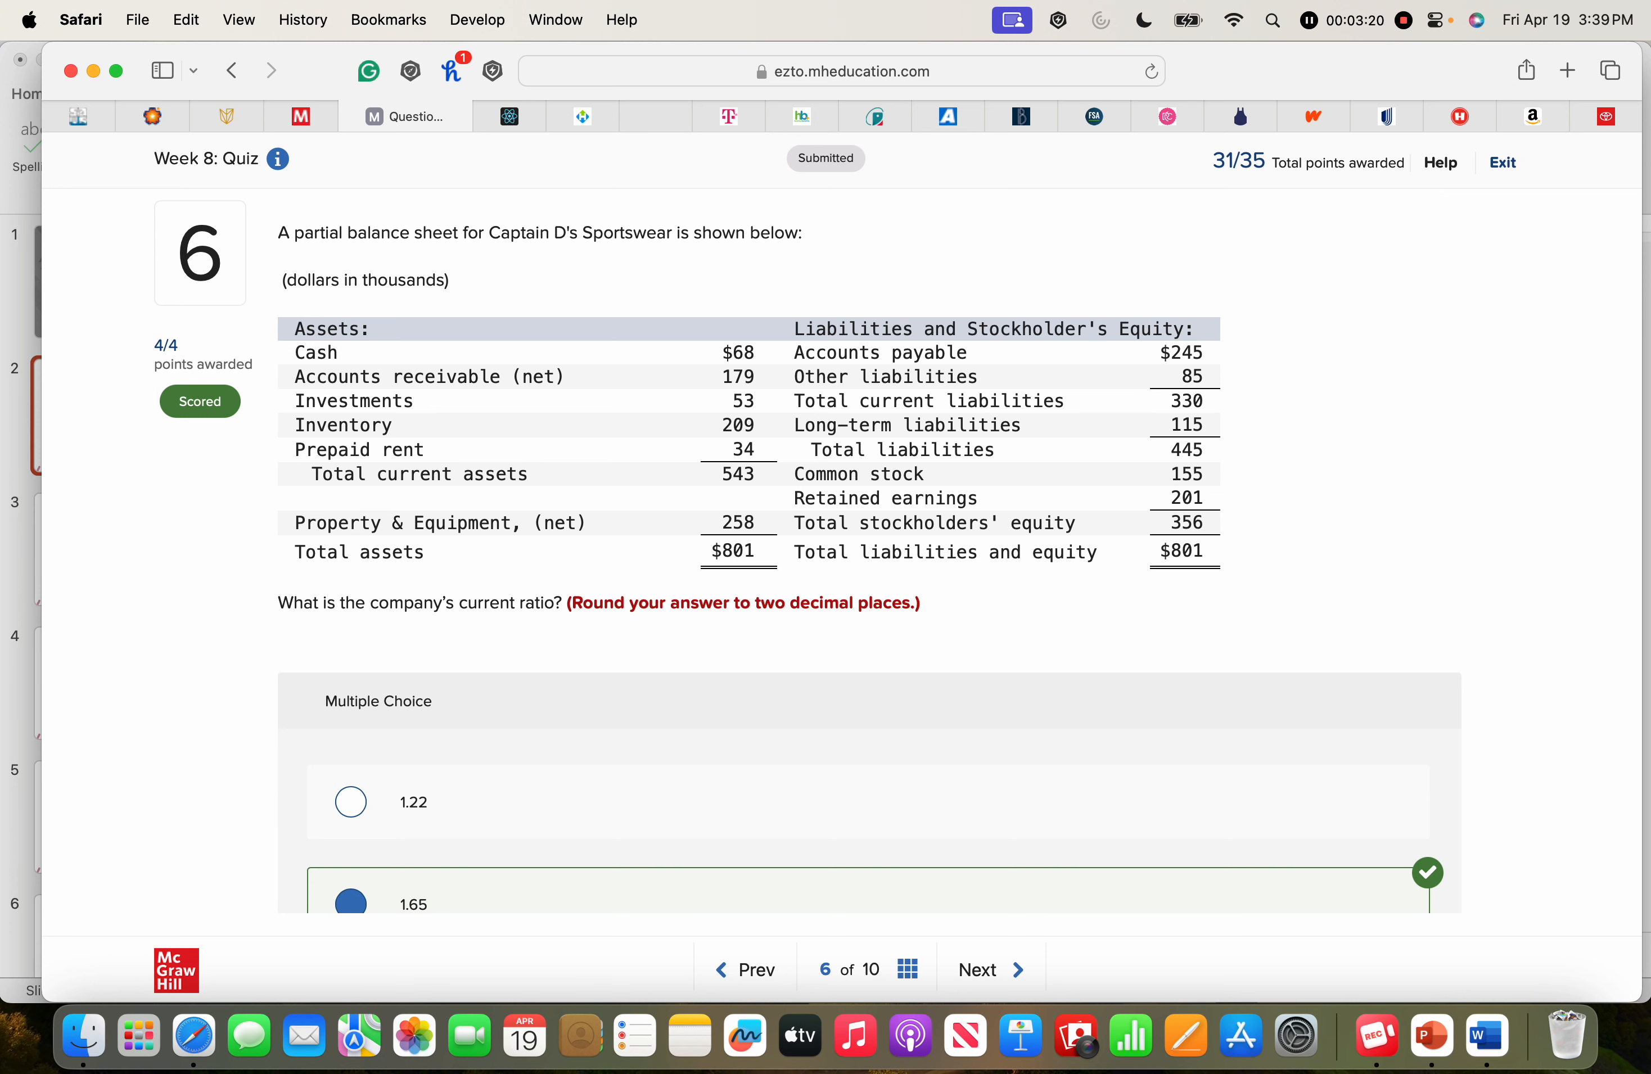
pyautogui.click(976, 968)
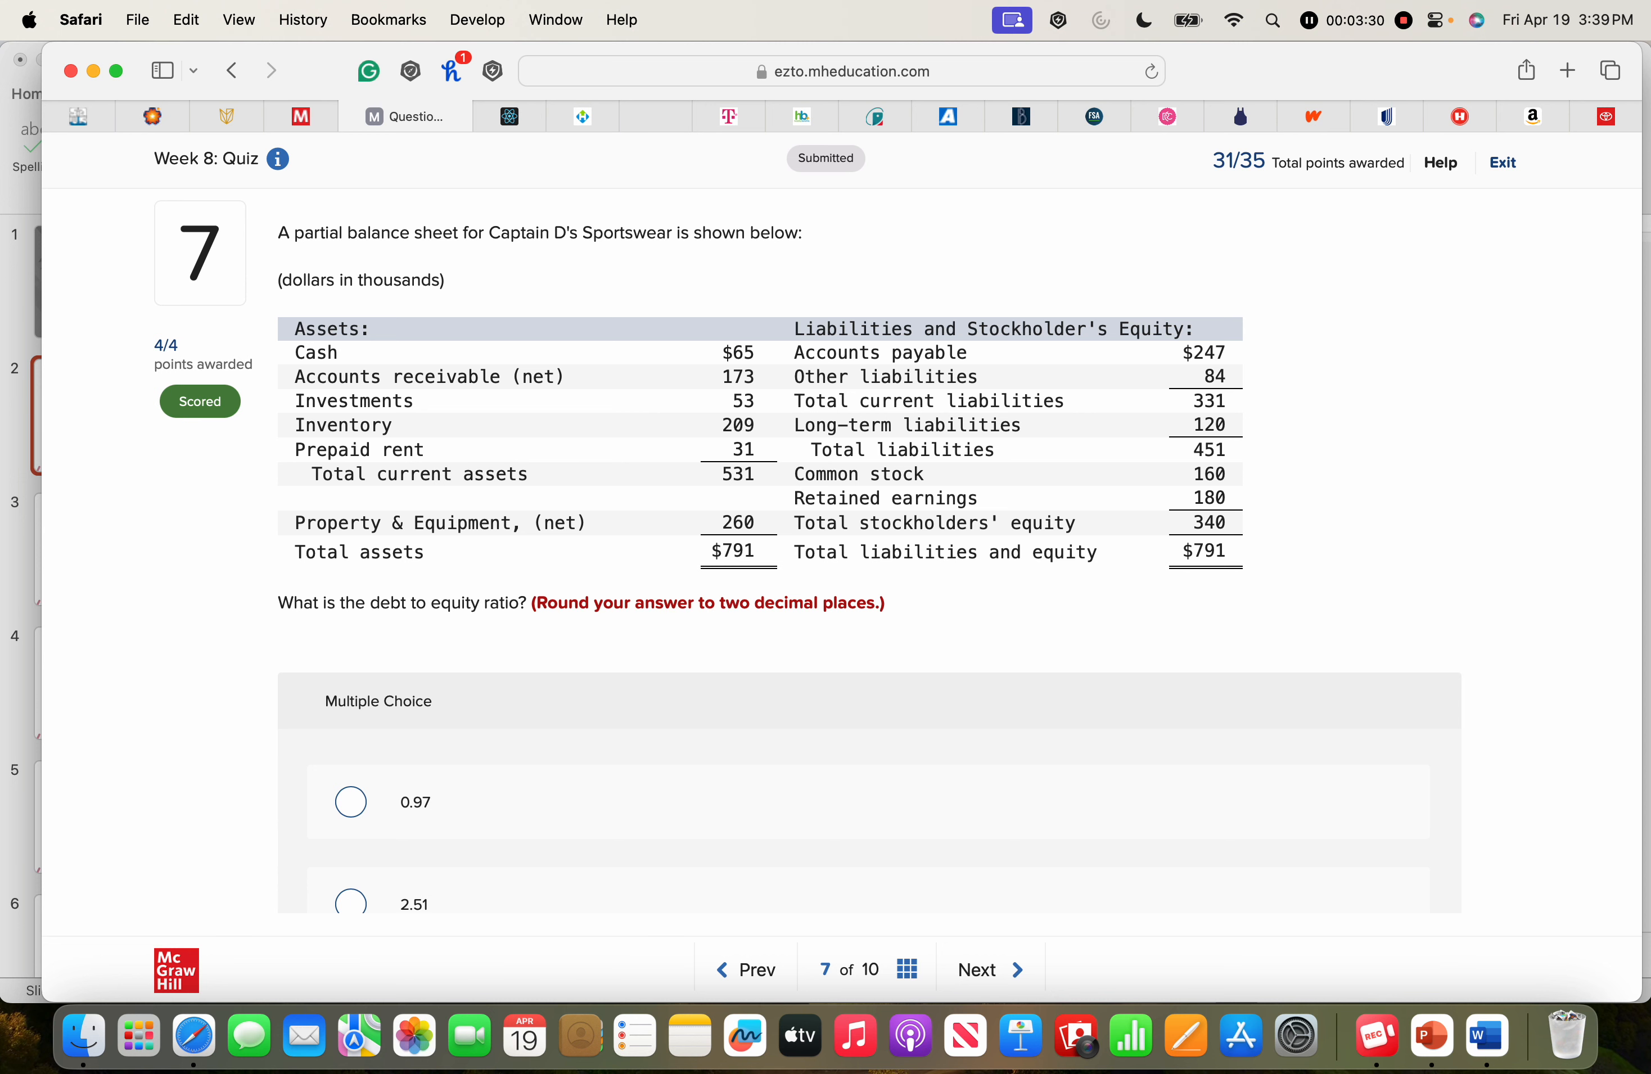
pyautogui.click(987, 968)
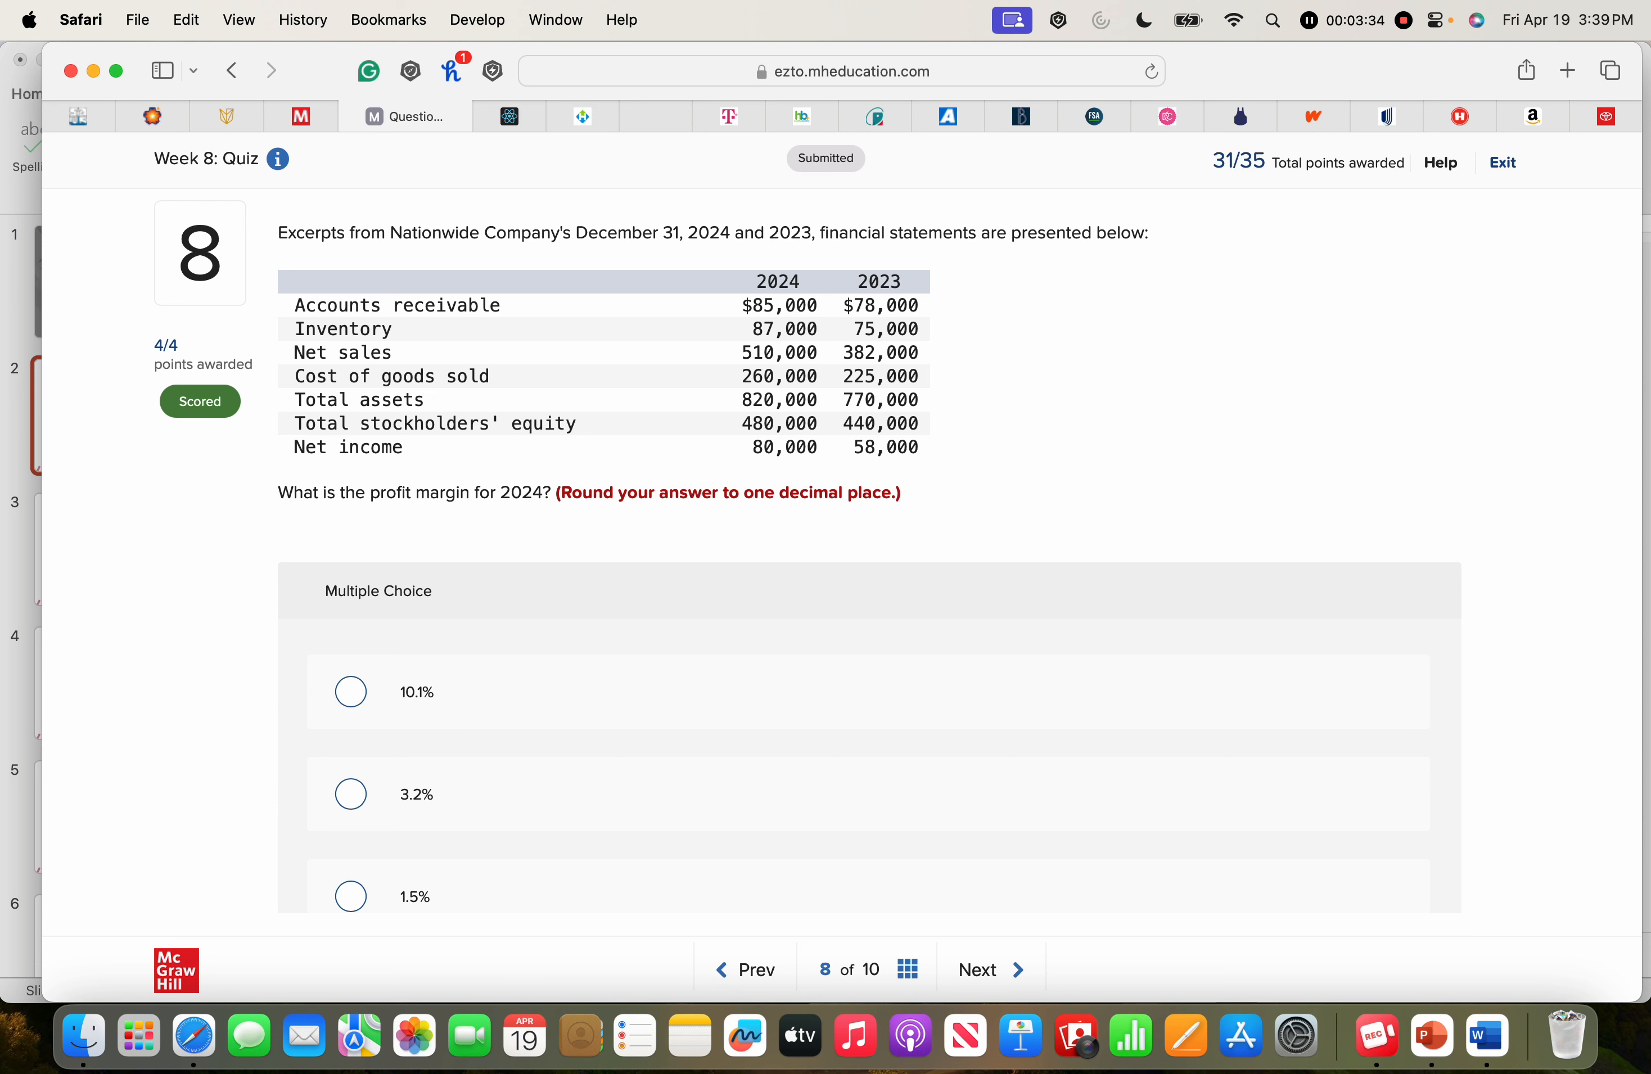
pyautogui.click(988, 970)
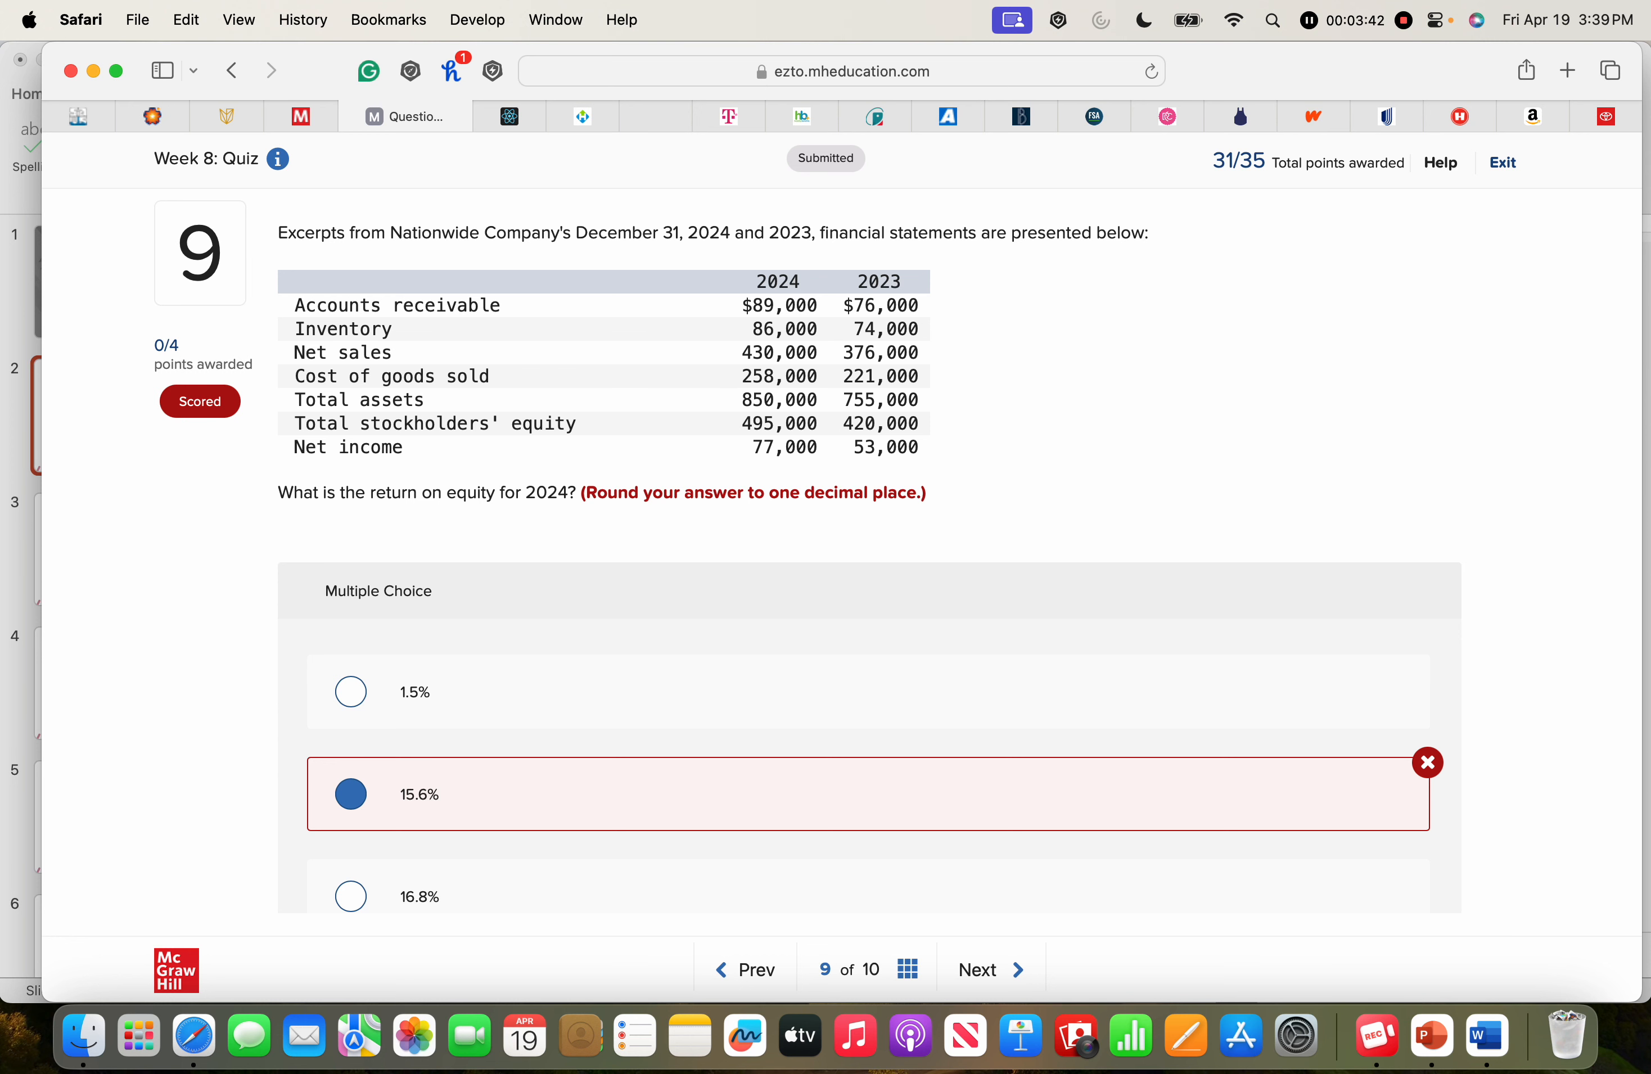
# - Finish question 10, submit the new quiz attempt and view its results, scored 28 of 35
pyautogui.click(989, 968)
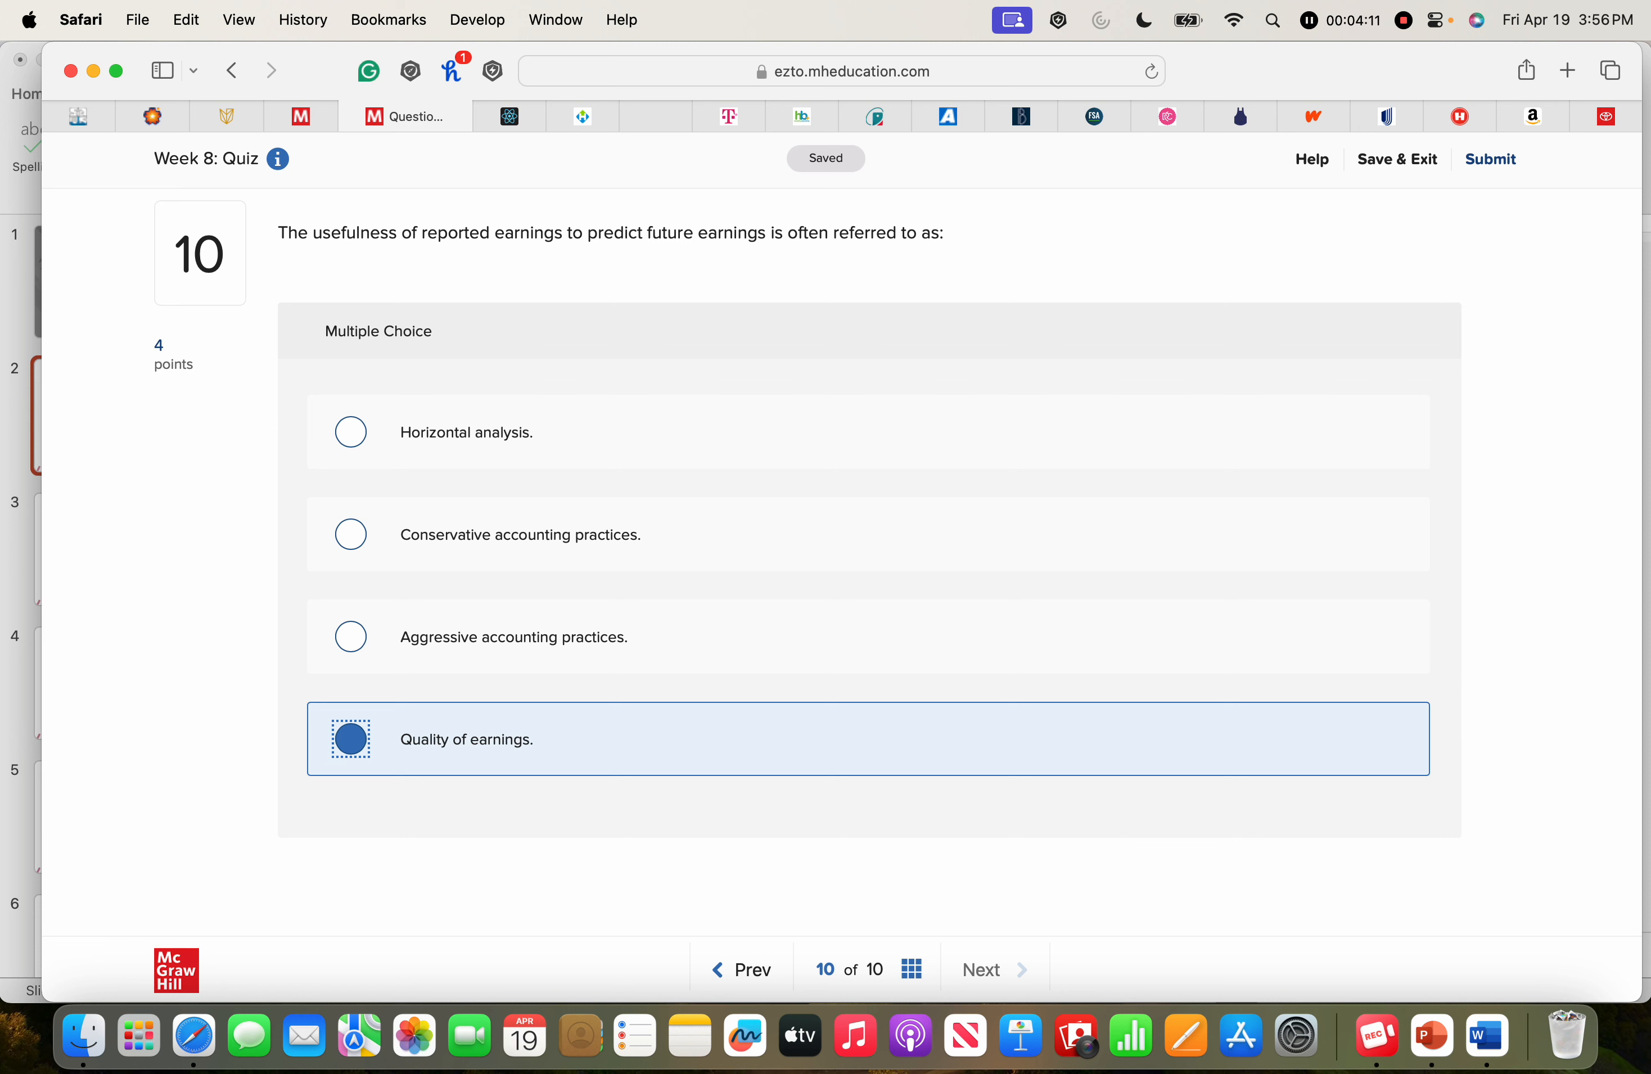
pyautogui.click(1488, 158)
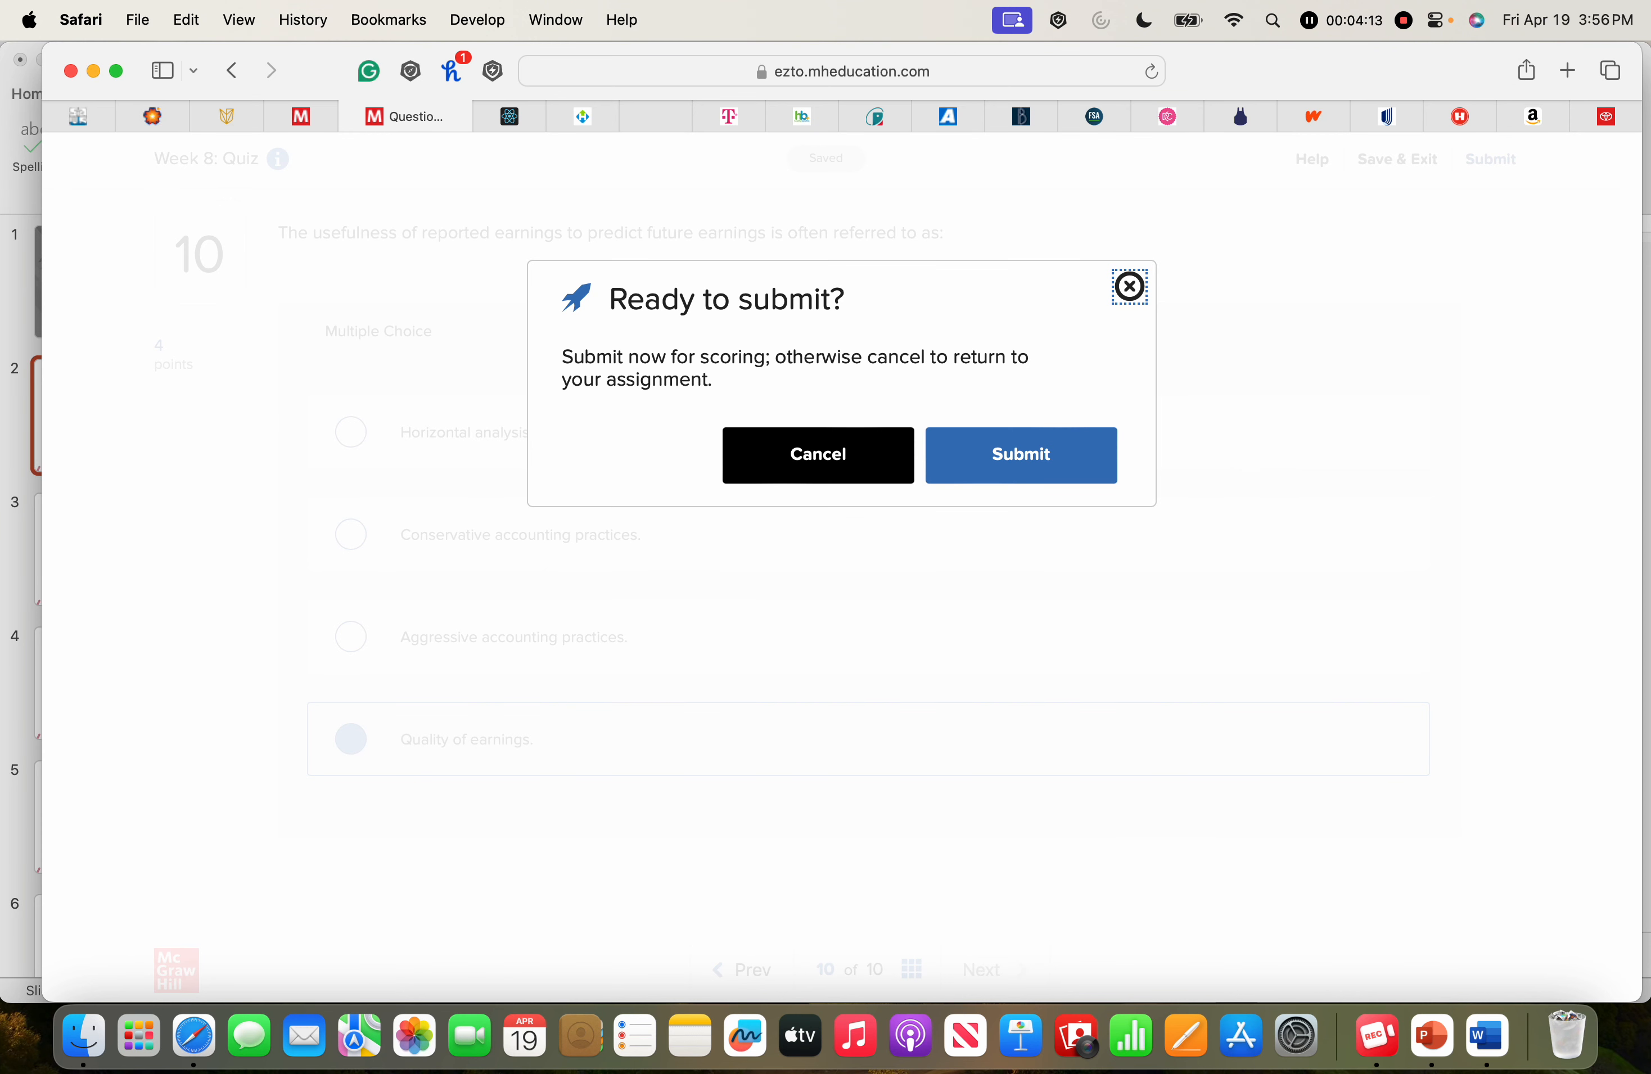
pyautogui.click(1019, 454)
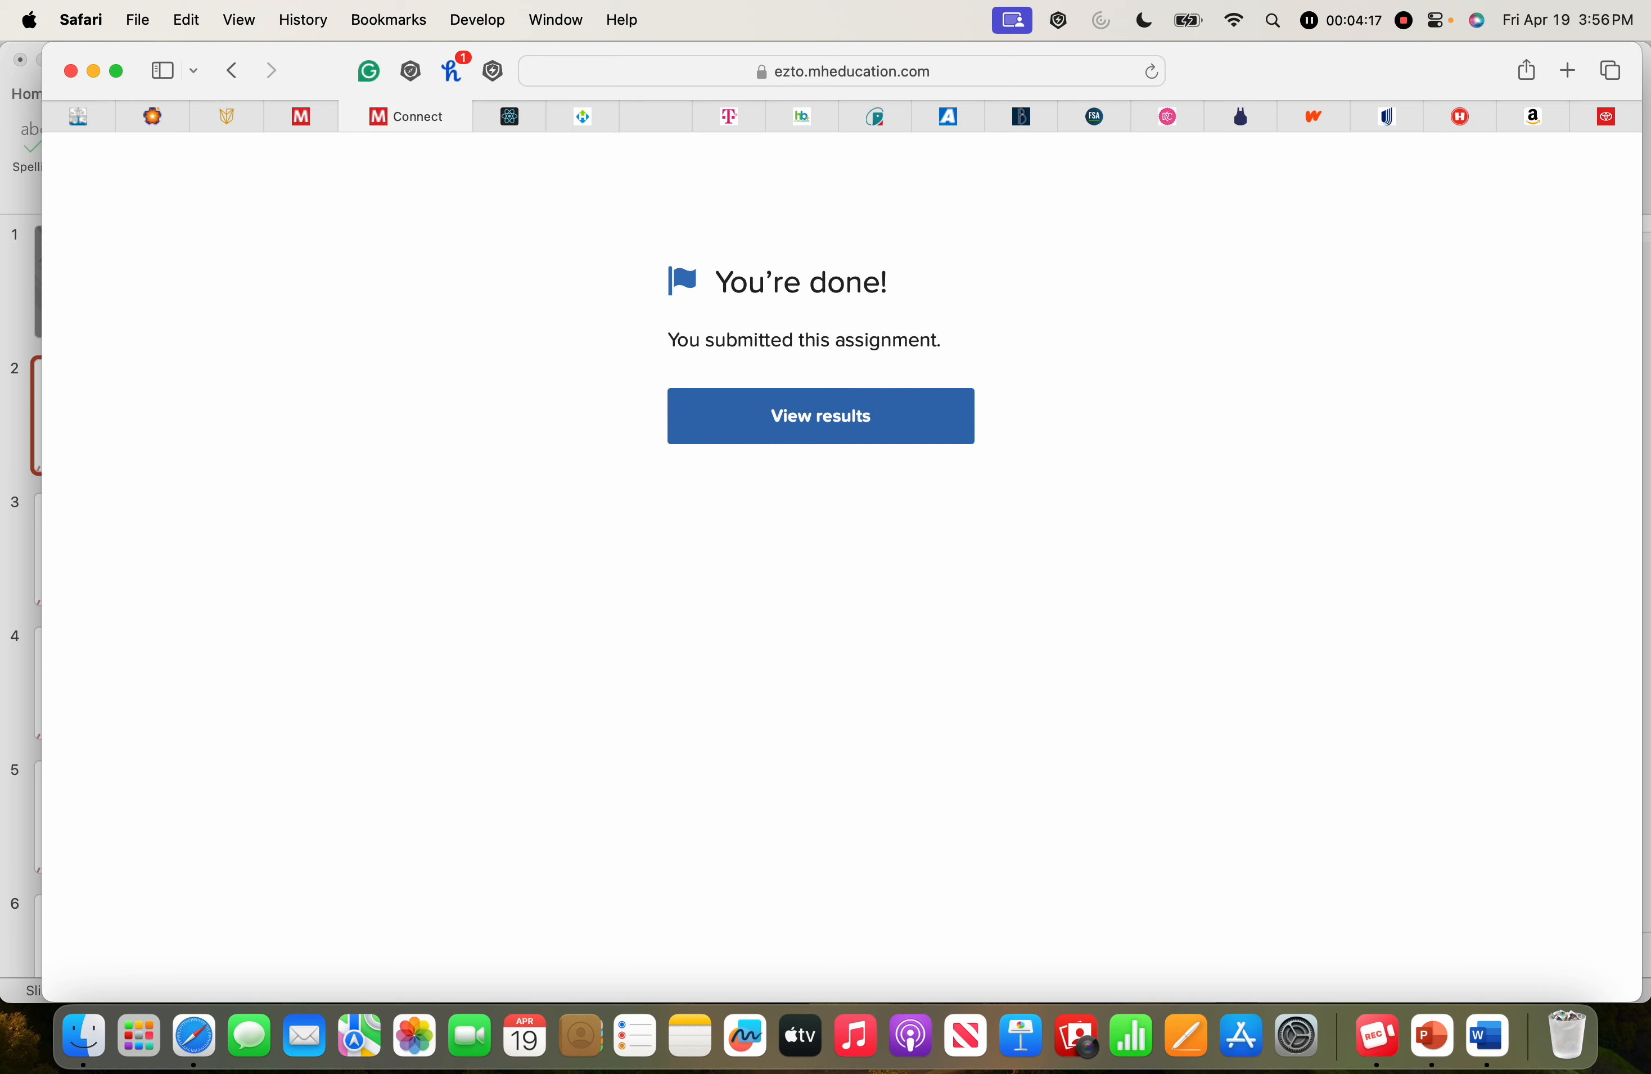
pyautogui.click(818, 414)
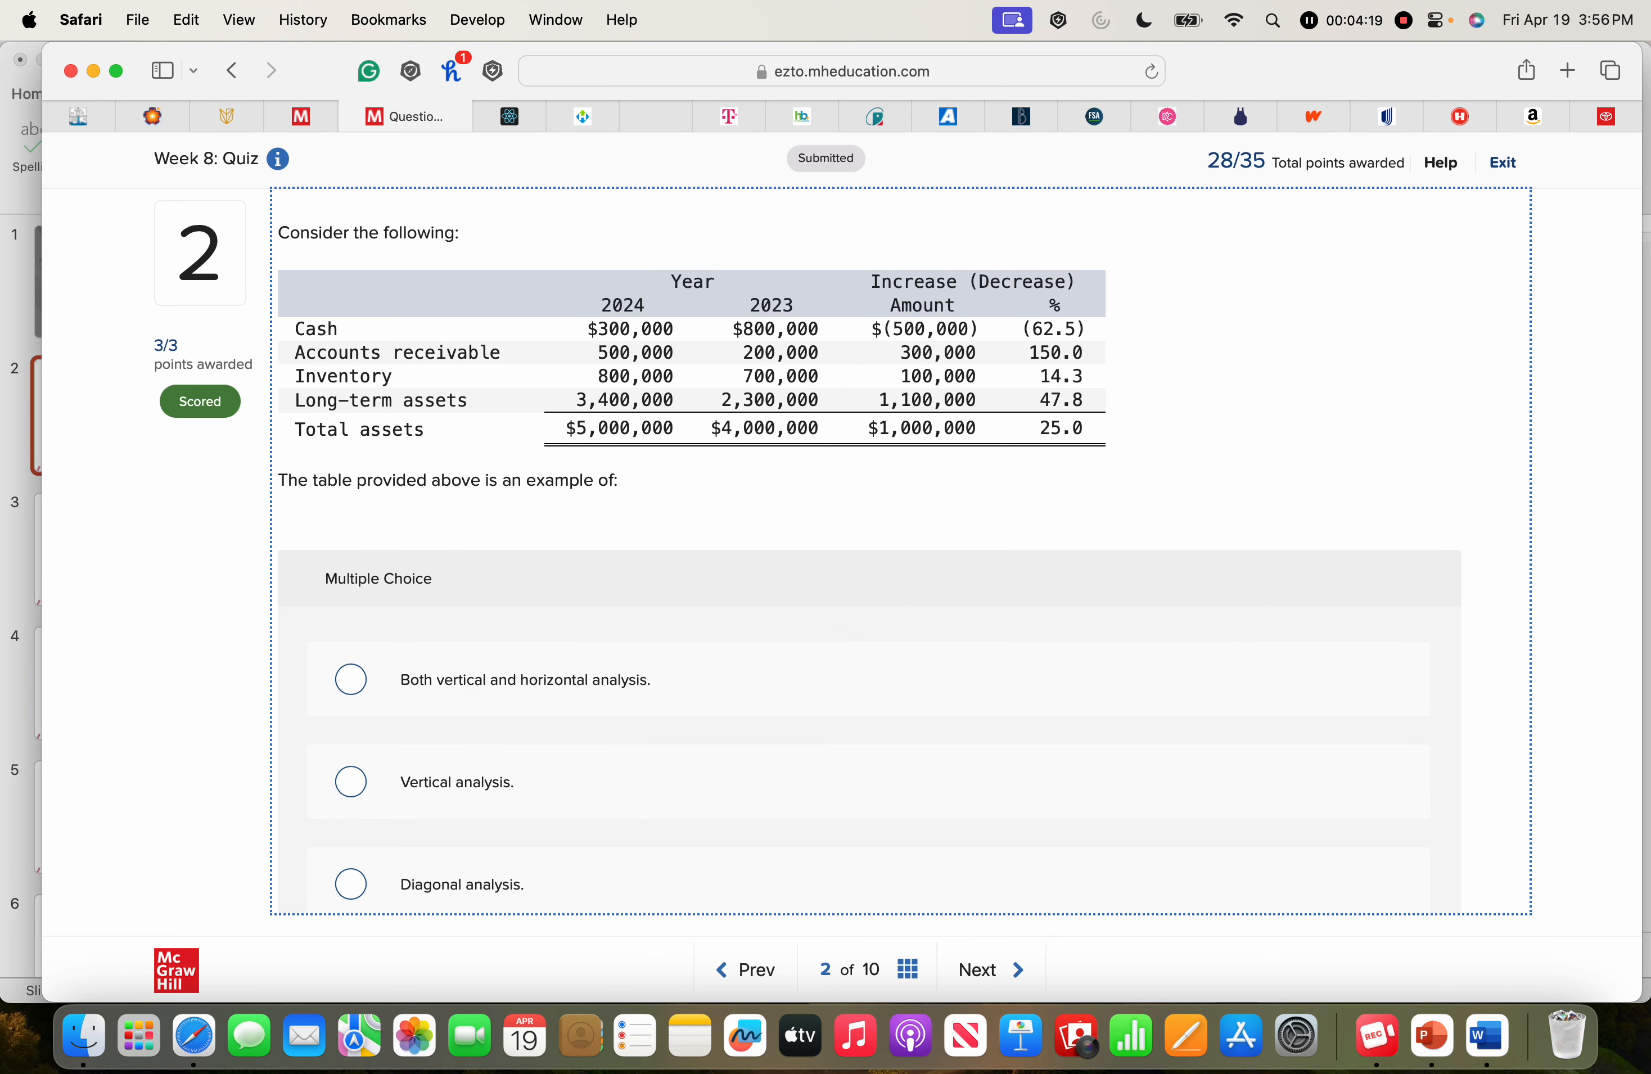
# - Move through the new attempt's scored questions before exiting back to the Canvas quiz page
pyautogui.click(986, 968)
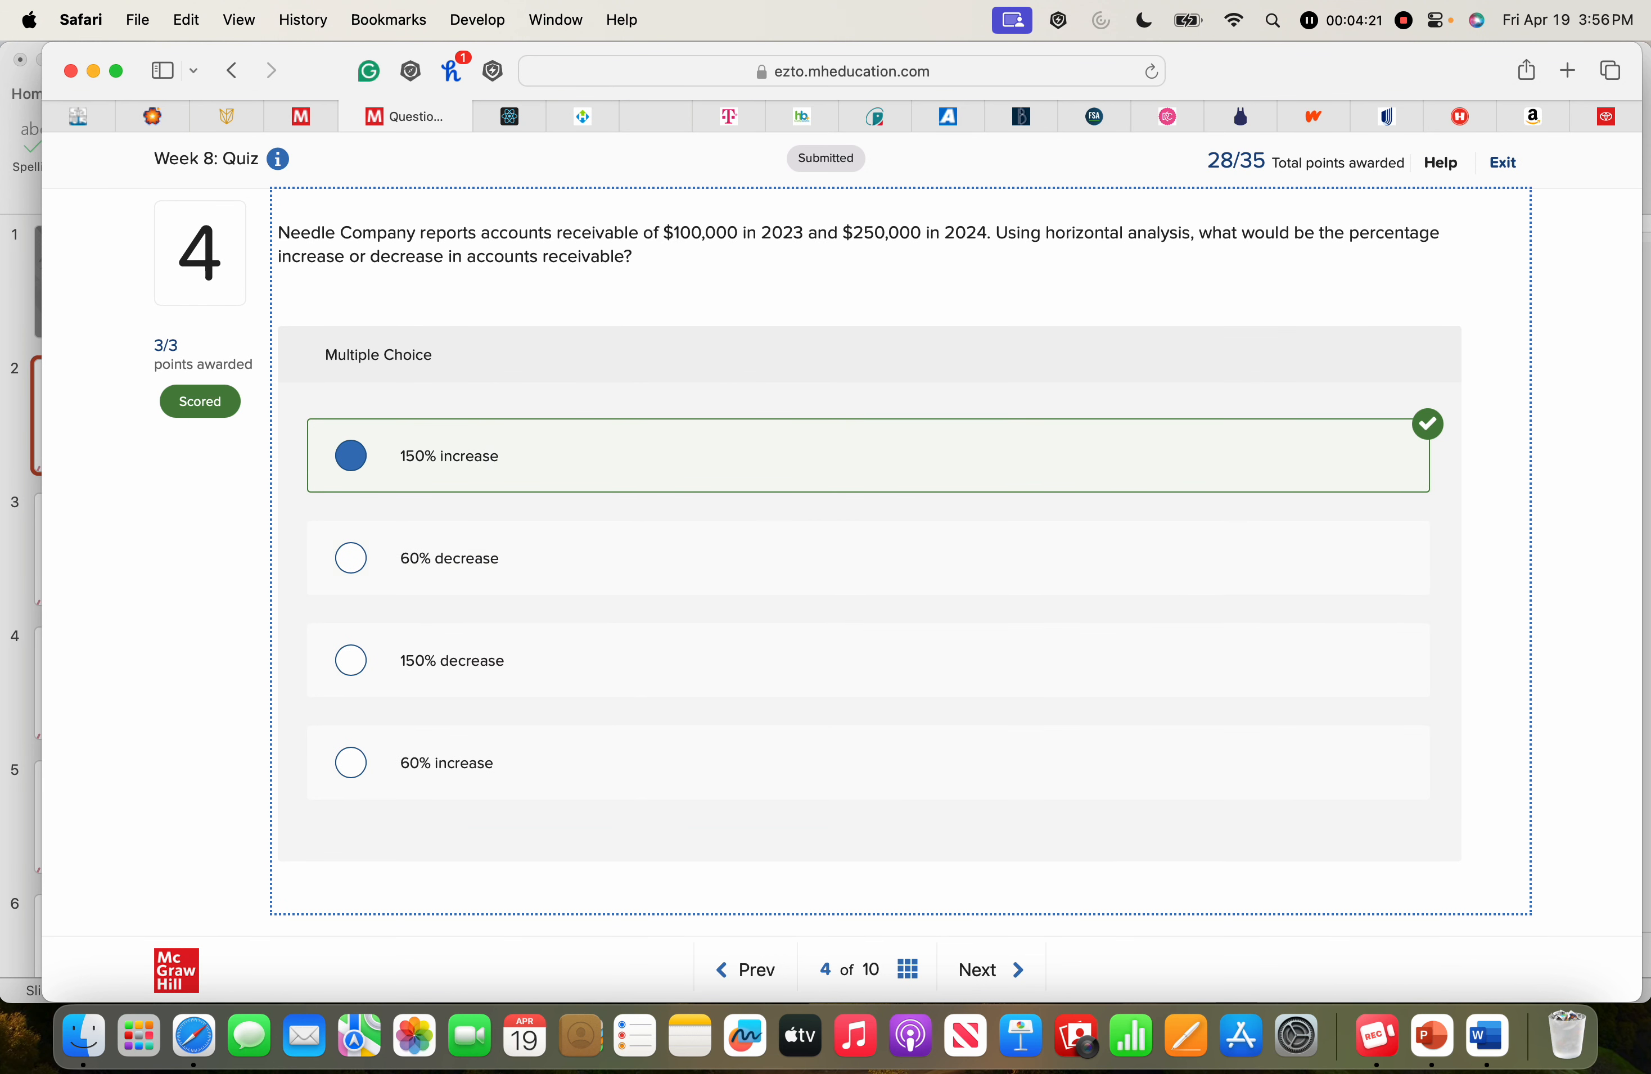
pyautogui.click(990, 968)
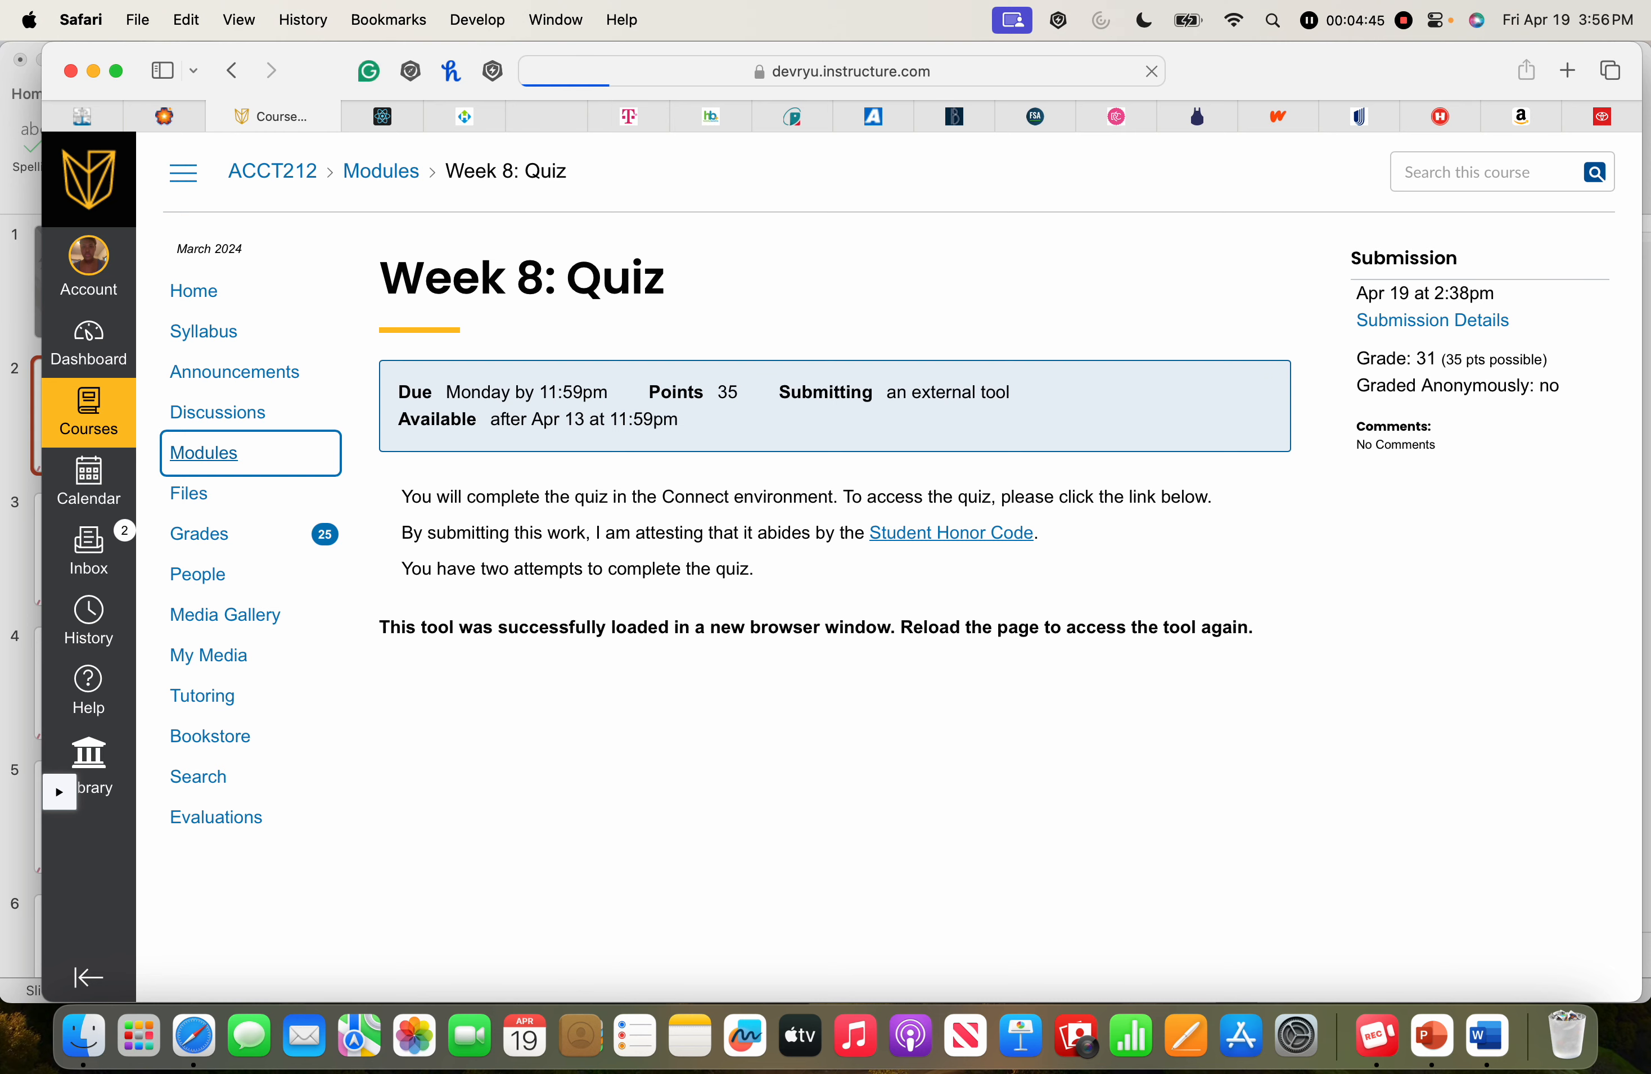
# - Check the Week 8 Financial Statement Analysis discussion in ACCT212 Modules, then return to the Dashboard
pyautogui.click(204, 453)
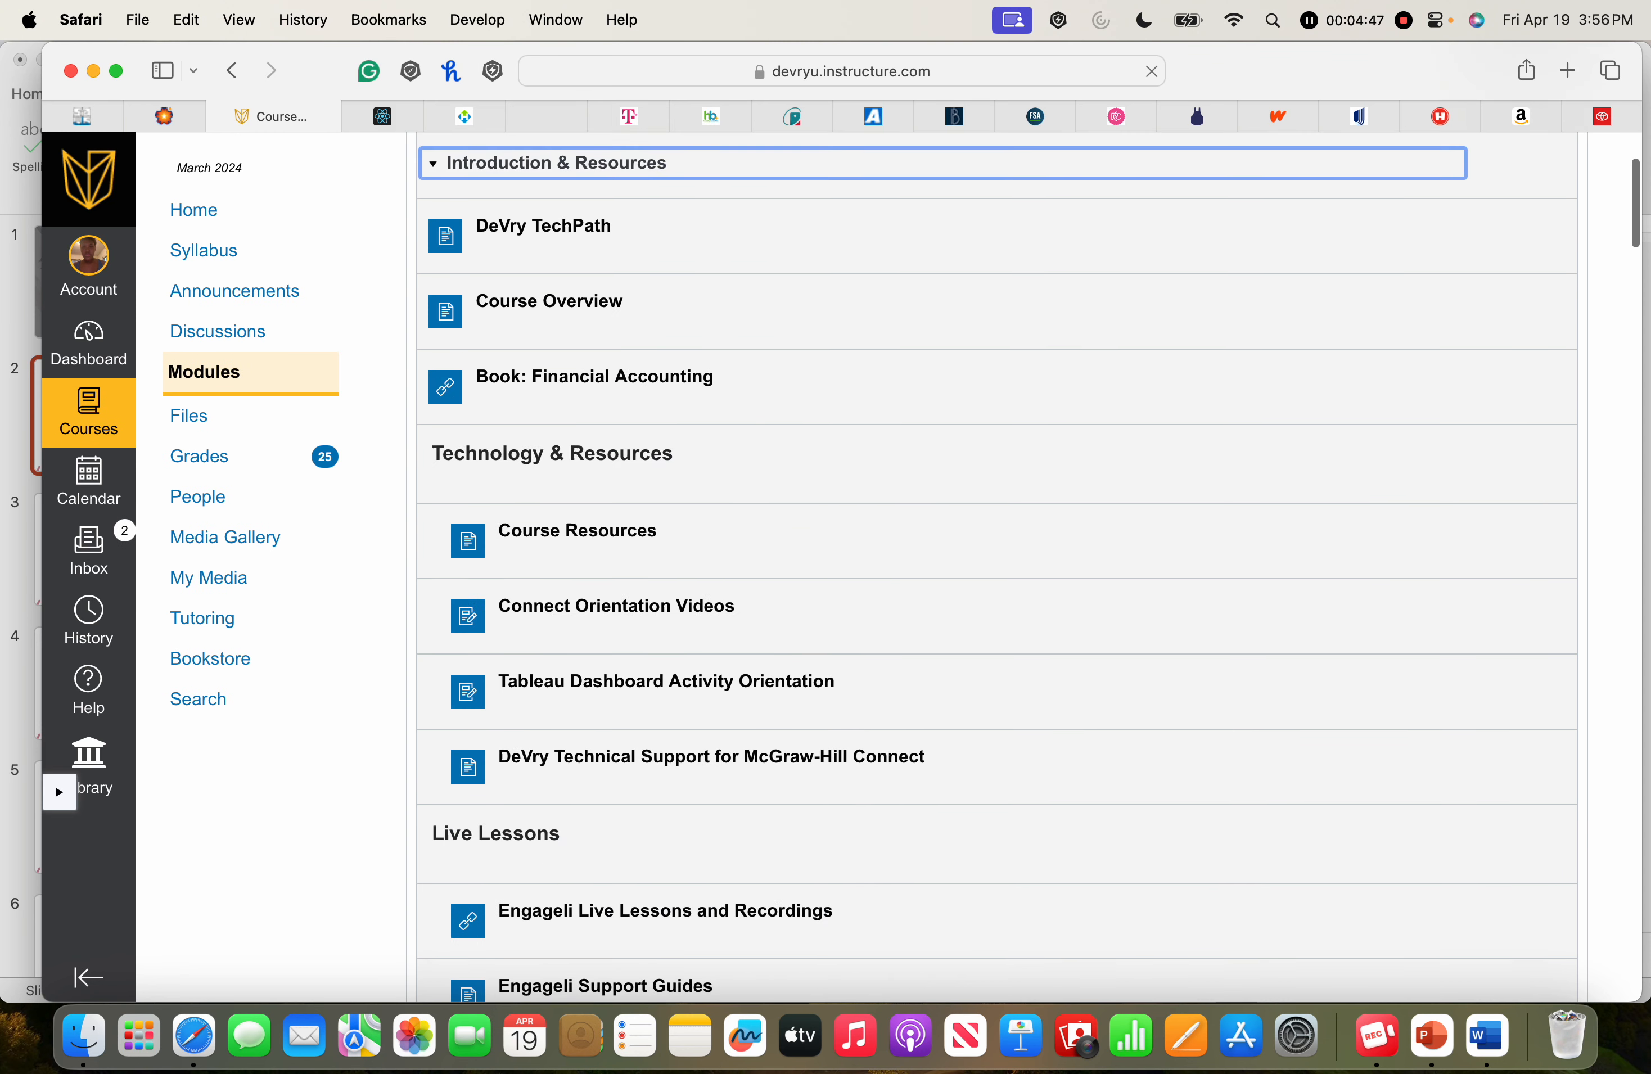
pyautogui.scroll(-3)
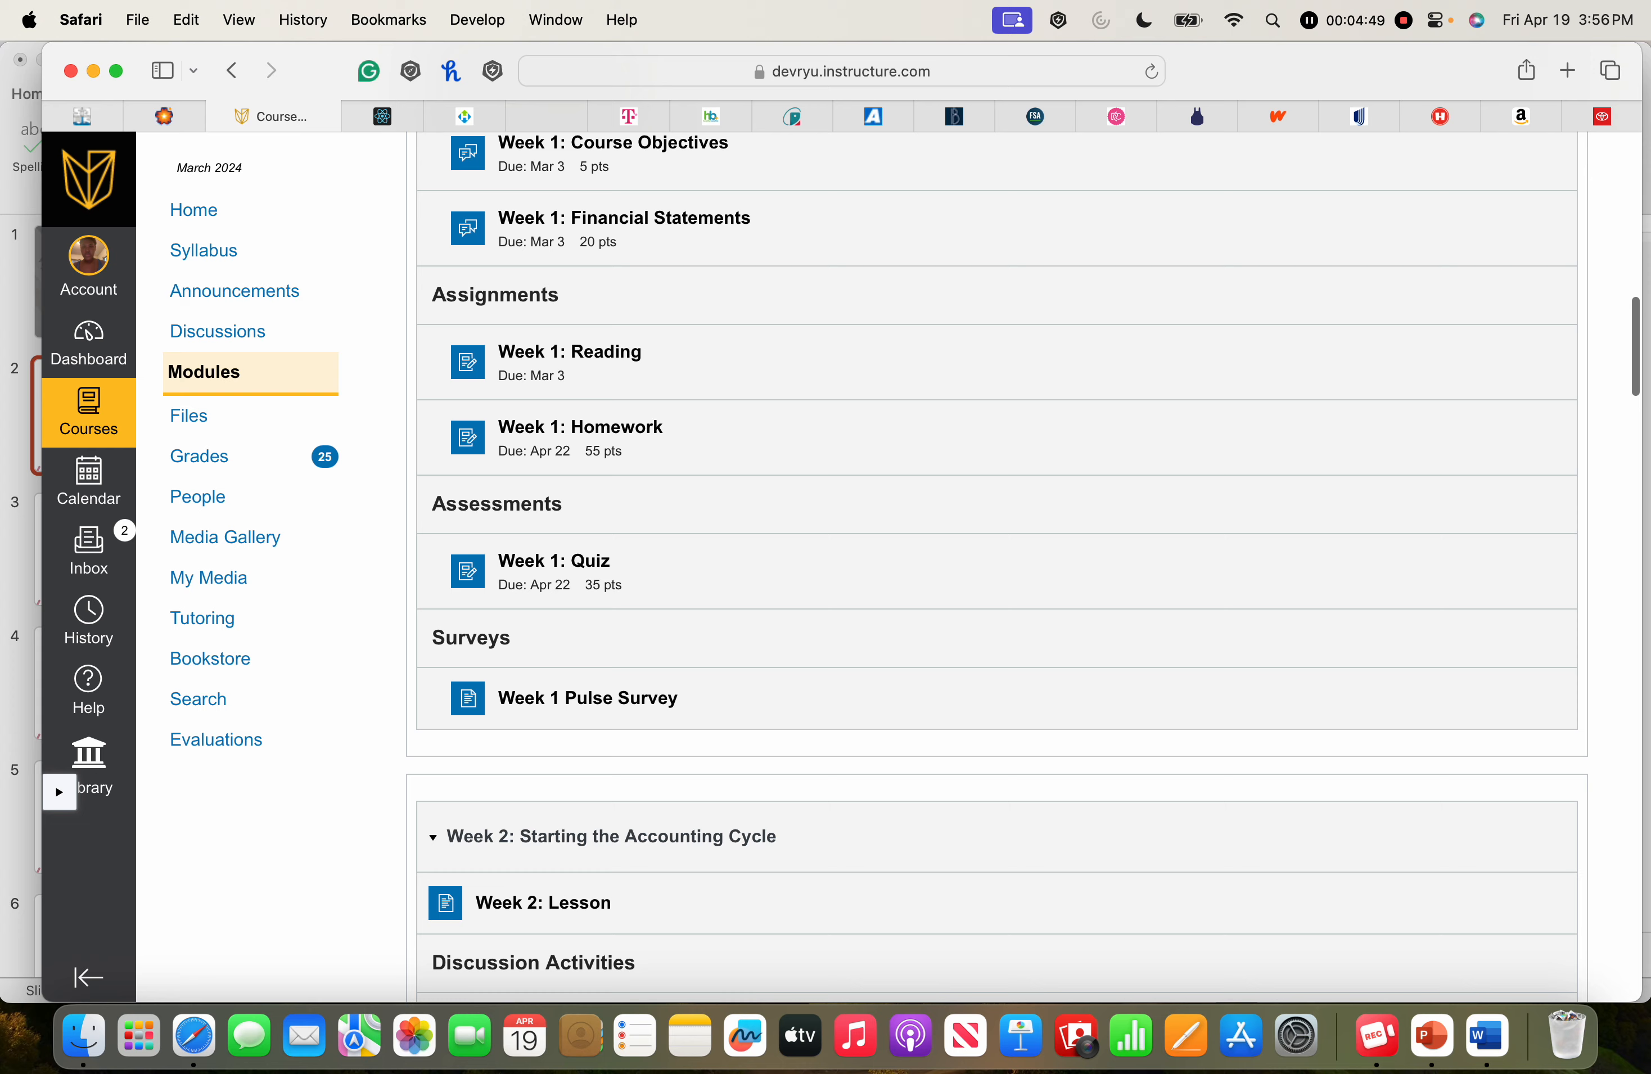
pyautogui.scroll(-3)
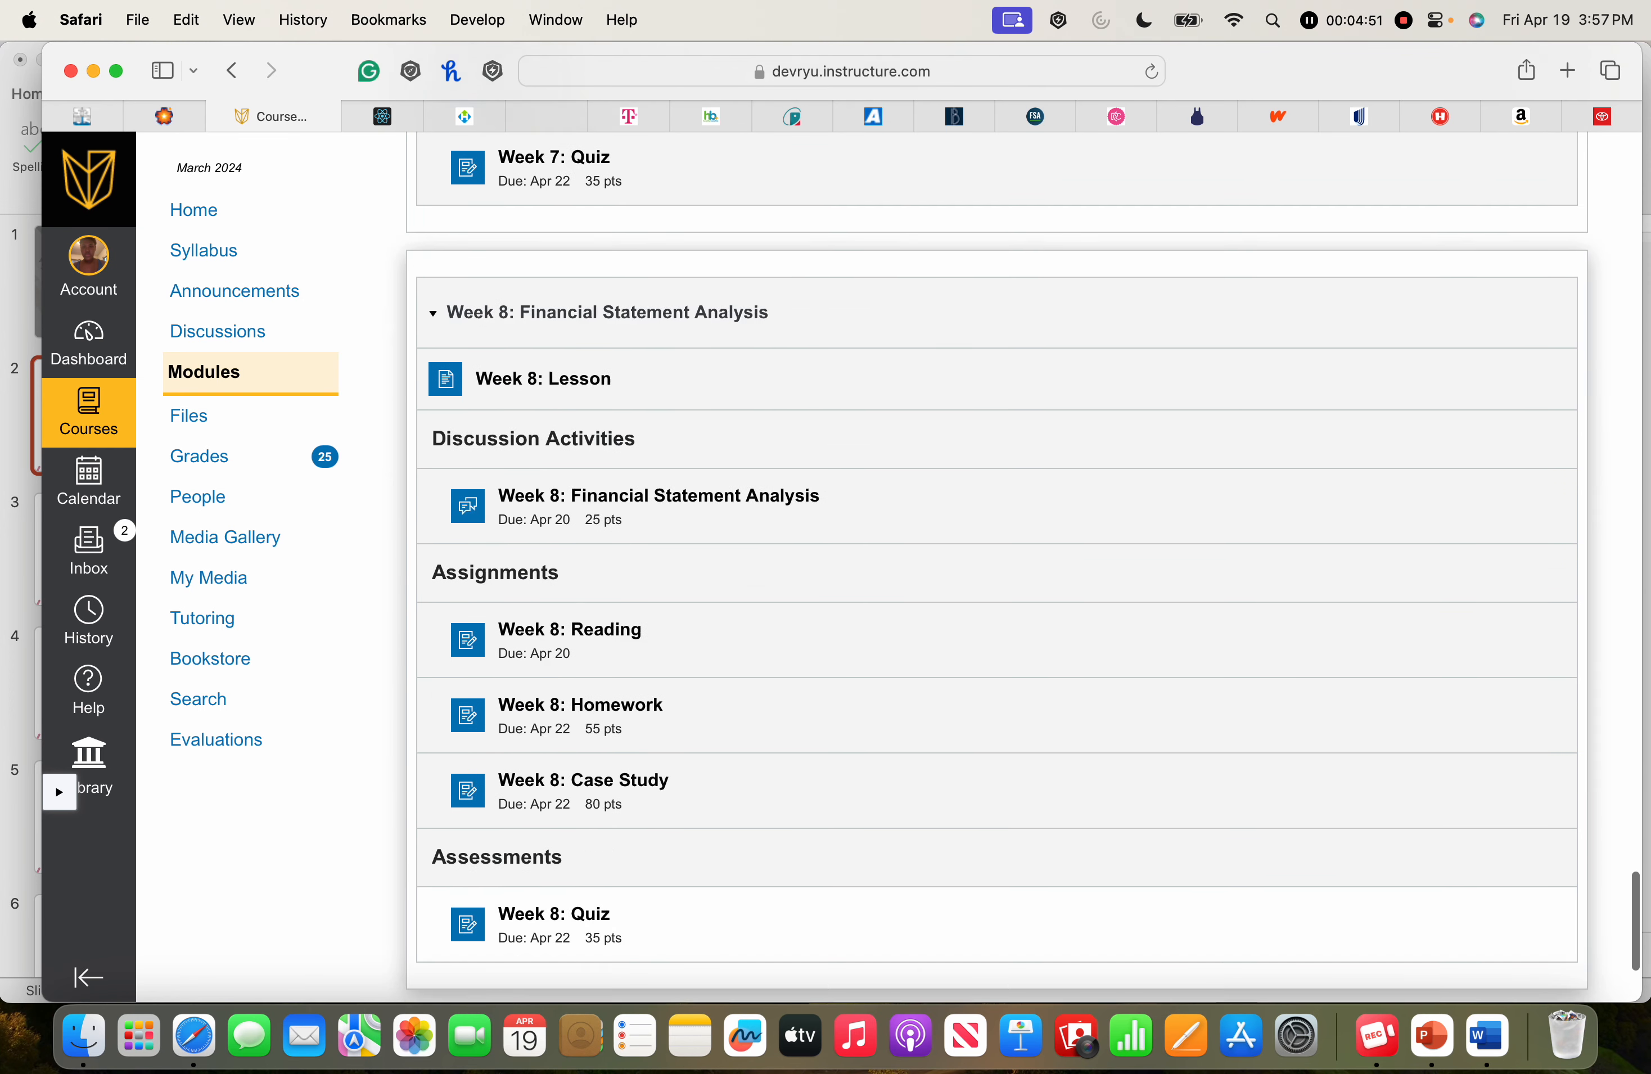
pyautogui.scroll(-3)
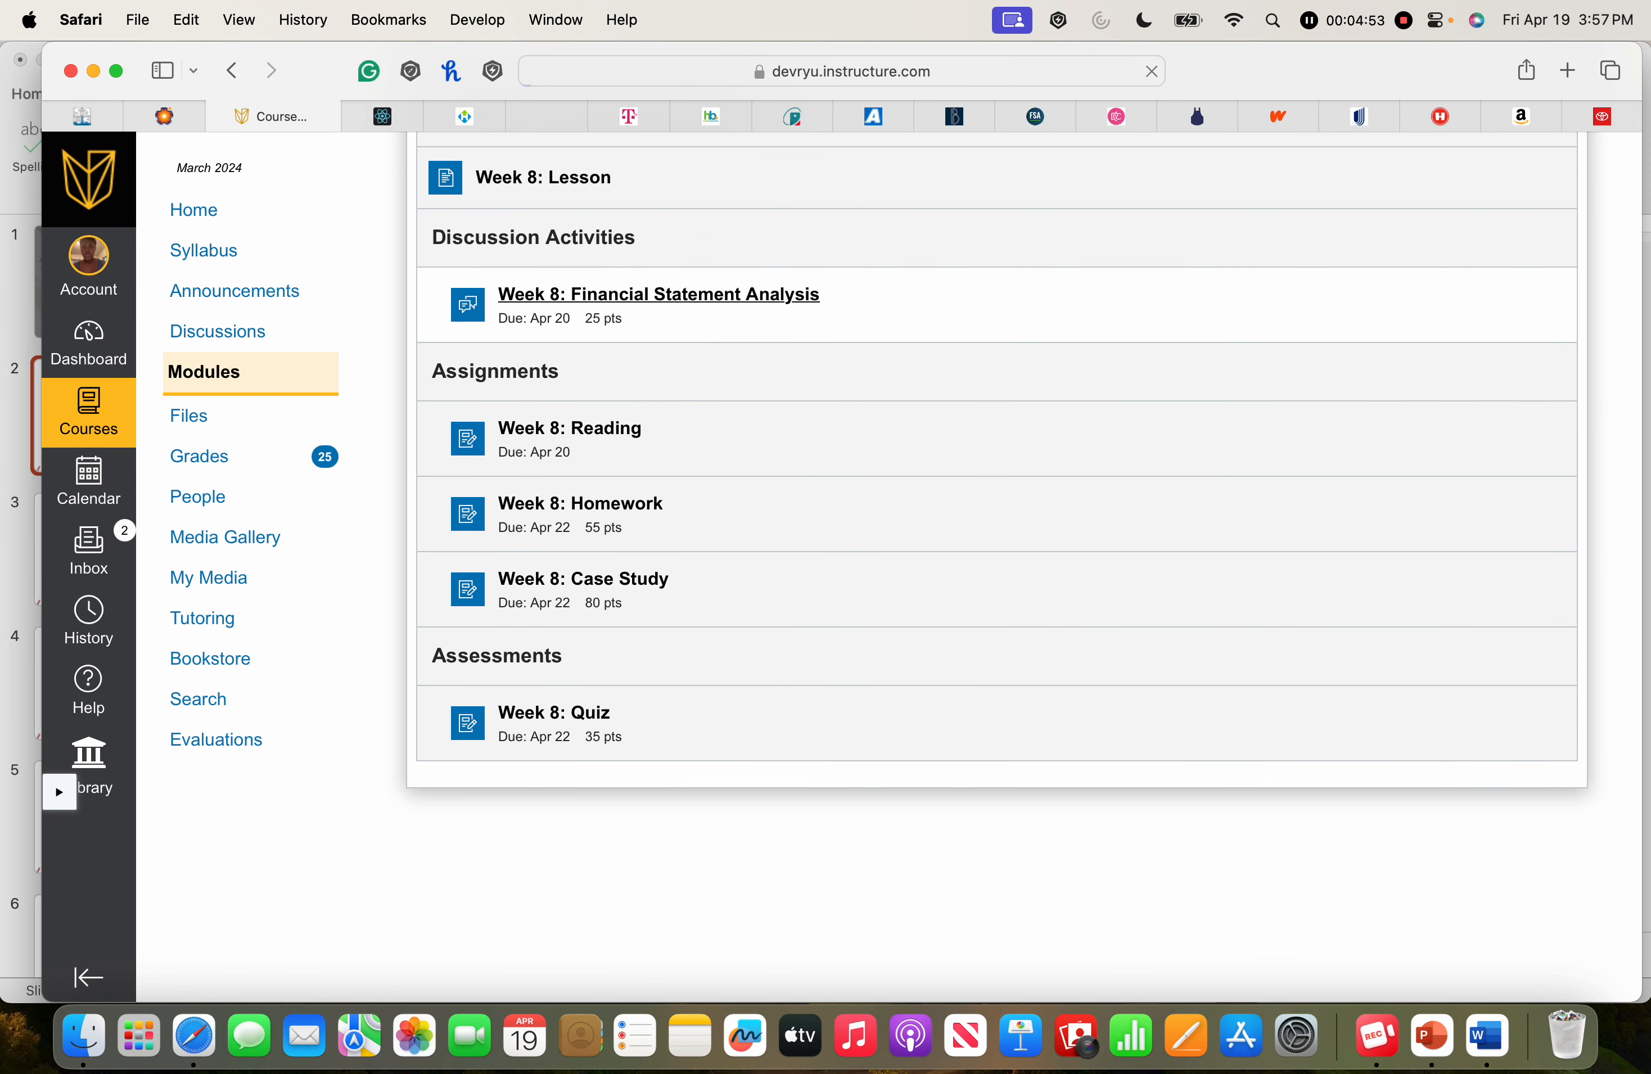
pyautogui.click(657, 293)
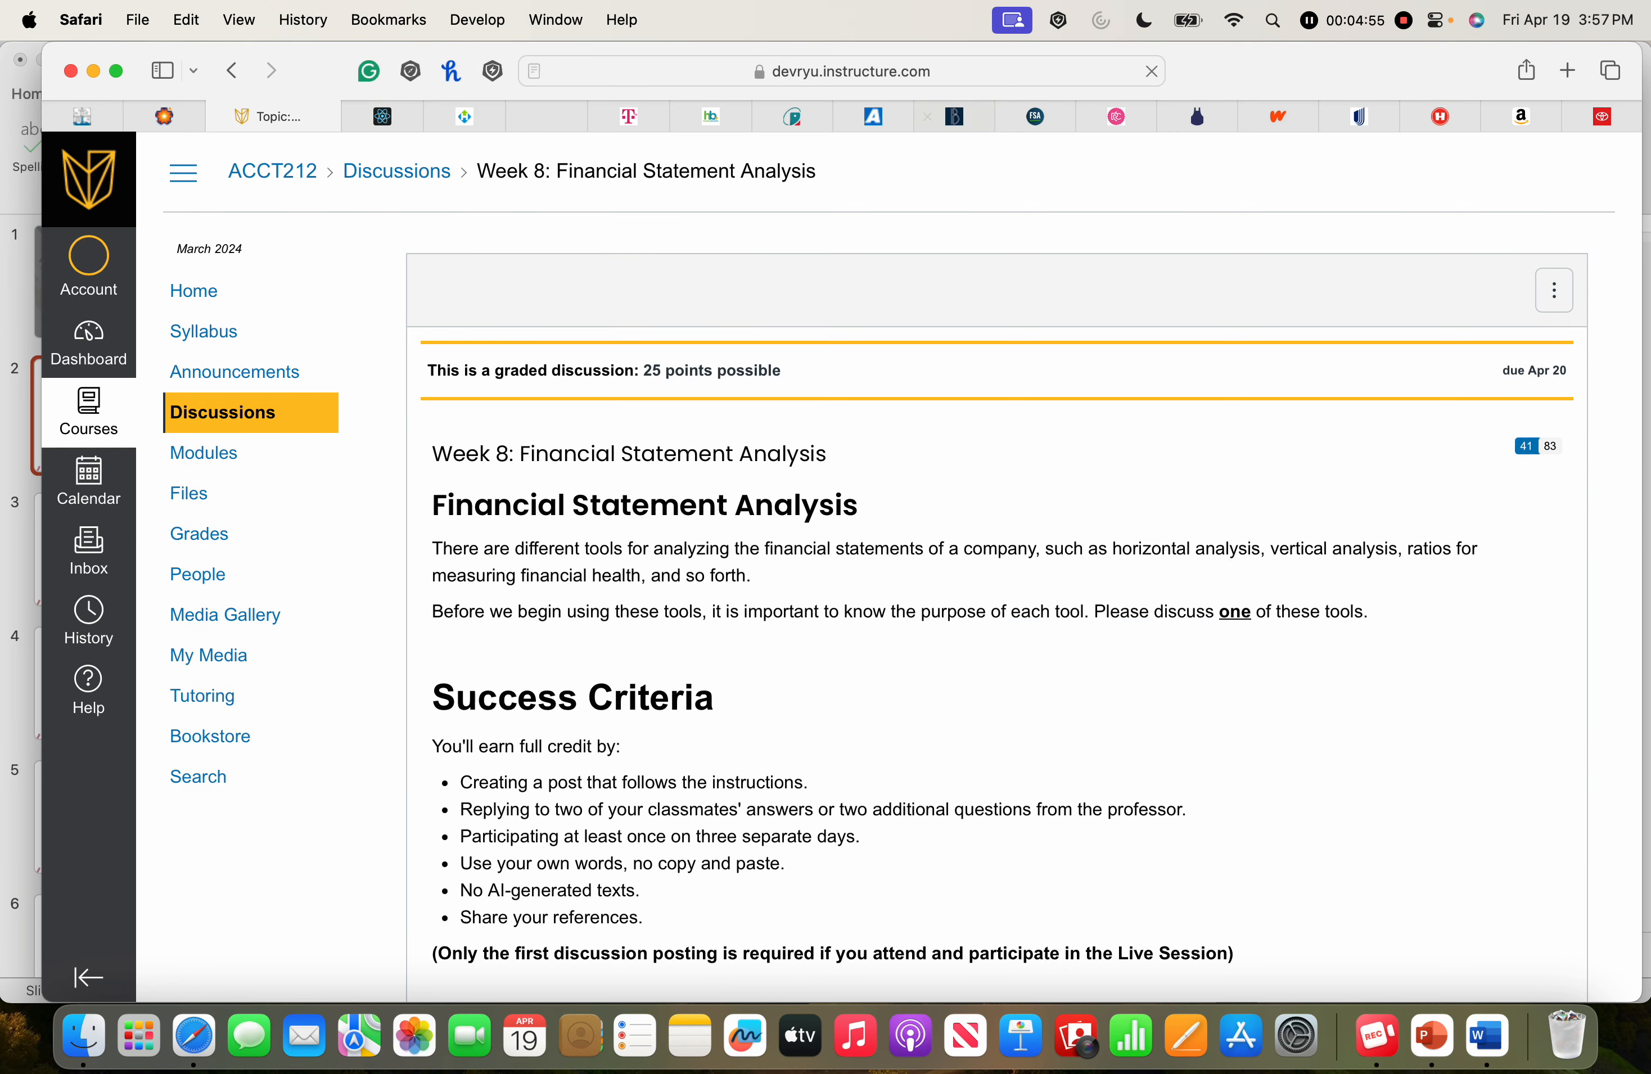
pyautogui.click(88, 342)
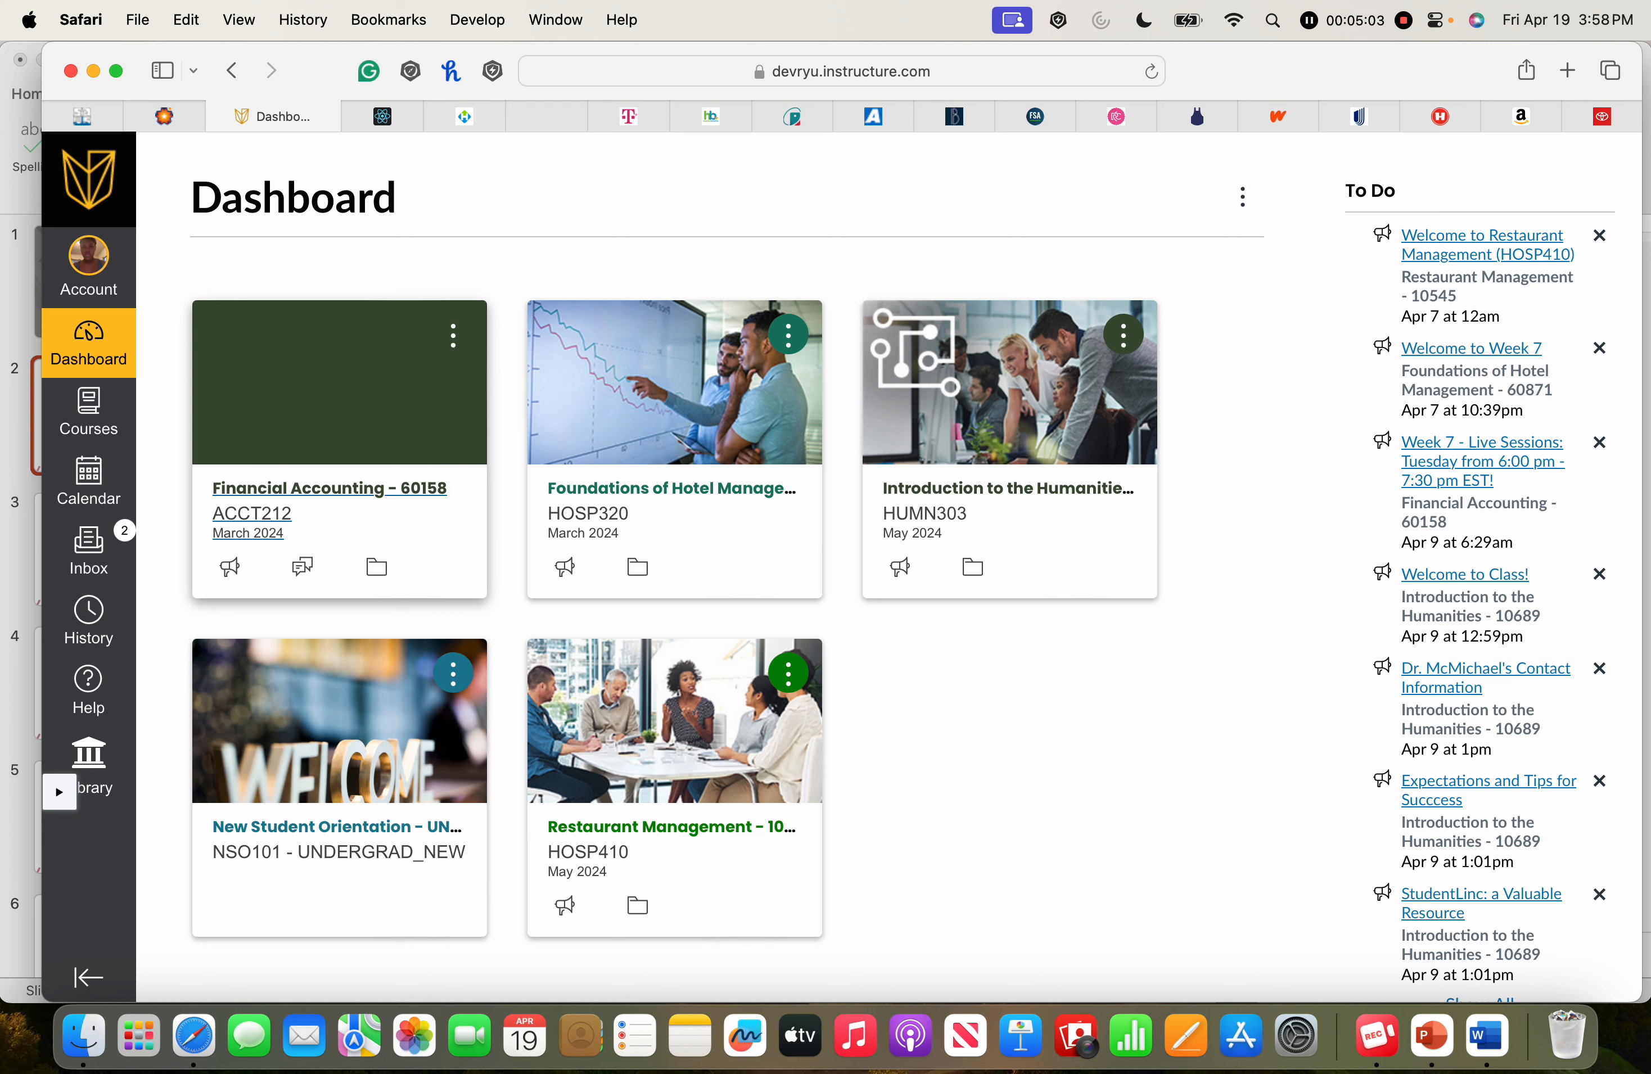
# - Reach HOSP320 Modules Week 8, open Course Project Presentation (Part 3) and switch to its PowerPoint file
pyautogui.click(853, 71)
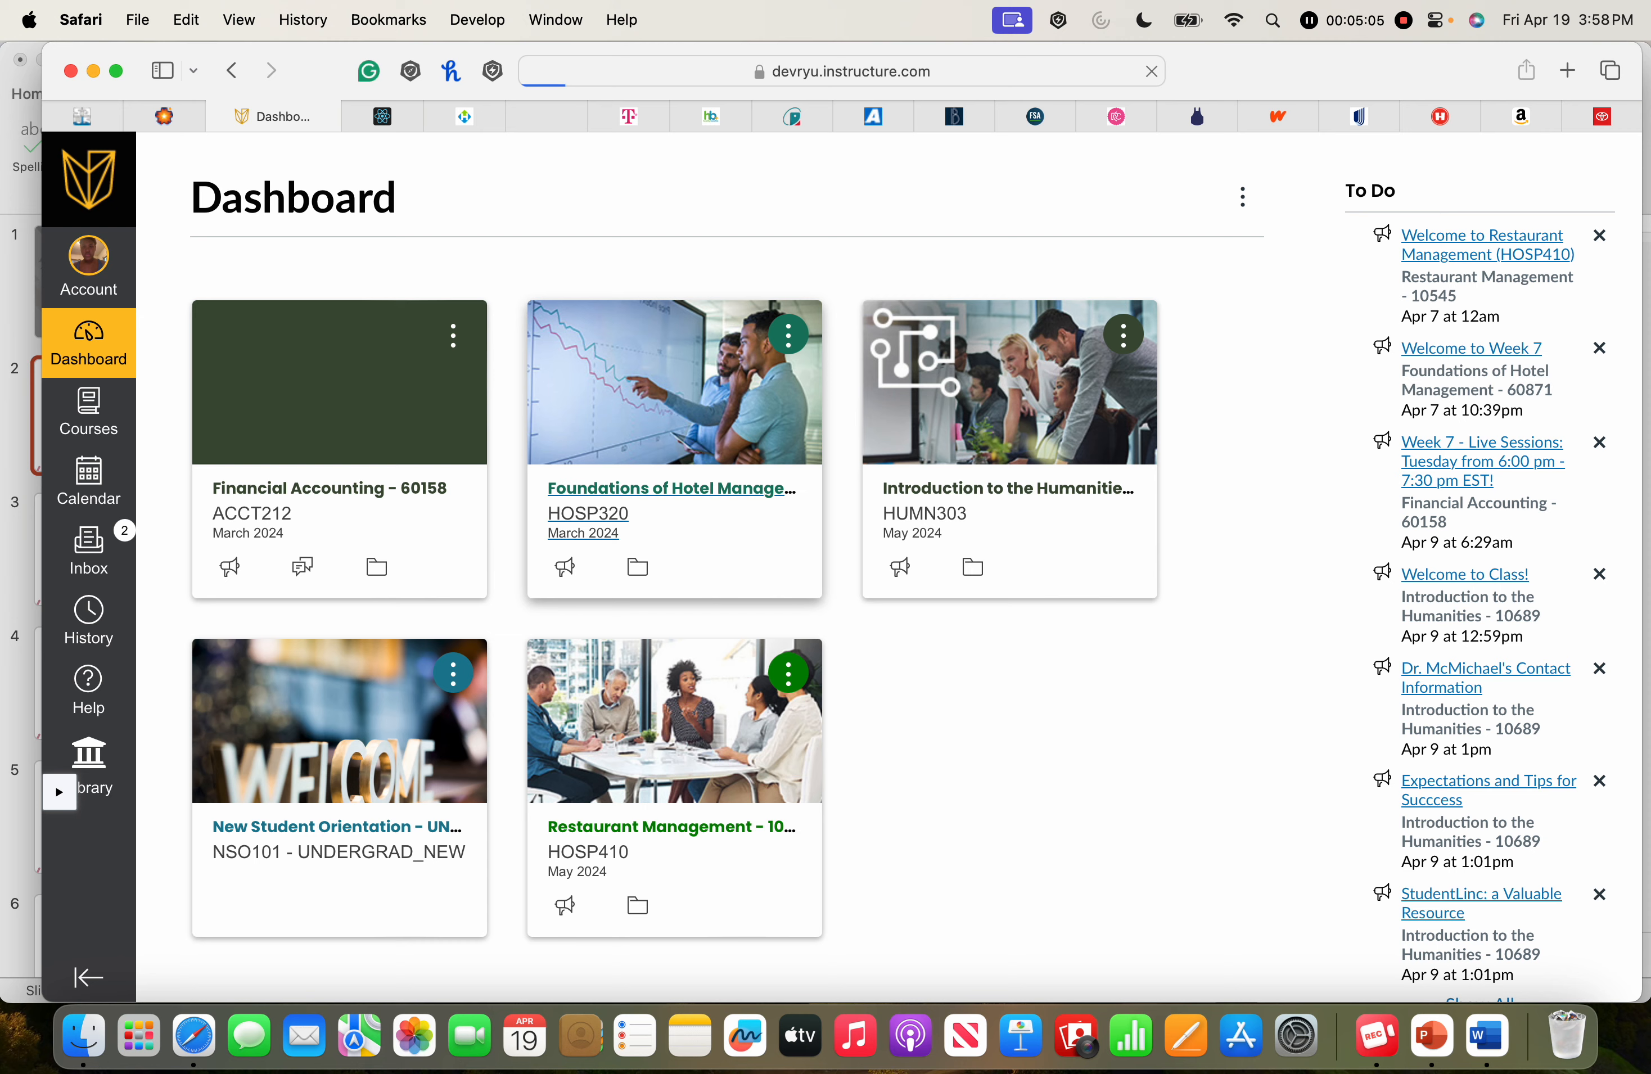
pyautogui.click(669, 487)
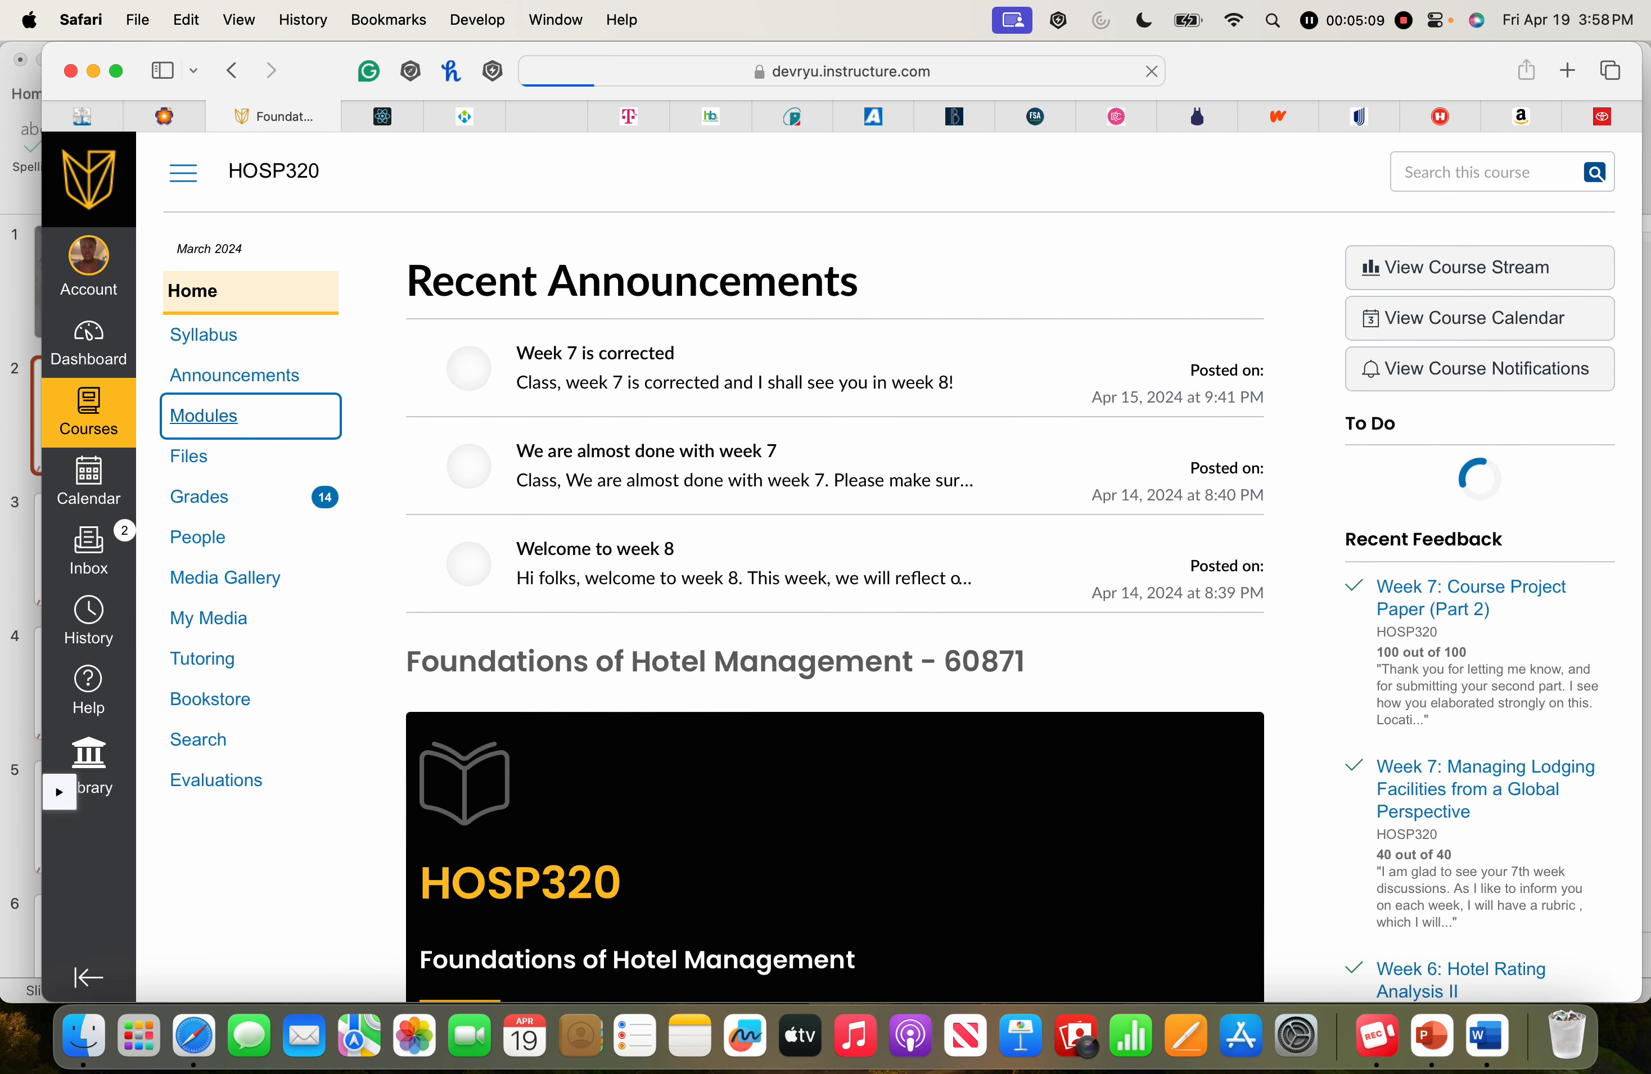
pyautogui.click(204, 414)
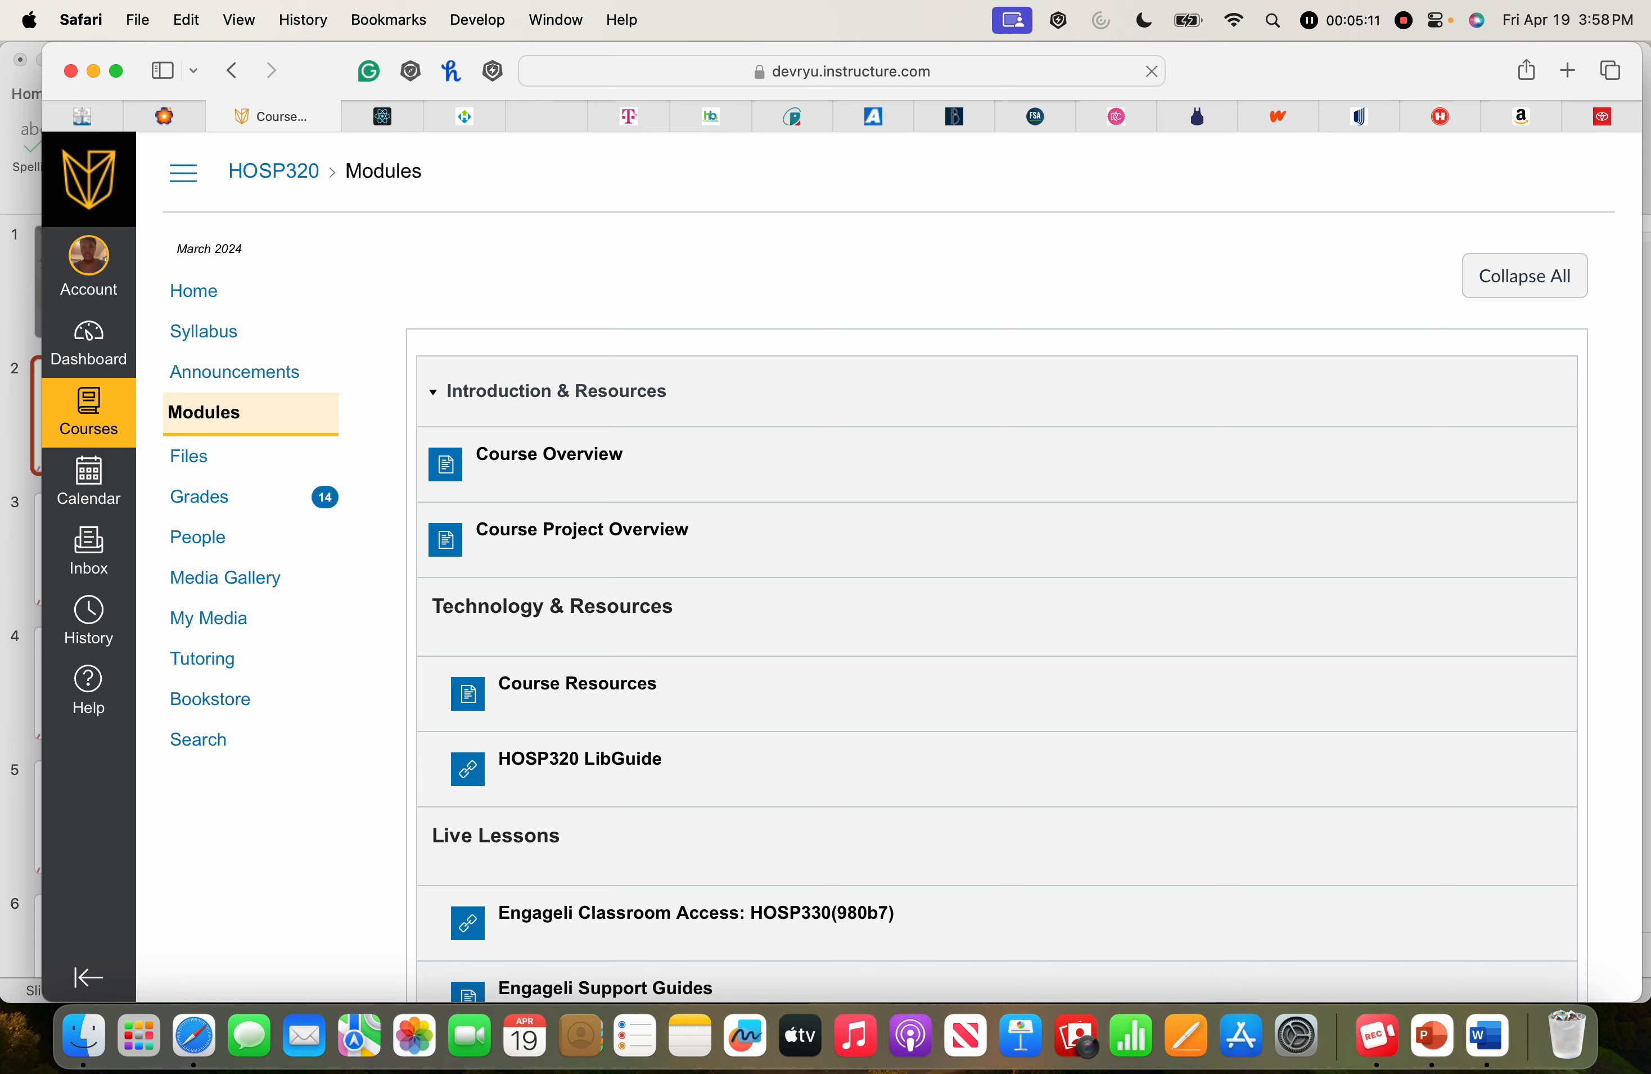
pyautogui.scroll(-3)
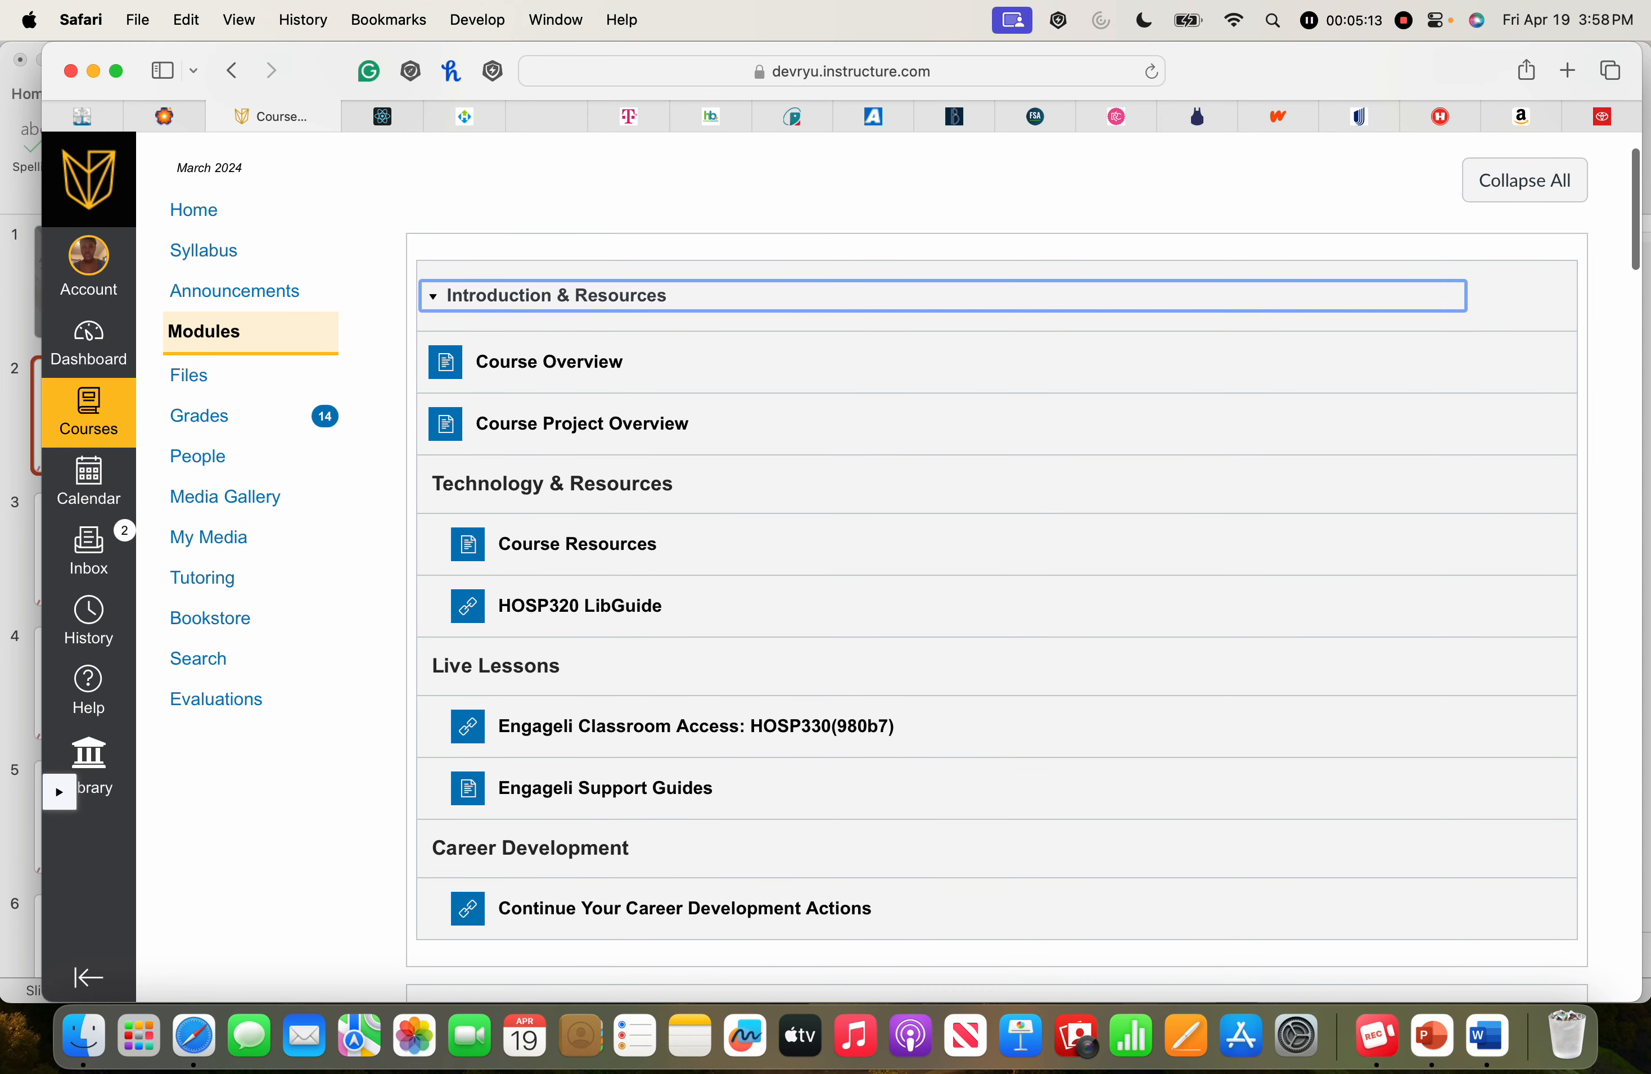
pyautogui.scroll(-3)
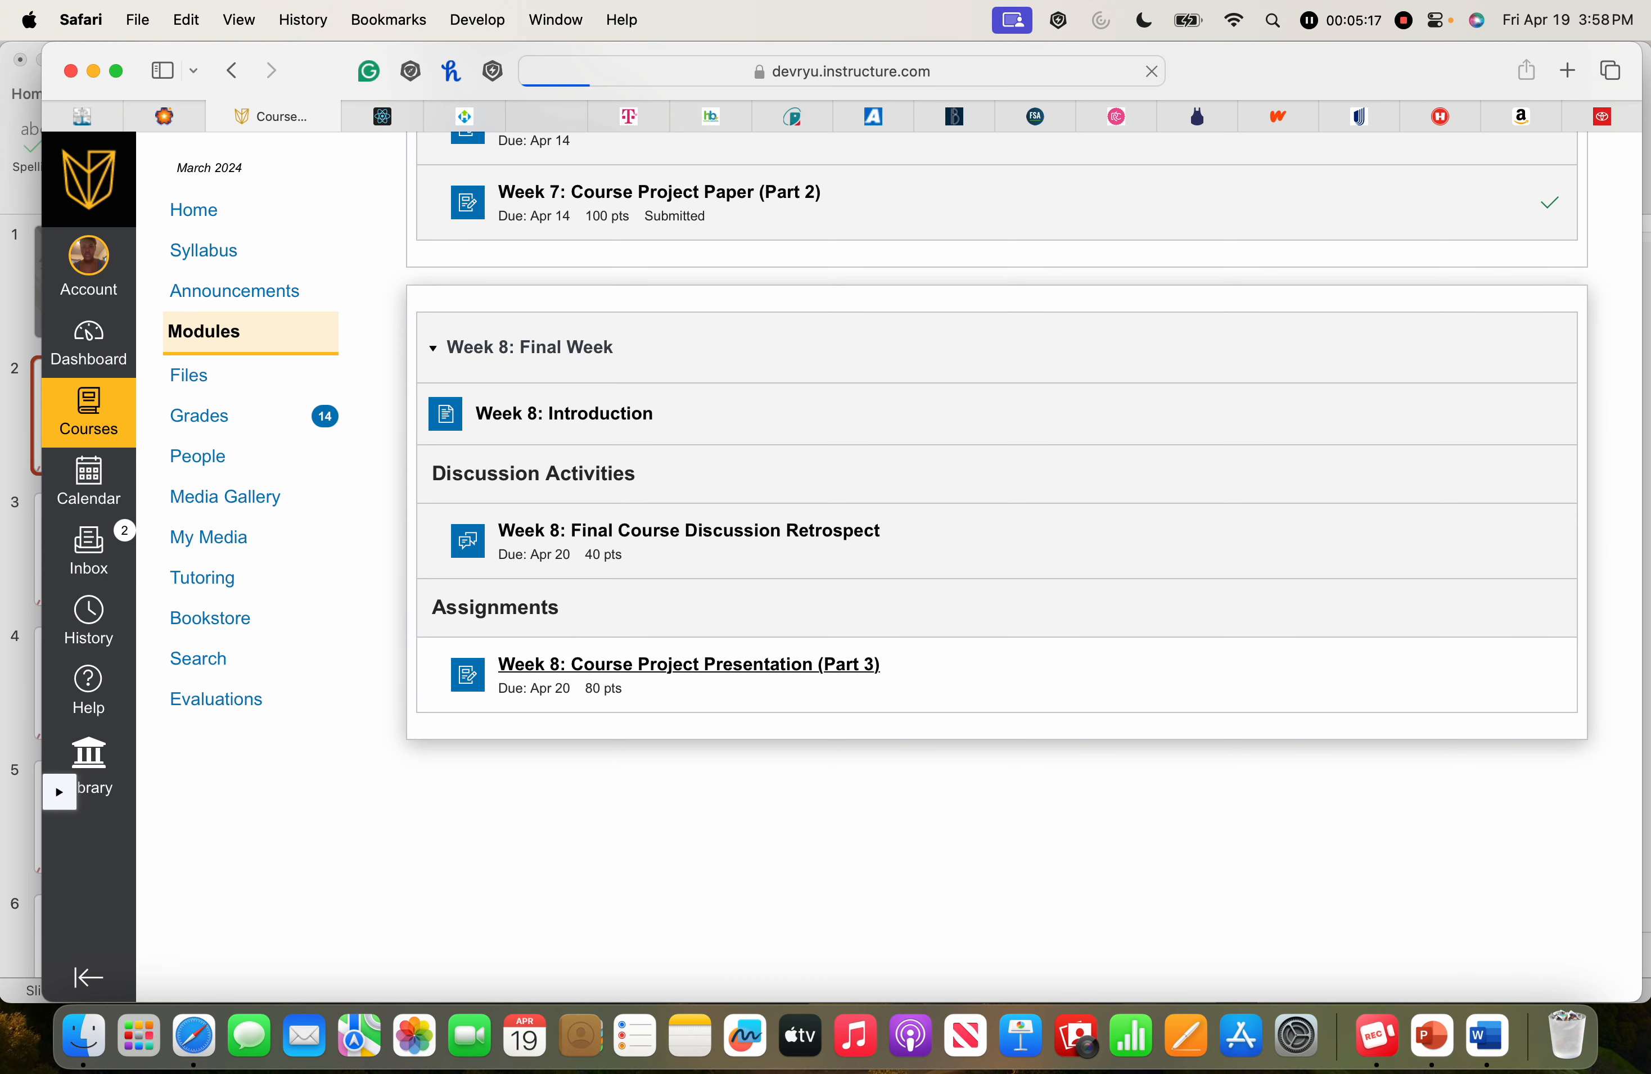
pyautogui.click(687, 664)
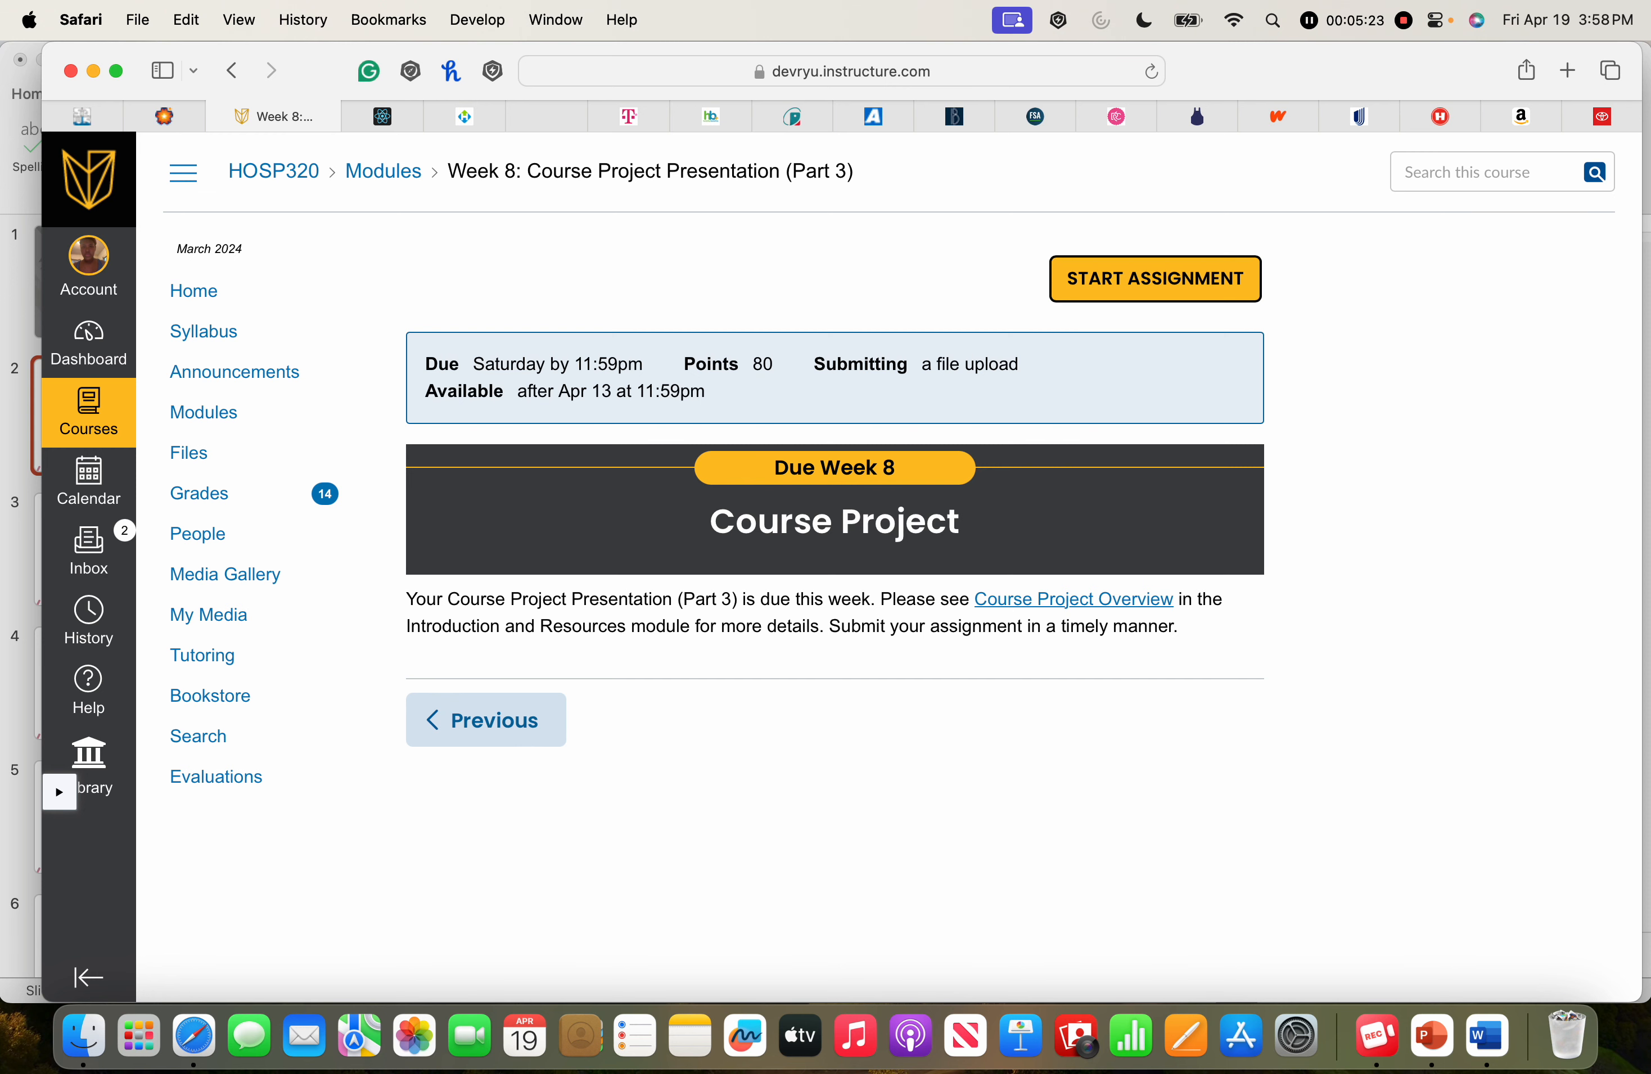
pyautogui.click(1429, 1036)
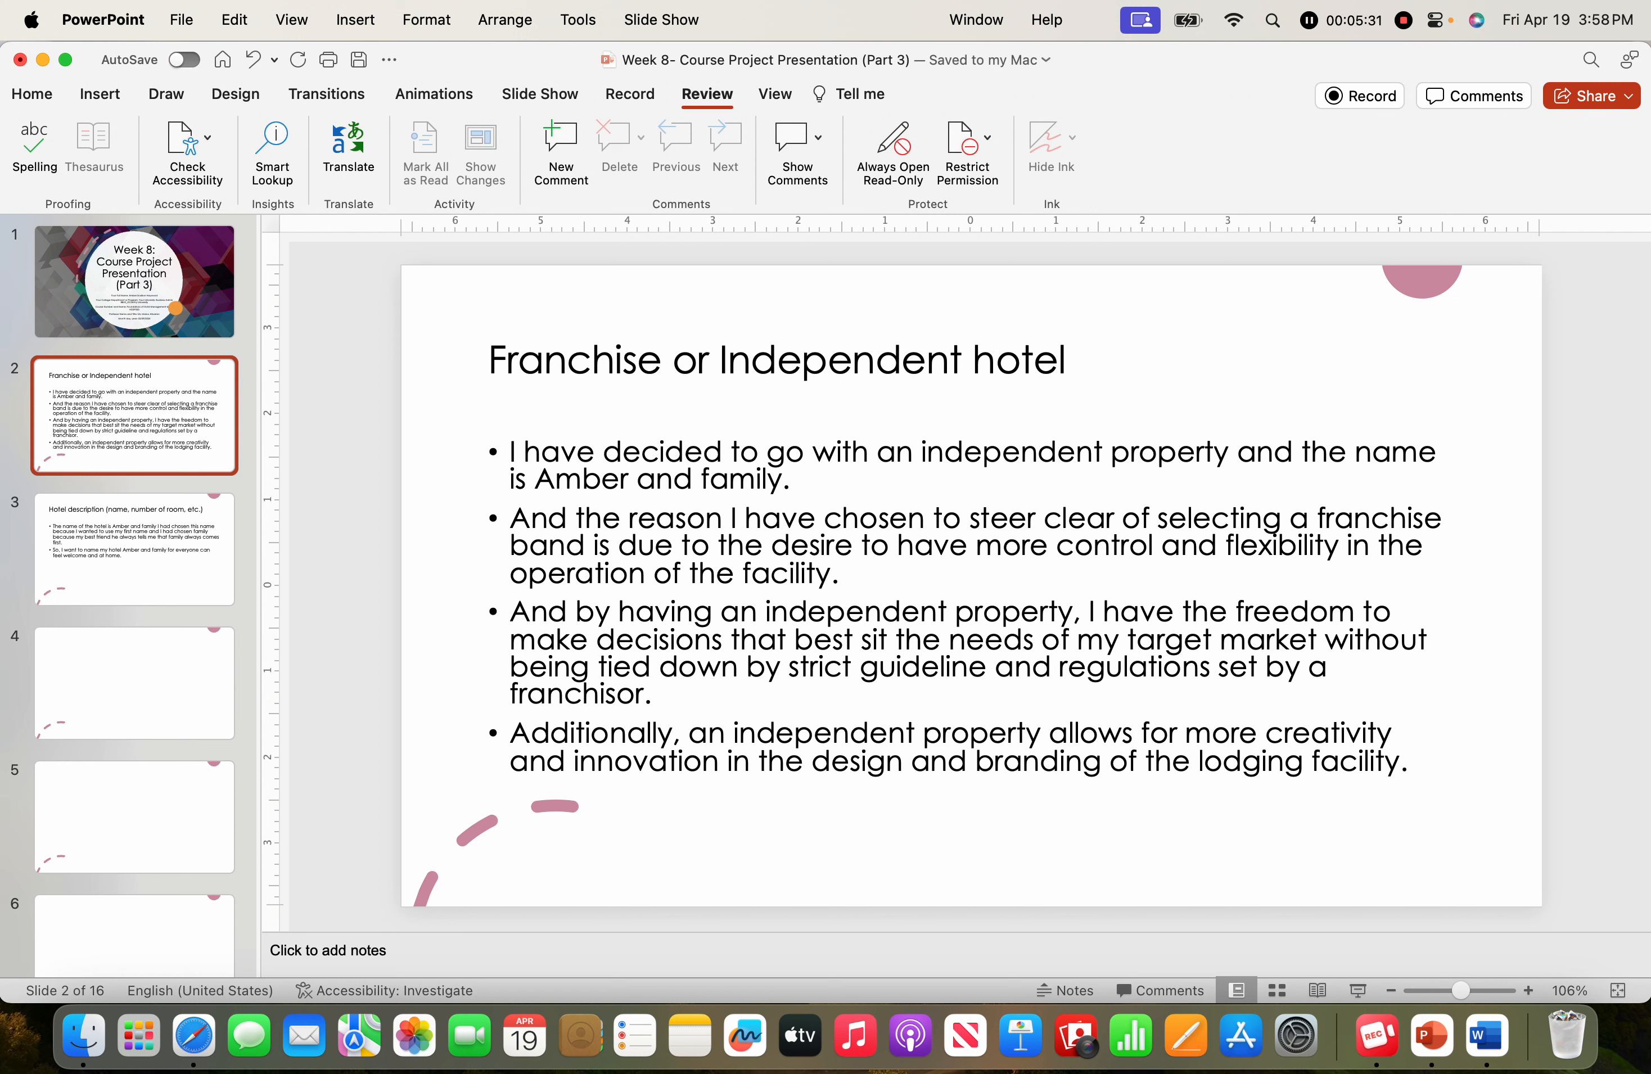
pyautogui.moveTo(138, 1035)
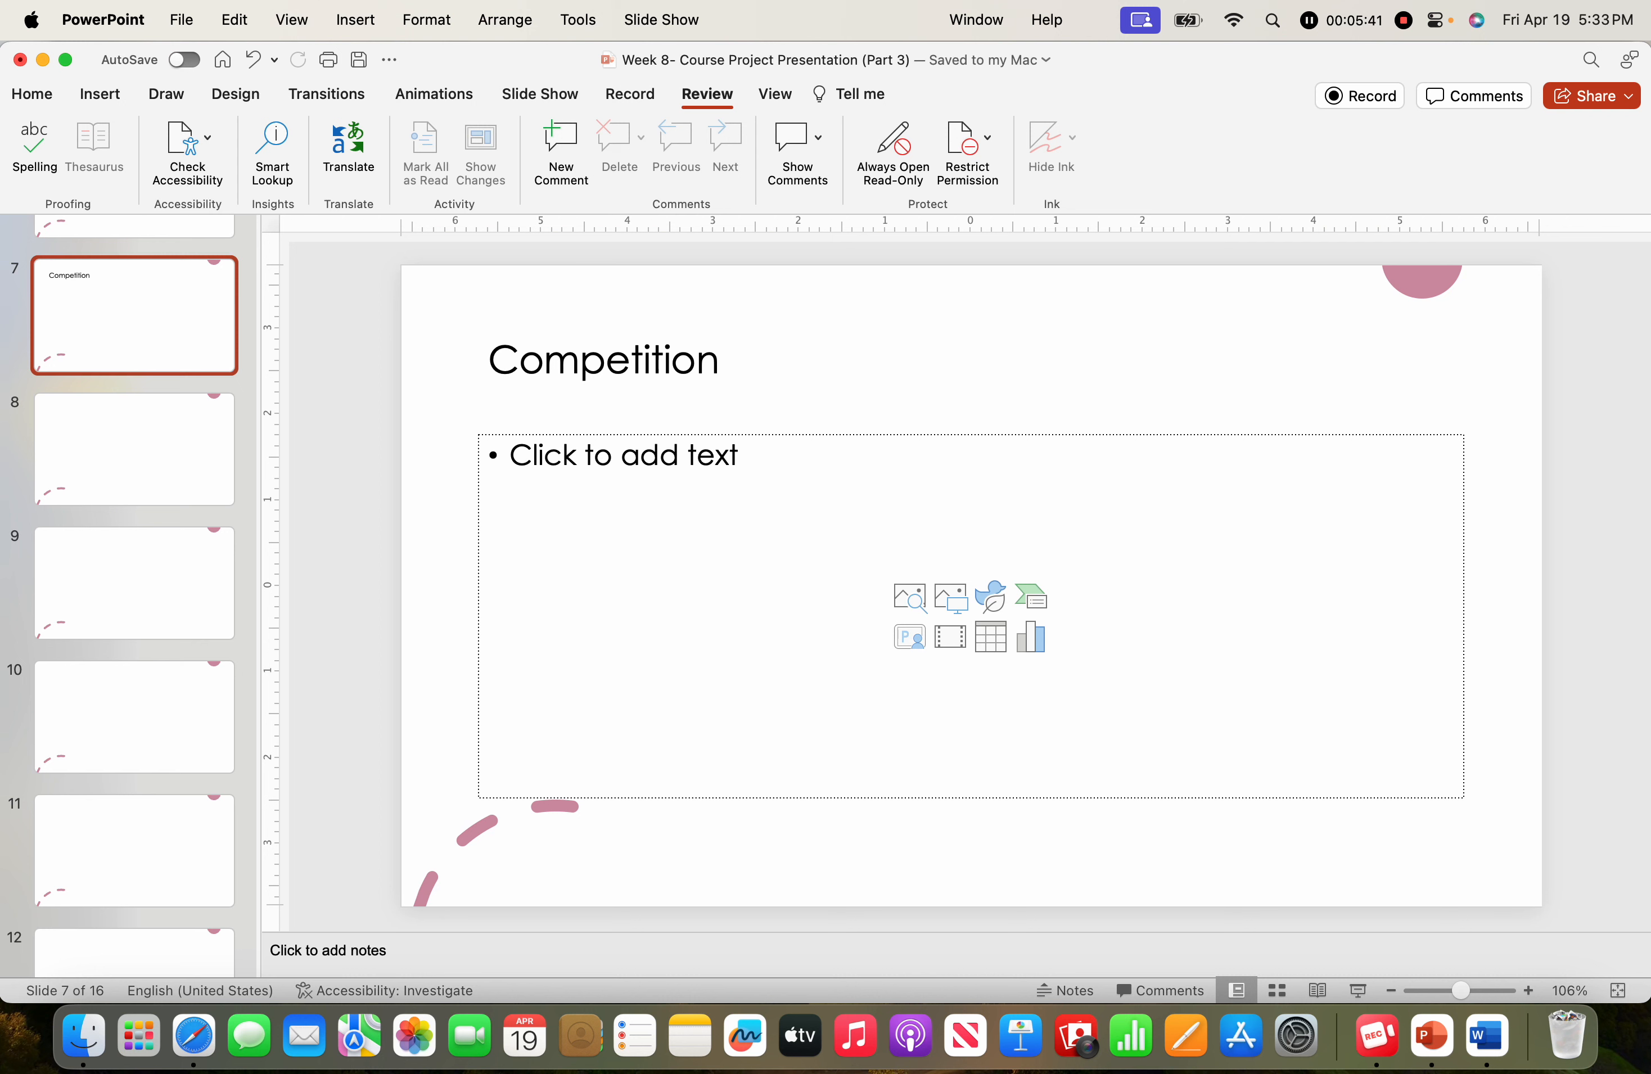
pyautogui.moveTo(138, 1036)
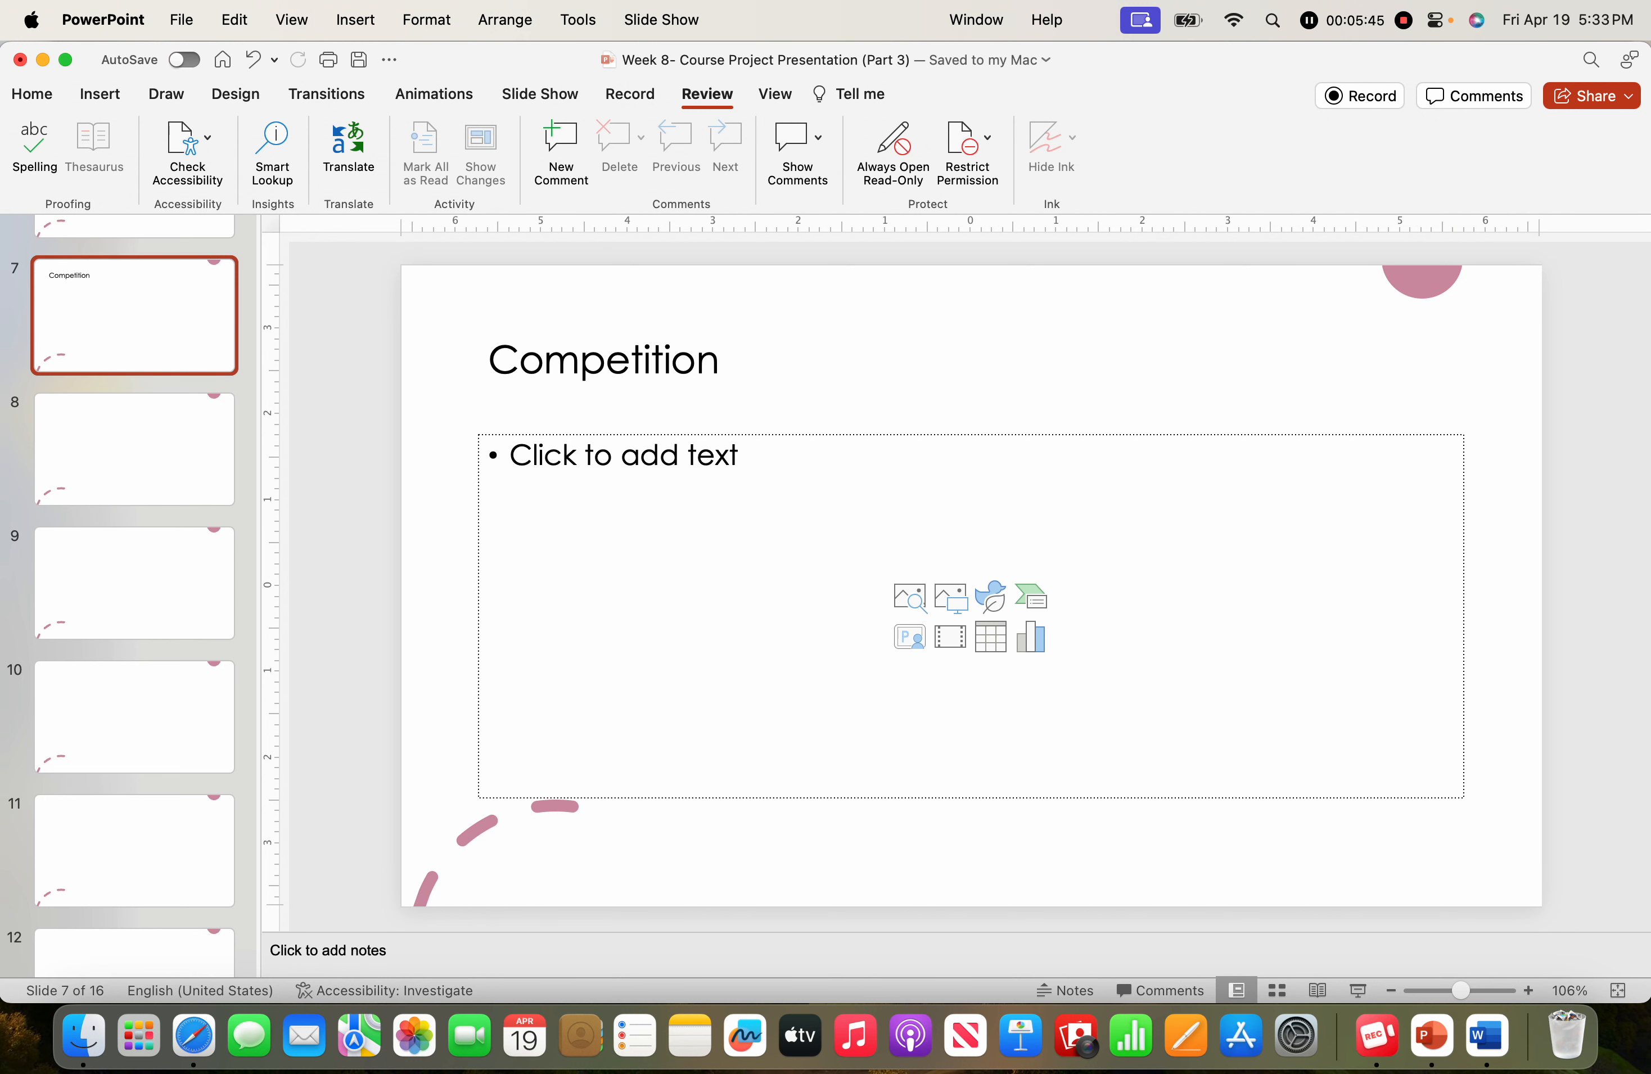
# - Review the title, Franchise or Independent, Hotel description and Décor/Furnishings slides
pyautogui.click(134, 228)
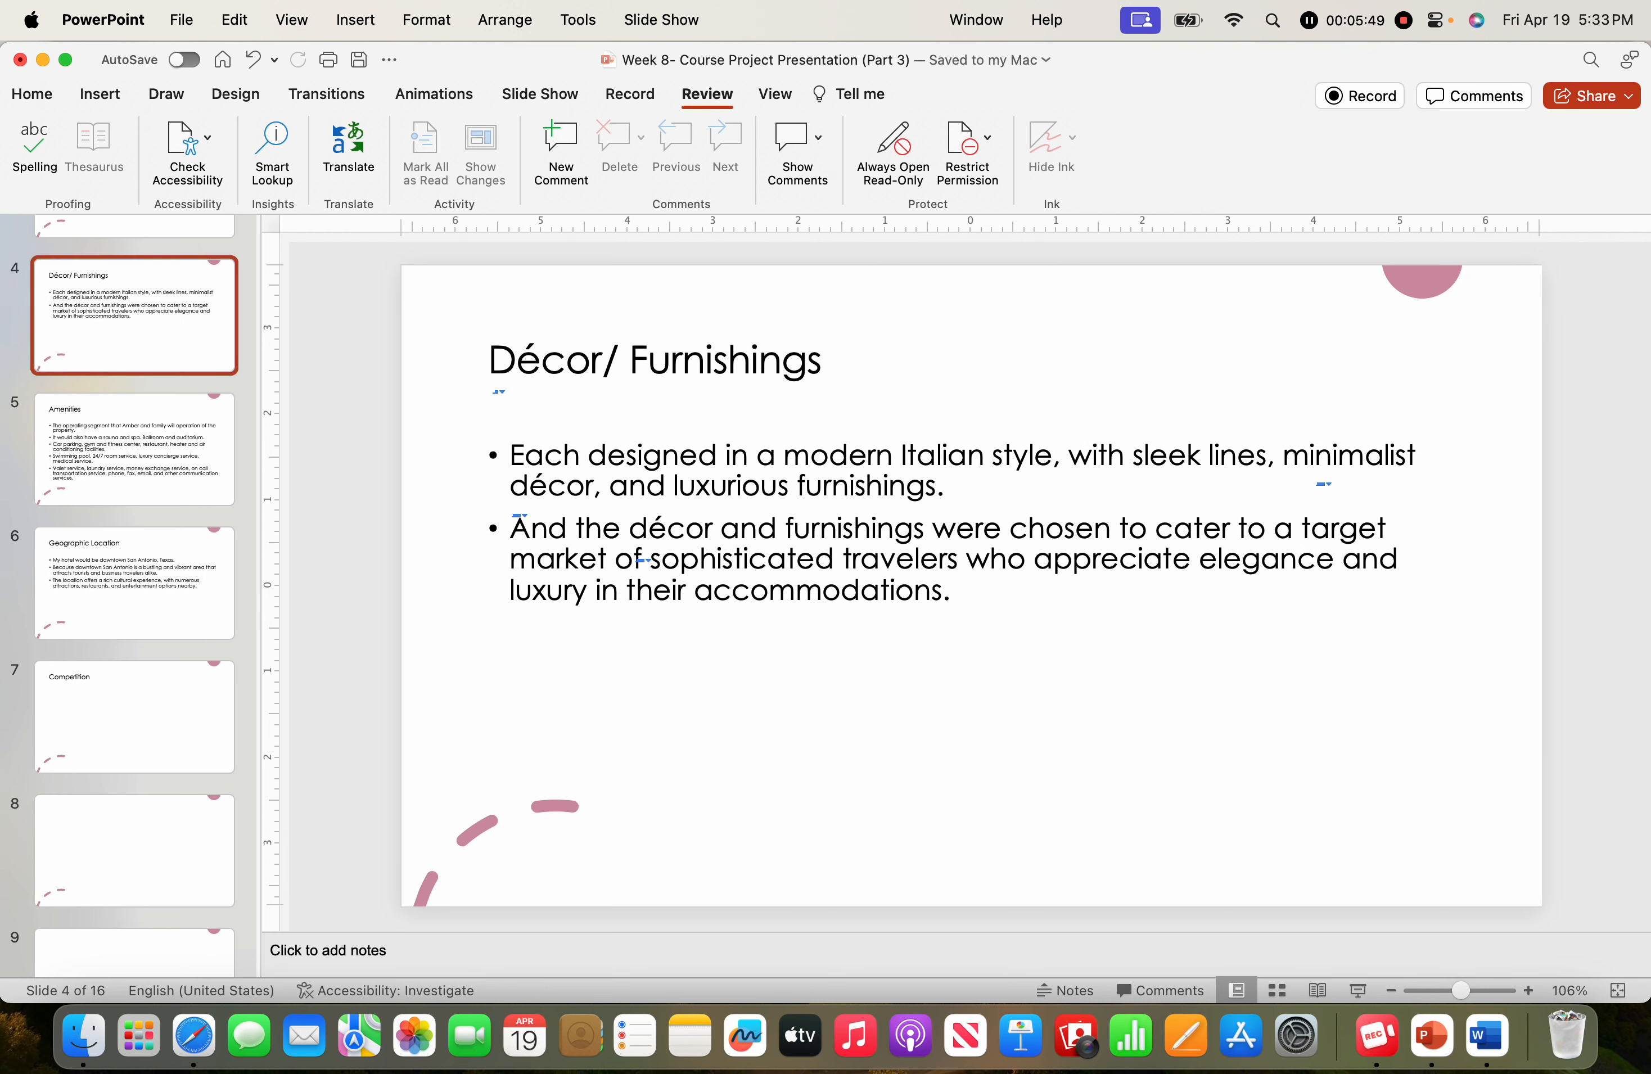
pyautogui.click(134, 281)
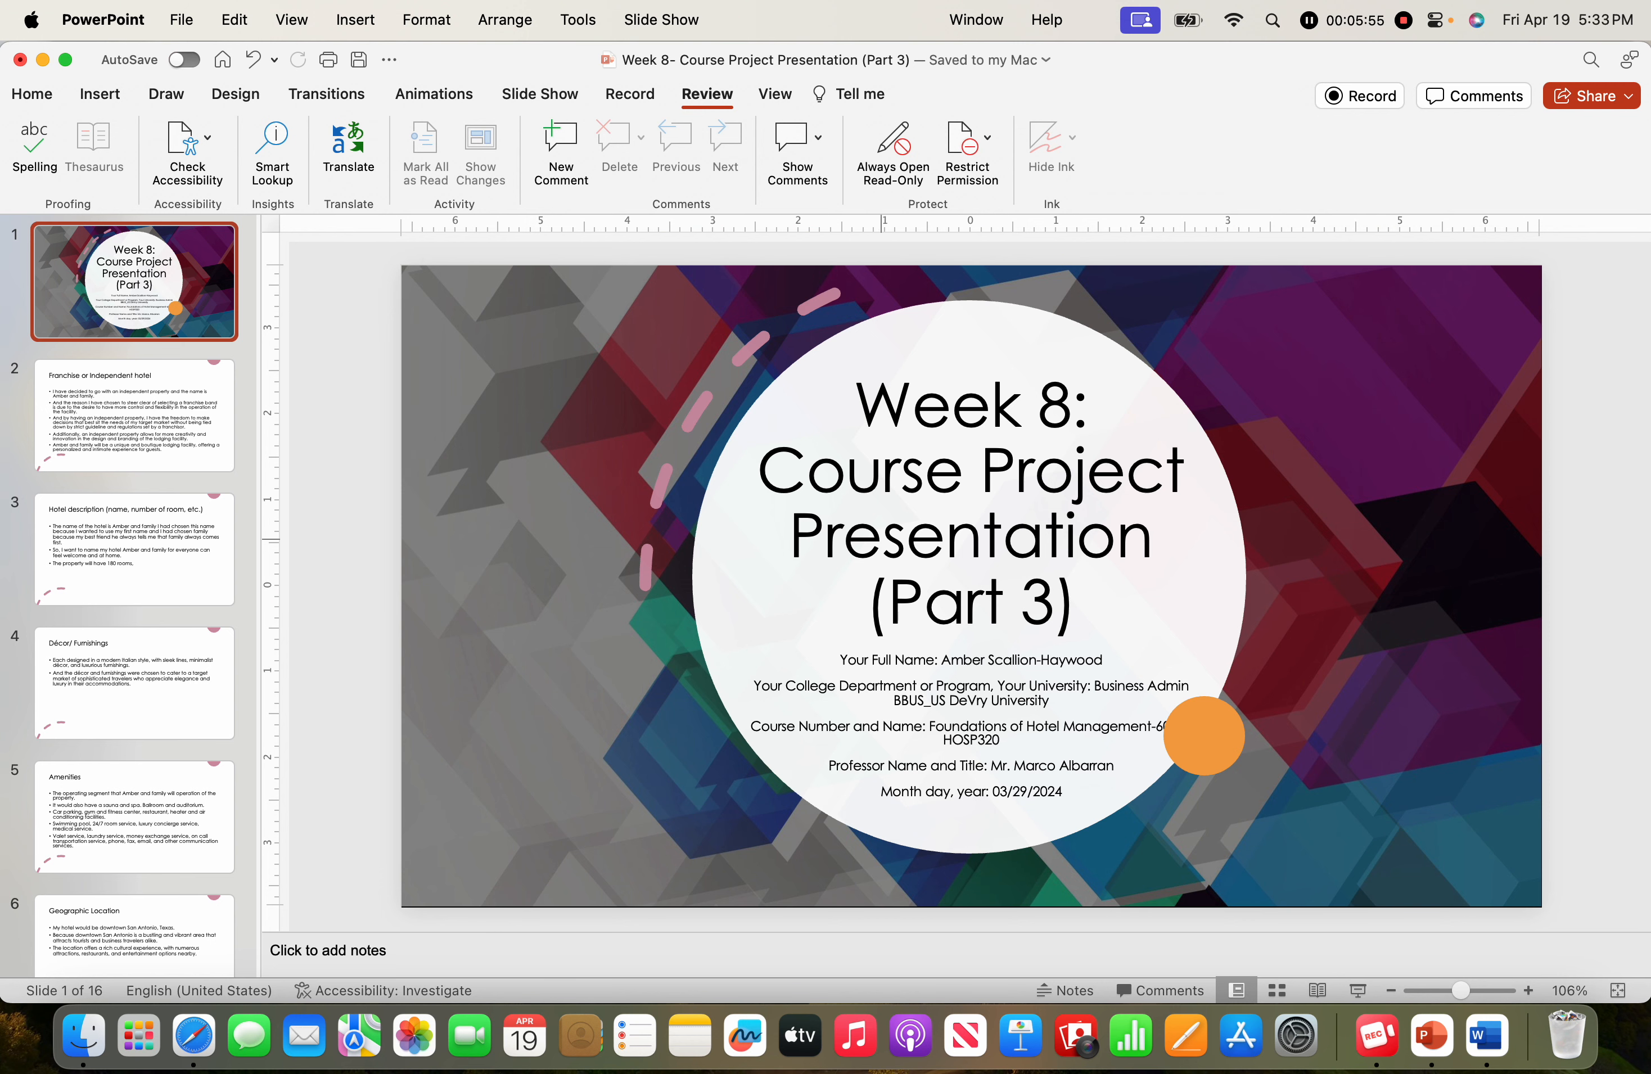
pyautogui.click(134, 415)
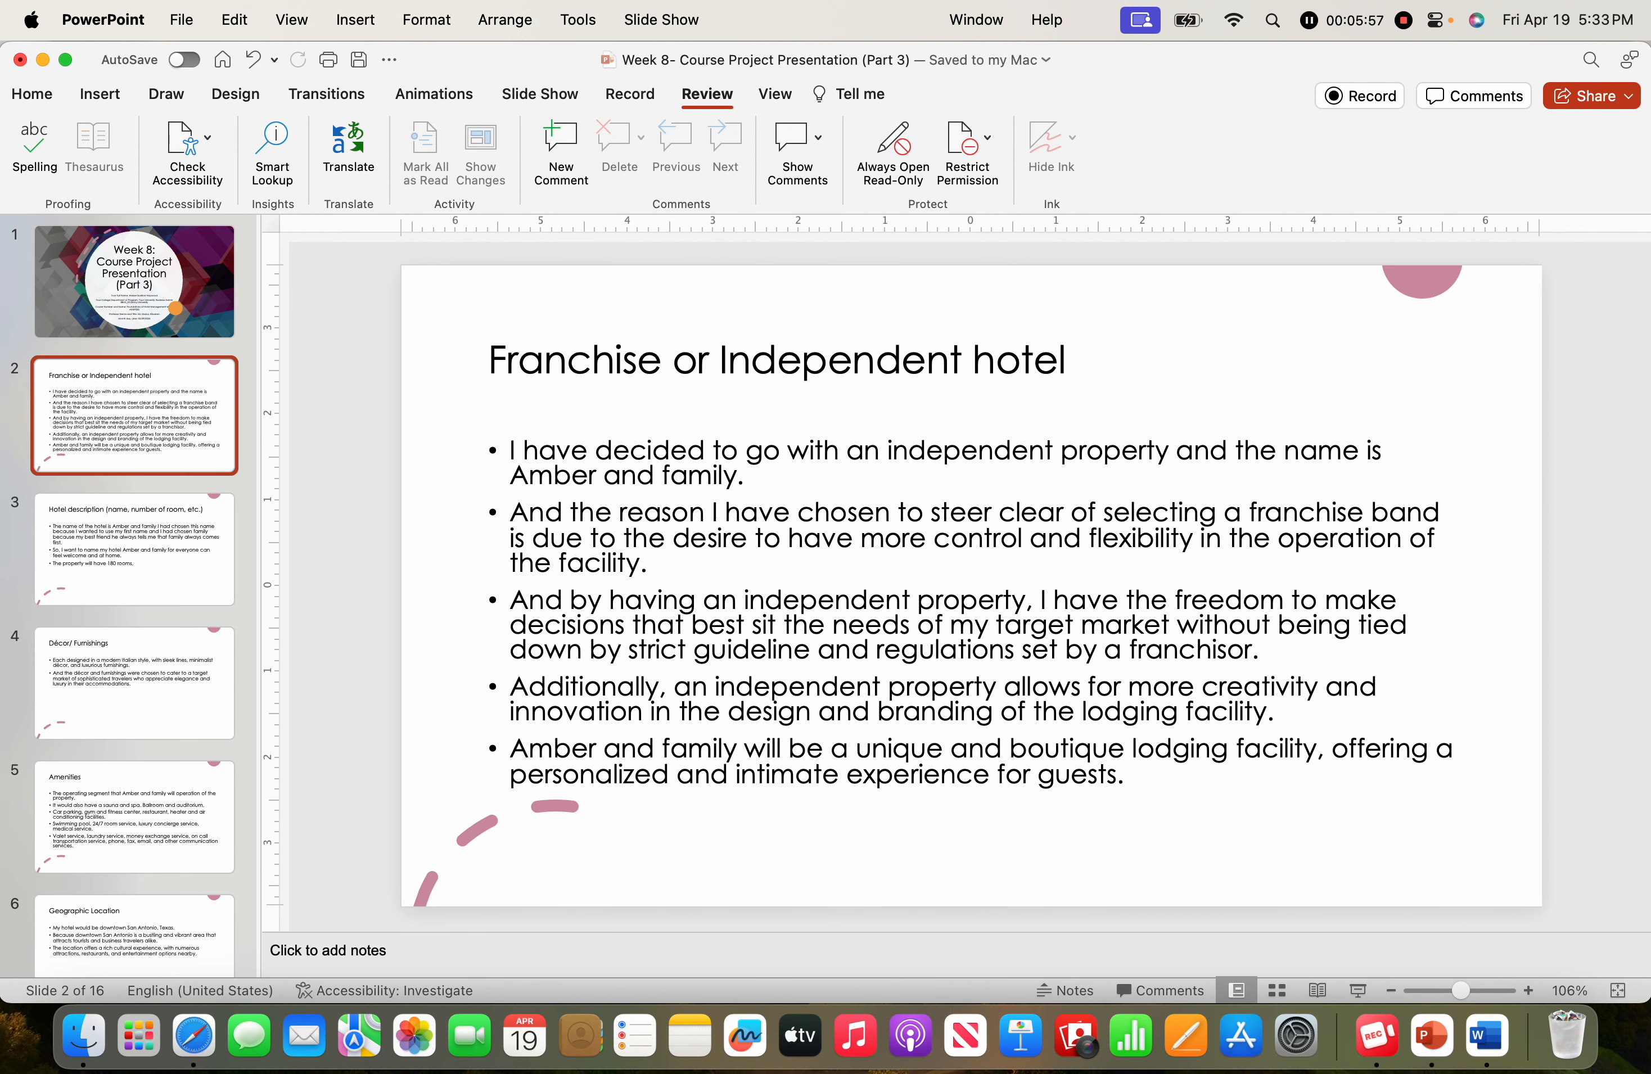
pyautogui.click(134, 547)
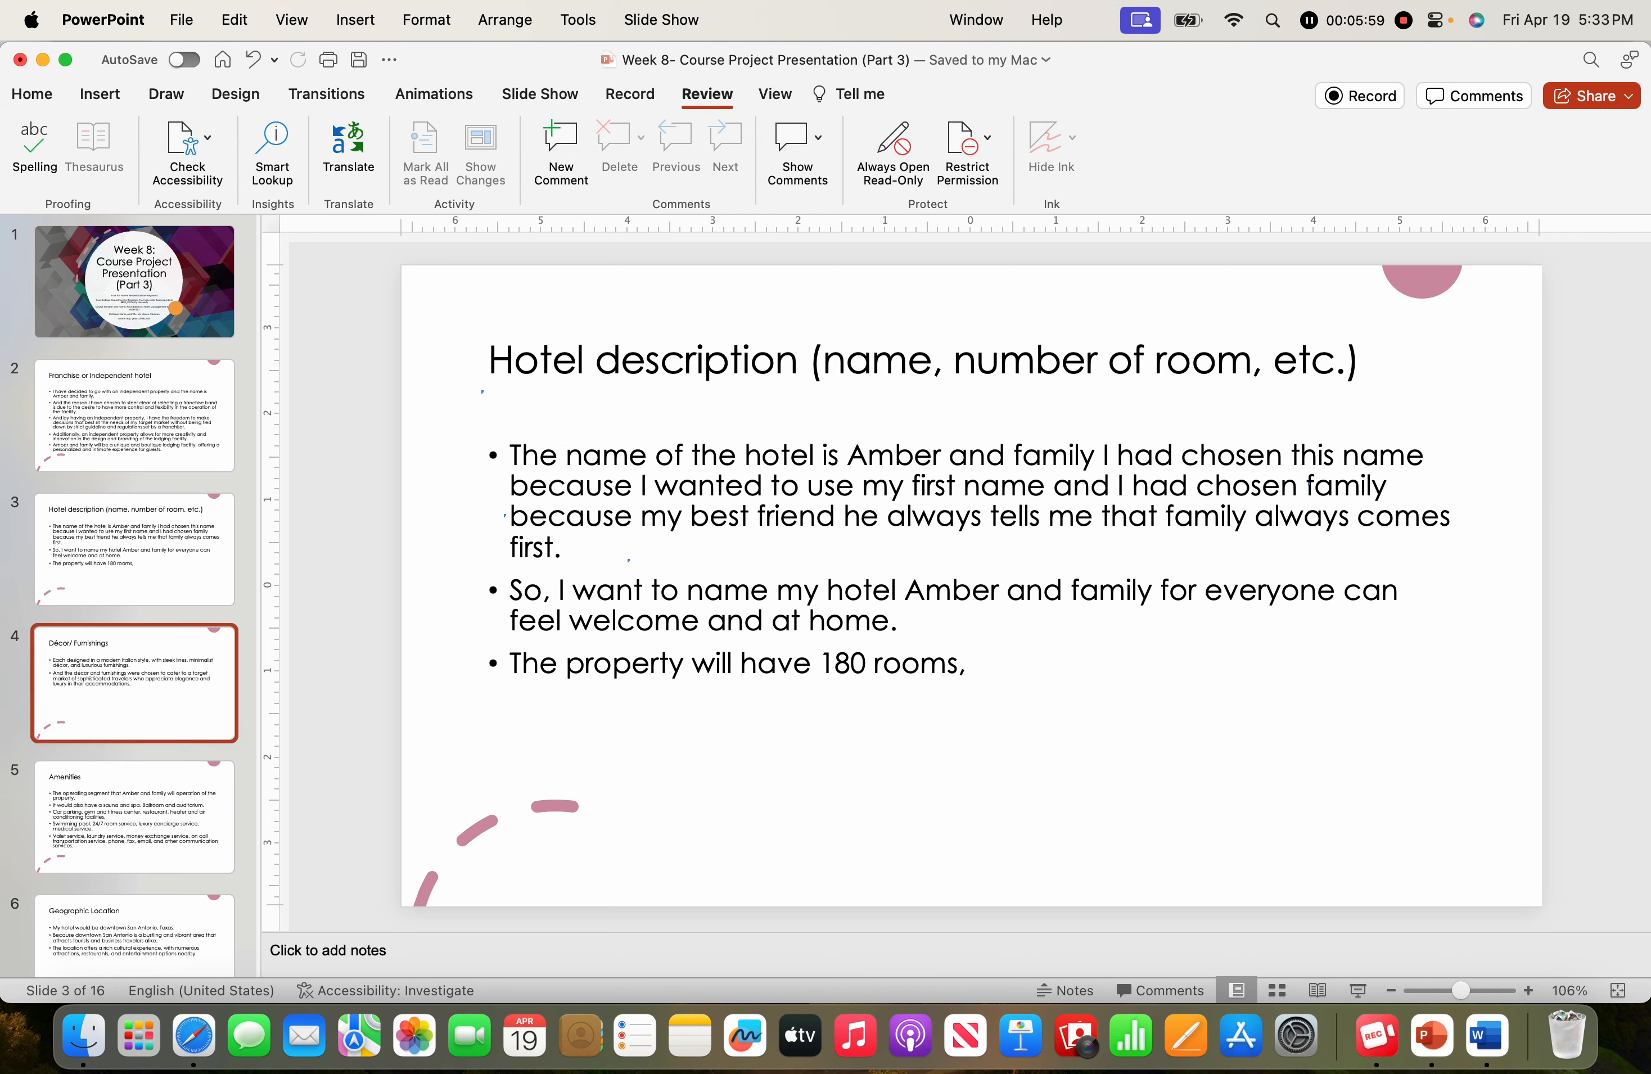
pyautogui.click(134, 683)
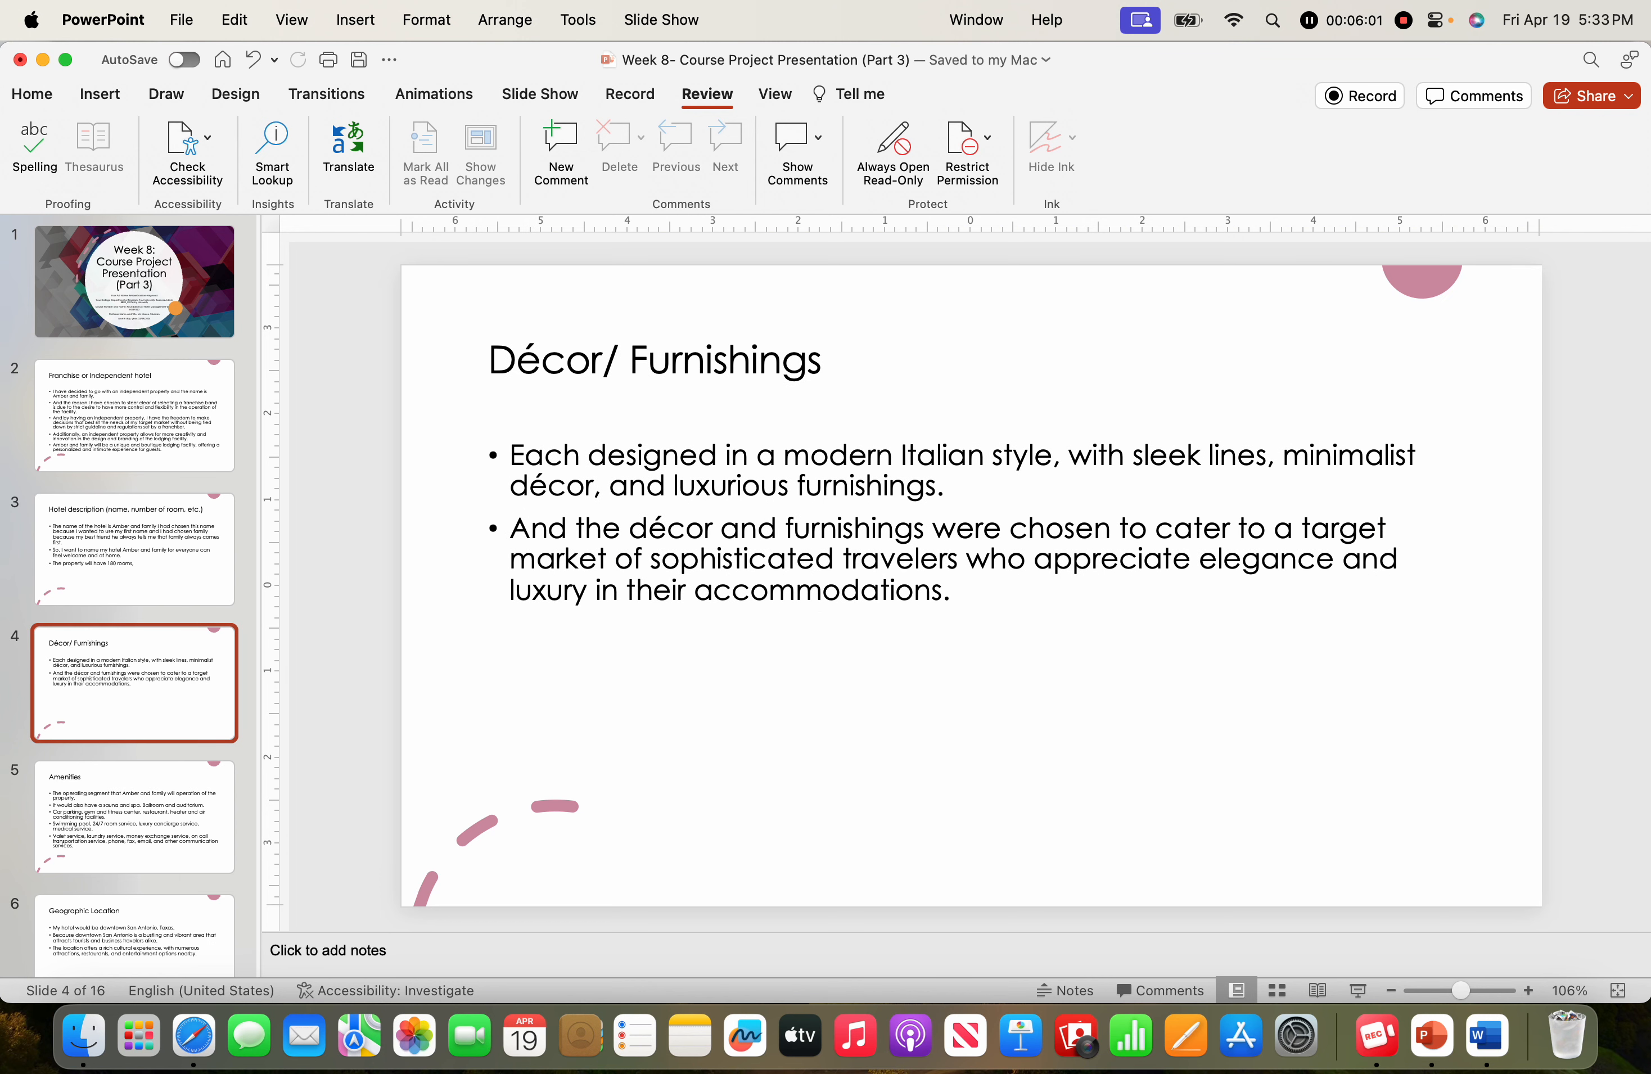
pyautogui.click(134, 415)
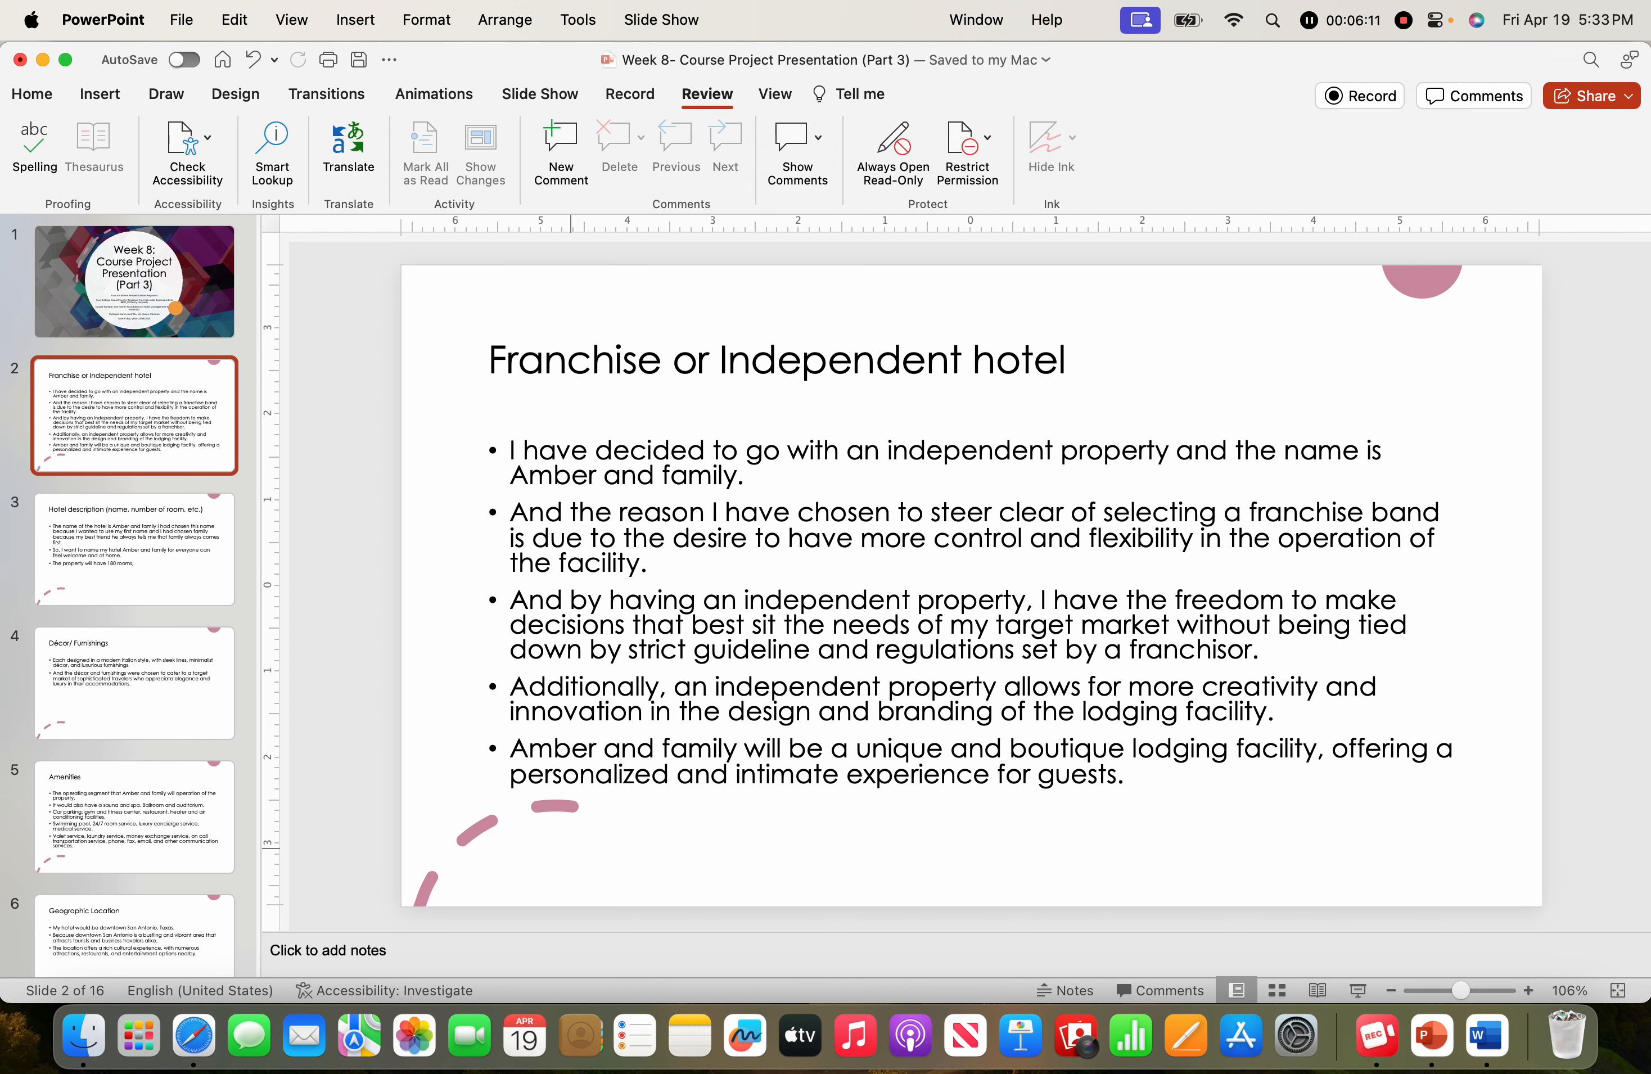
pyautogui.click(133, 547)
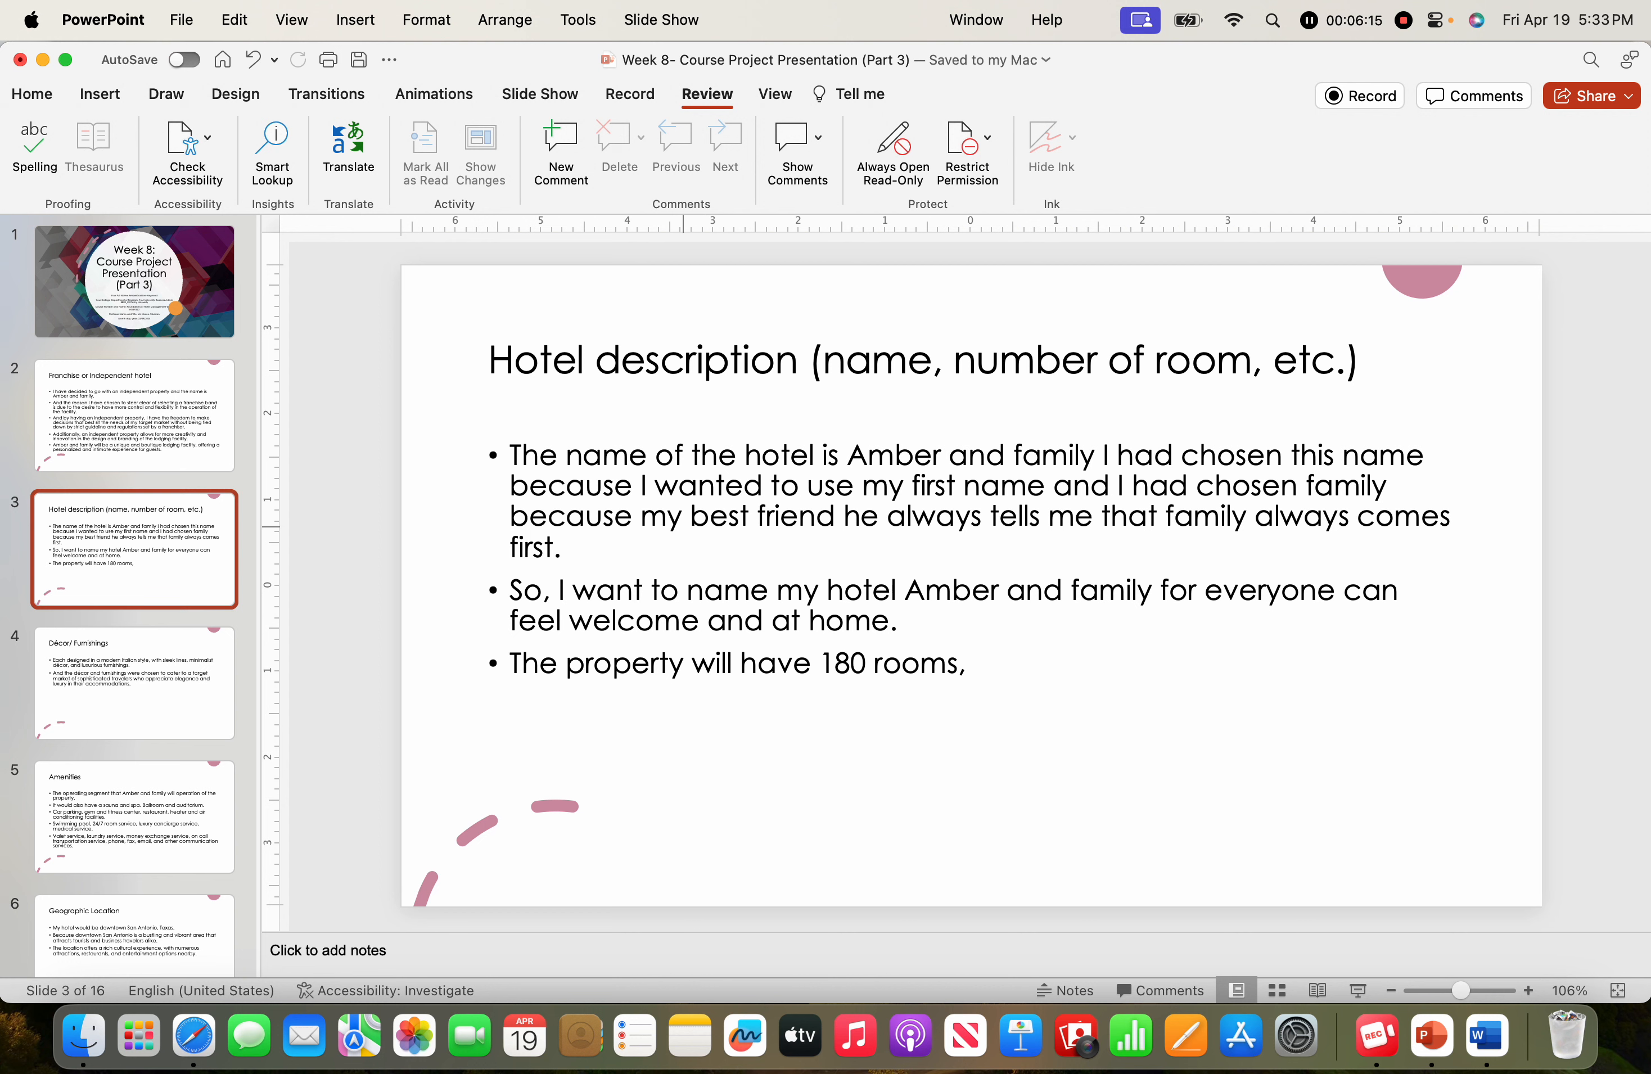
# - Check the Décor/Furnishings and Amenities slides and land on slide 6, Geographic Location
pyautogui.click(133, 682)
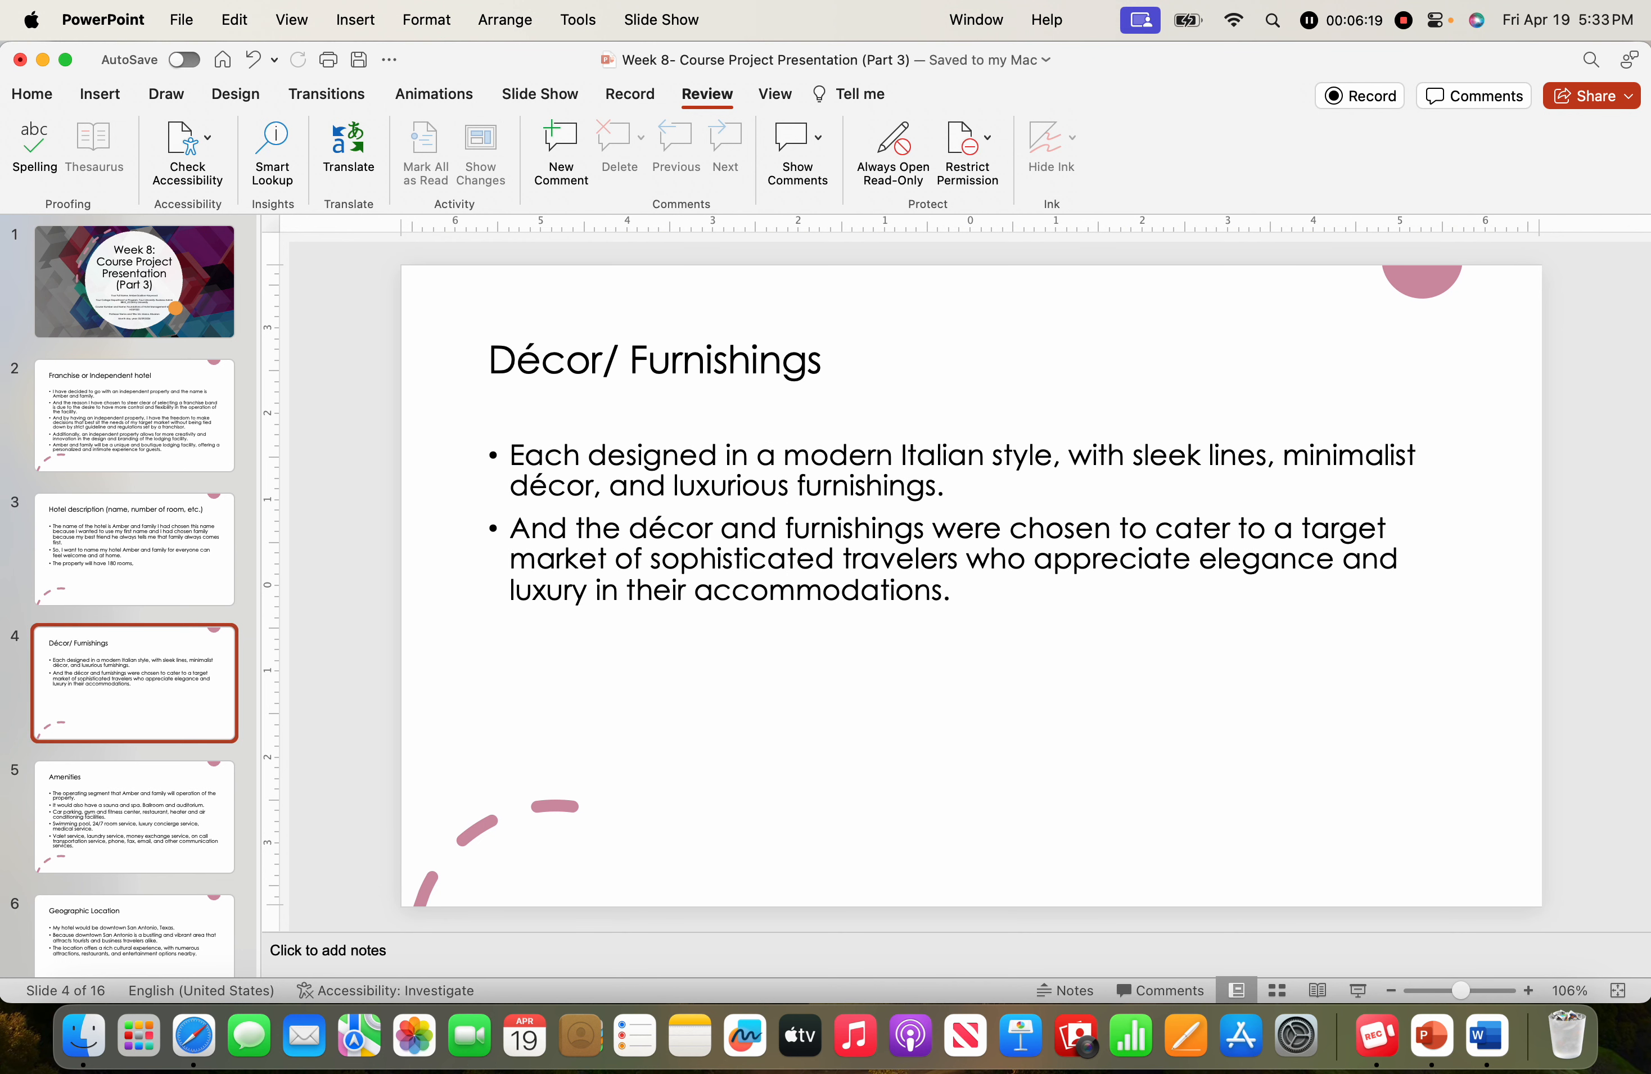
pyautogui.click(133, 816)
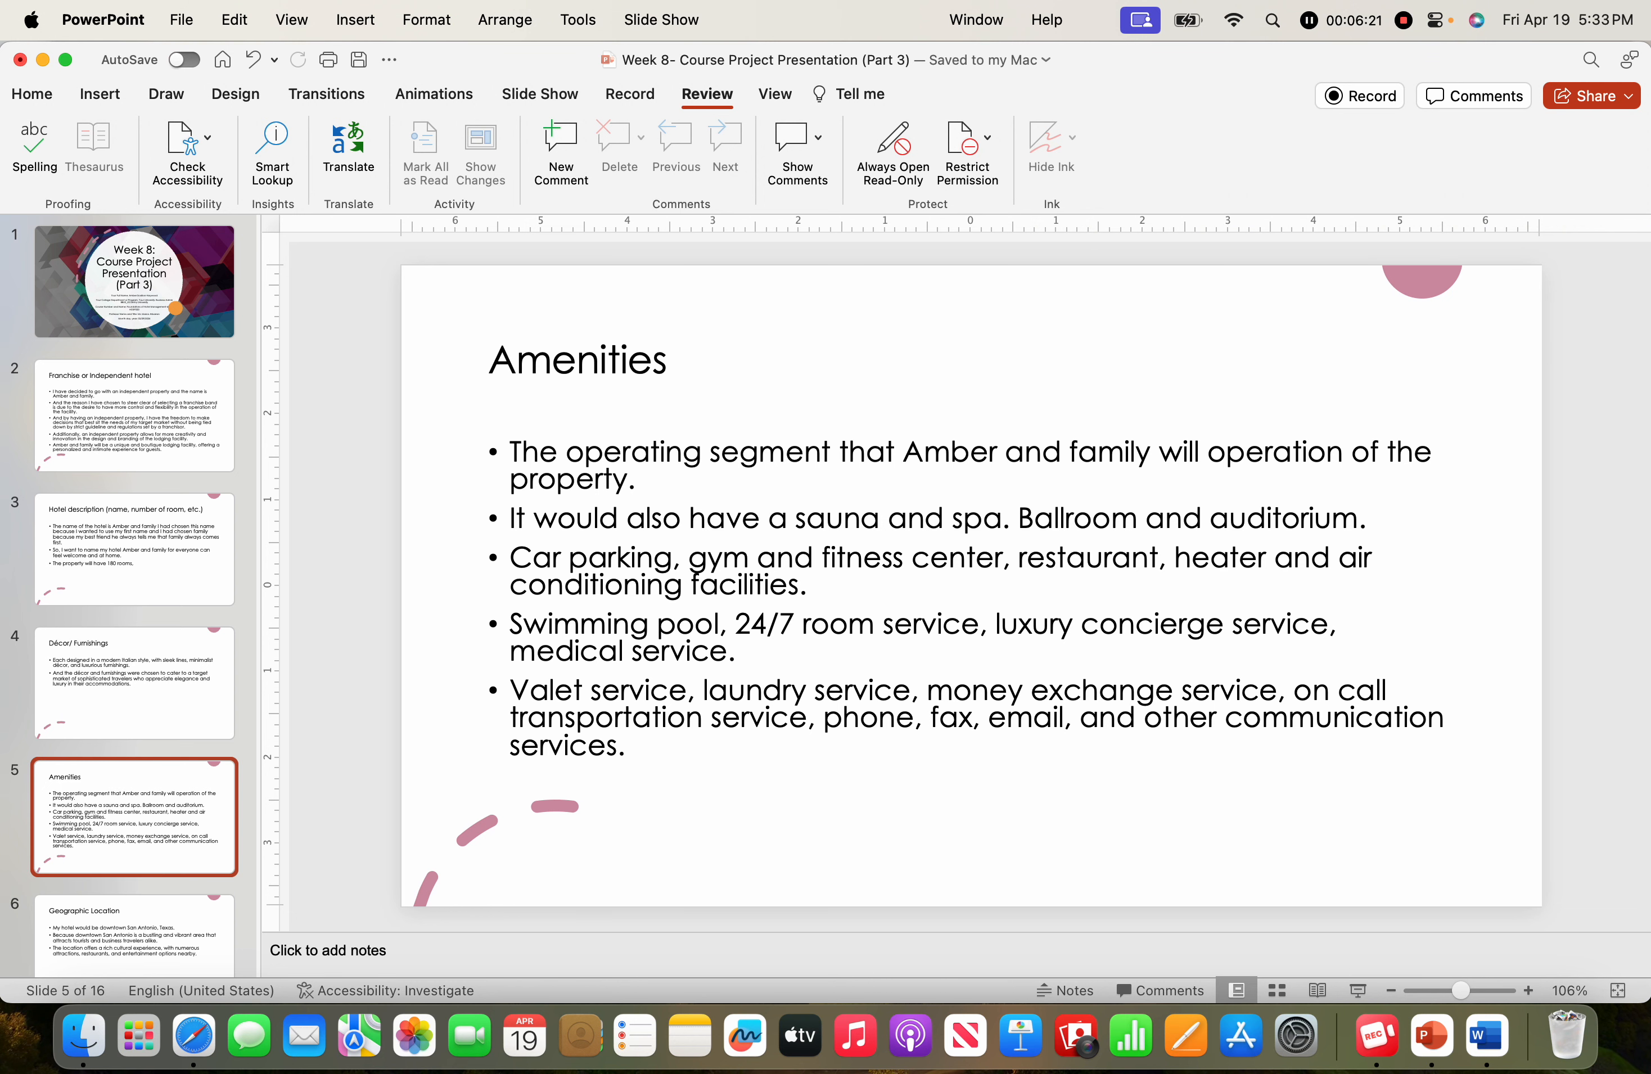
pyautogui.click(134, 682)
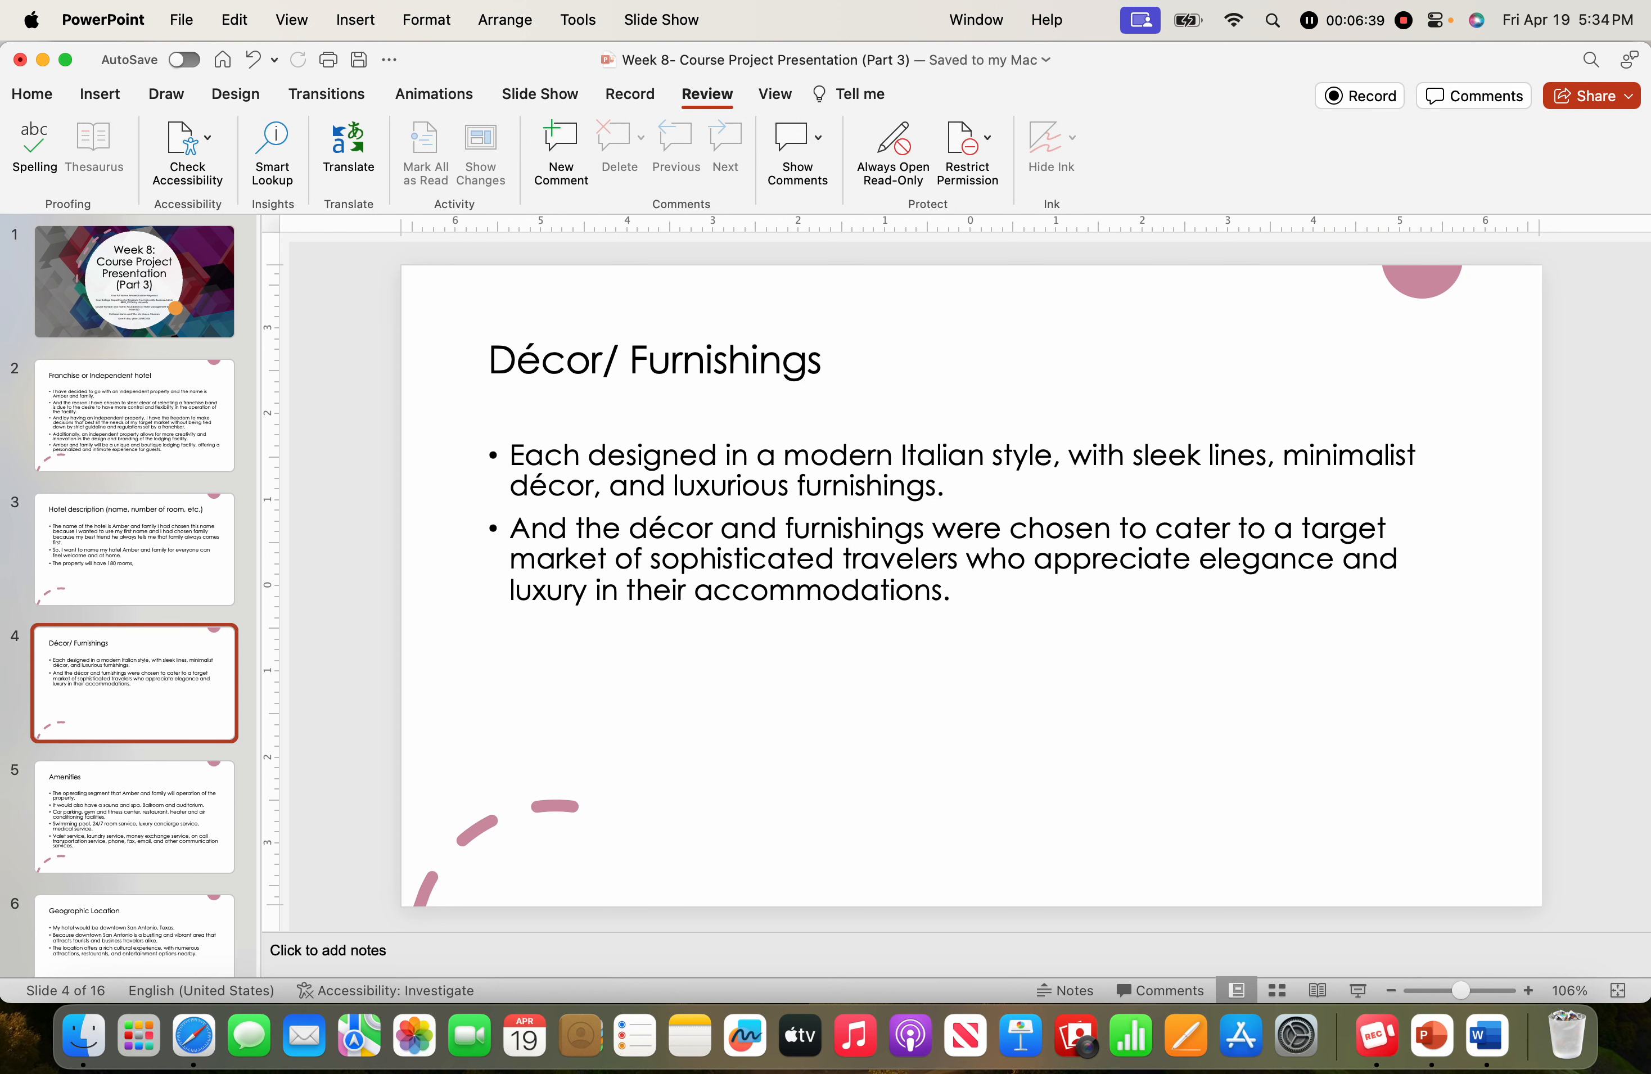
pyautogui.click(134, 818)
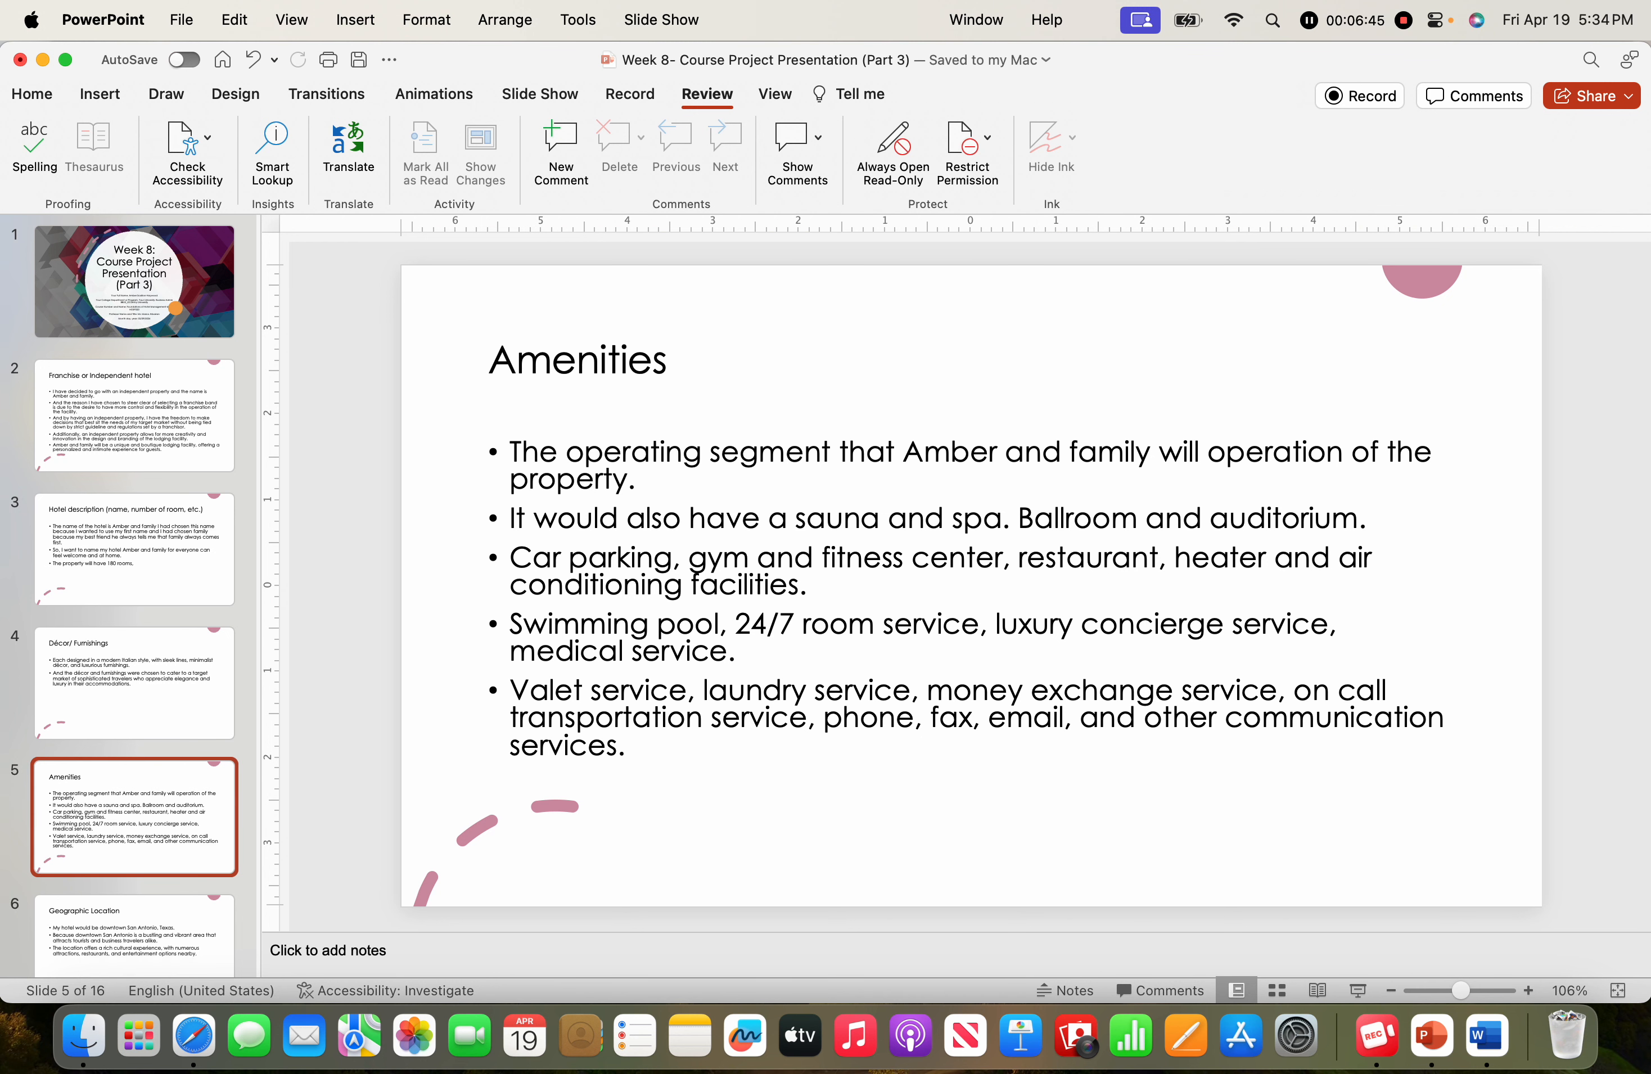
pyautogui.click(134, 934)
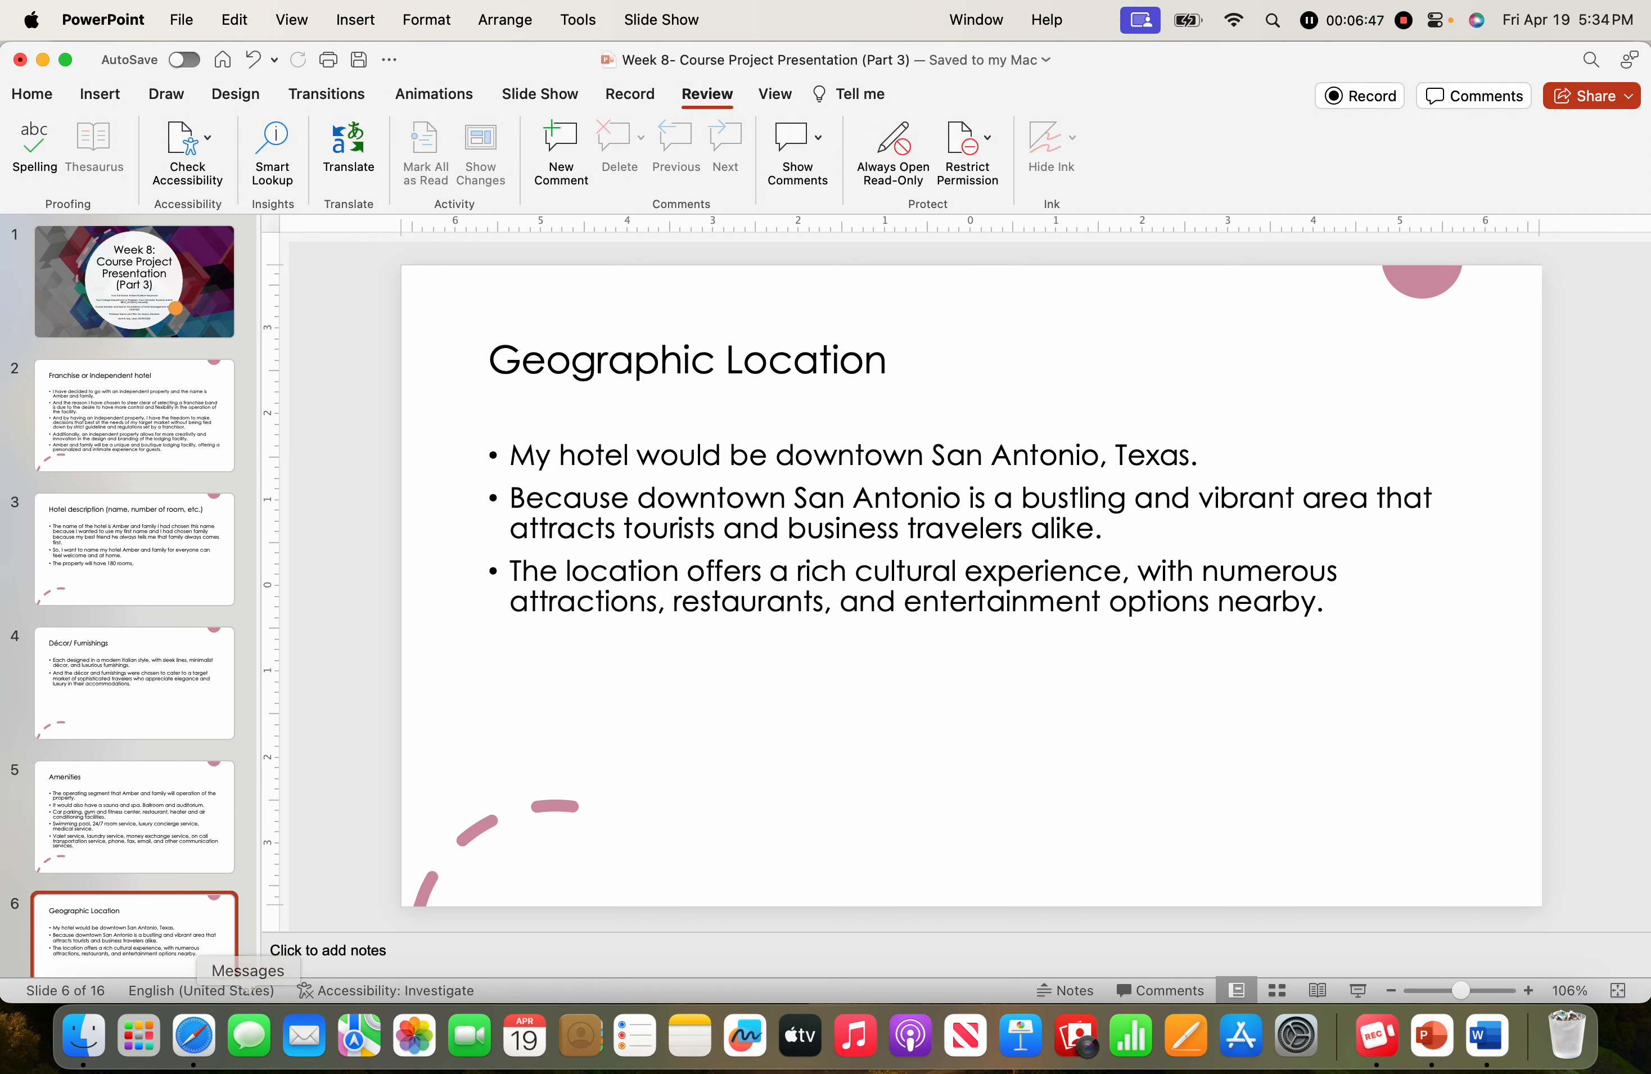
pyautogui.scroll(-3)
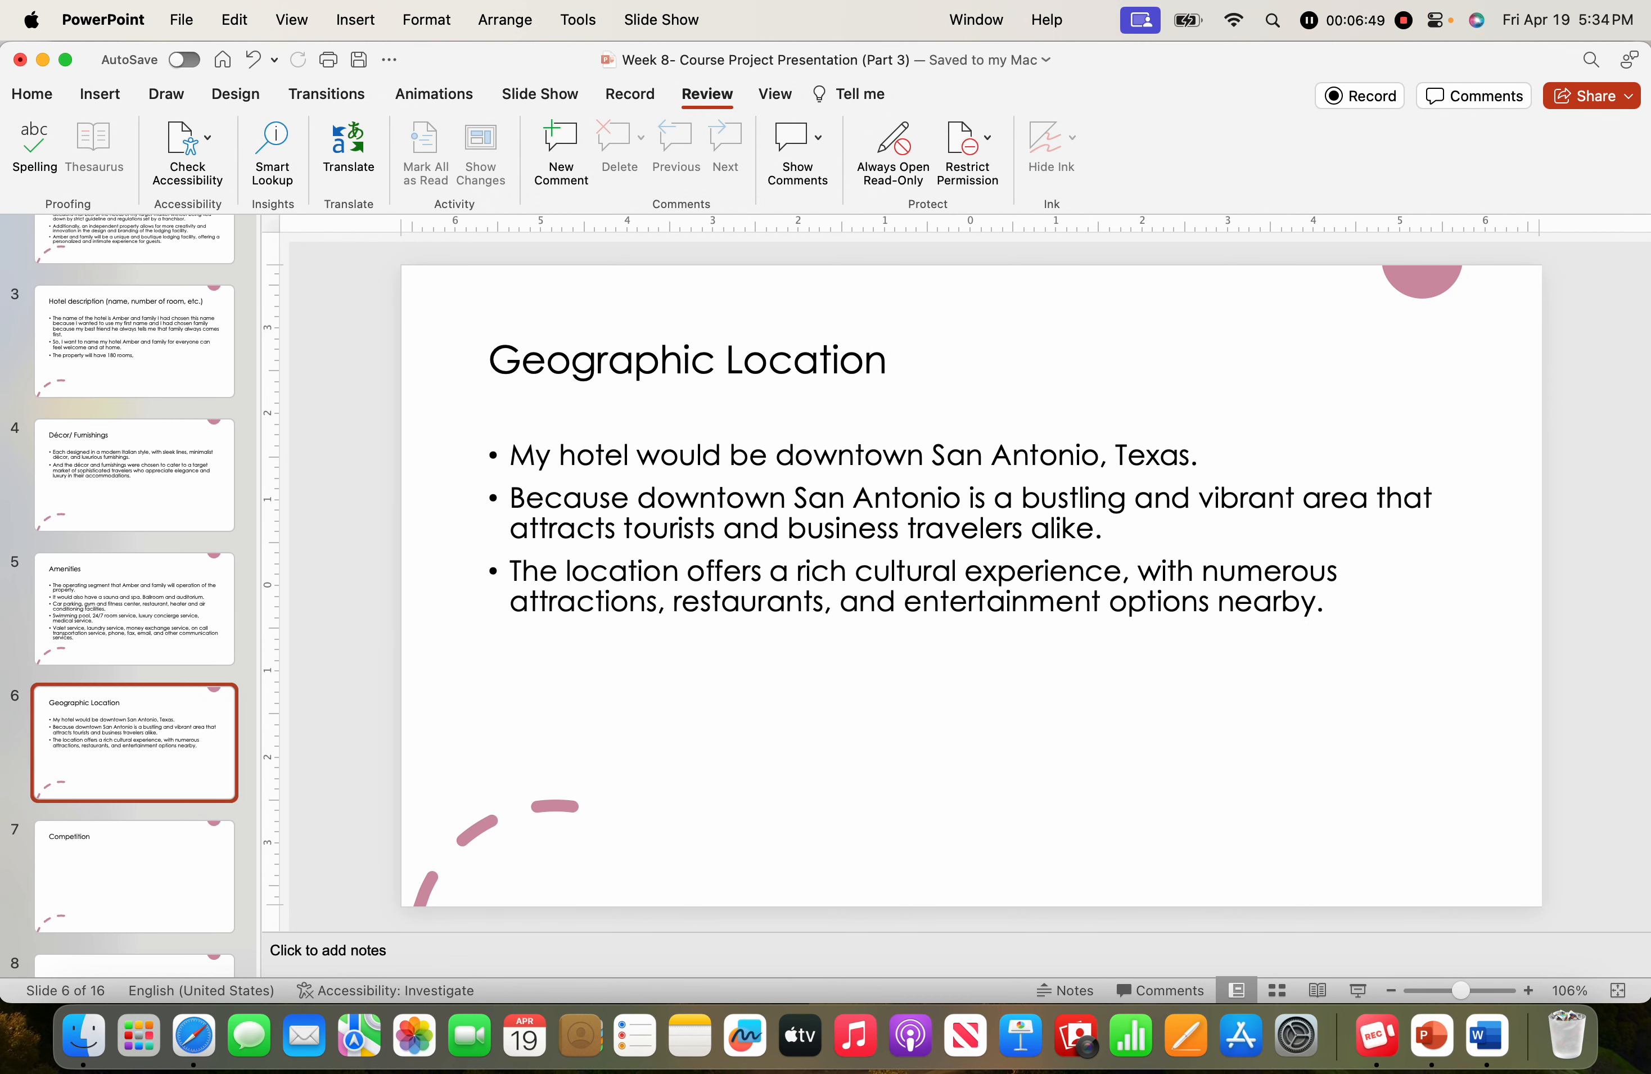
# - Title the new slide 'Security Features' and add a References slide at the end
pyautogui.click(134, 875)
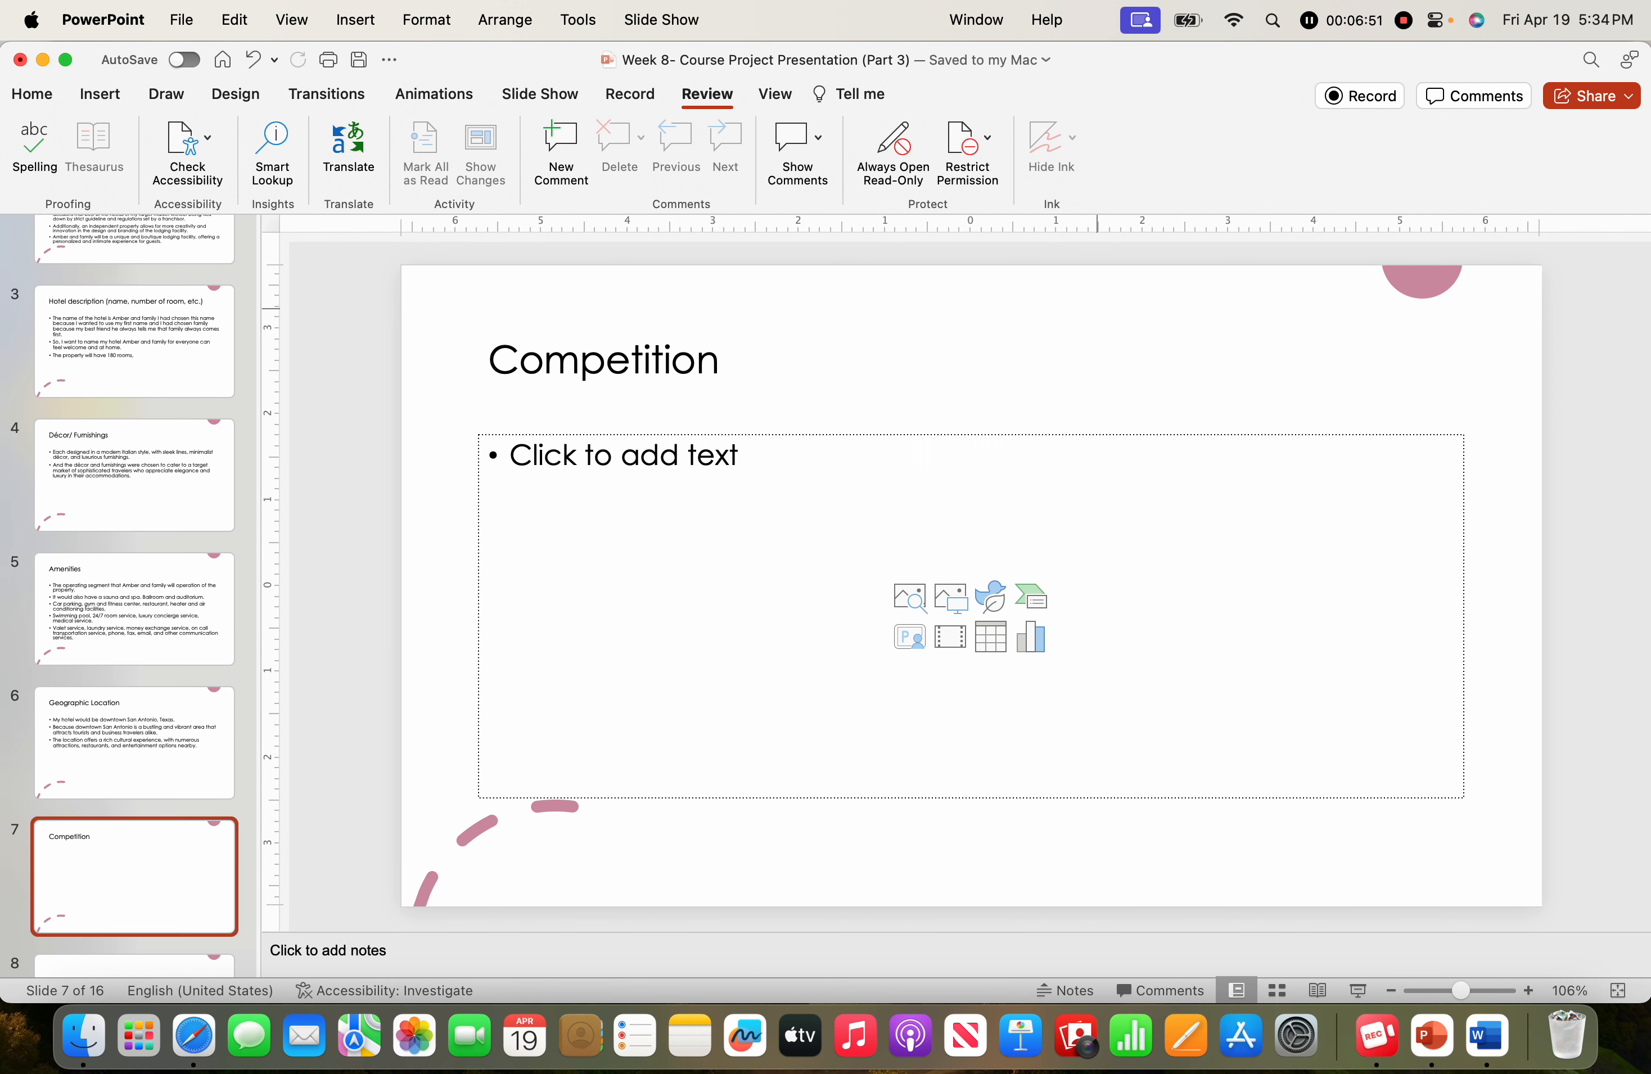
pyautogui.click(134, 877)
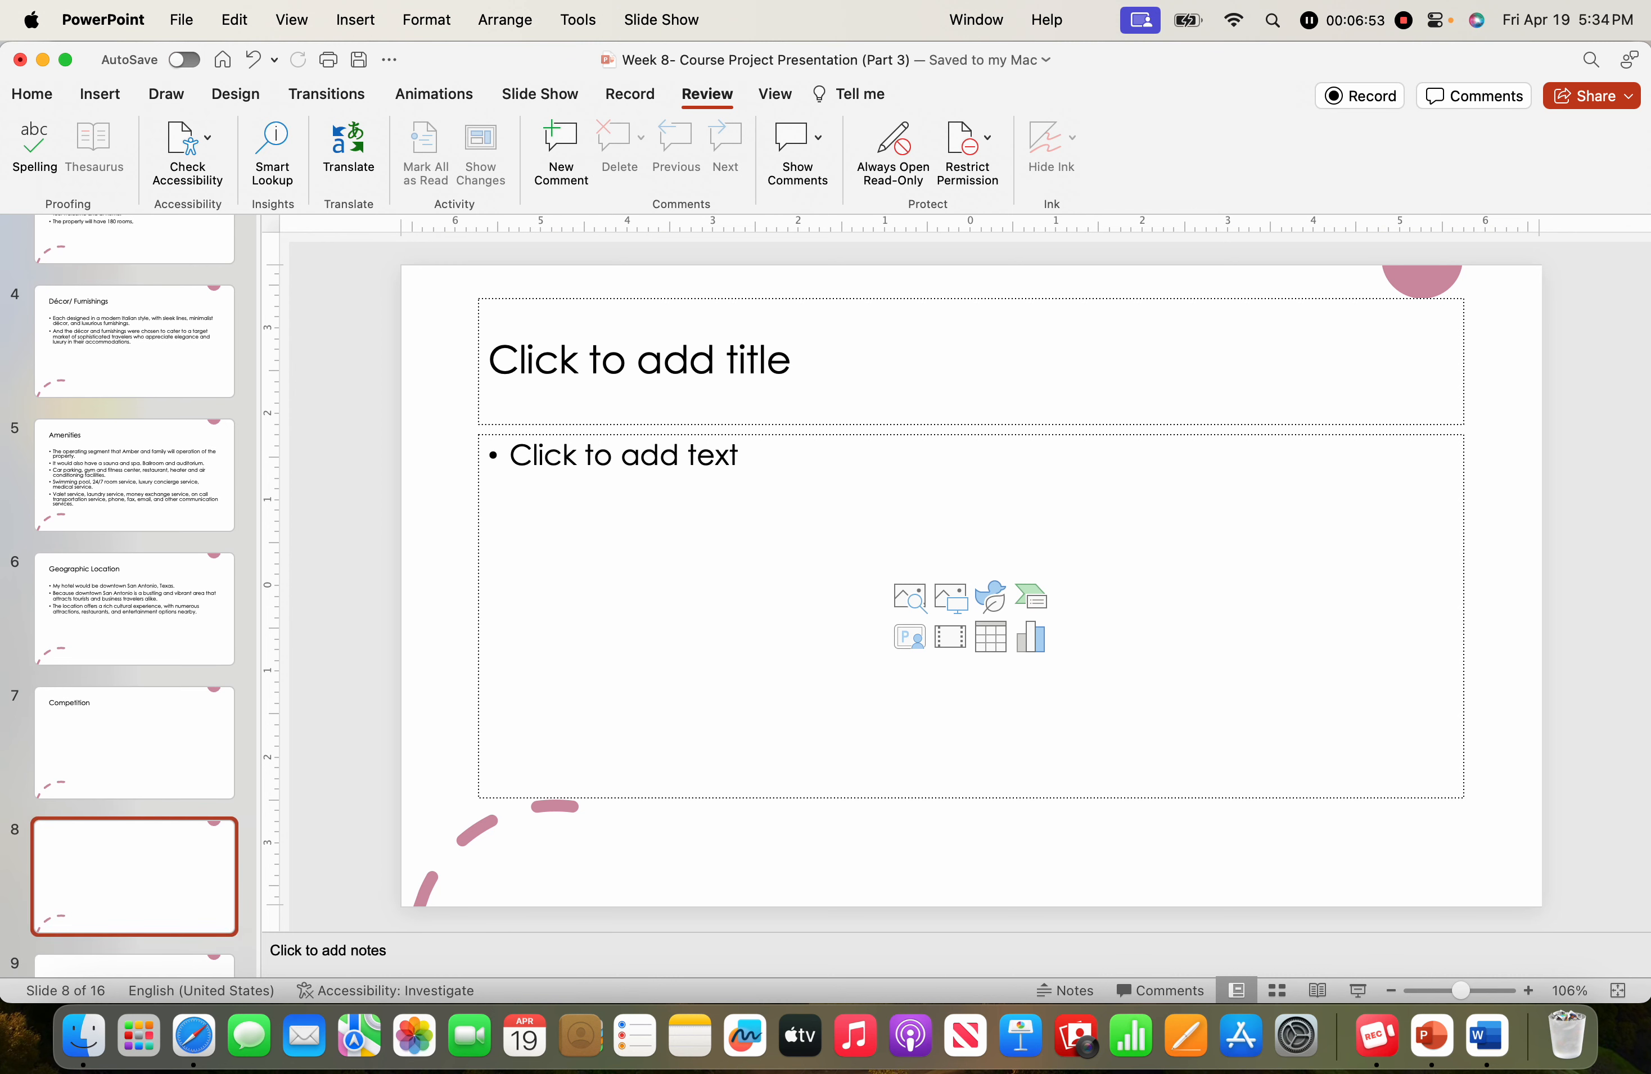
pyautogui.scroll(-3)
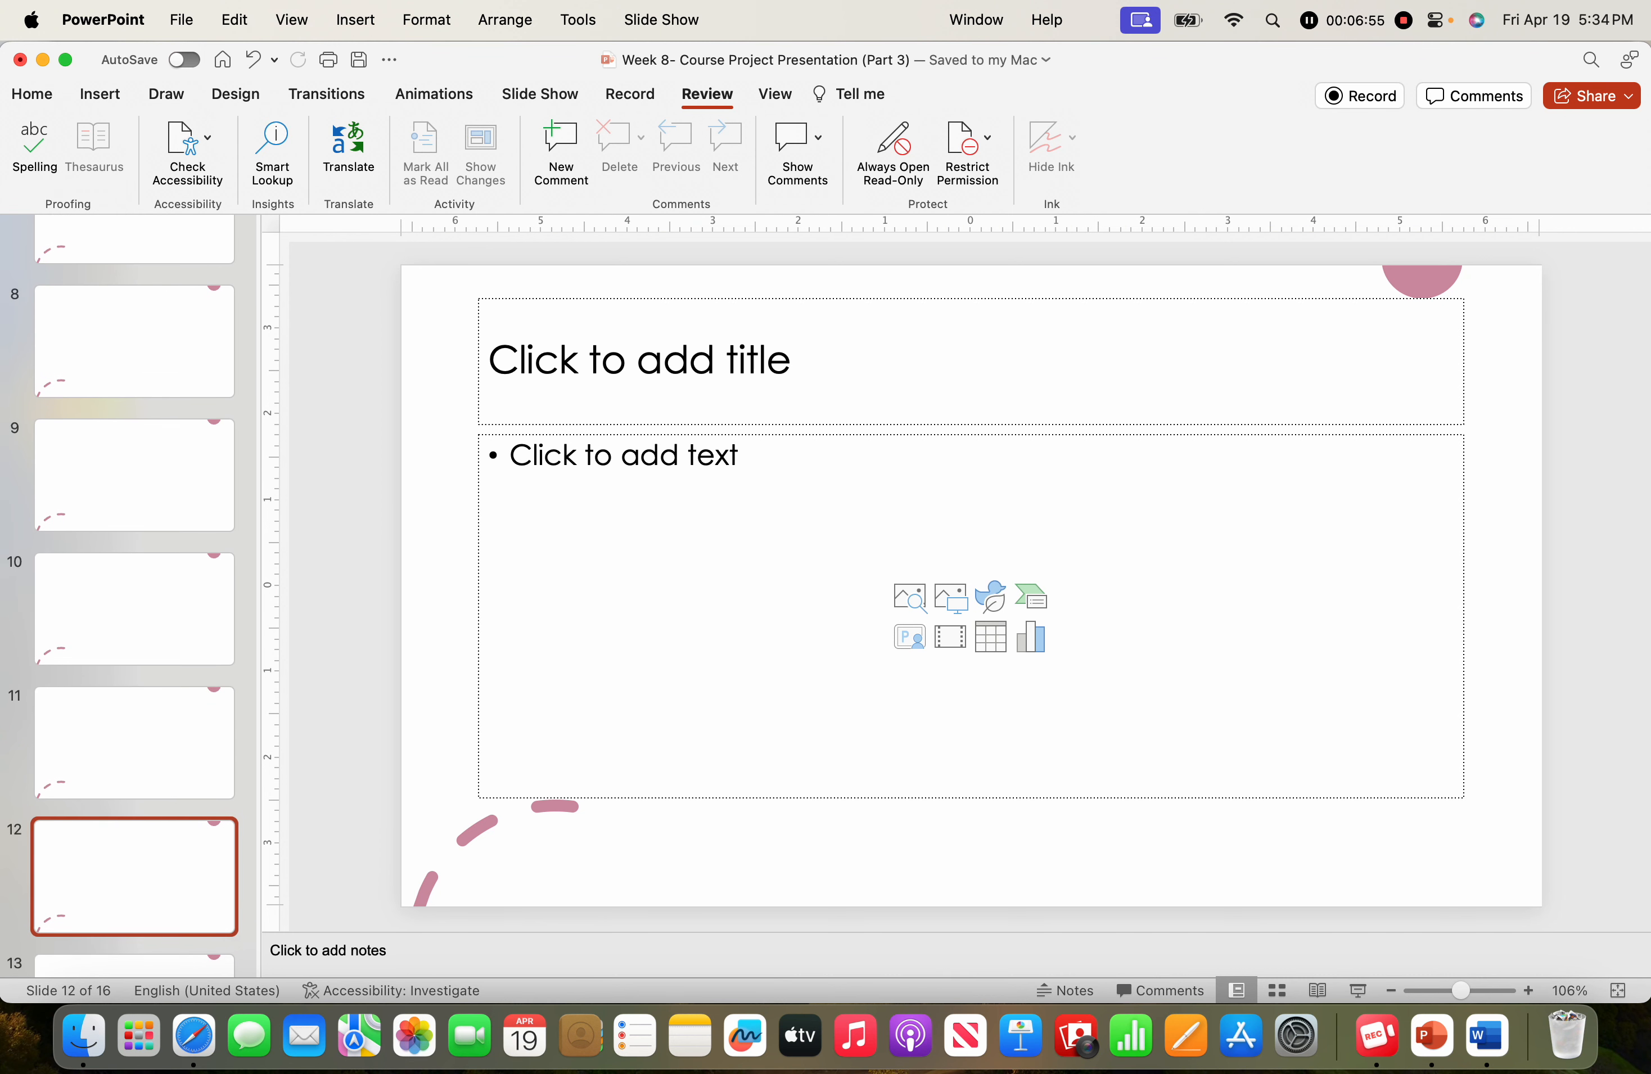
pyautogui.scroll(-3)
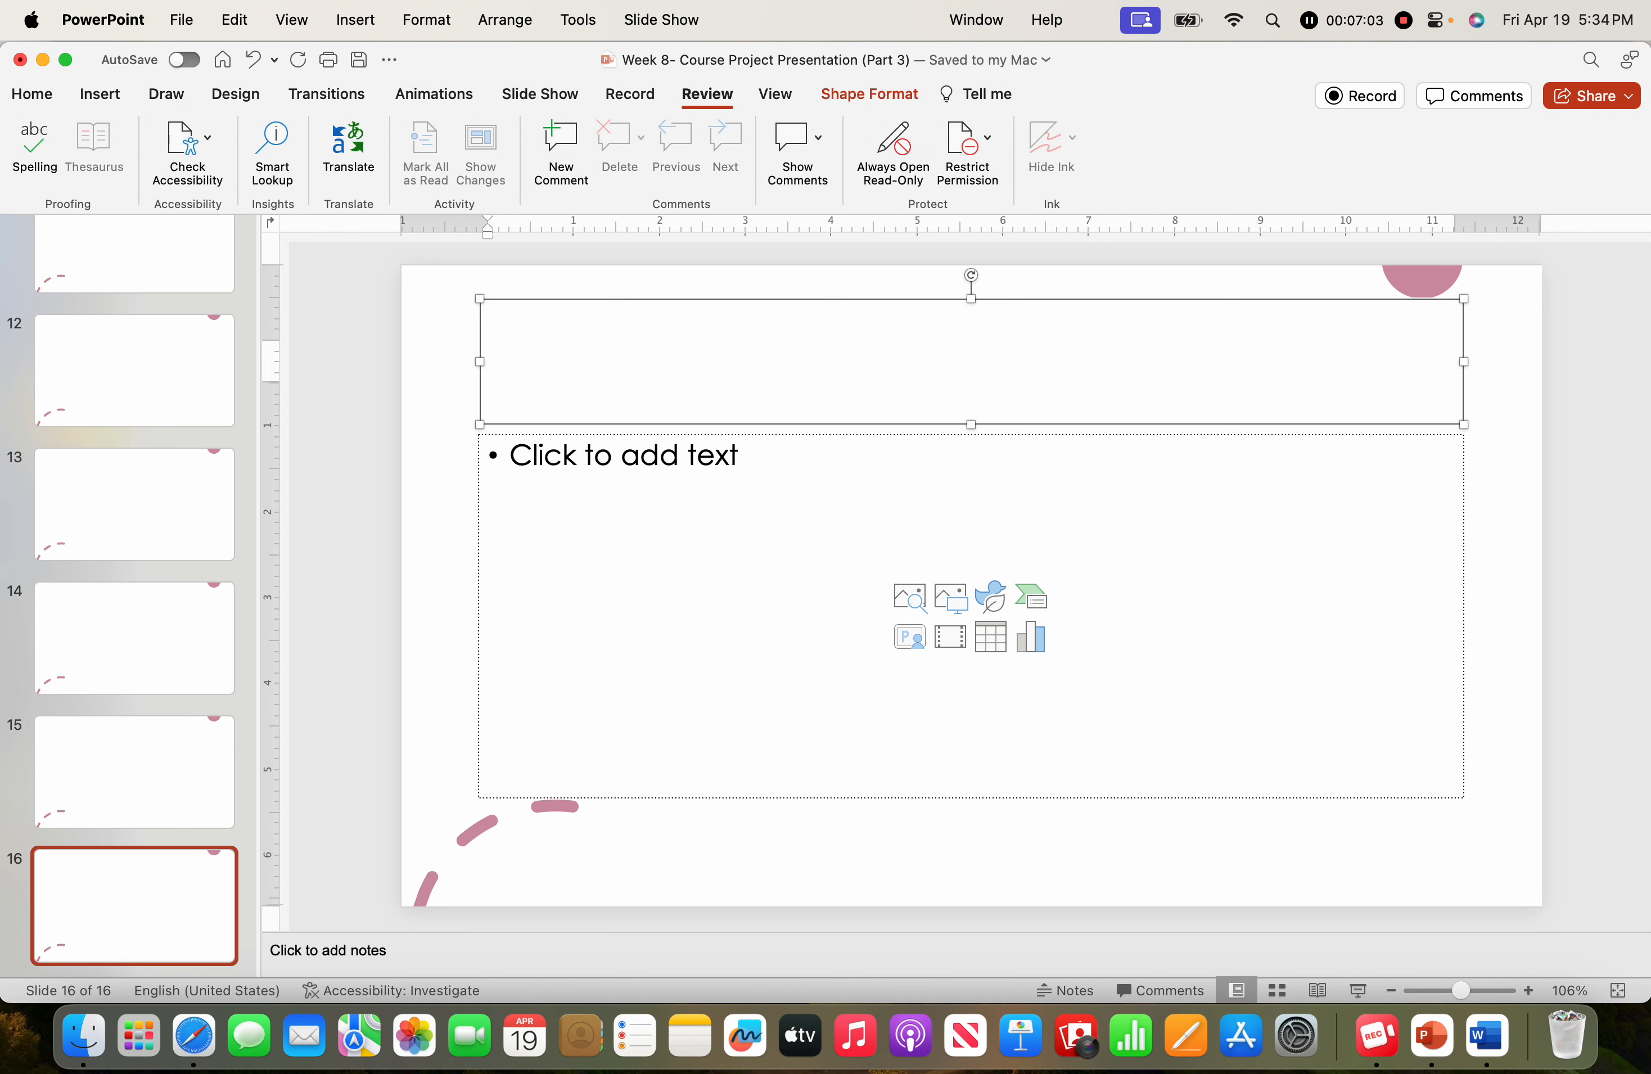
pyautogui.click(736, 360)
pyautogui.write('Security Features')
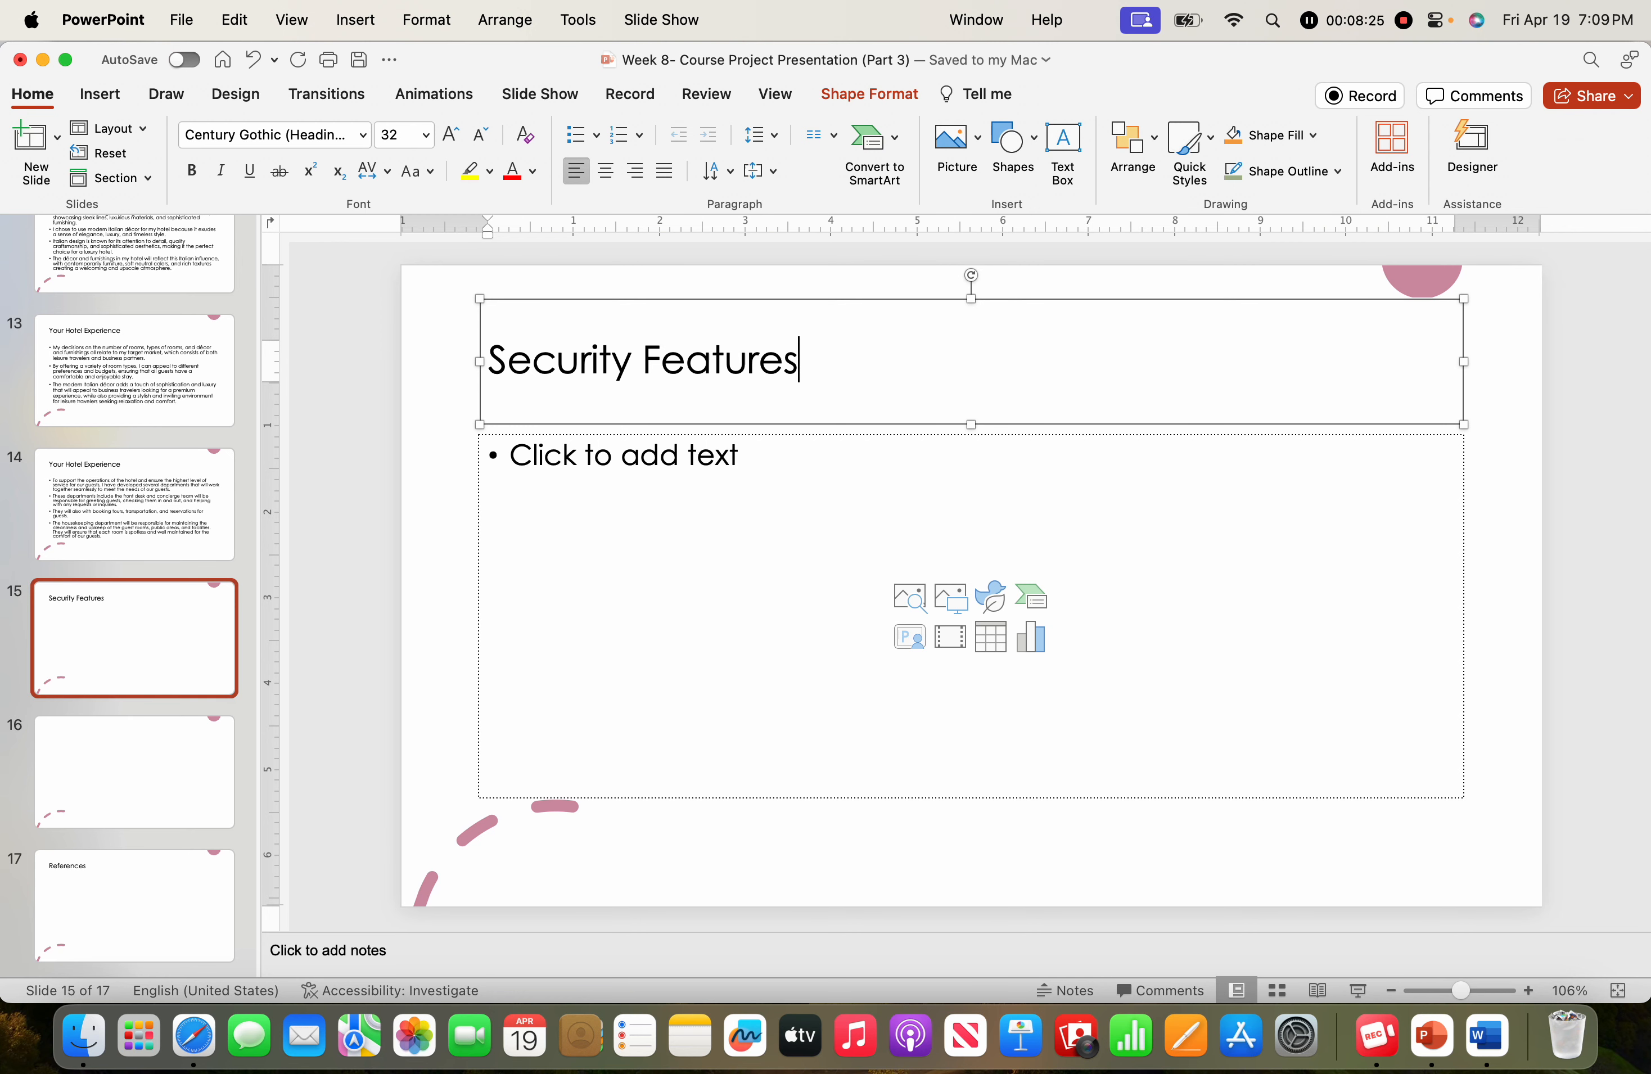
# - Review slides 1 through 17 — Geographic Location, Competition, Your Hotel Experience, References — then return to Canvas
pyautogui.click(184, 289)
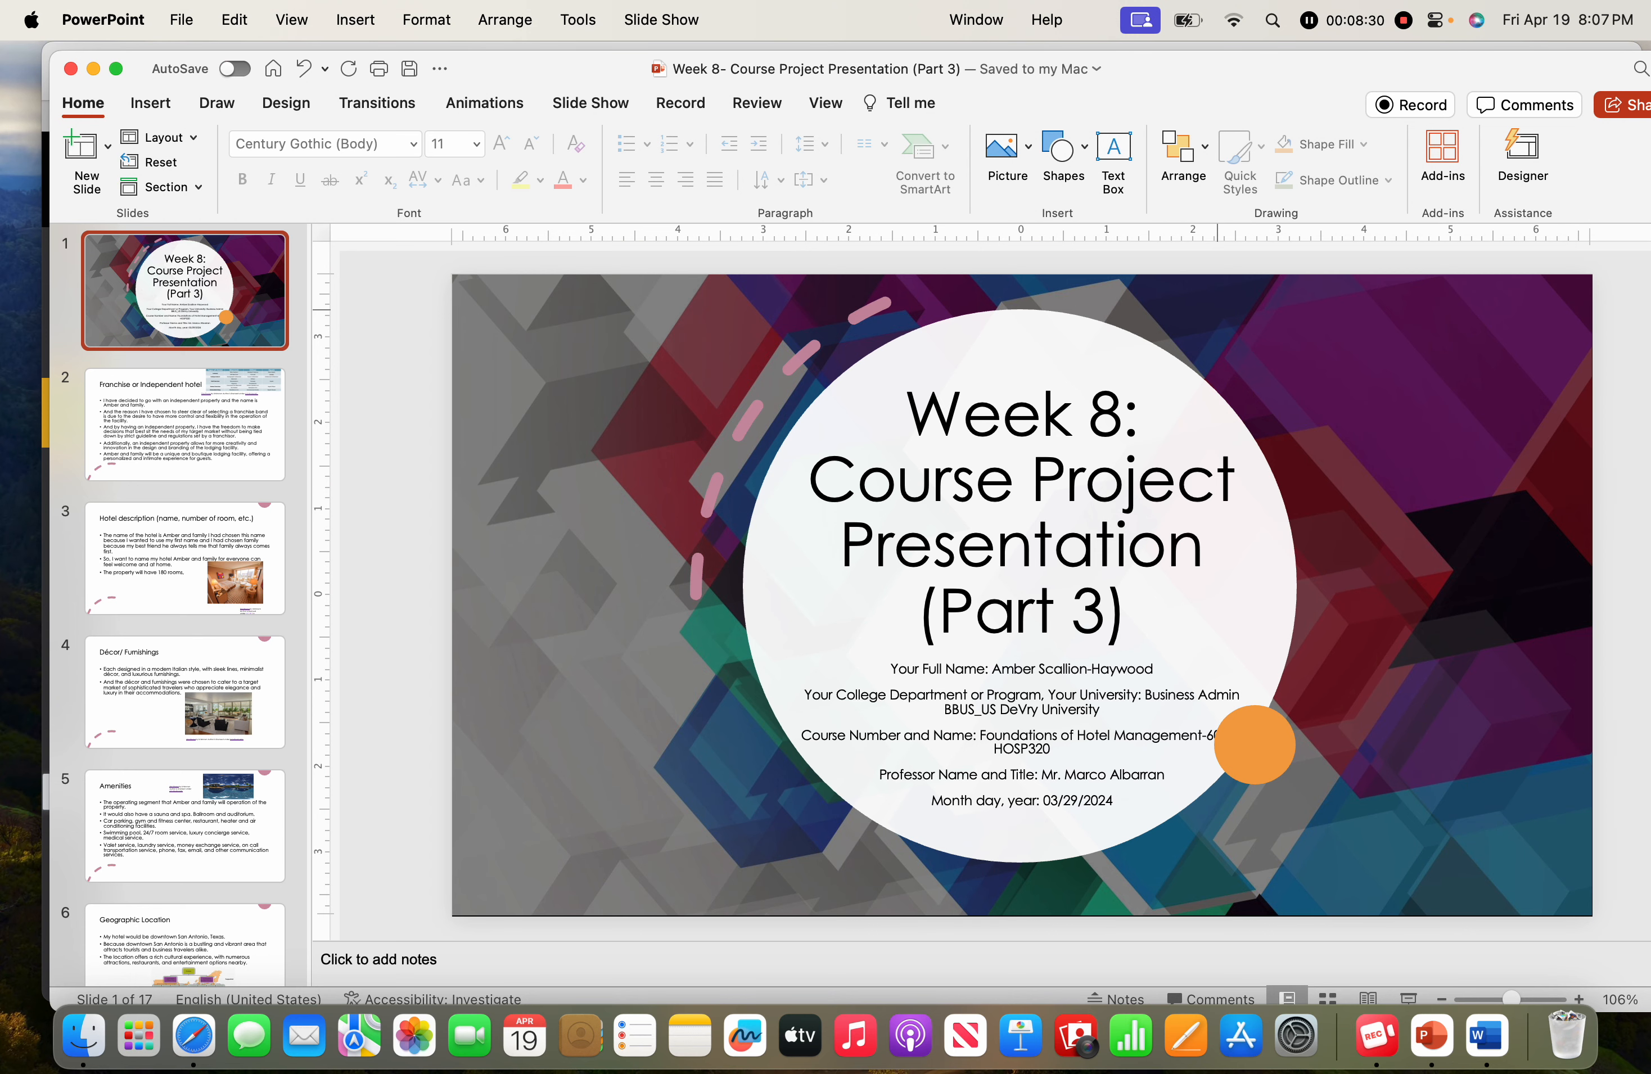
pyautogui.click(184, 423)
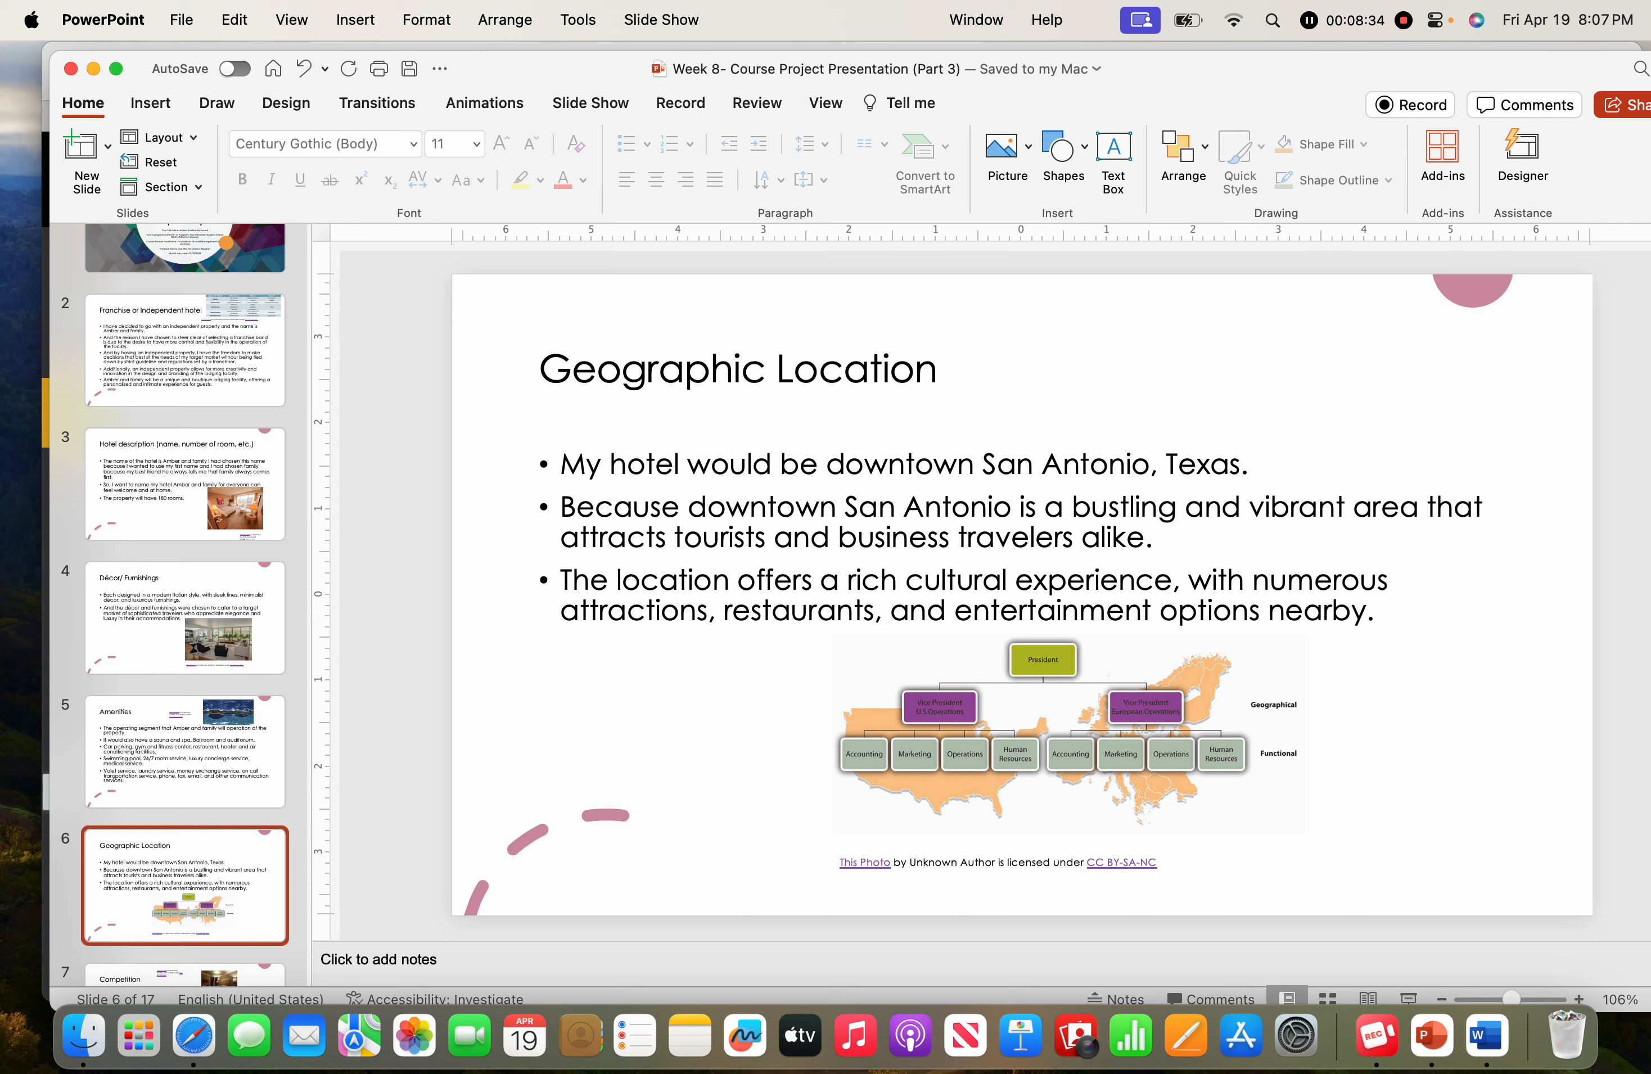
pyautogui.click(184, 795)
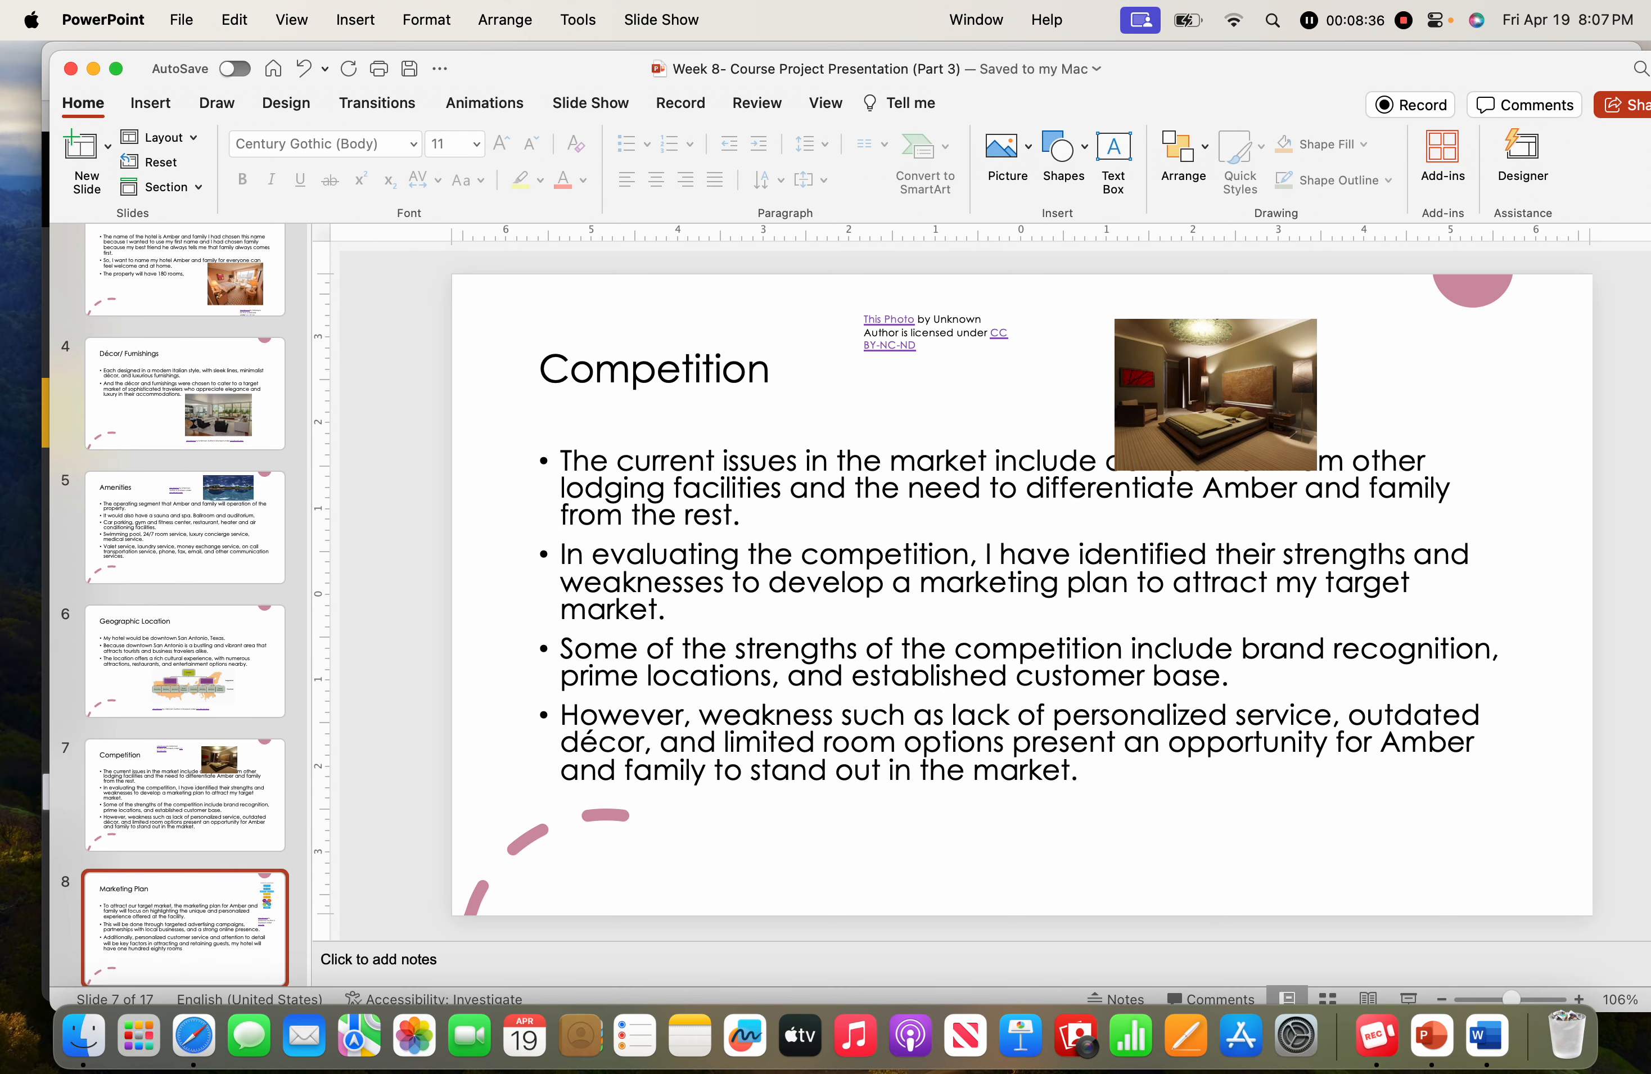
pyautogui.click(185, 883)
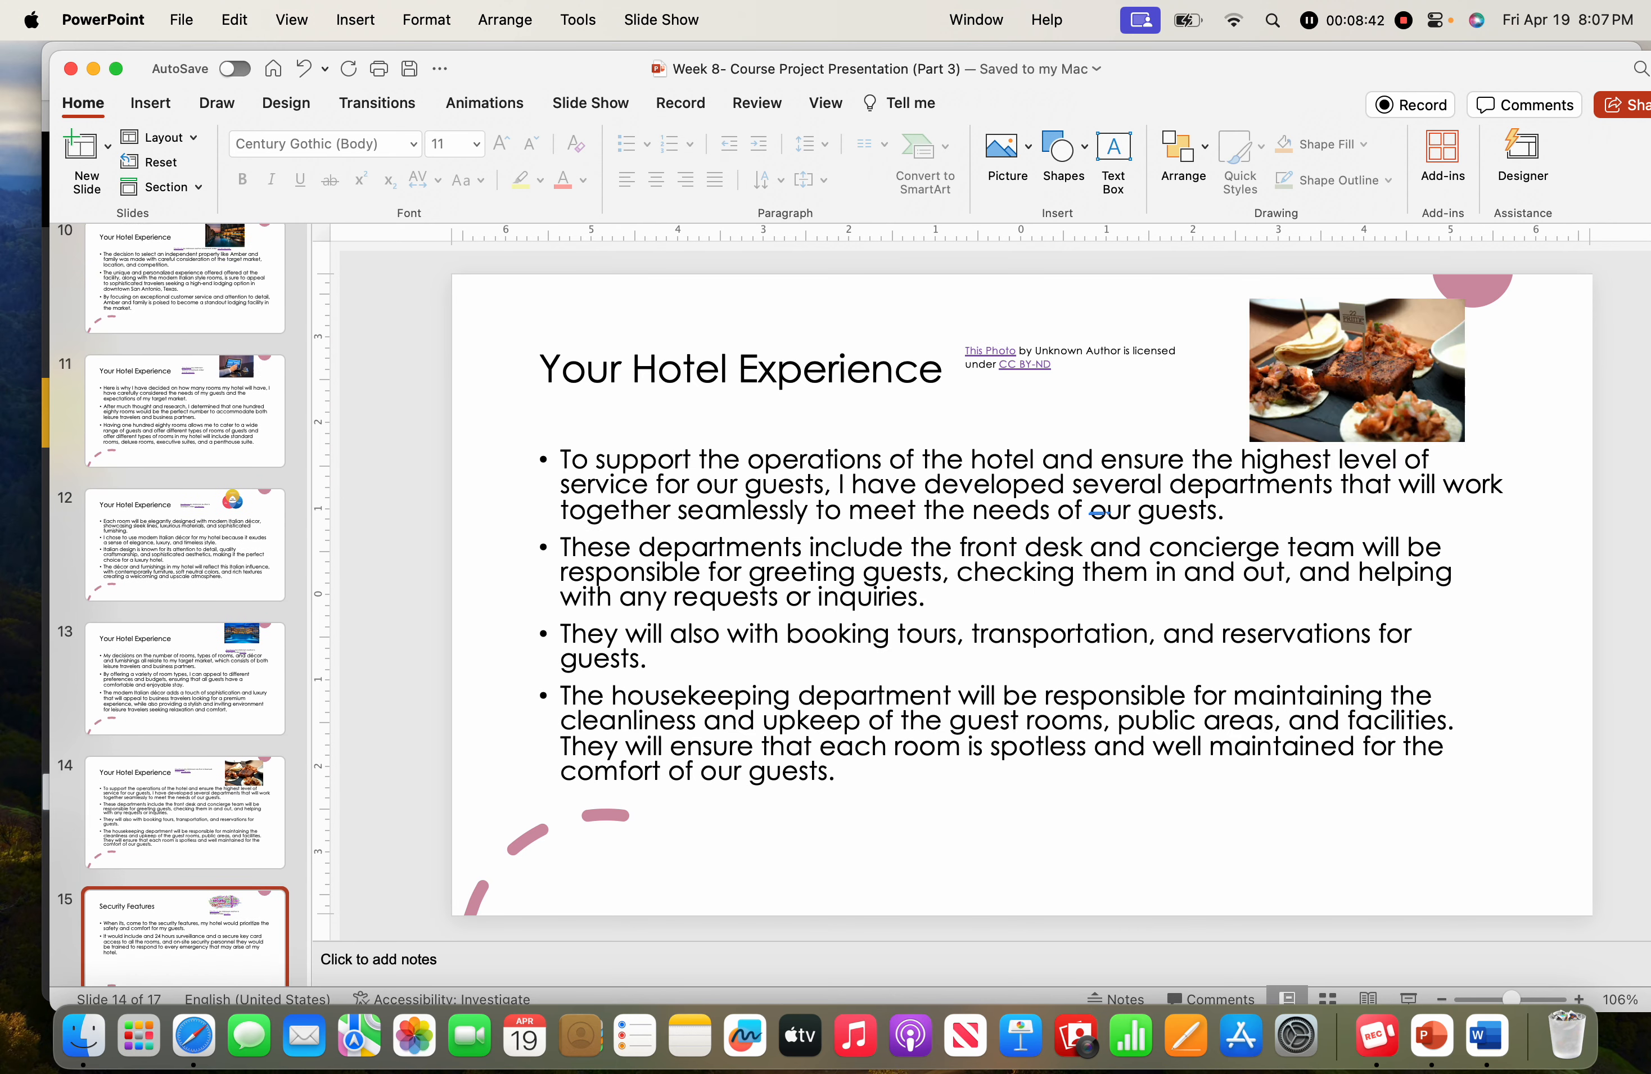
pyautogui.click(184, 915)
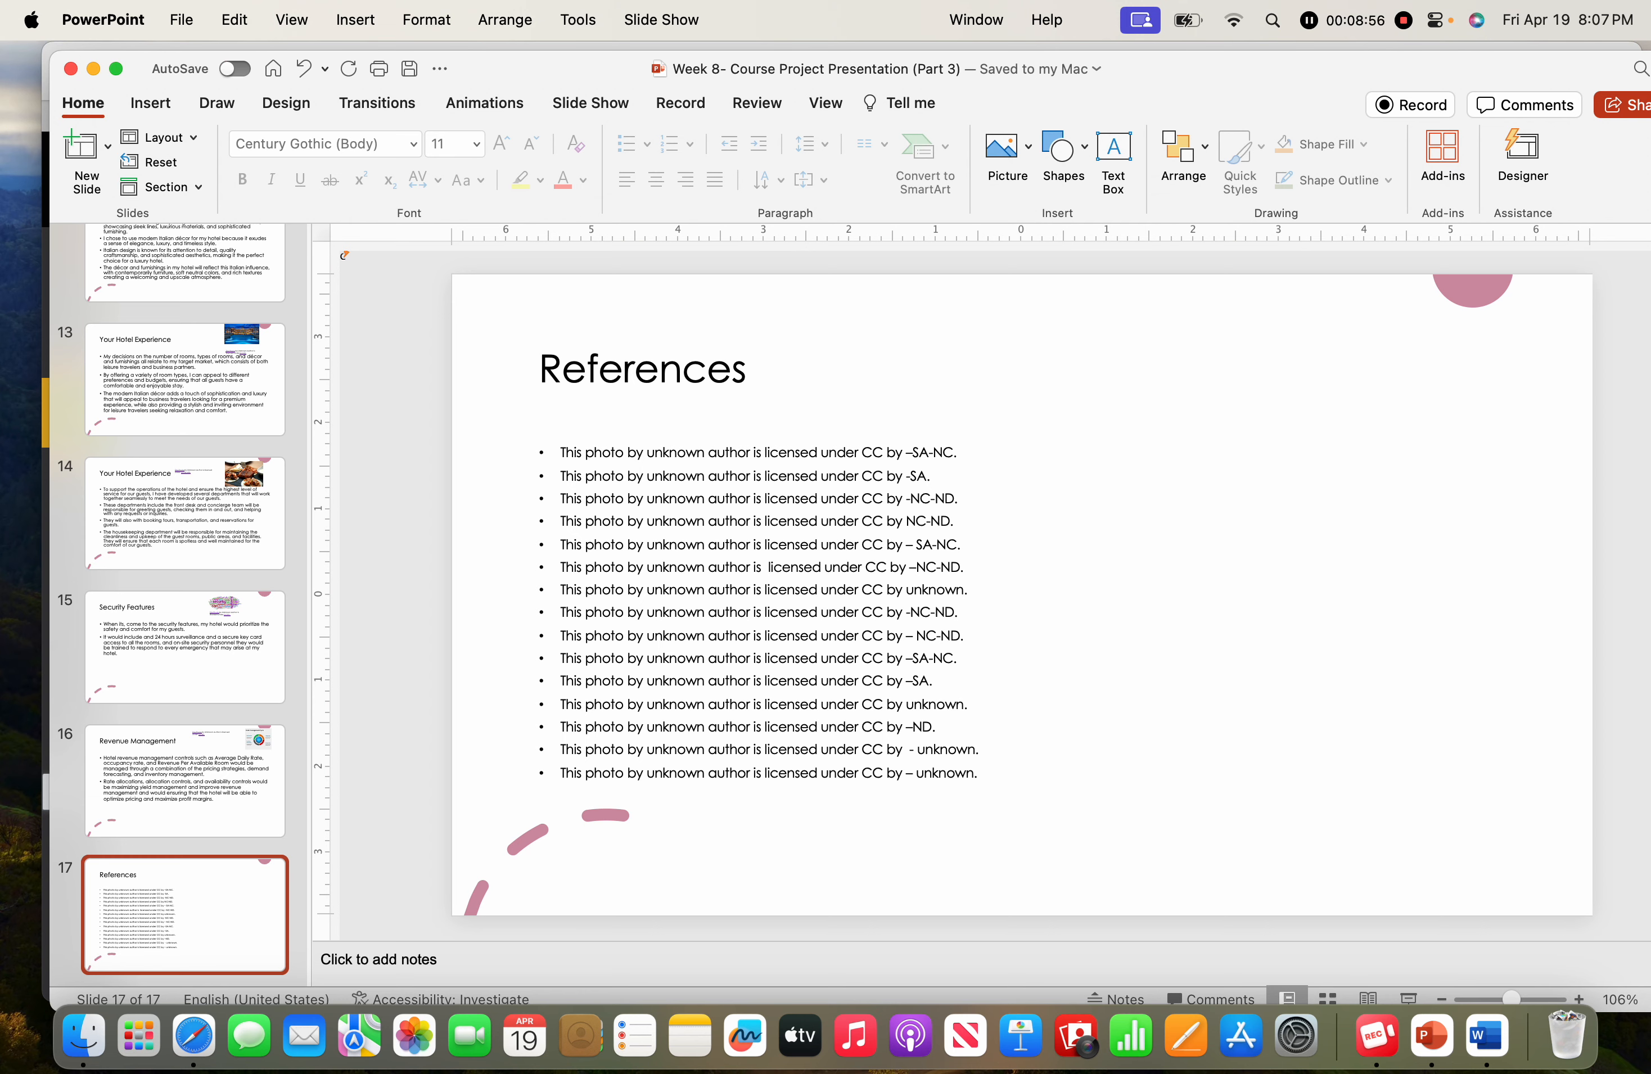
pyautogui.click(540, 103)
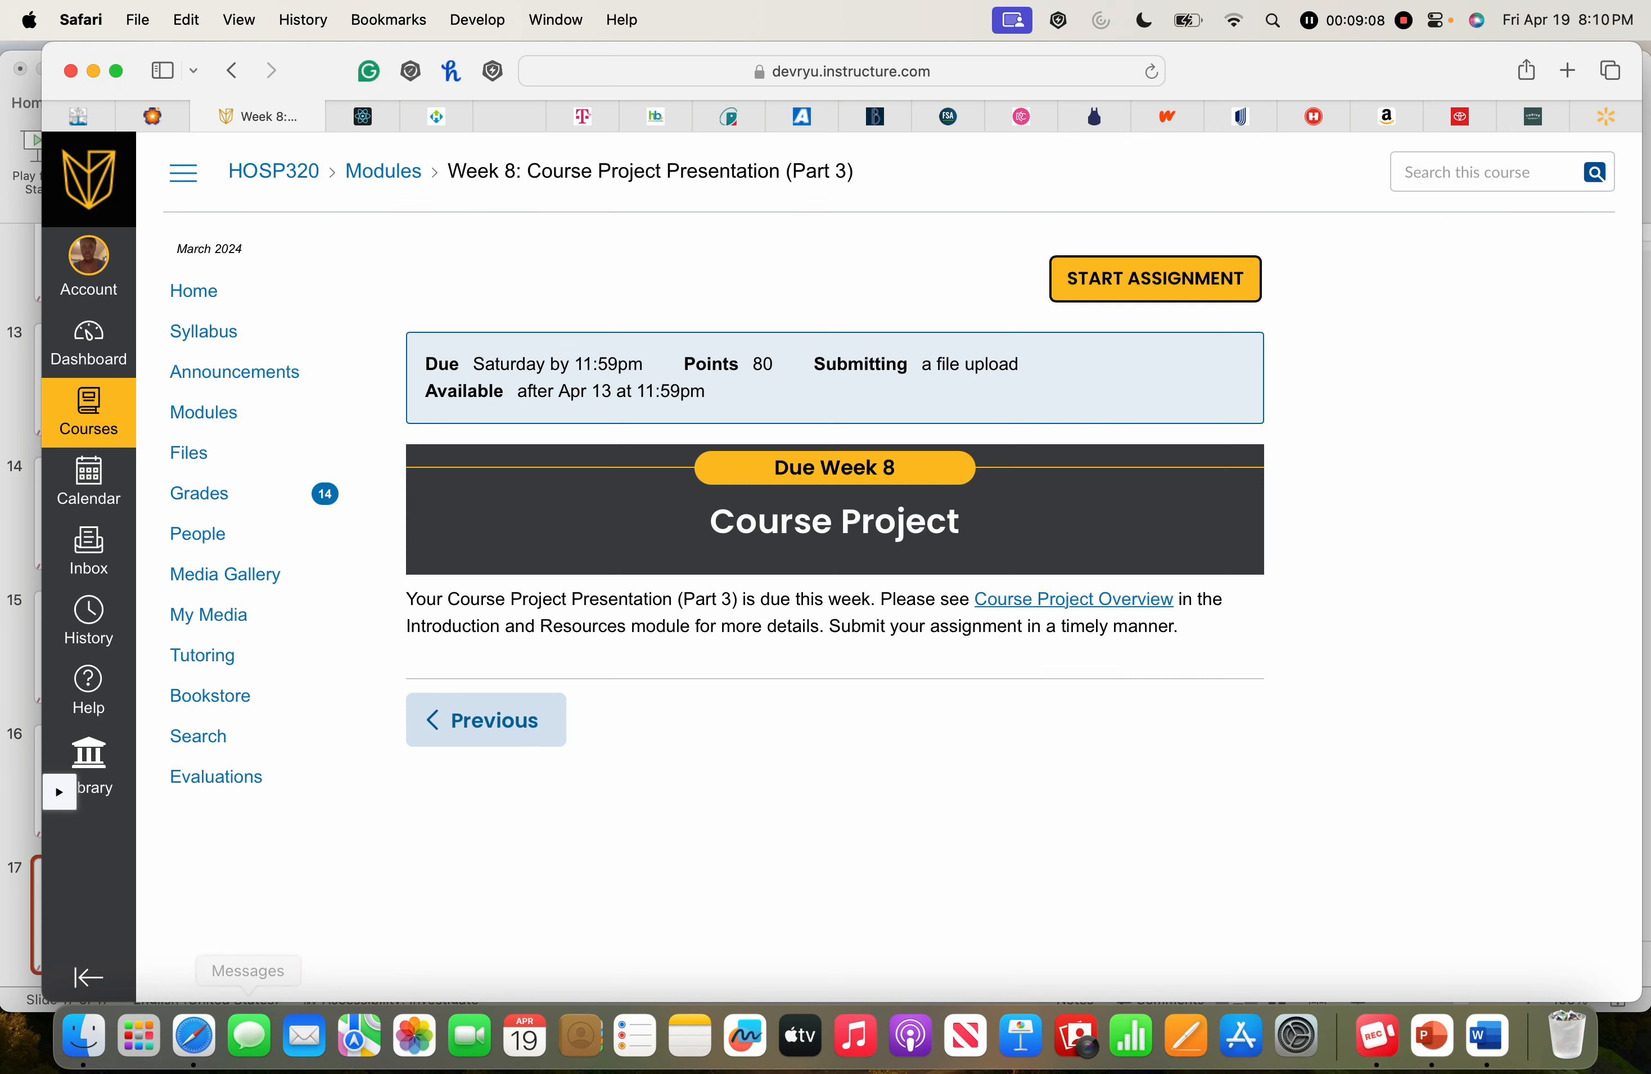
# - Upload the Week 8 .pptx, submit the assignment, and view the submission details
pyautogui.click(1154, 278)
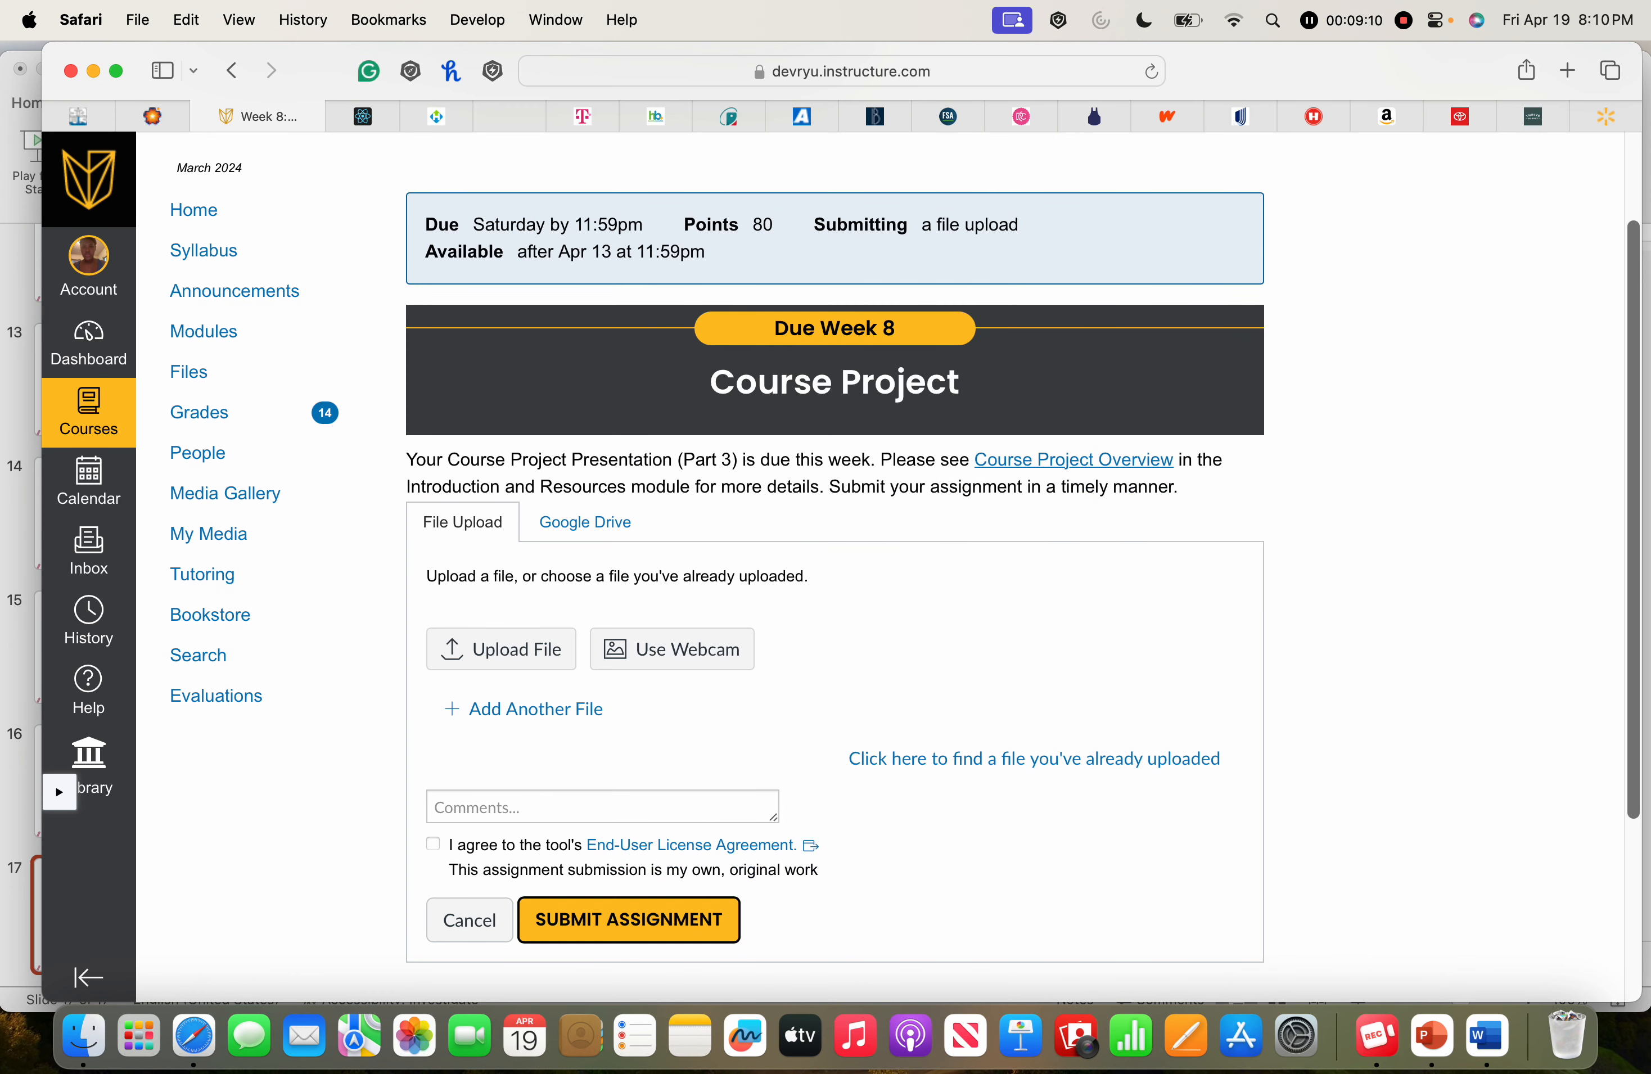
pyautogui.click(627, 919)
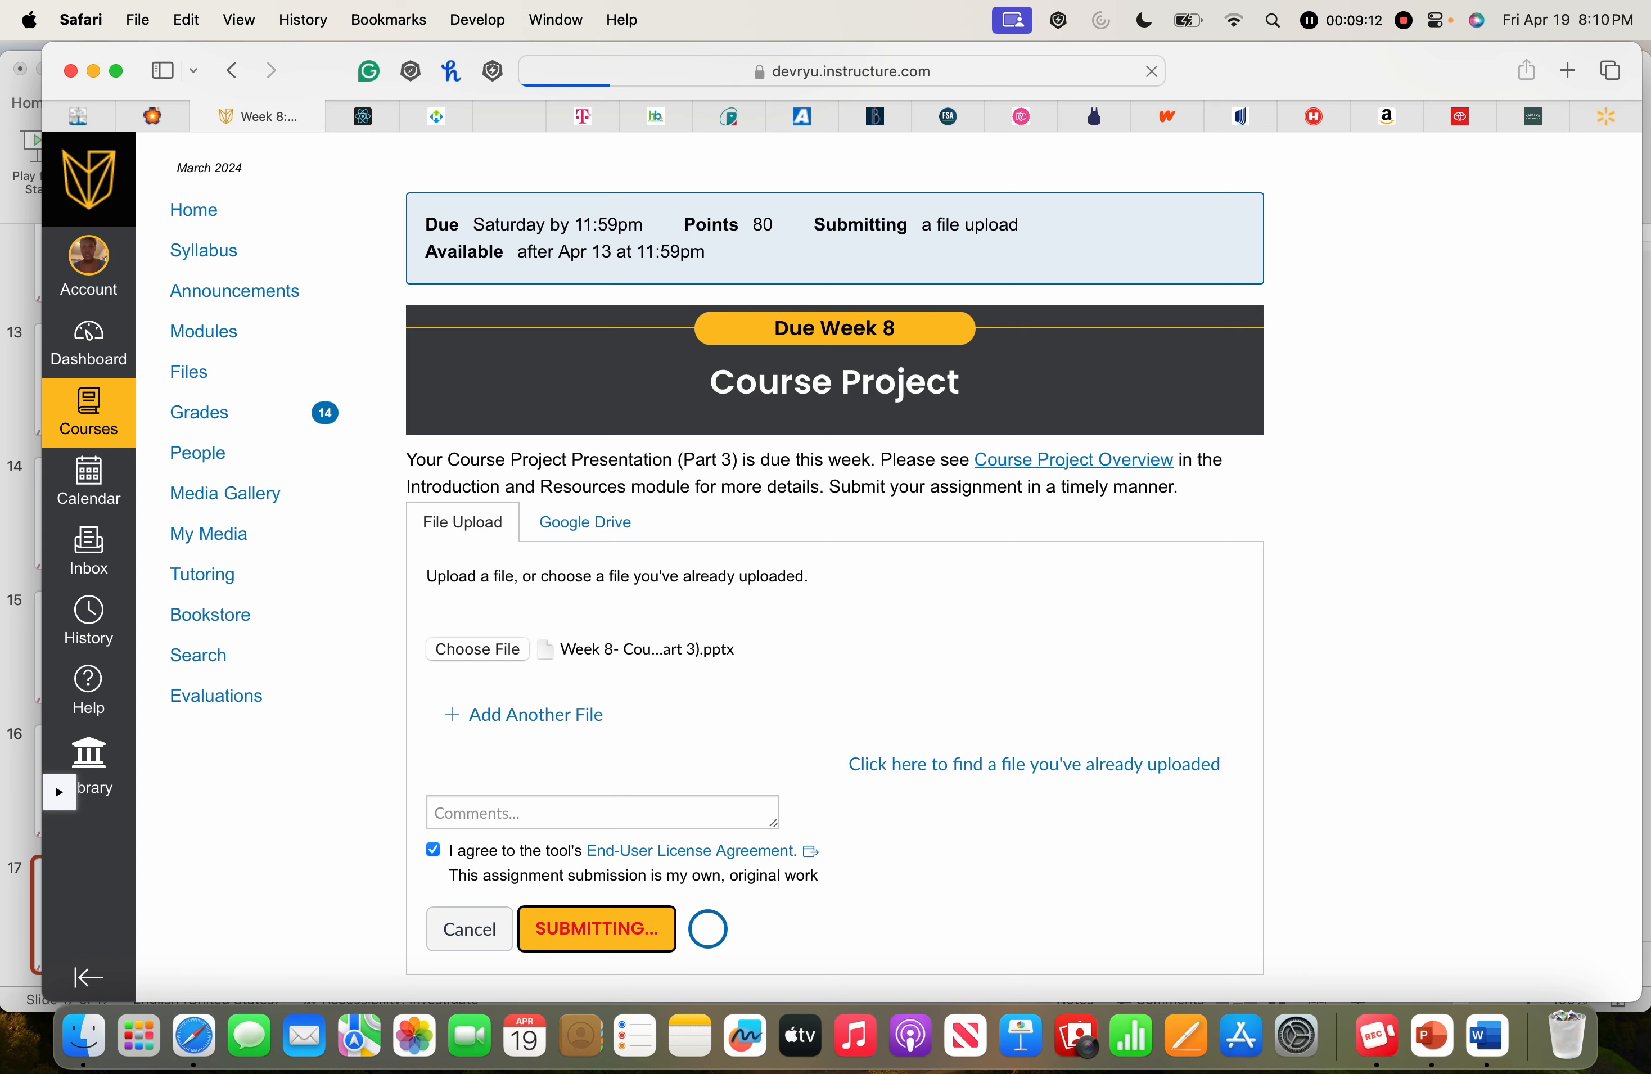
pyautogui.click(596, 929)
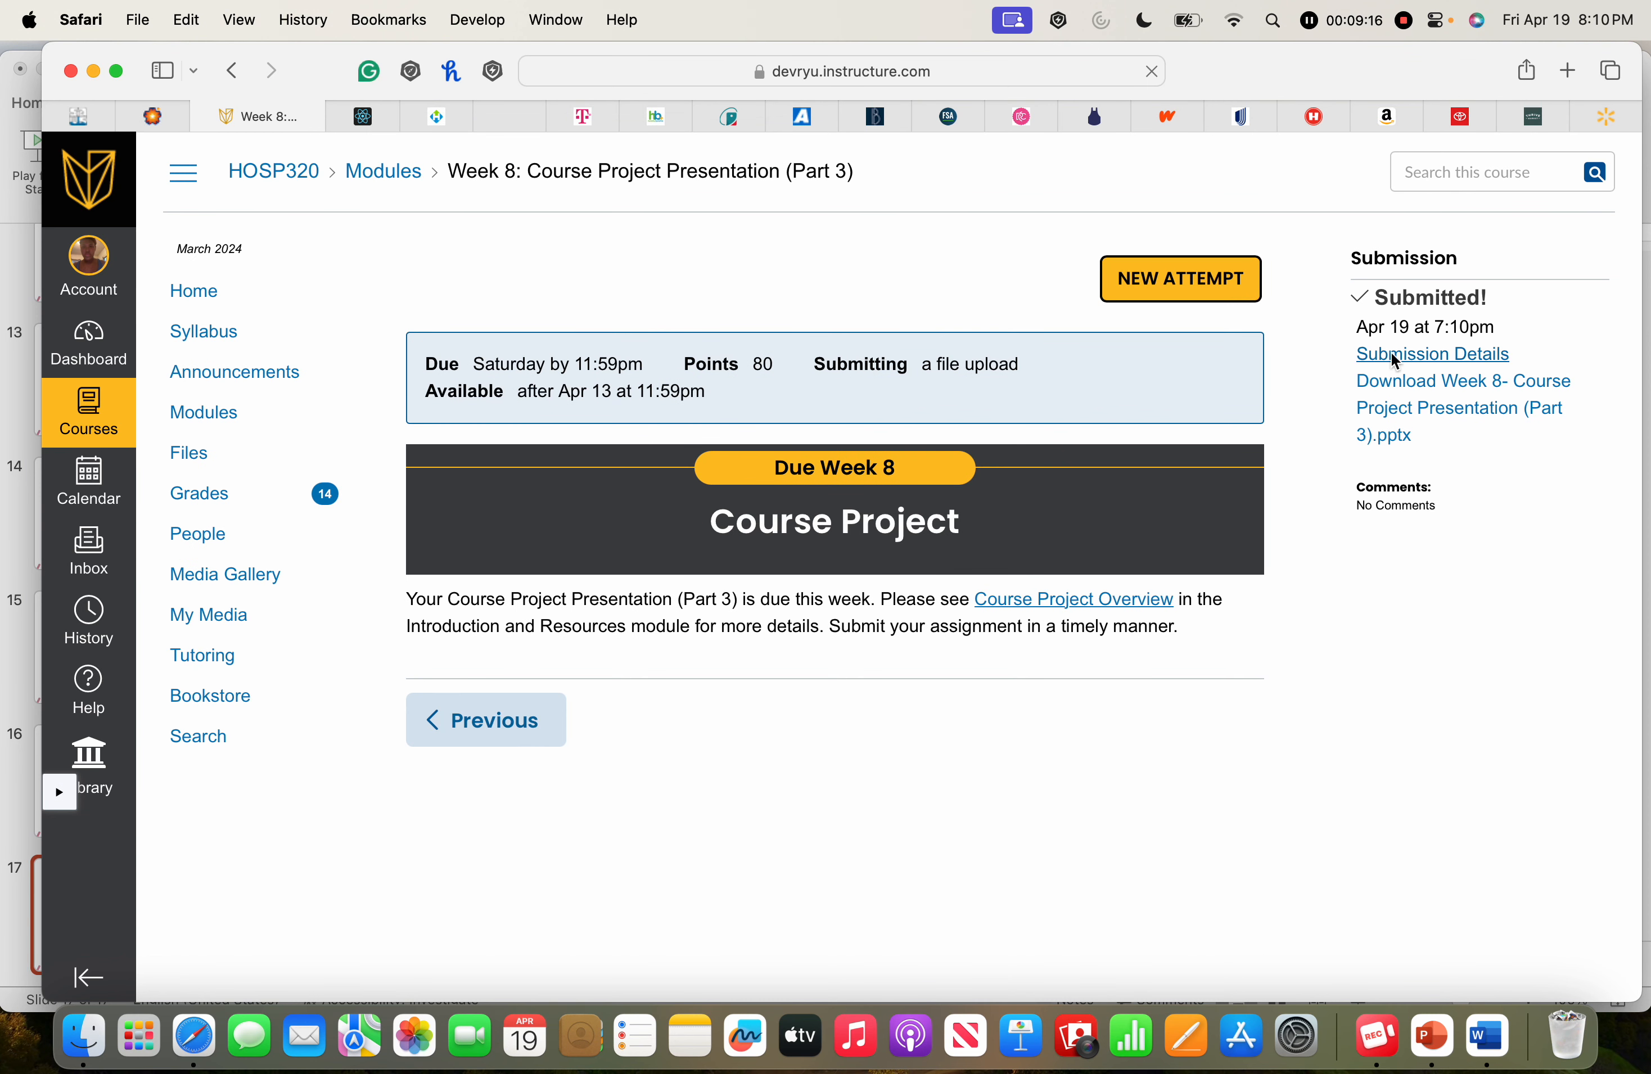
pyautogui.click(1430, 354)
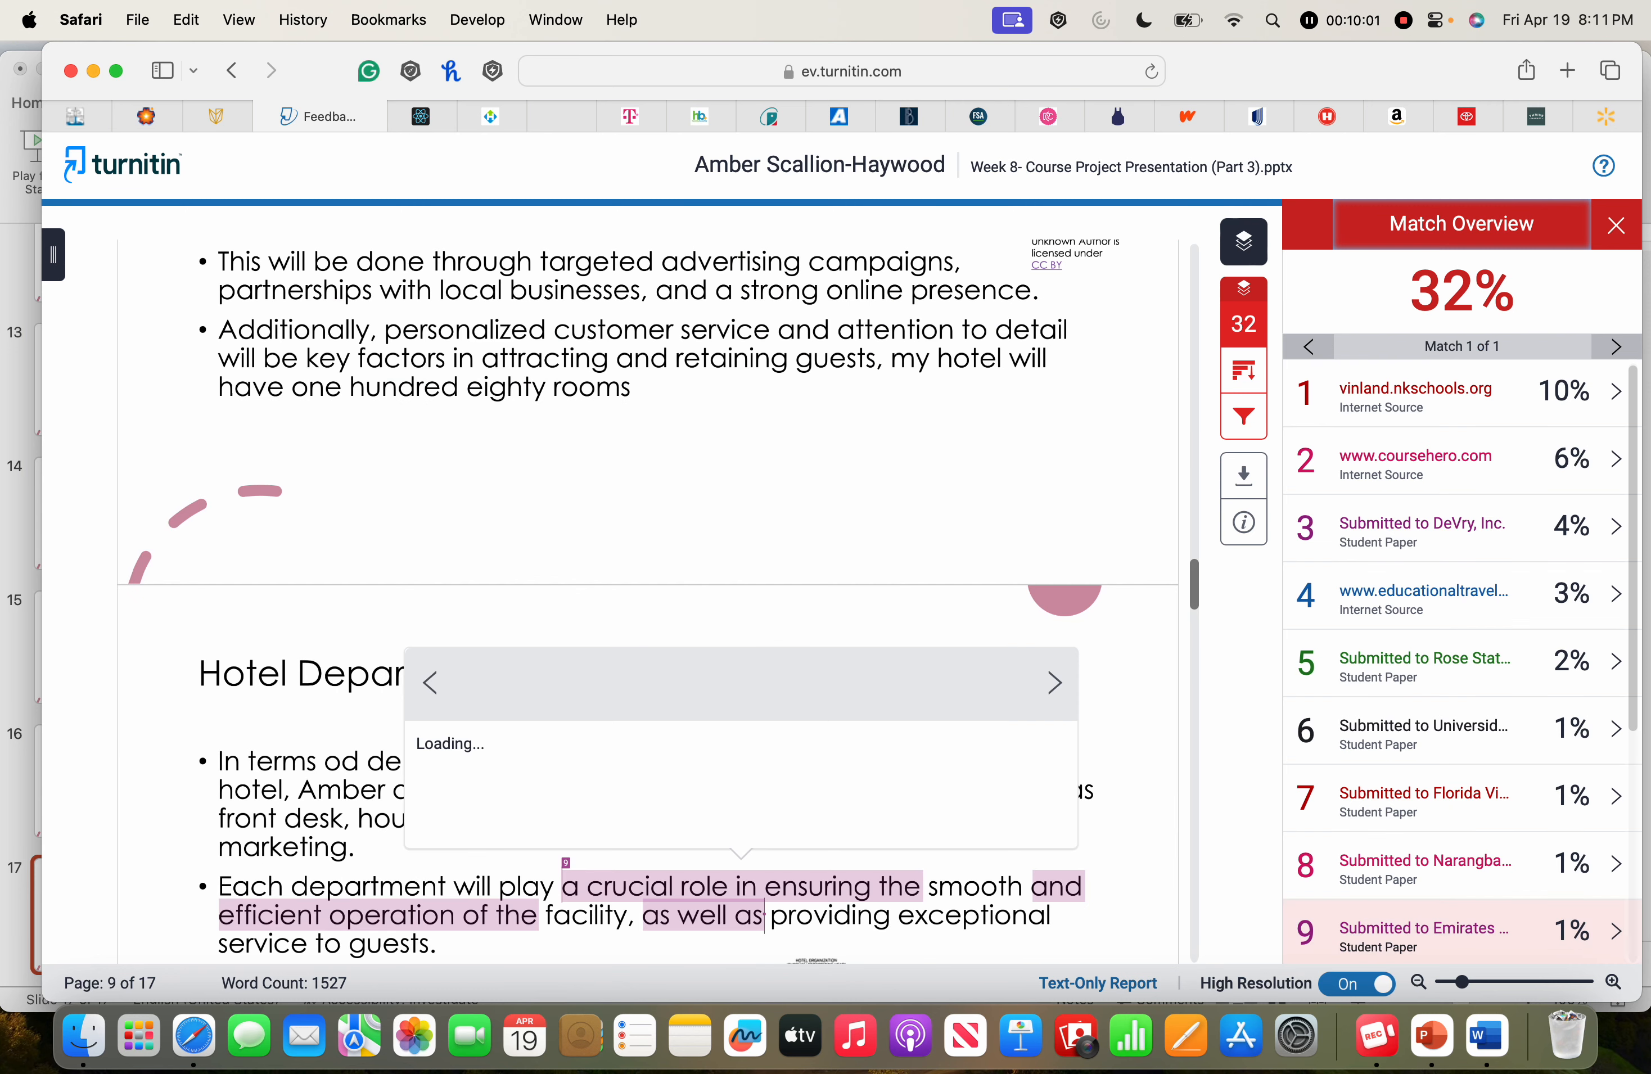
pyautogui.moveTo(1425, 860)
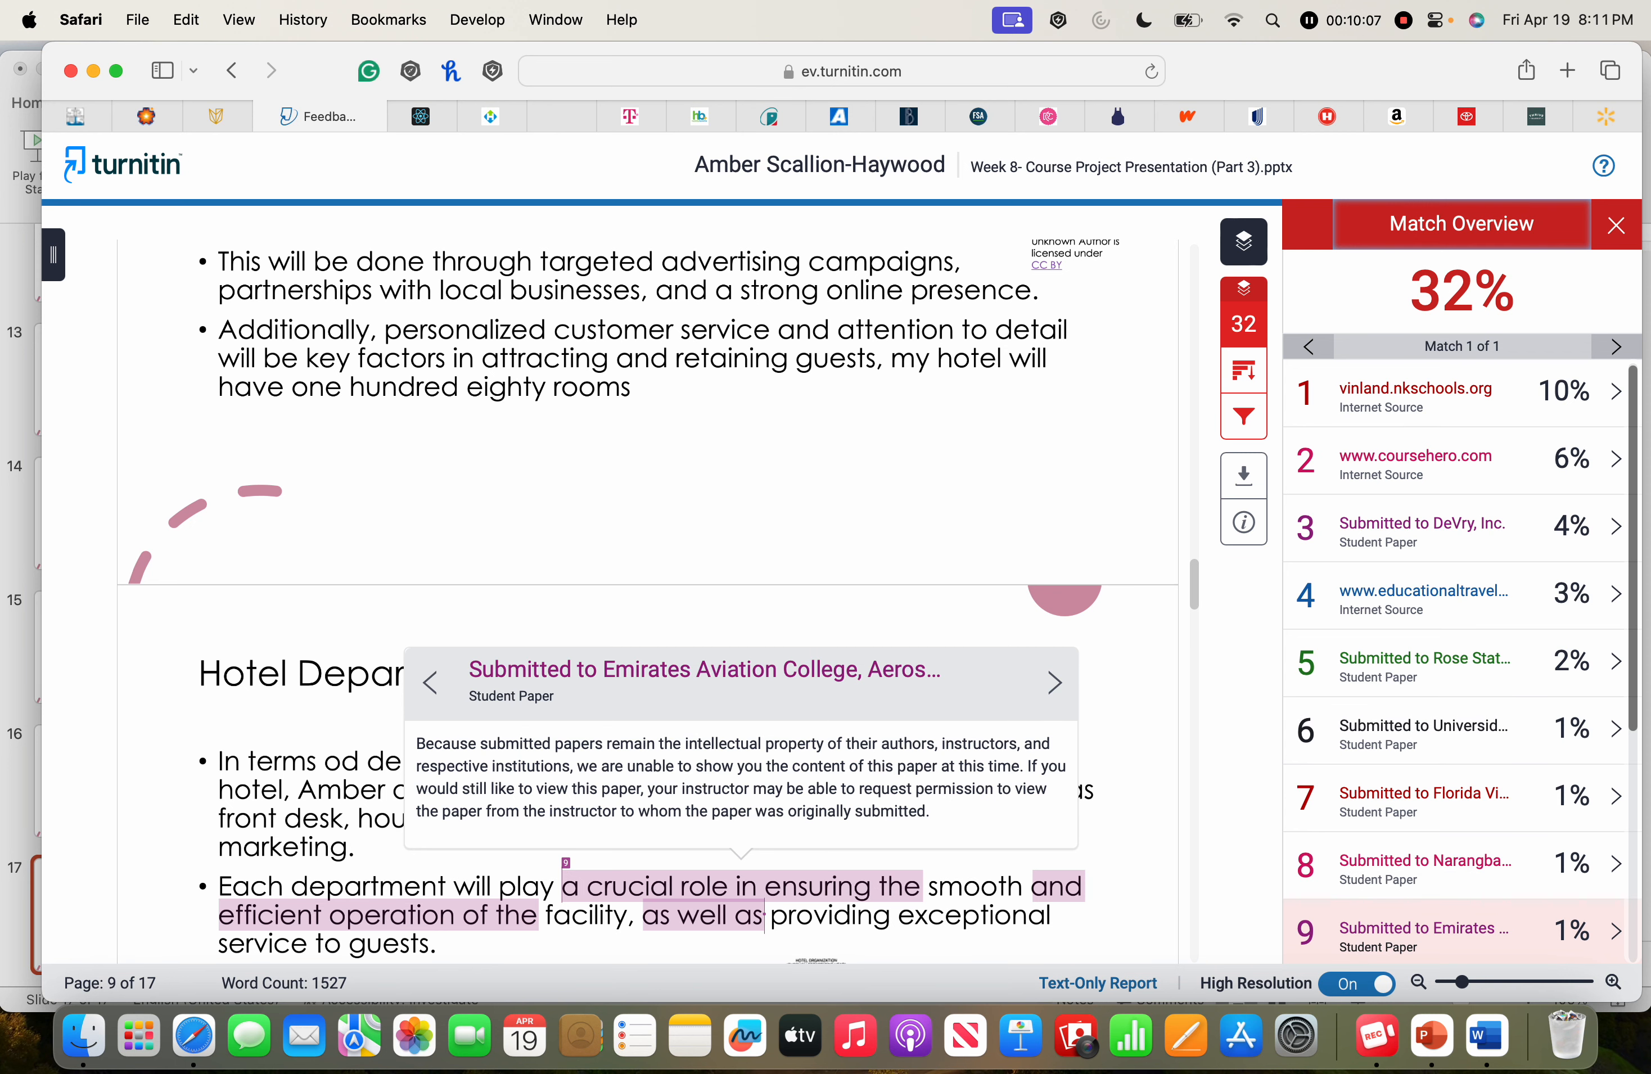
# - Scroll through the 32% similarity report's highlighted matches and sources, then close it
pyautogui.scroll(-3)
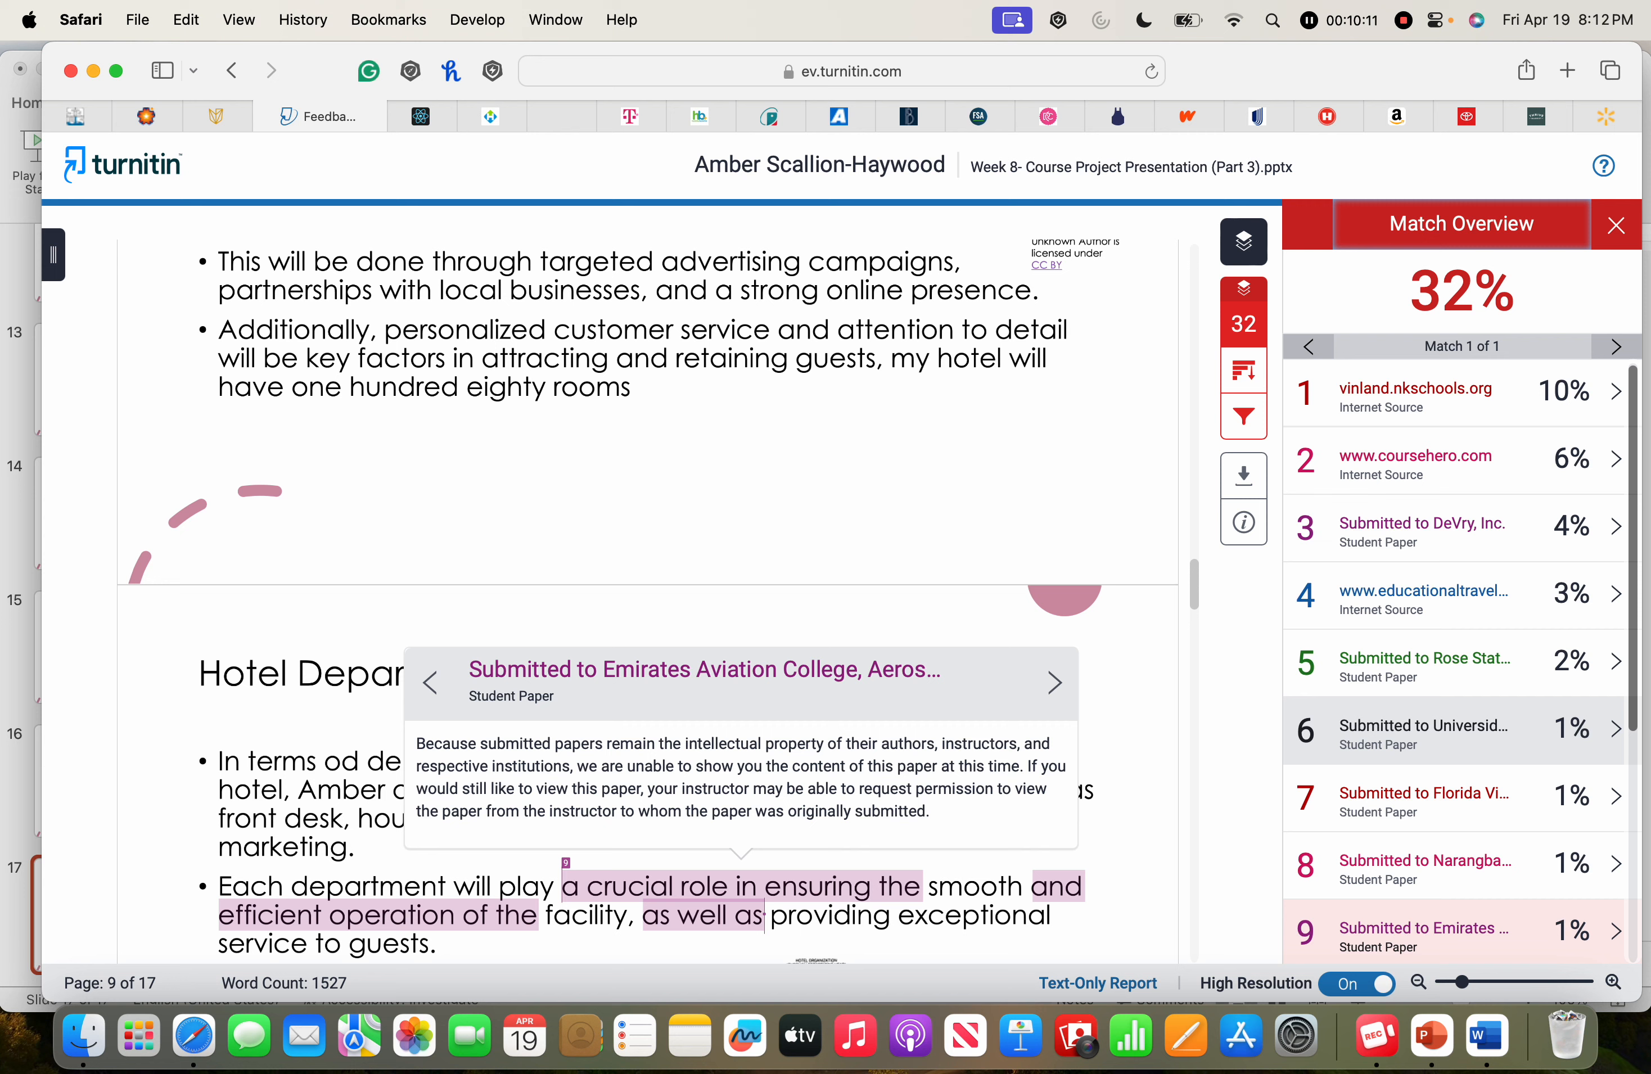
pyautogui.scroll(-3)
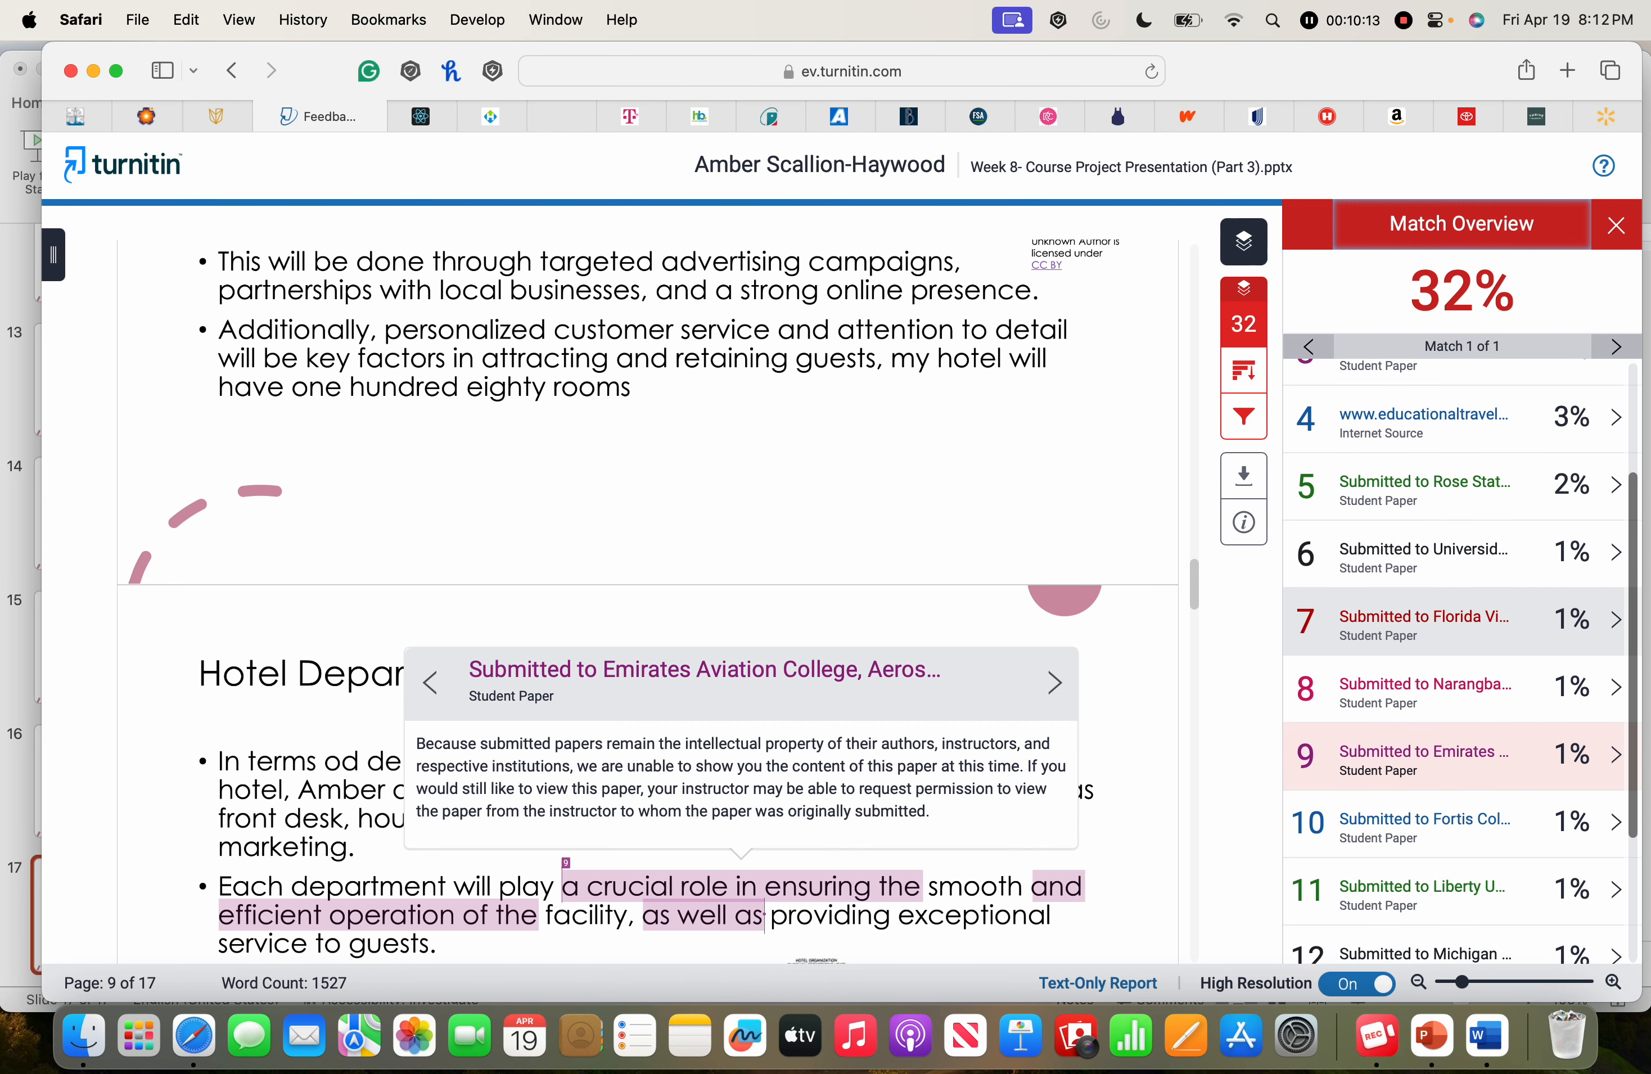
pyautogui.scroll(-3)
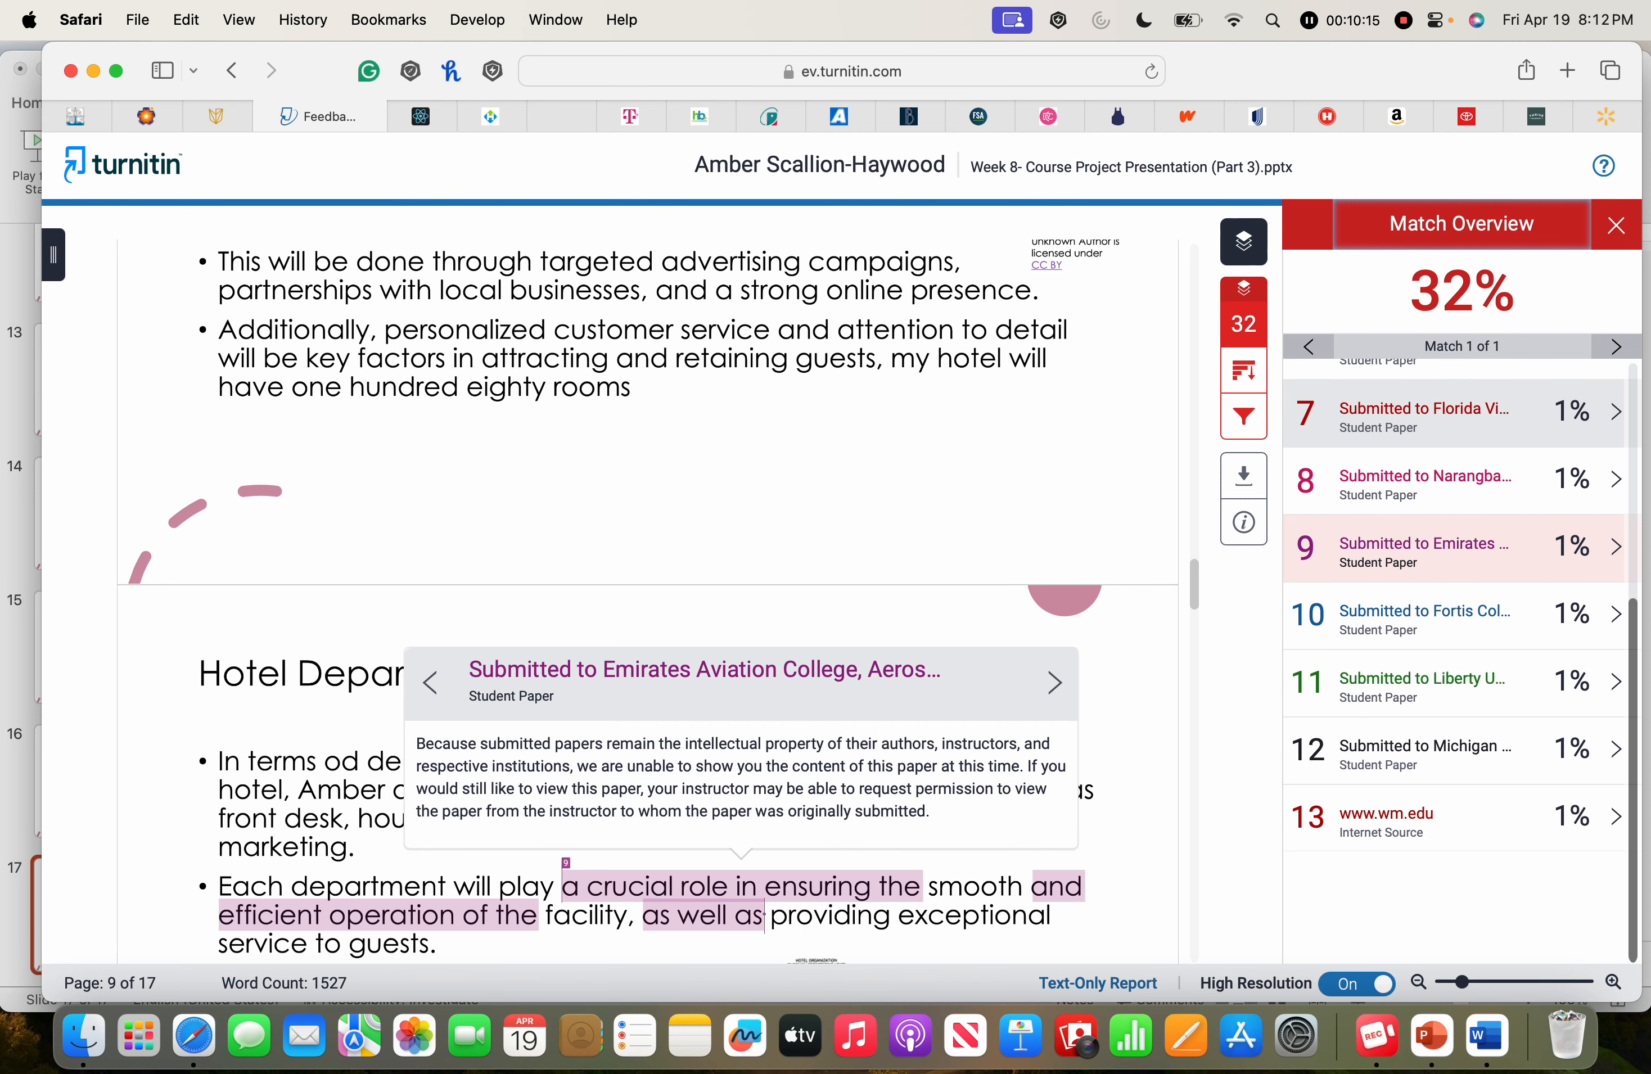
pyautogui.scroll(-3)
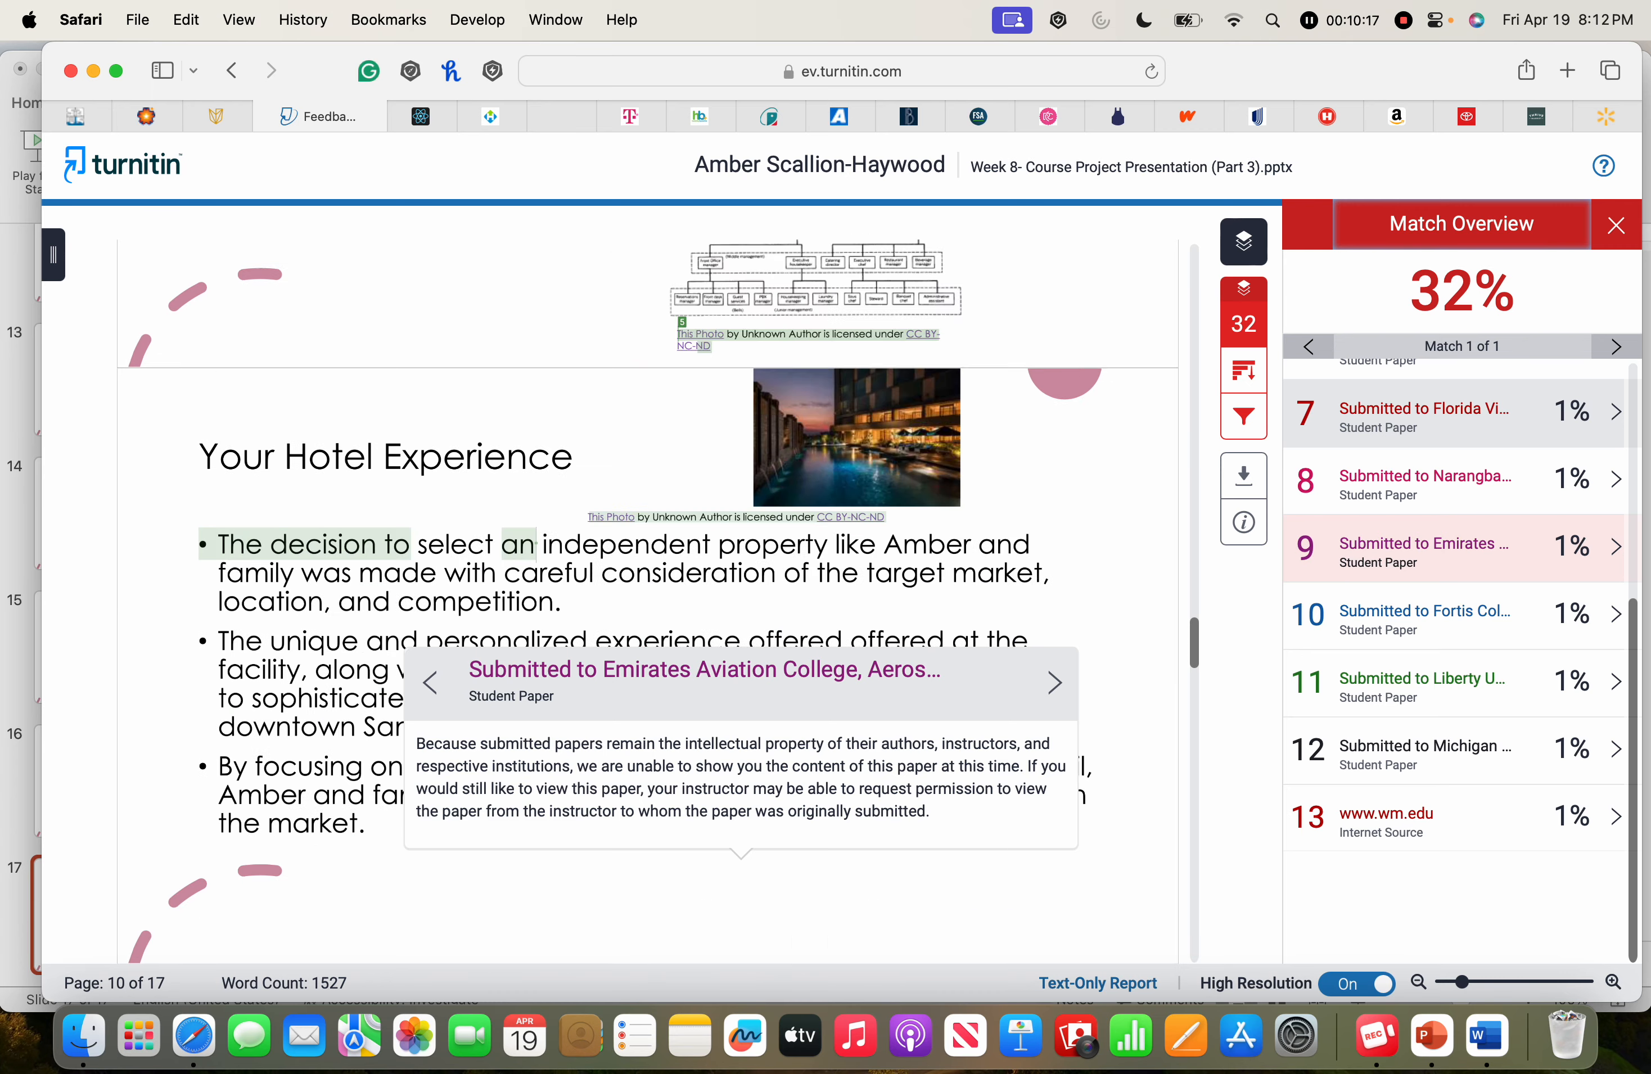
pyautogui.scroll(-3)
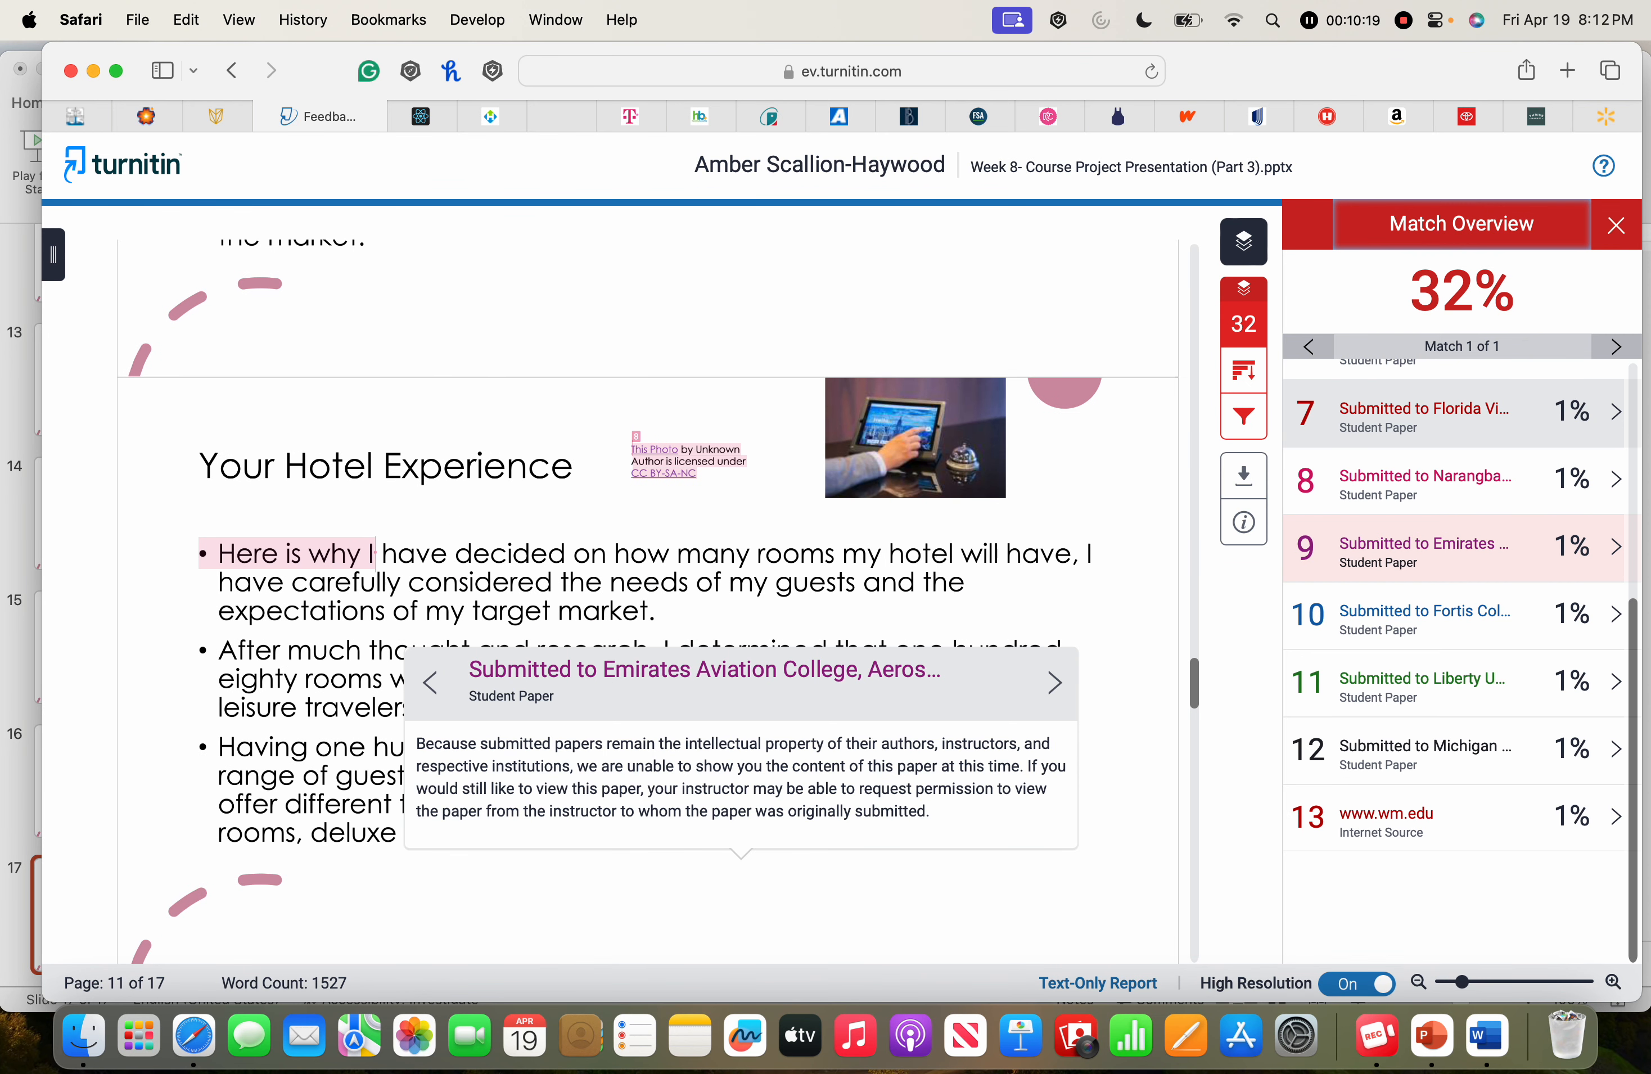
pyautogui.scroll(-3)
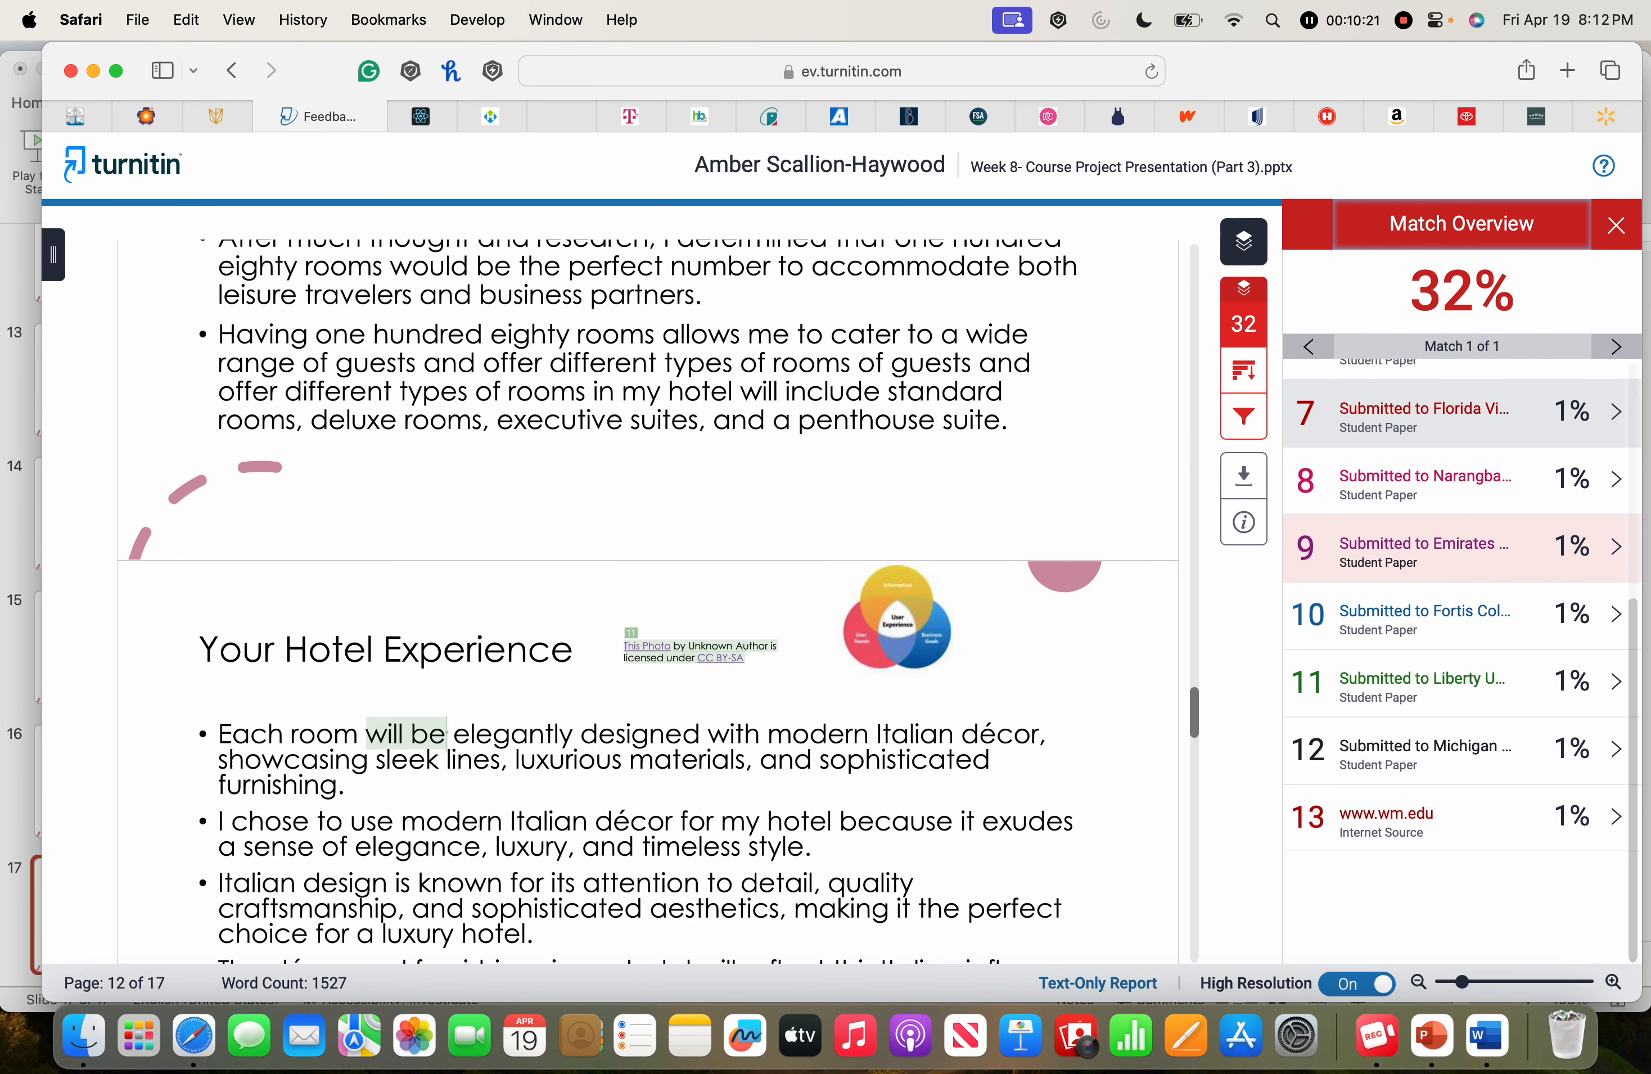
pyautogui.scroll(-3)
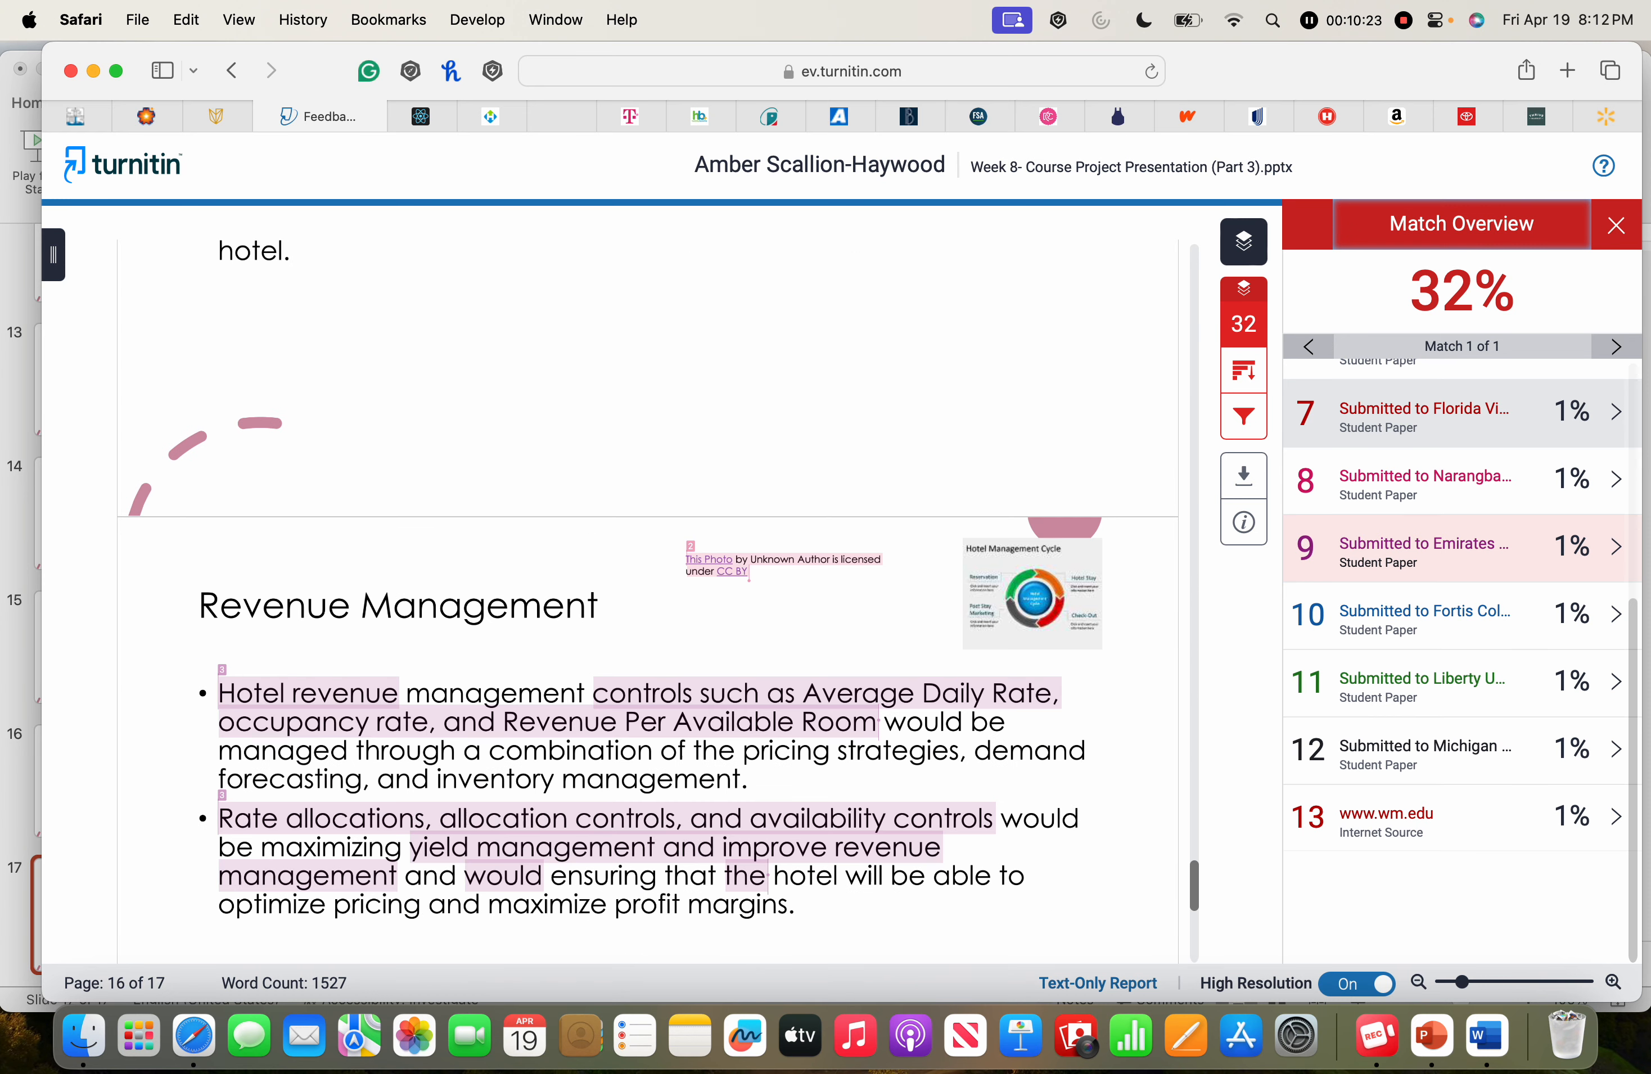
pyautogui.scroll(-3)
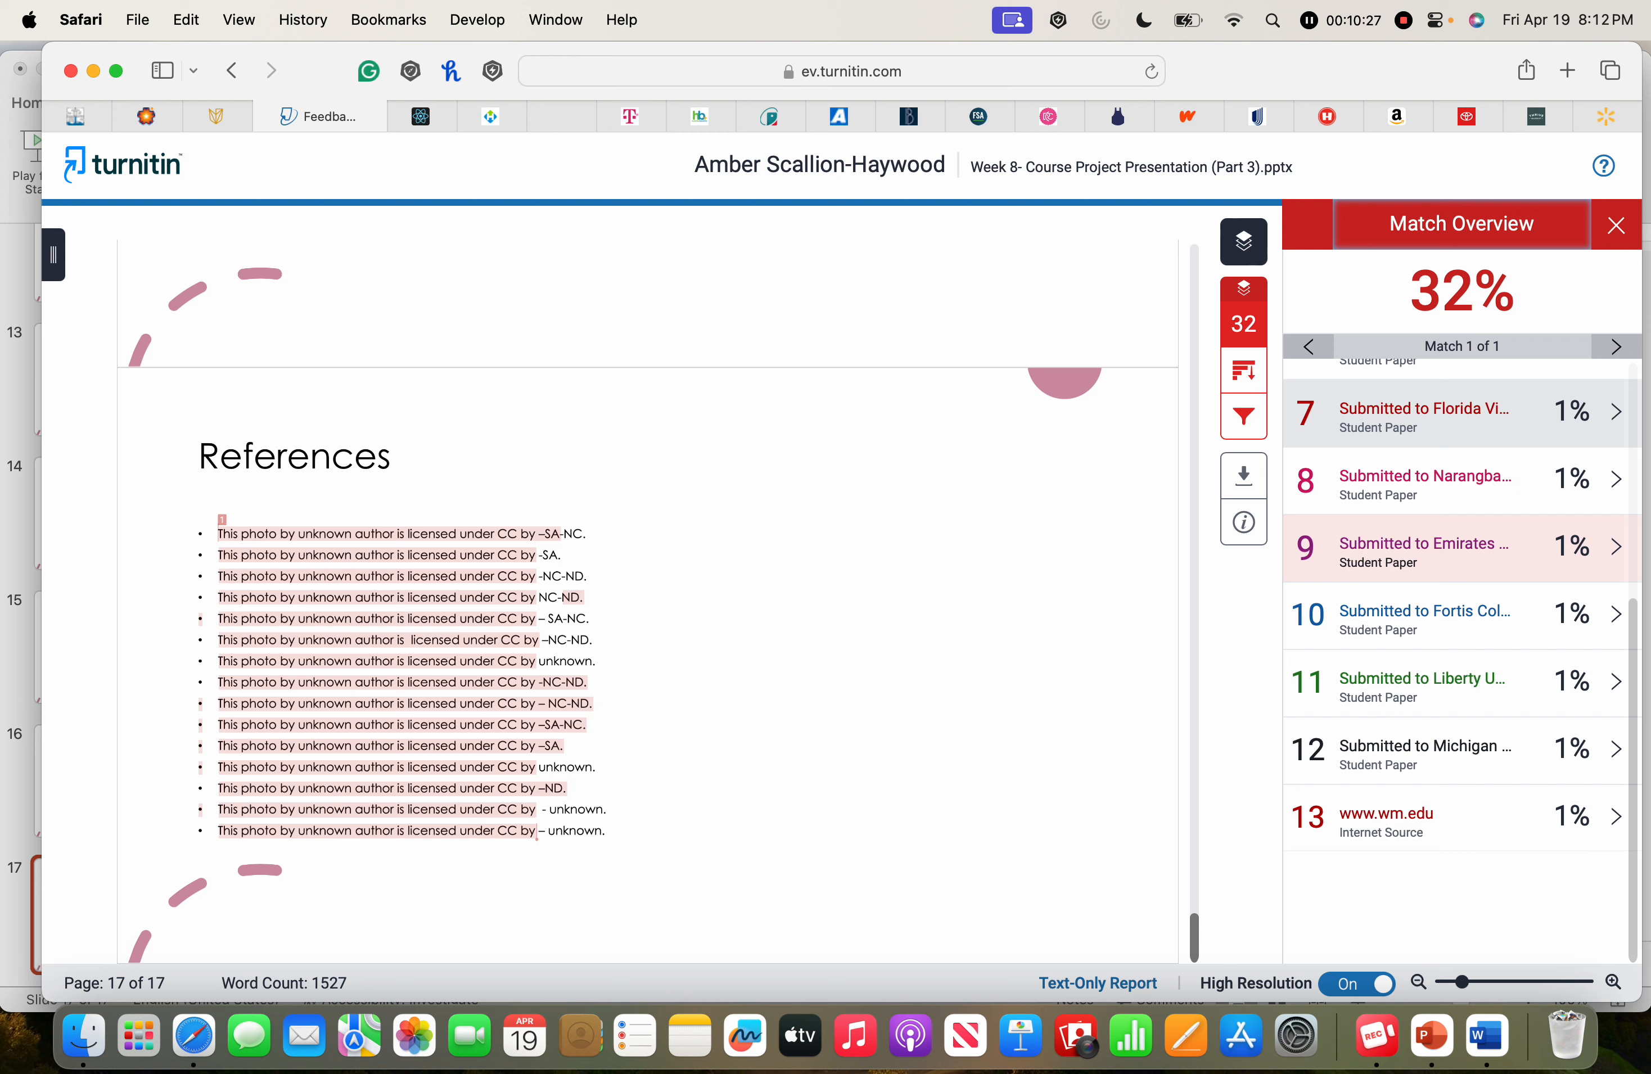
pyautogui.moveTo(413, 1035)
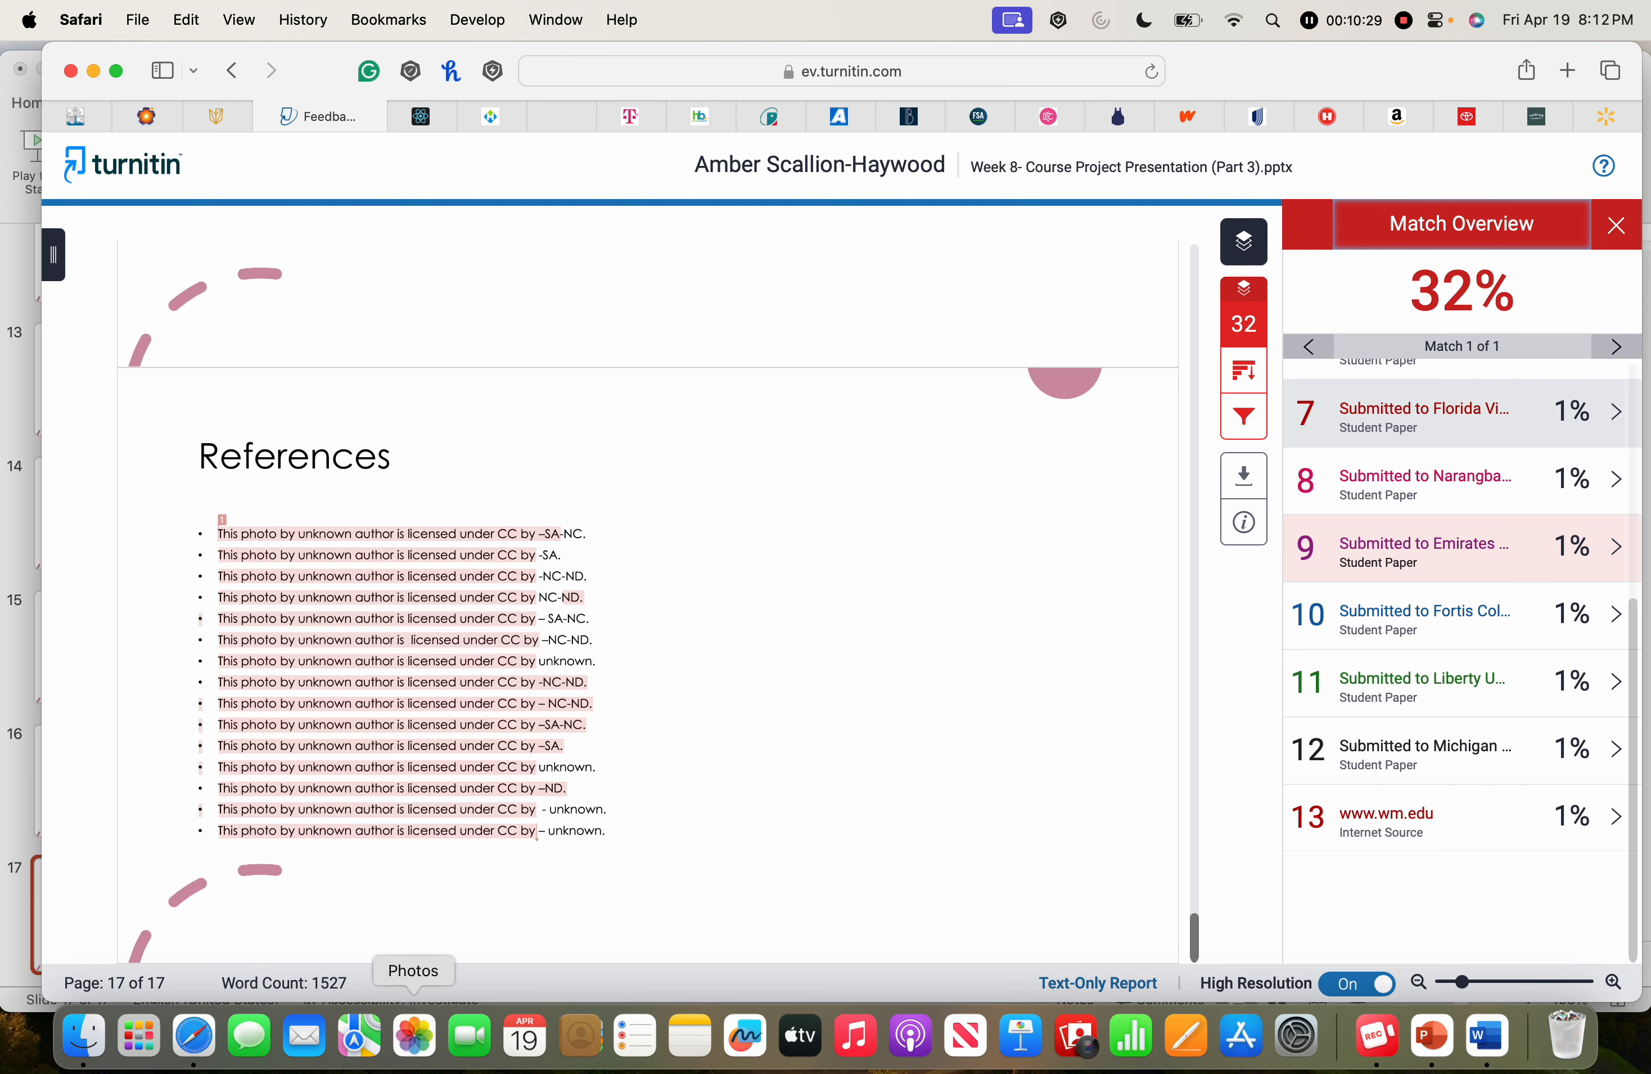
pyautogui.moveTo(1239, 1035)
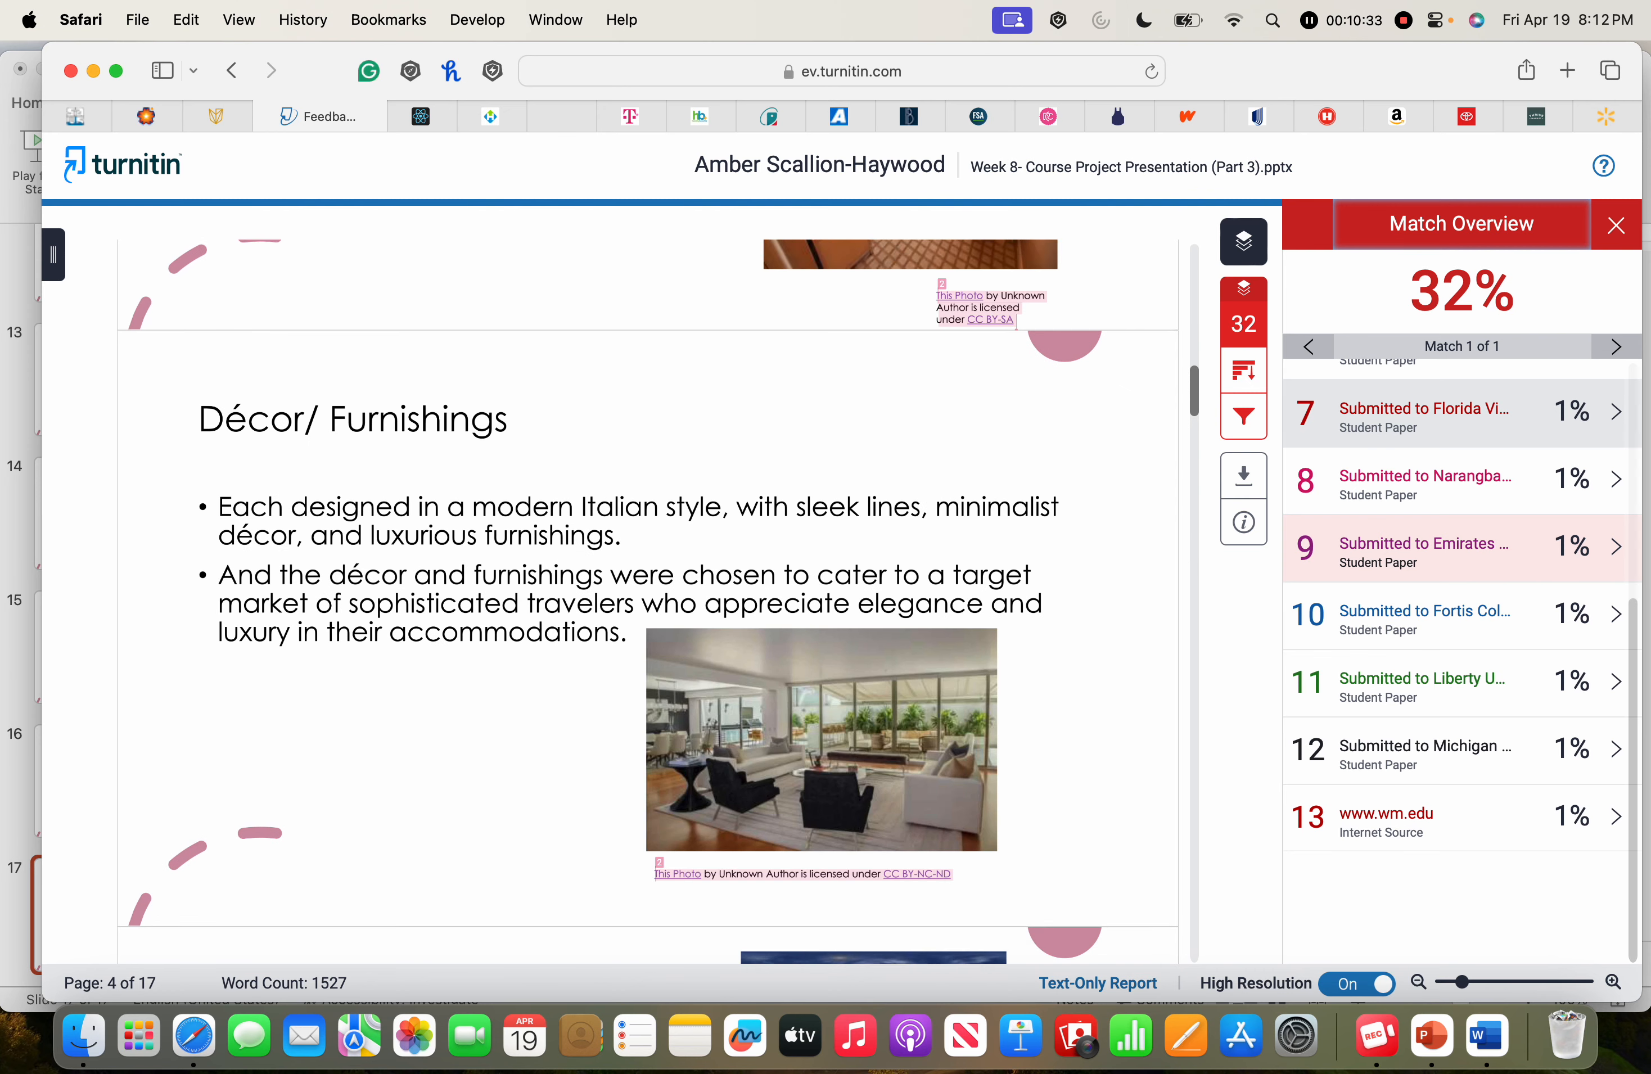
pyautogui.scroll(-3)
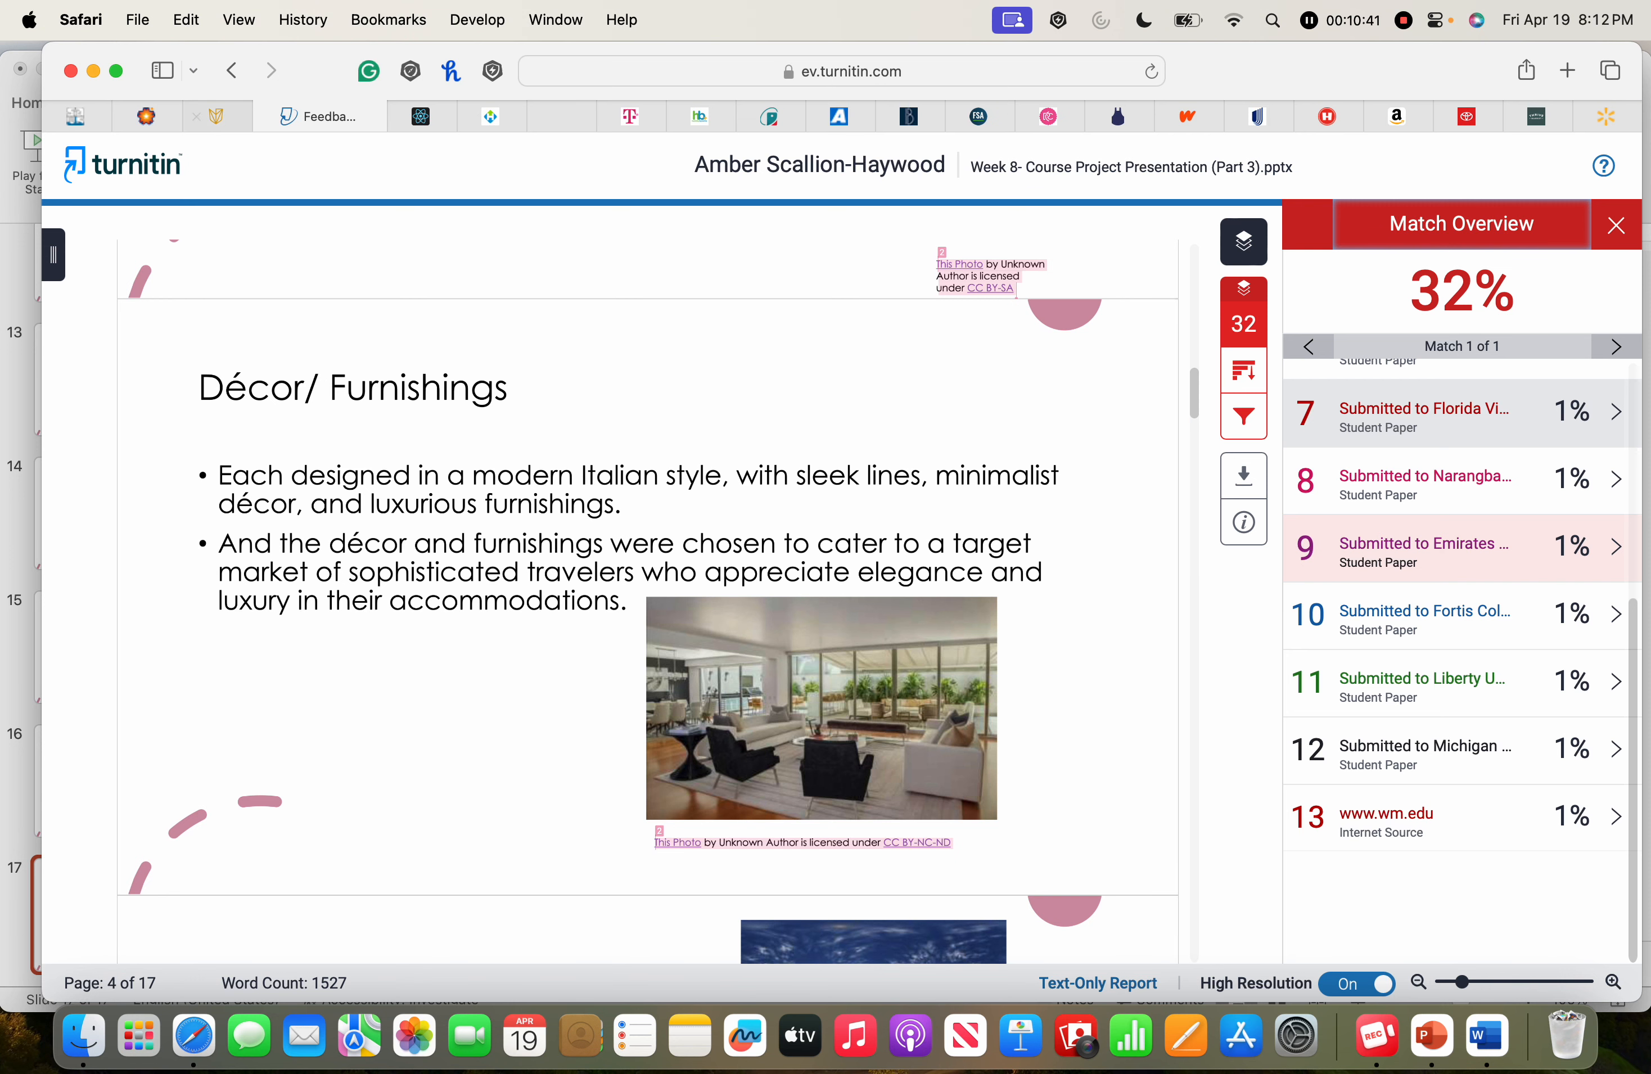
pyautogui.click(253, 116)
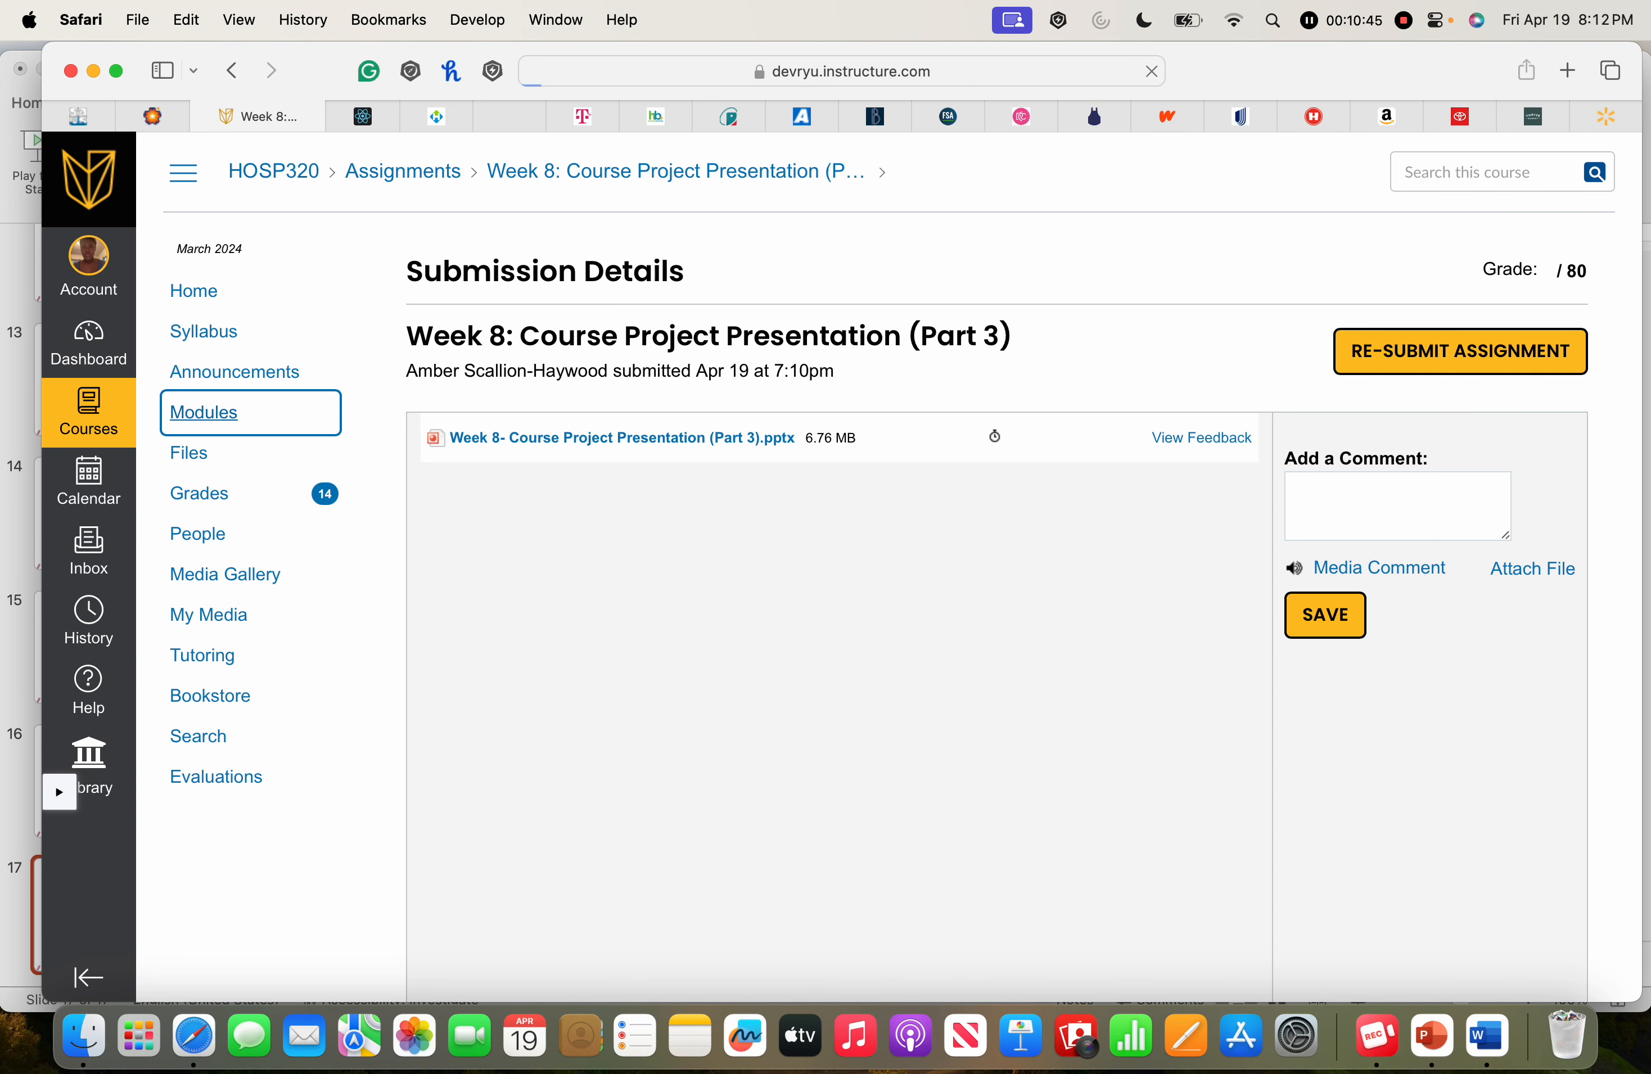
# - Visit the HOSP320 Modules page, then return to the Dashboard of all courses
pyautogui.click(205, 411)
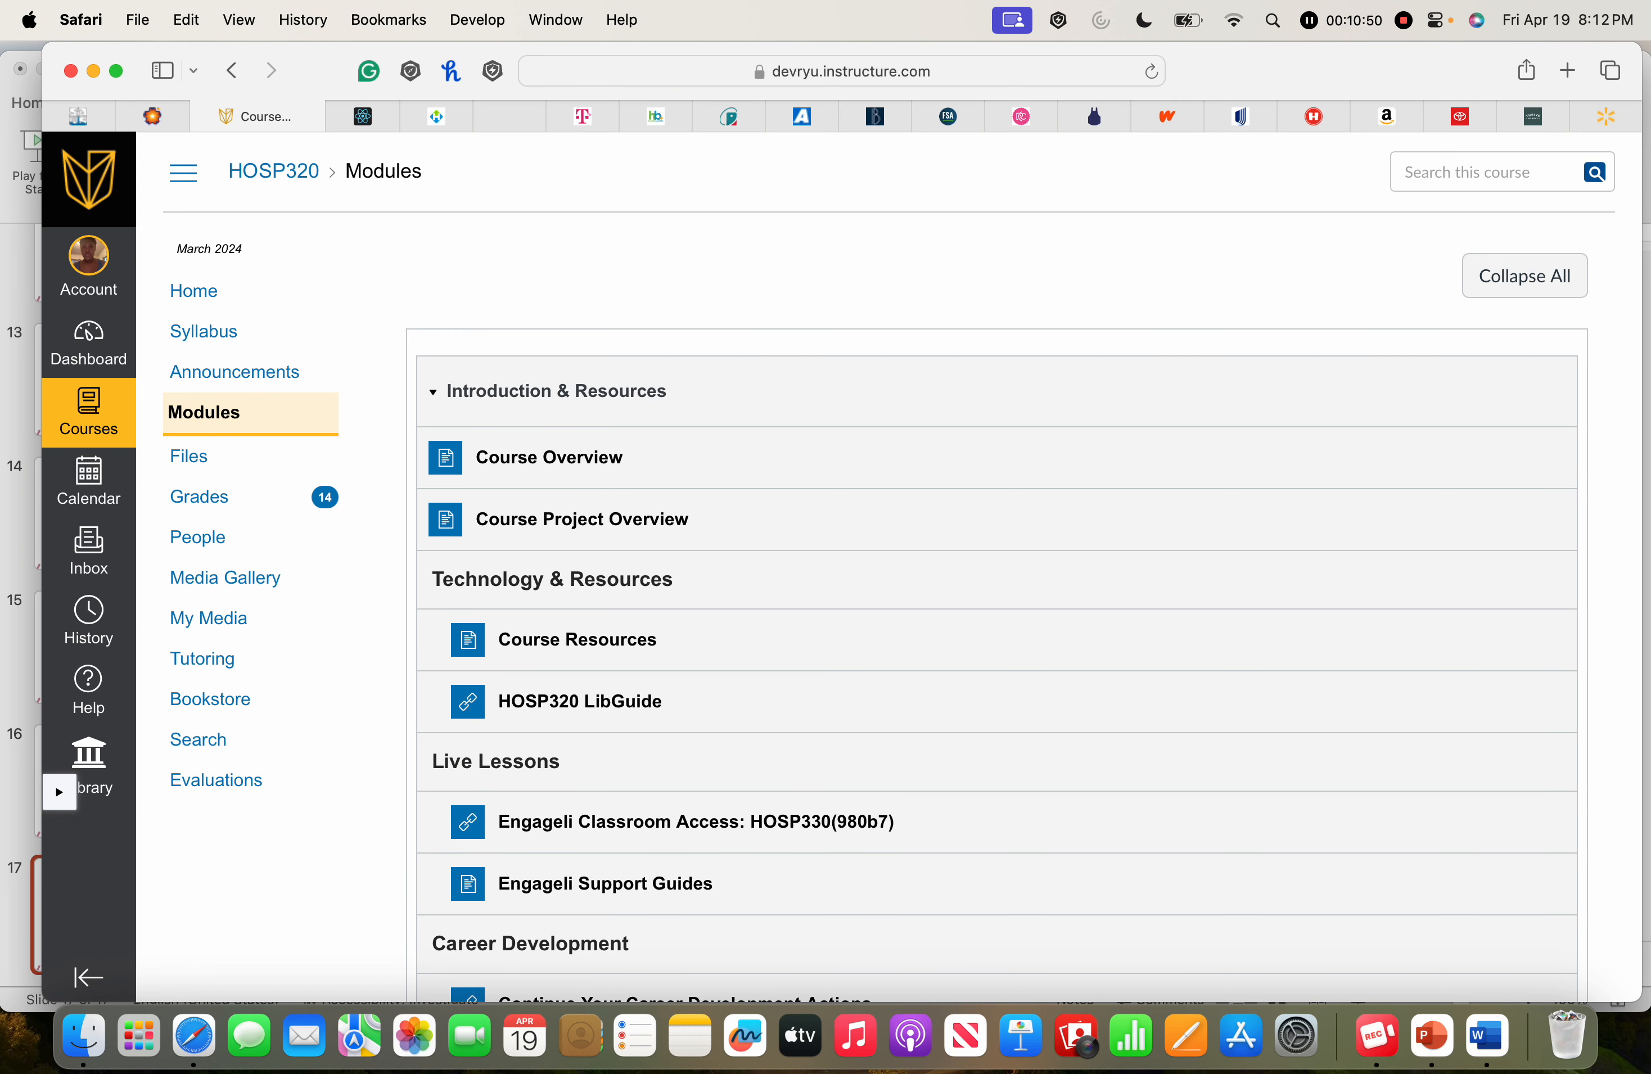
pyautogui.scroll(-3)
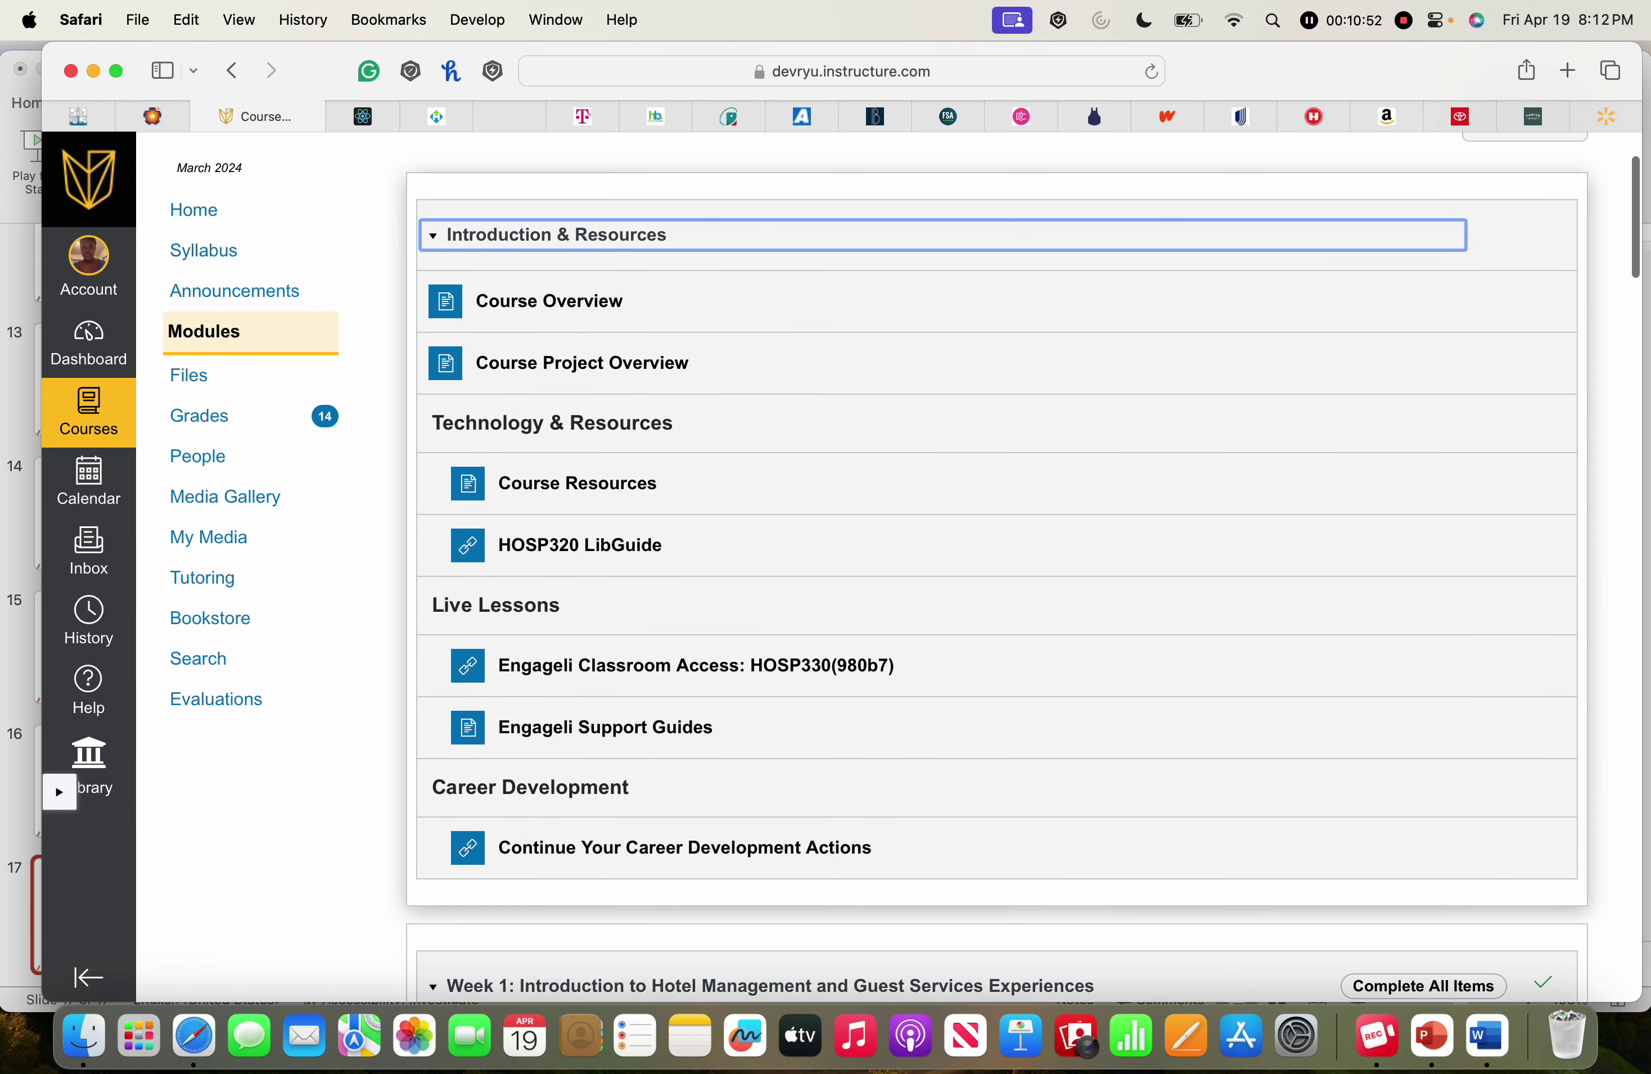
pyautogui.click(89, 343)
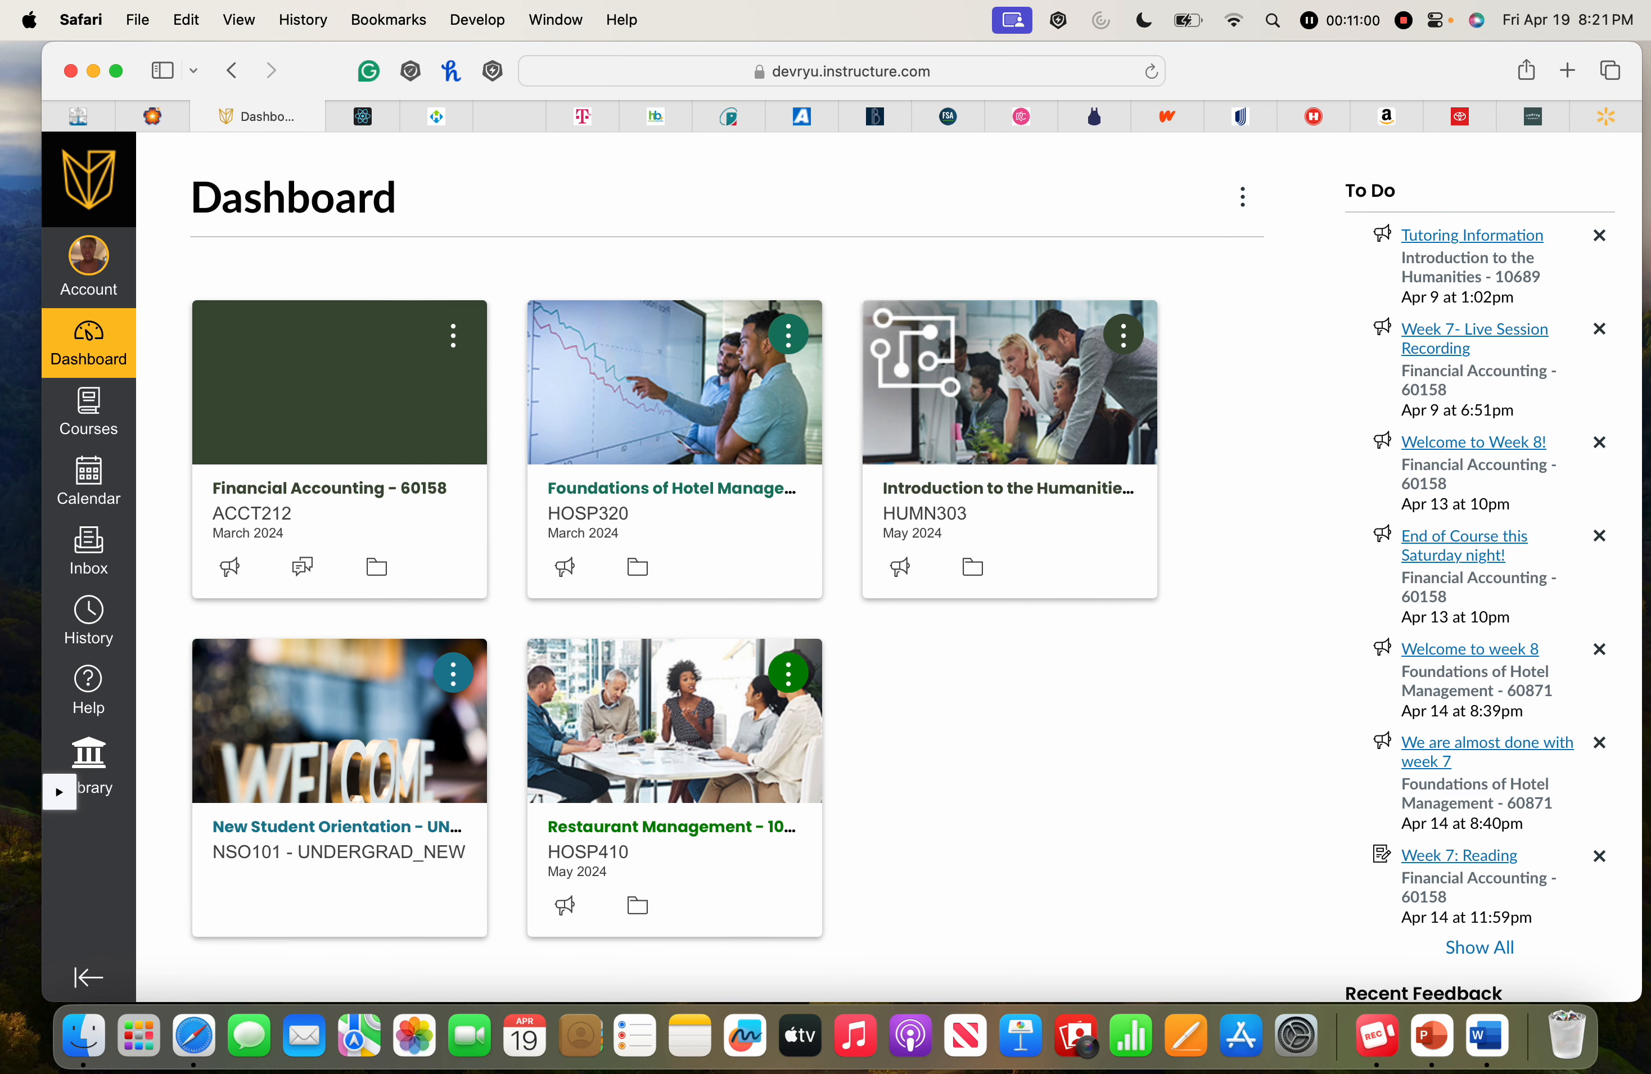
pyautogui.moveTo(1006, 487)
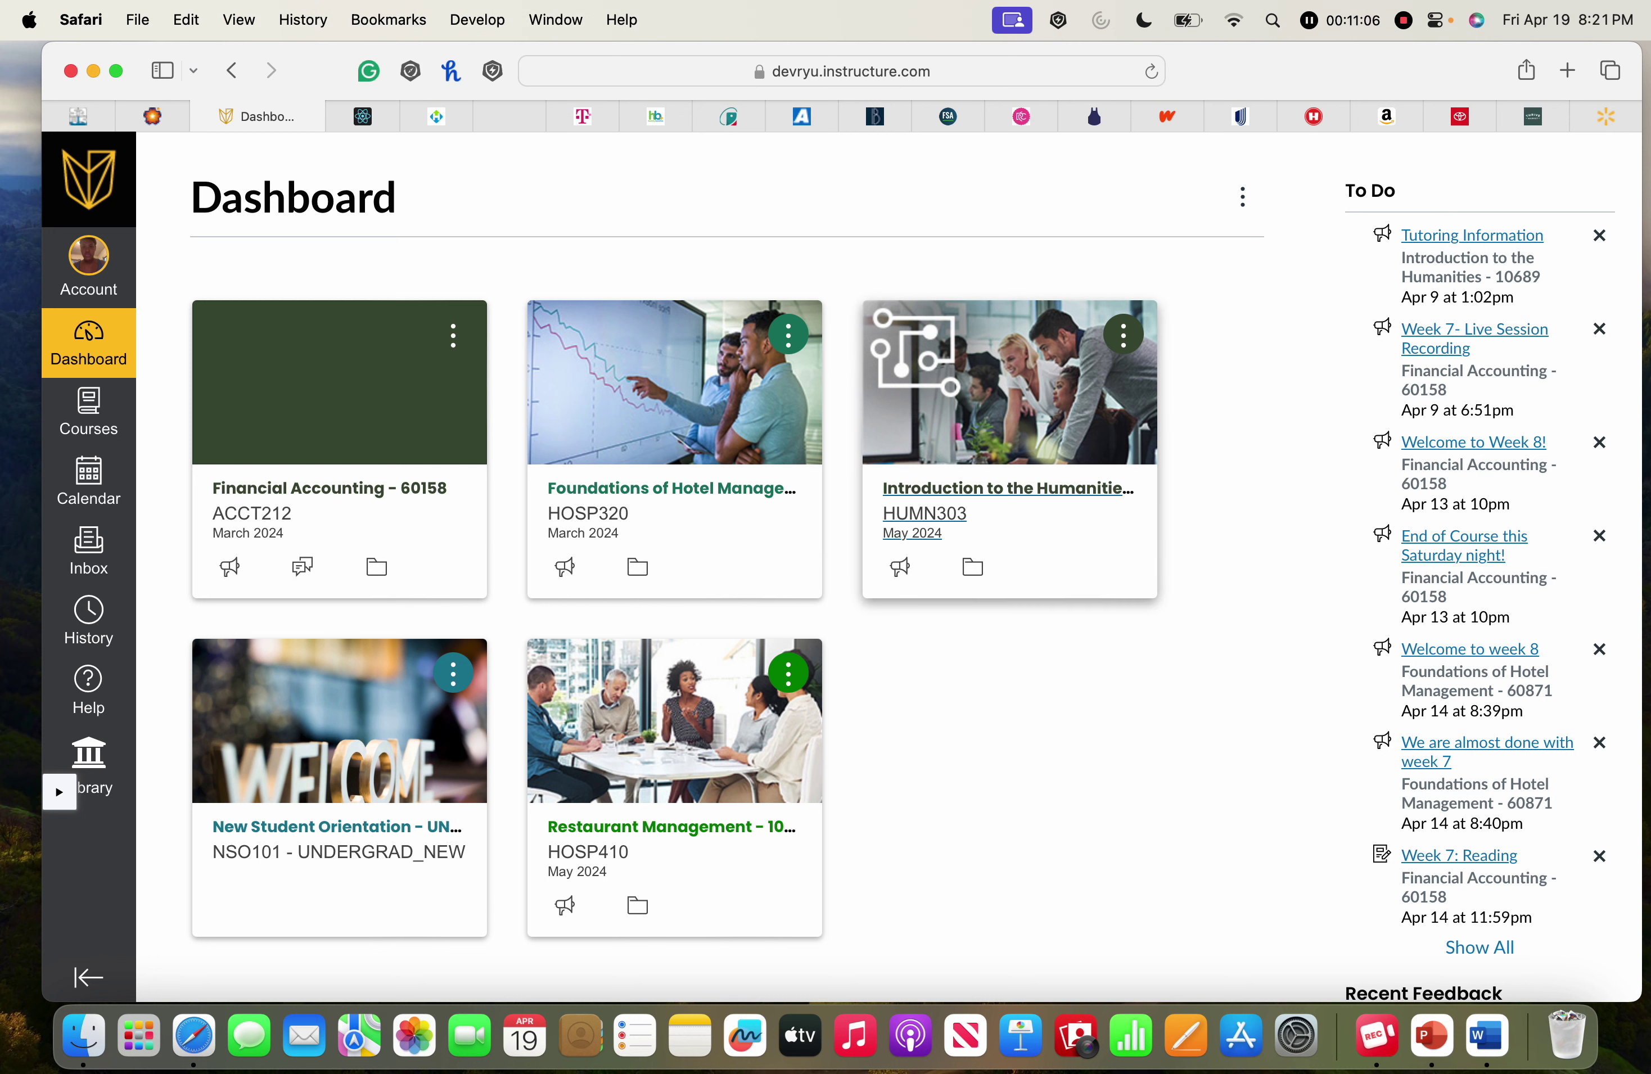